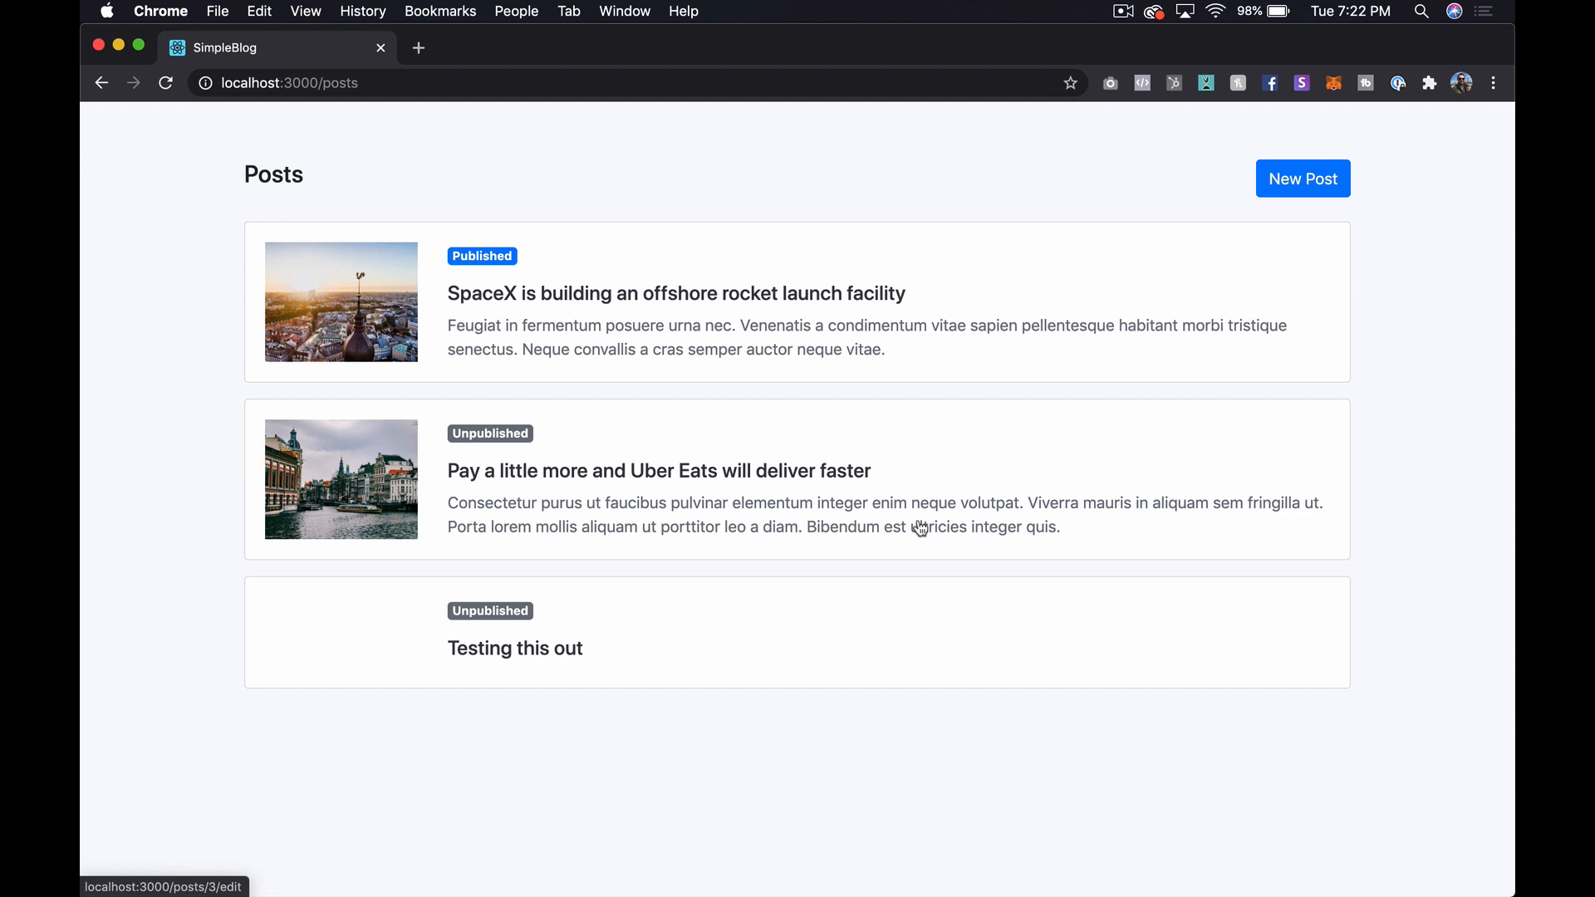
mouse_move(1305, 748)
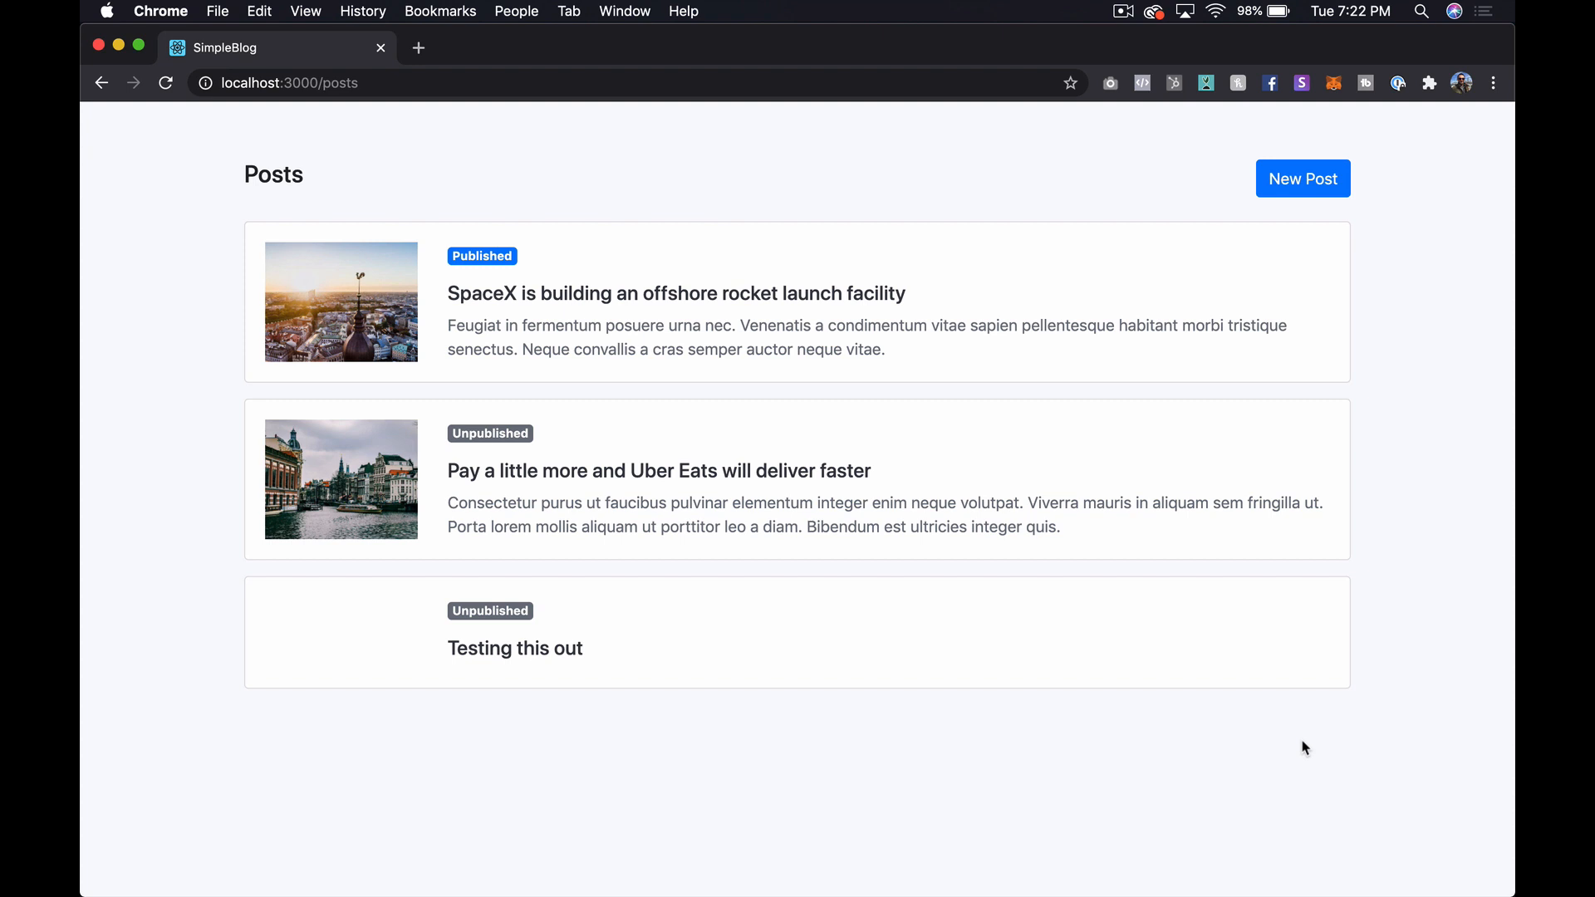
mouse_move(988, 483)
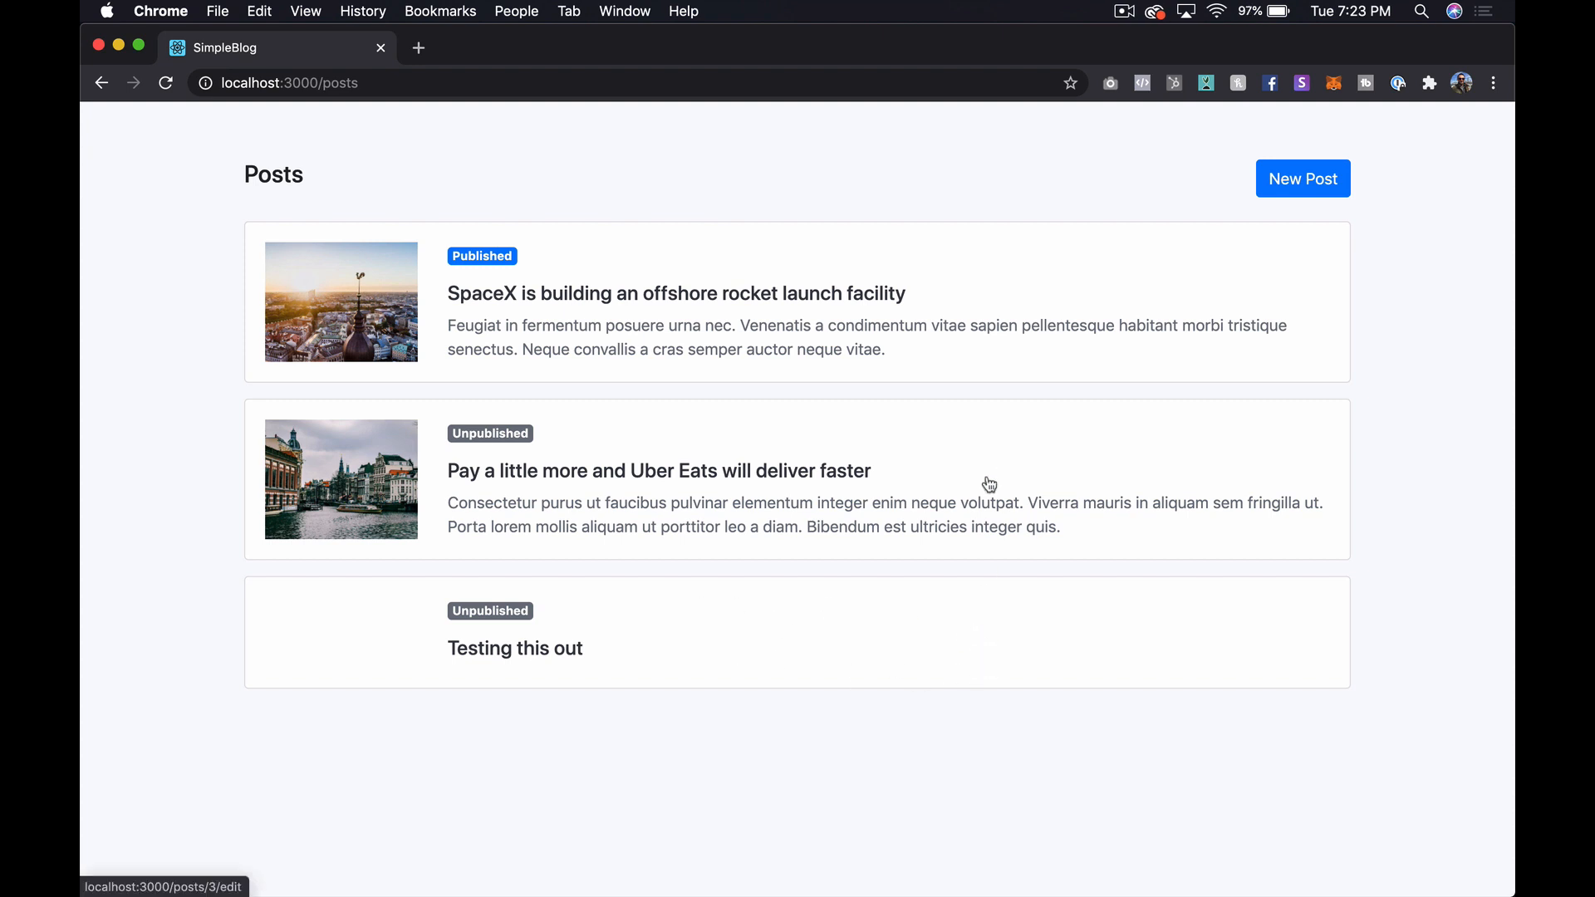
mouse_move(746, 321)
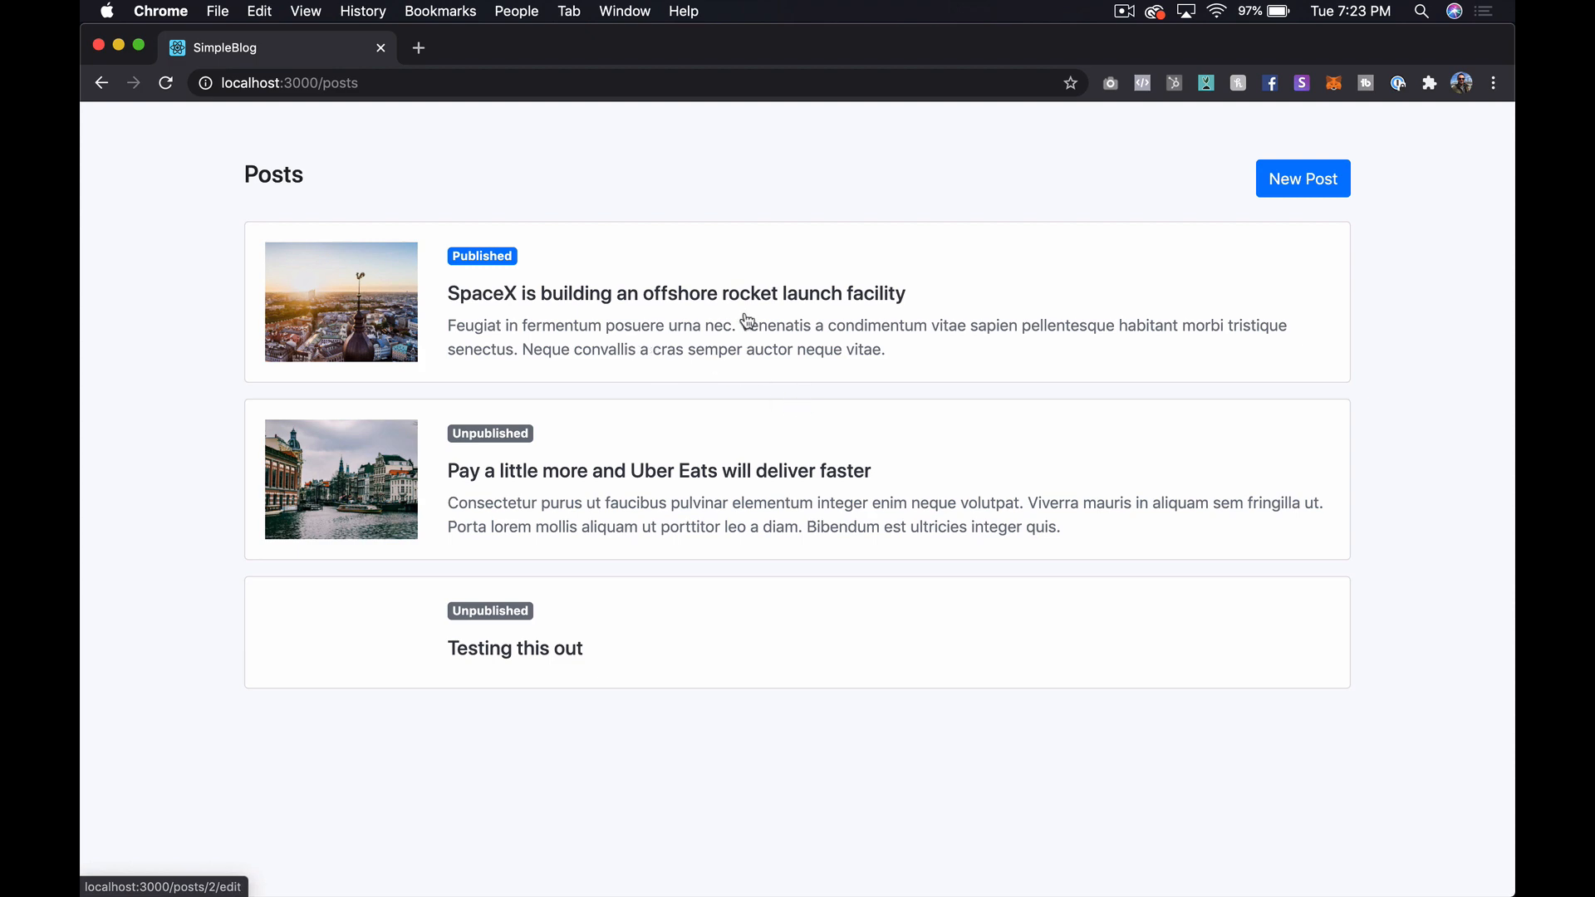
Open the SpaceX post's edit page and scroll through its Lorem ipsum paragraph block.
click(676, 292)
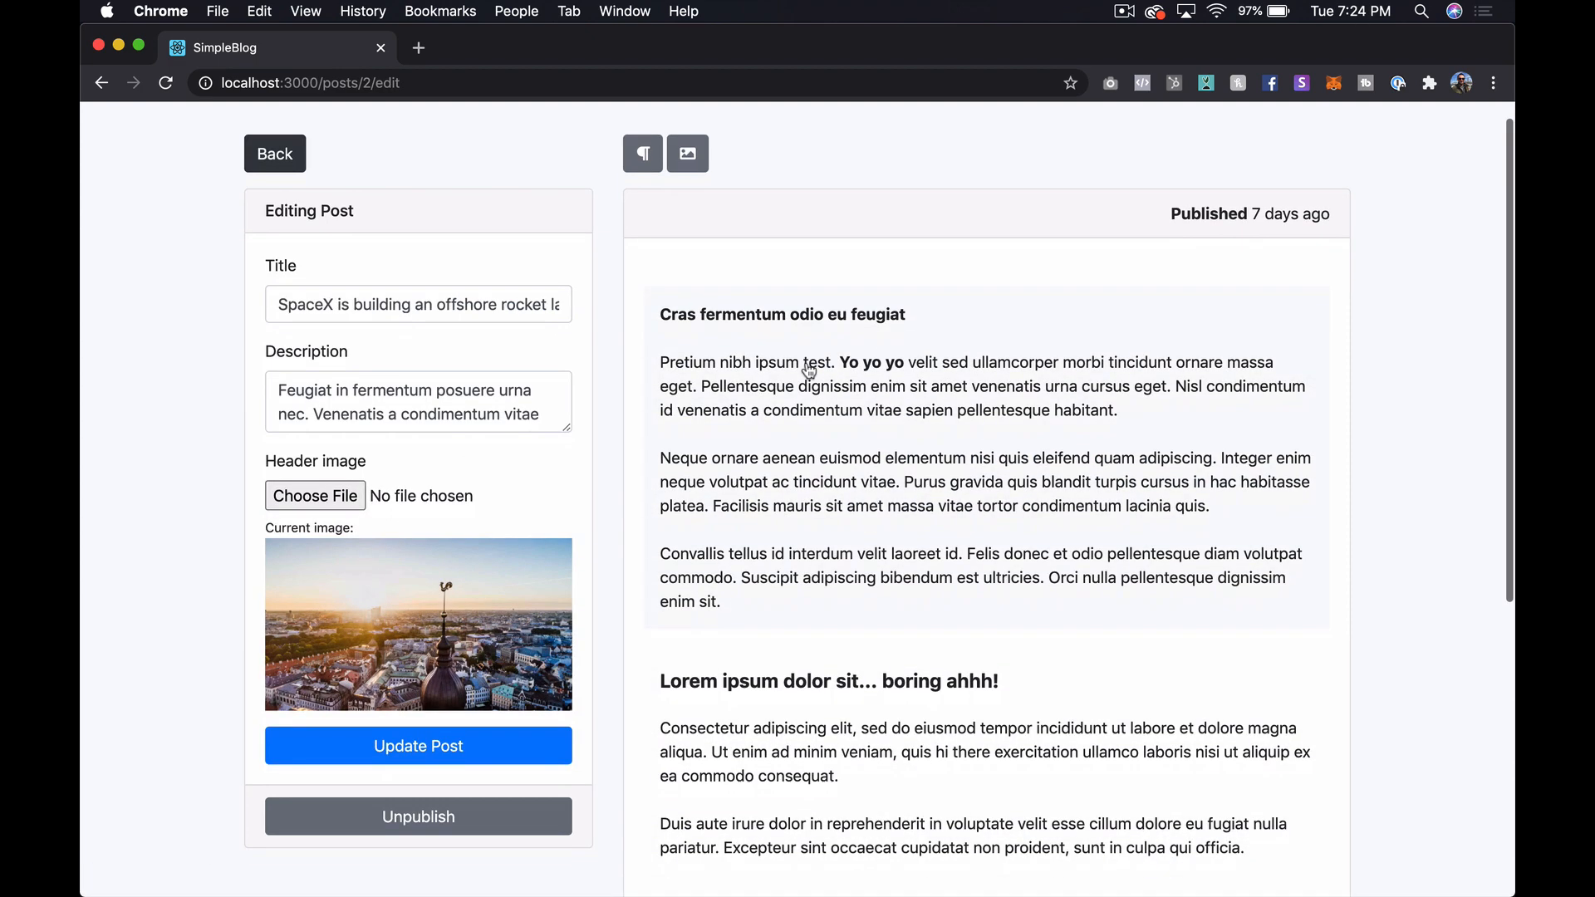
scroll(down, 3)
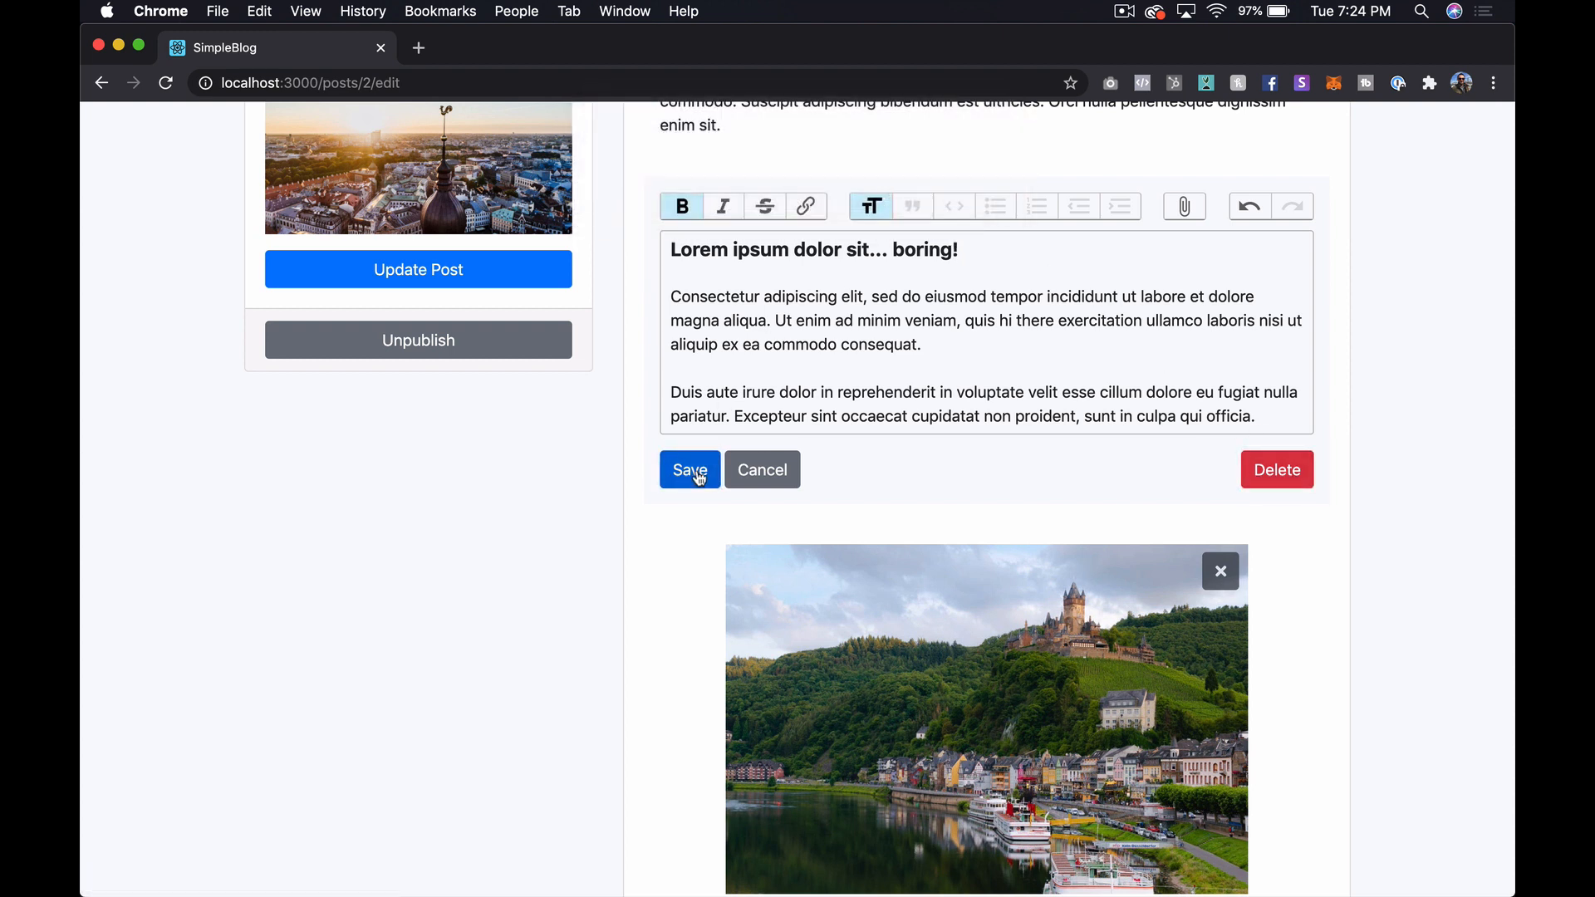
mouse_move(515, 600)
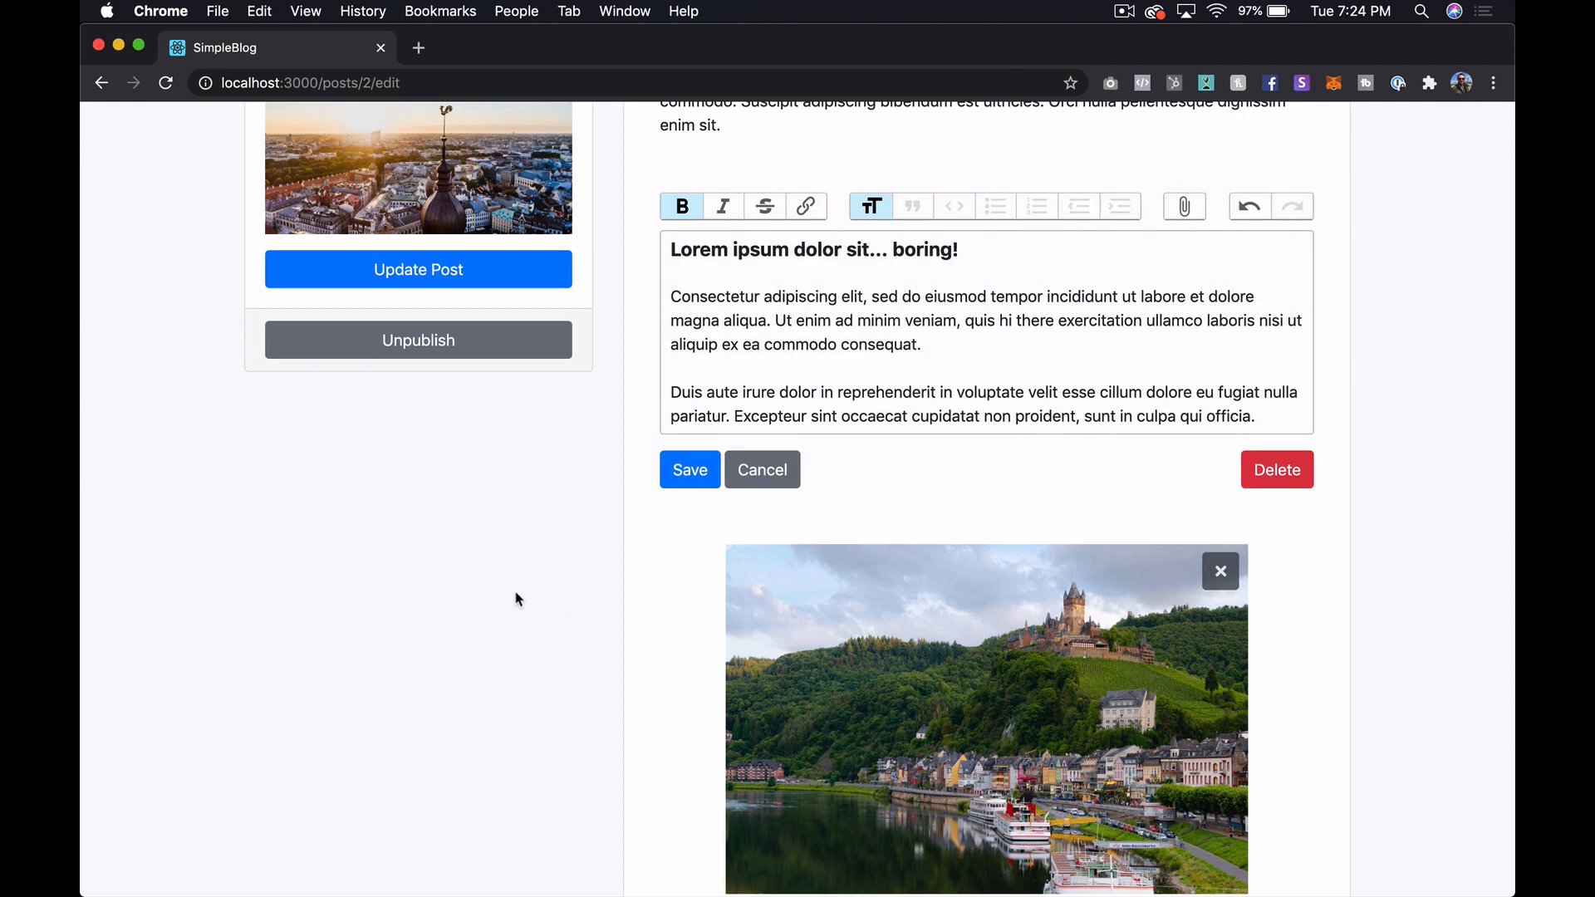
mouse_move(567, 570)
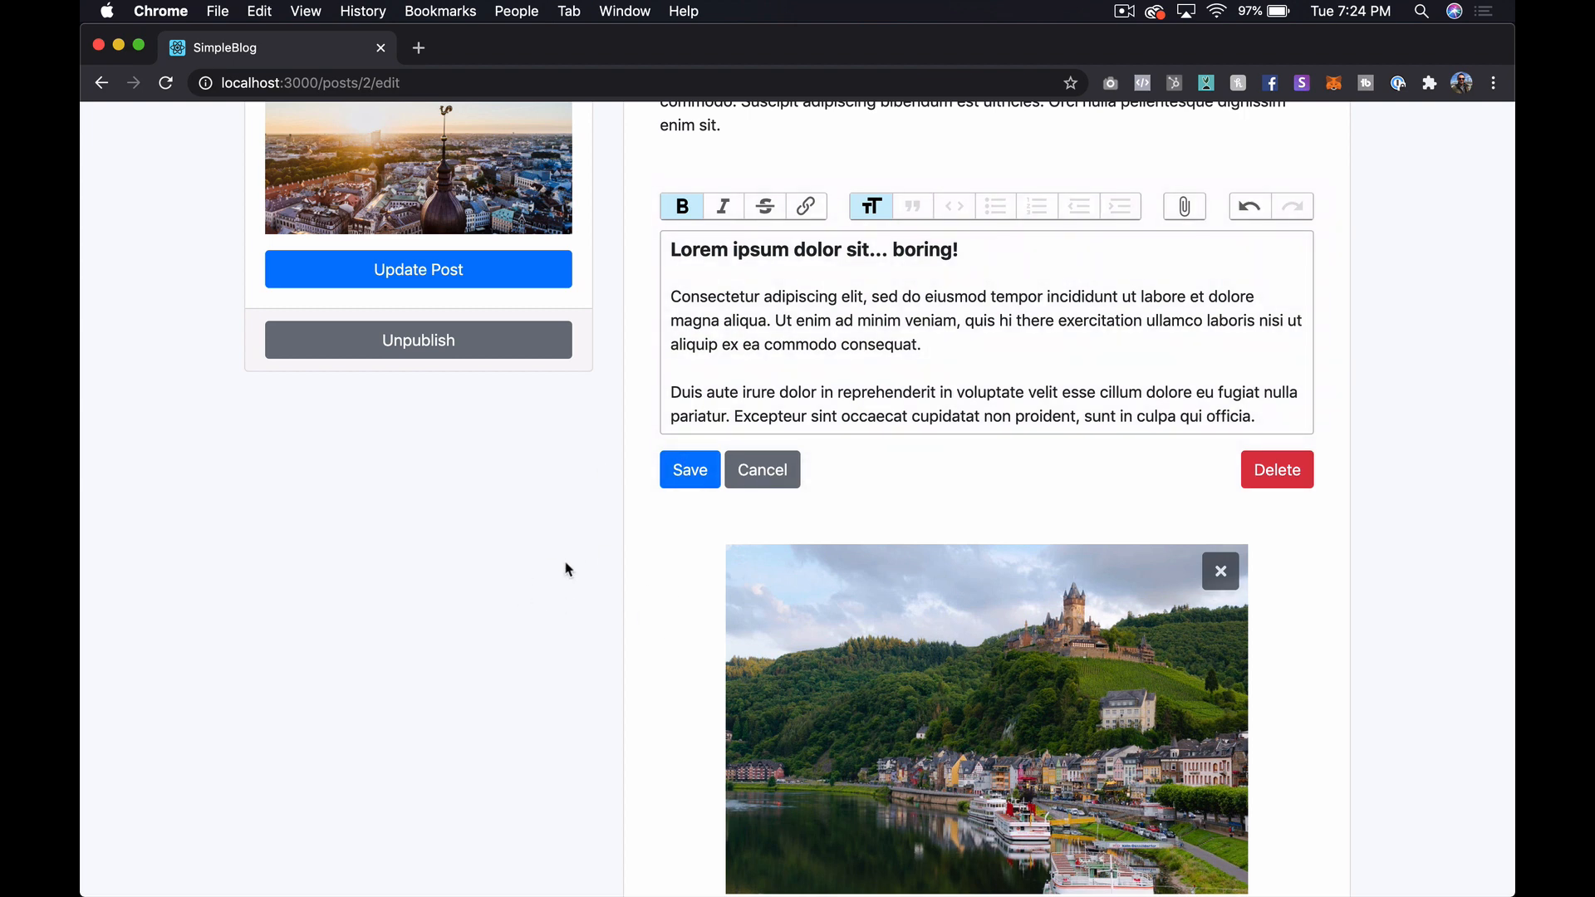
scroll(up, 3)
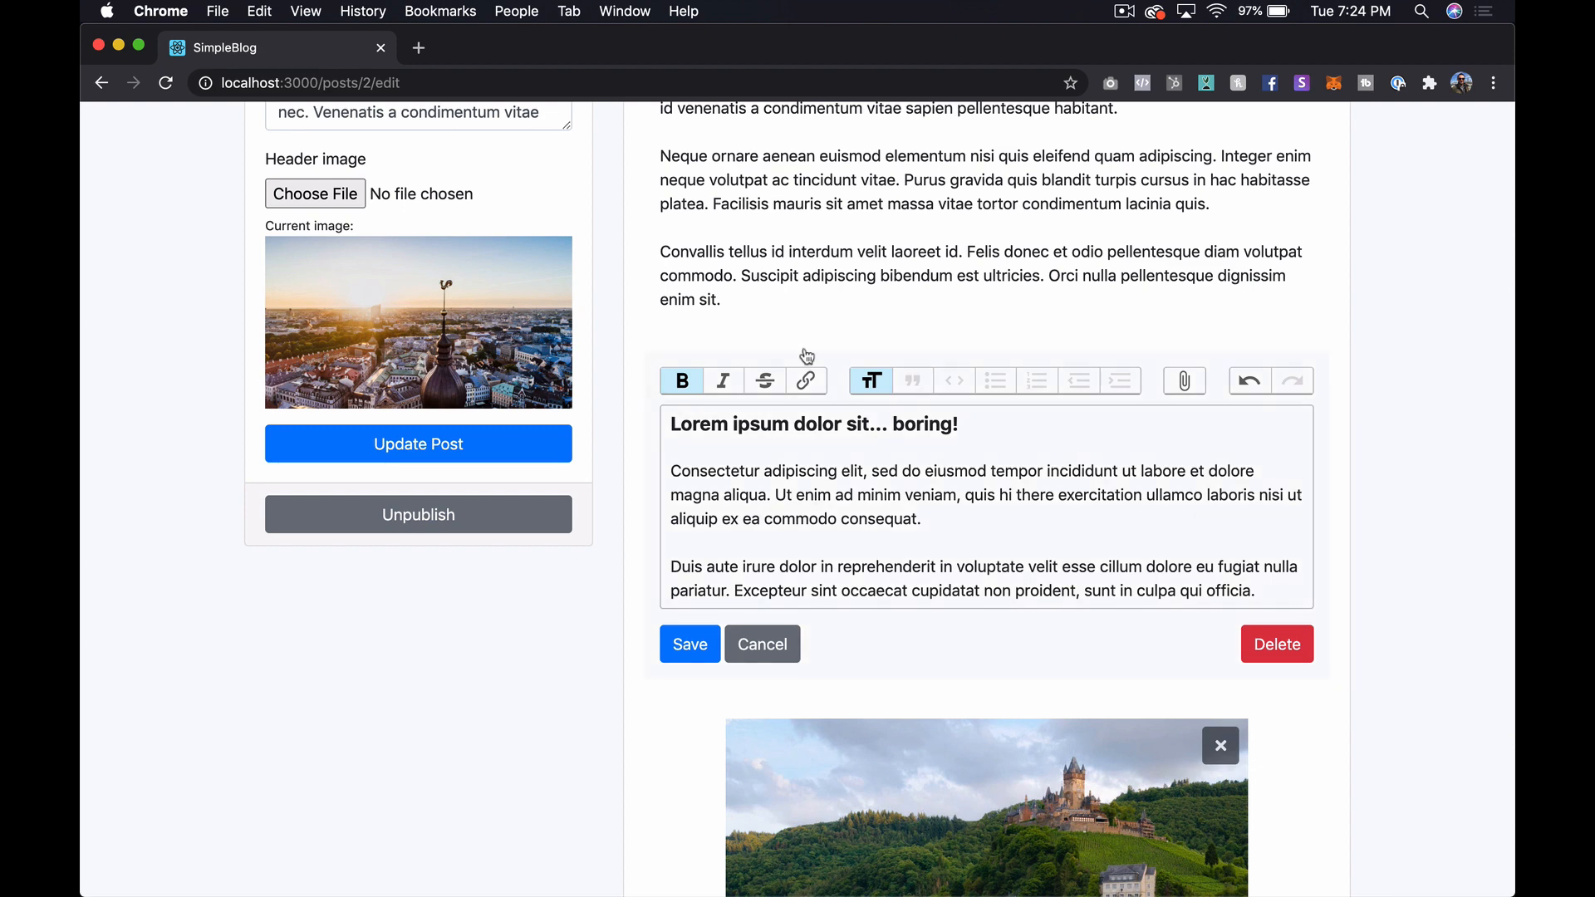
scroll(up, 3)
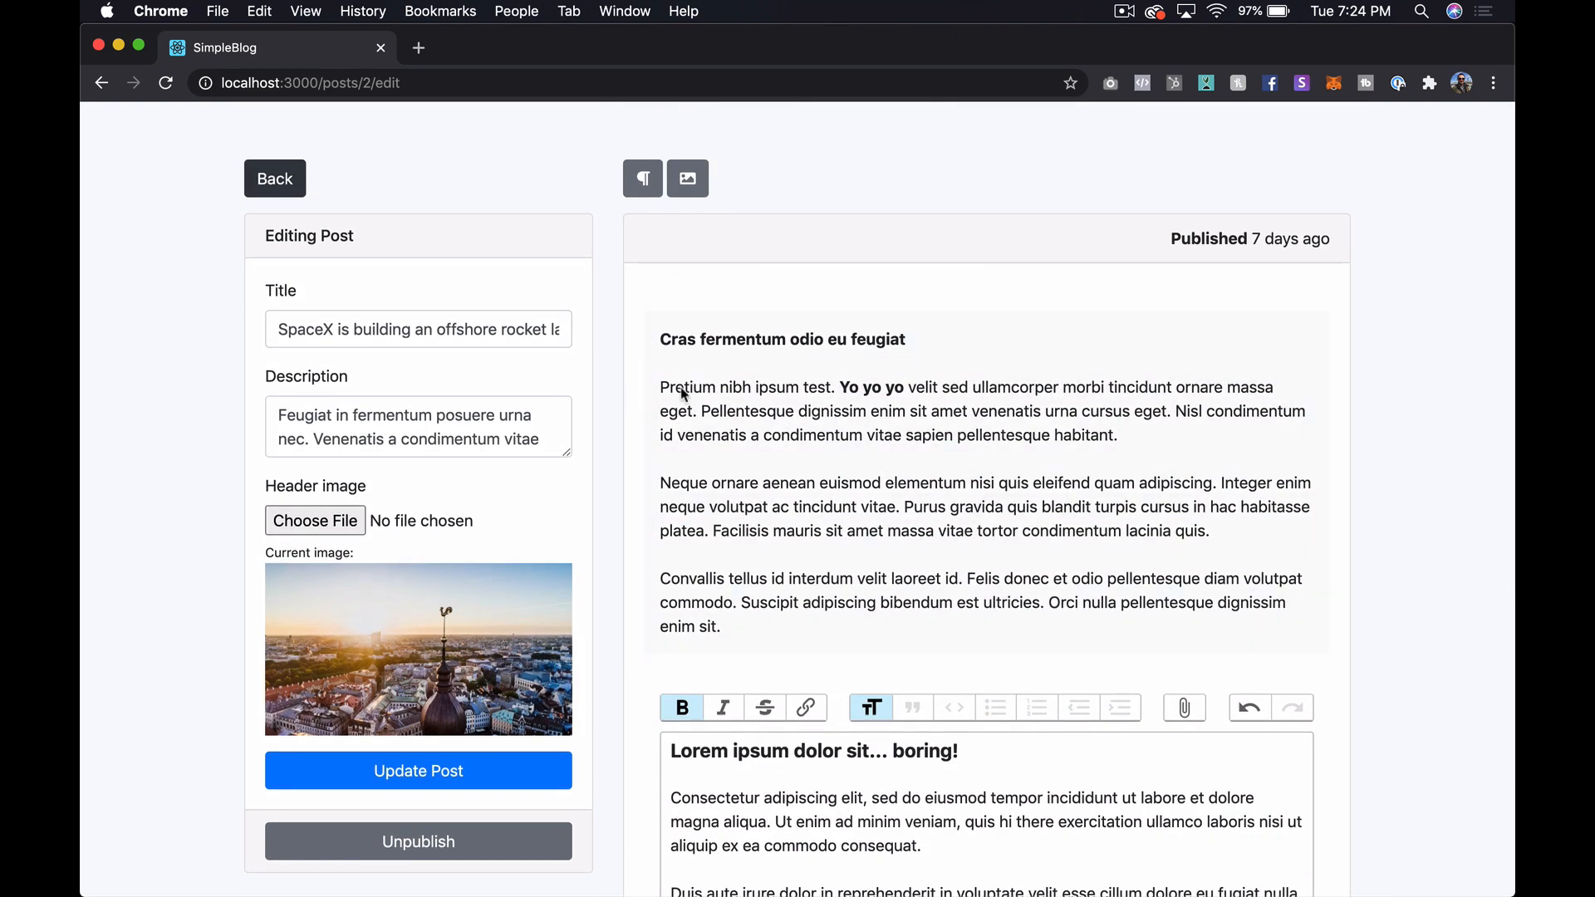
scroll(down, 3)
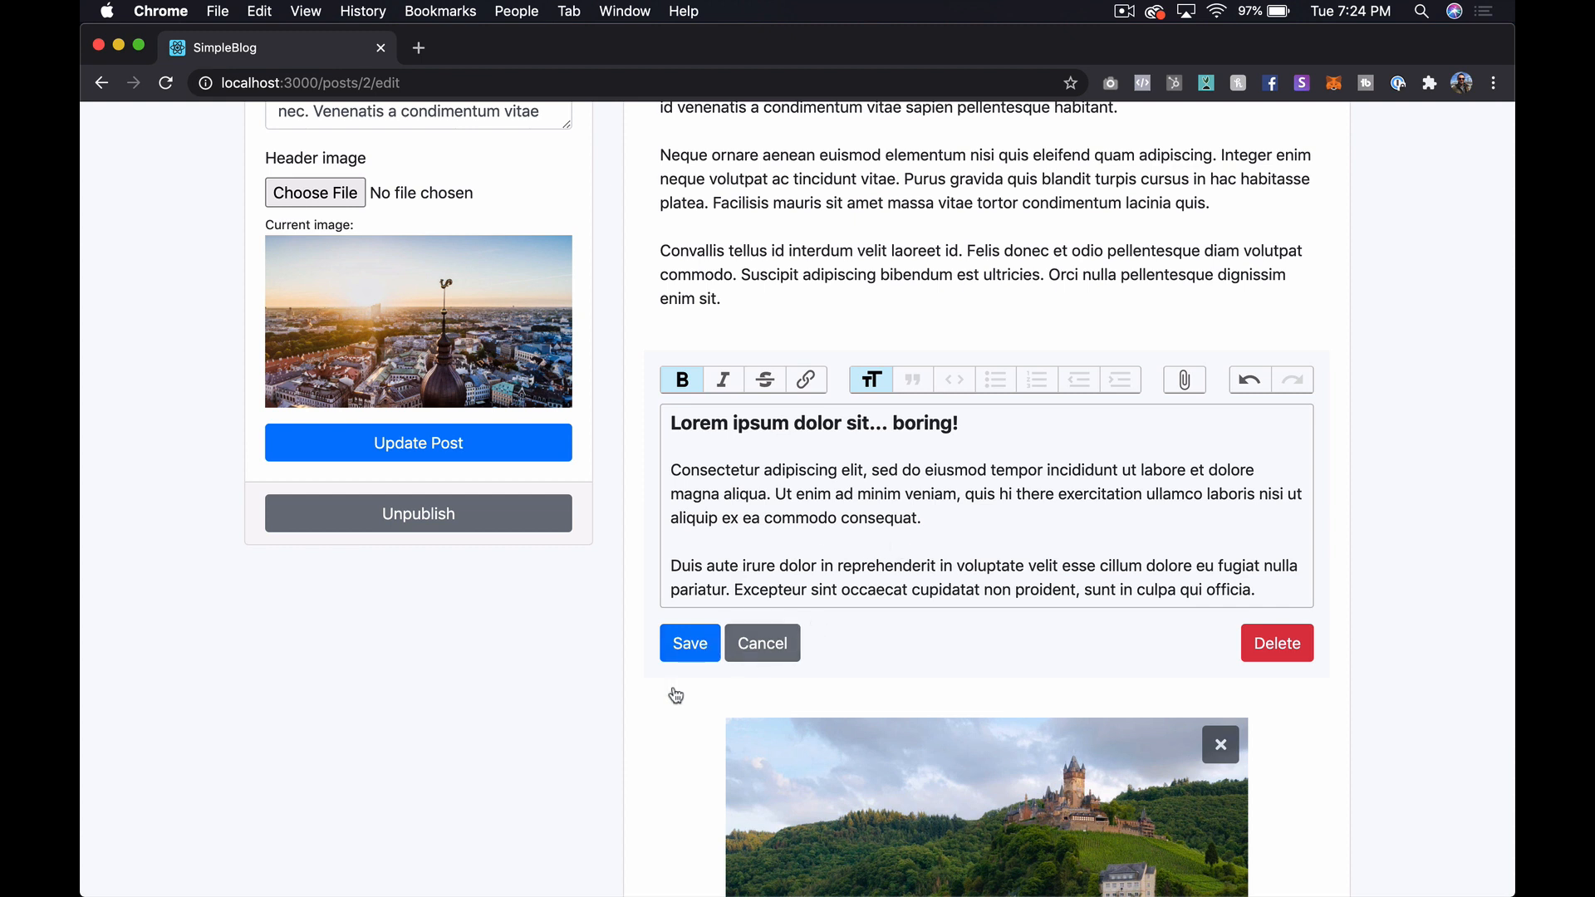
mouse_move(691, 595)
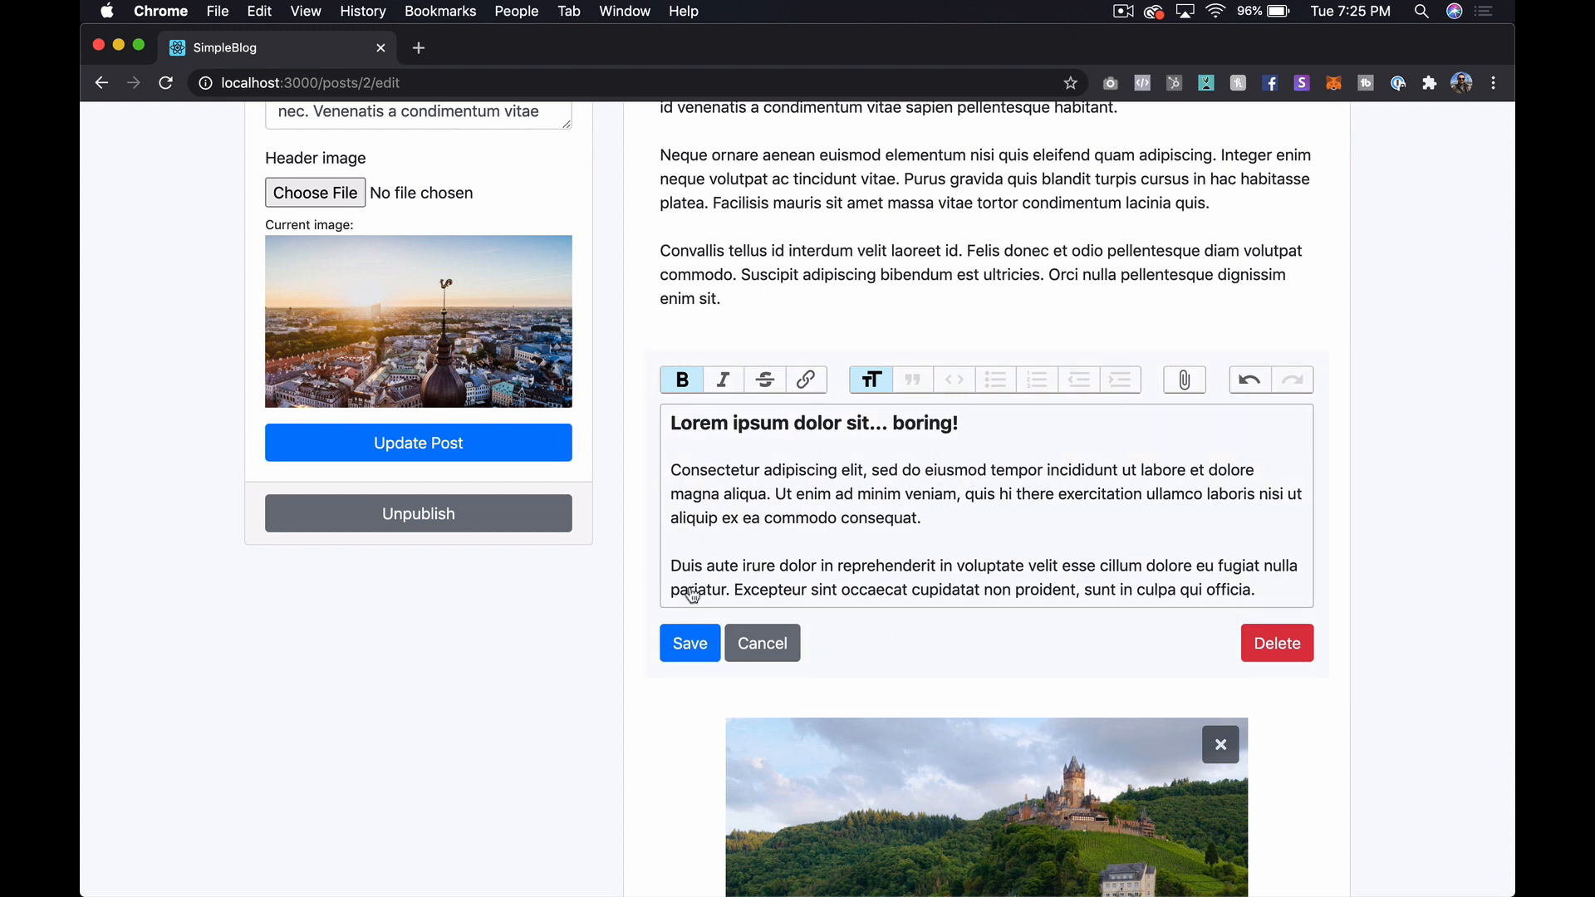
mouse_move(981, 697)
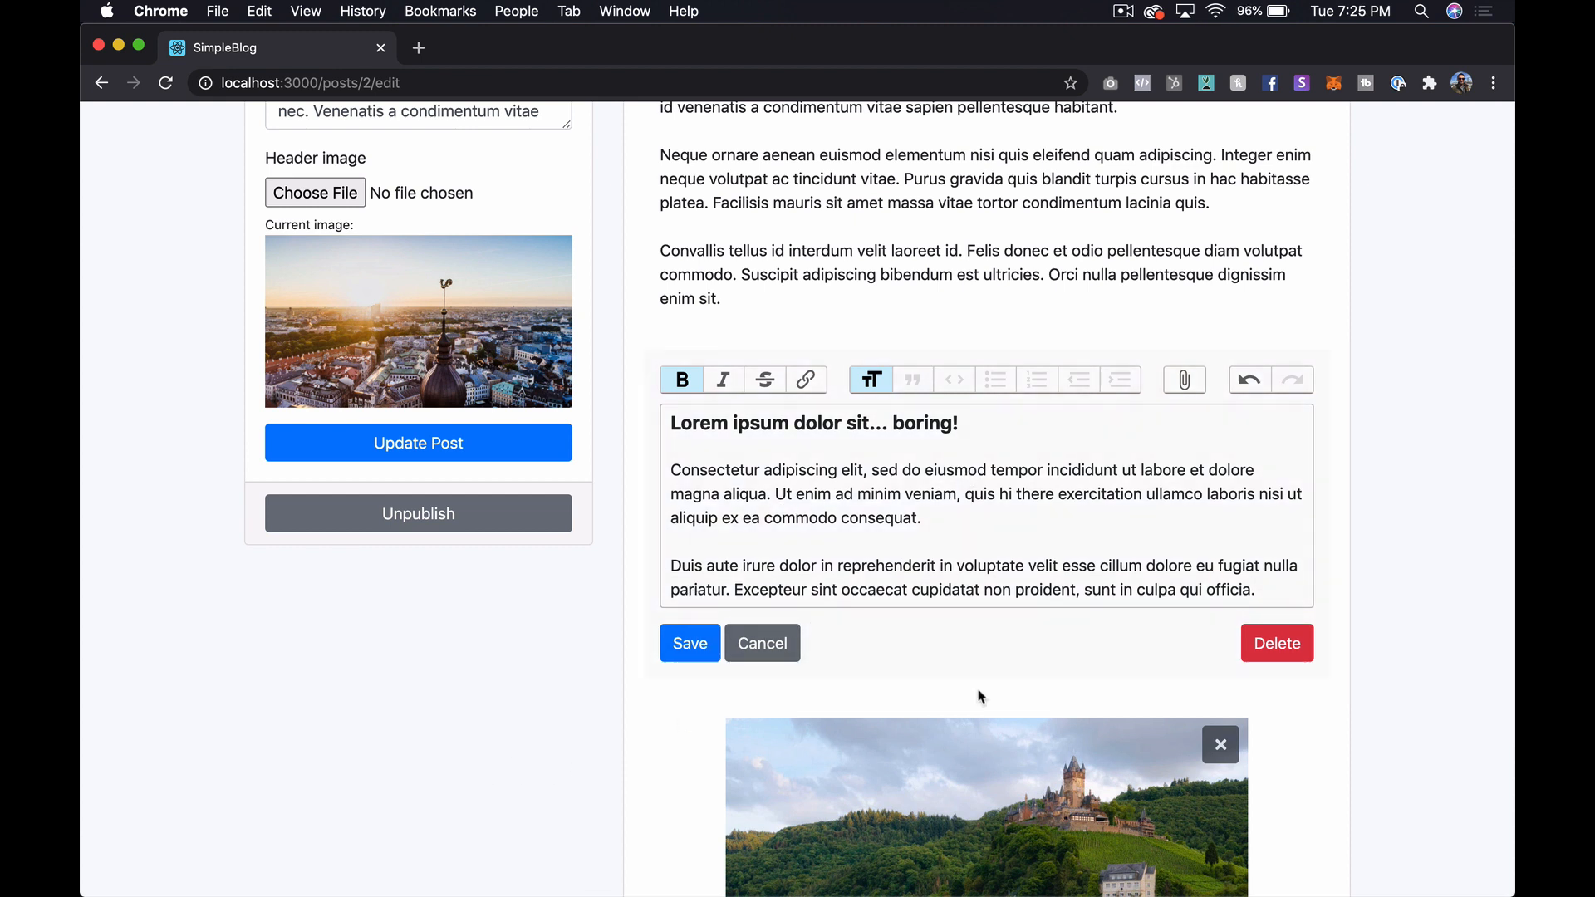
mouse_move(661, 570)
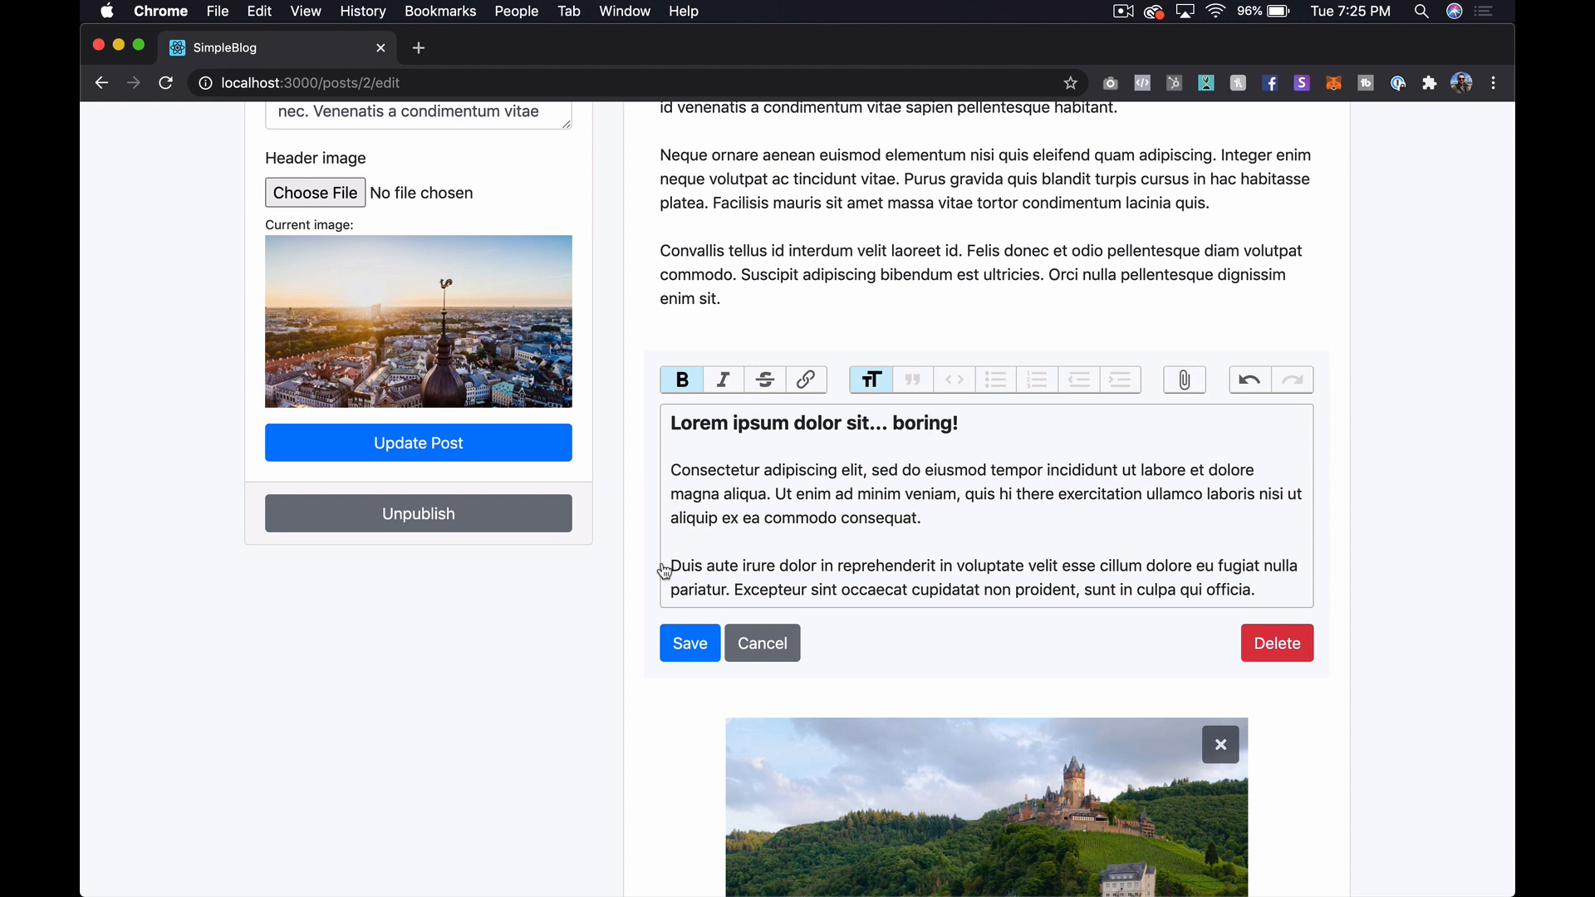
mouse_move(746, 588)
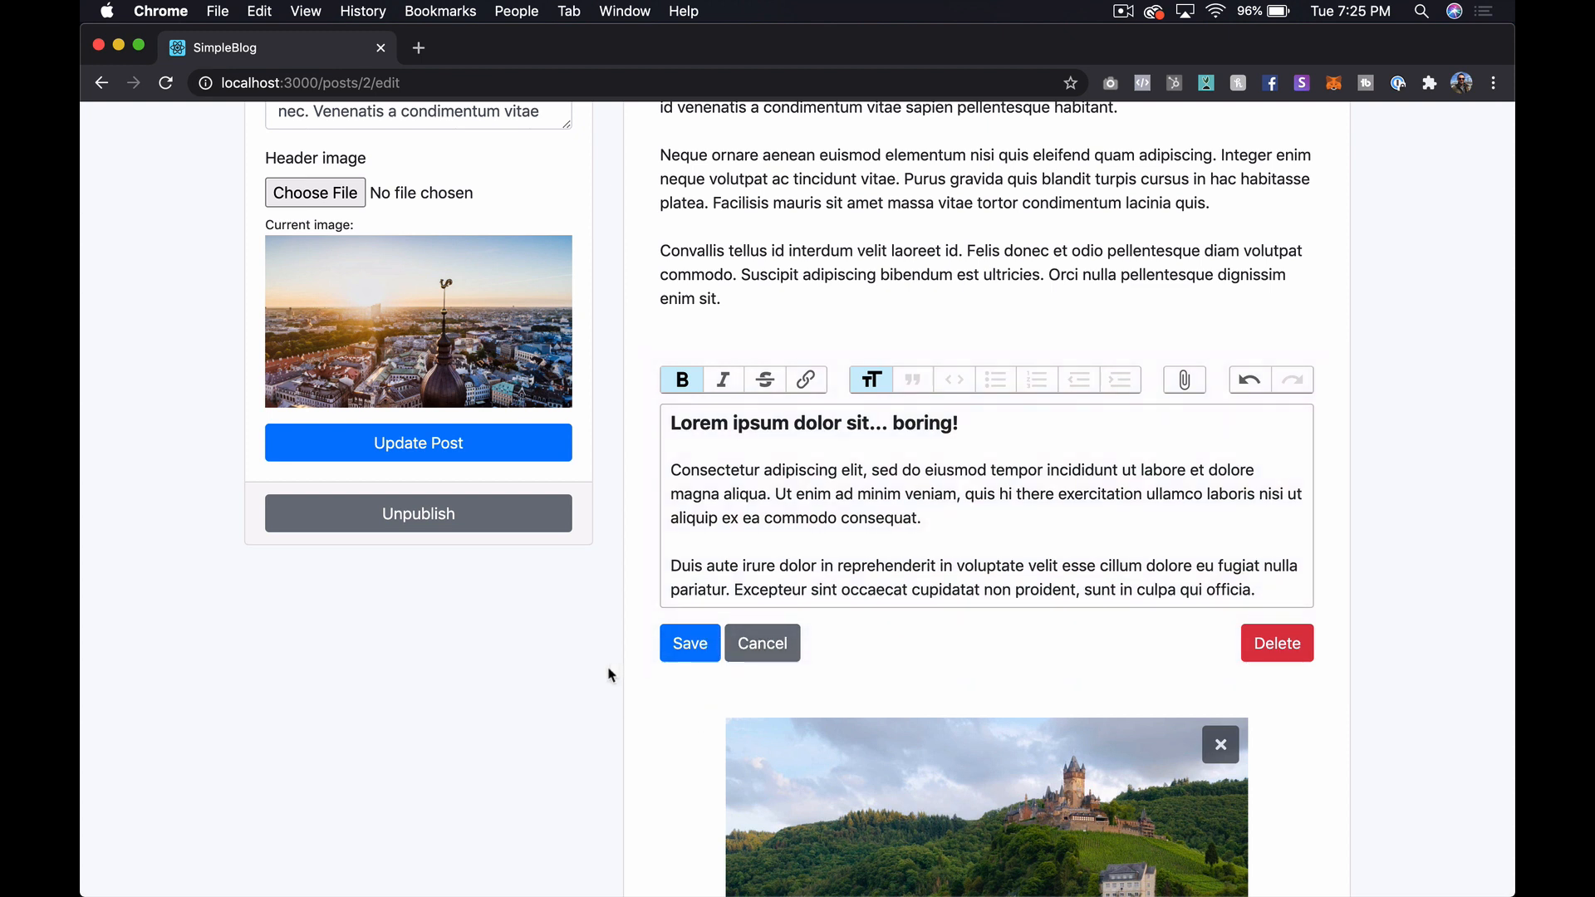
mouse_move(799, 578)
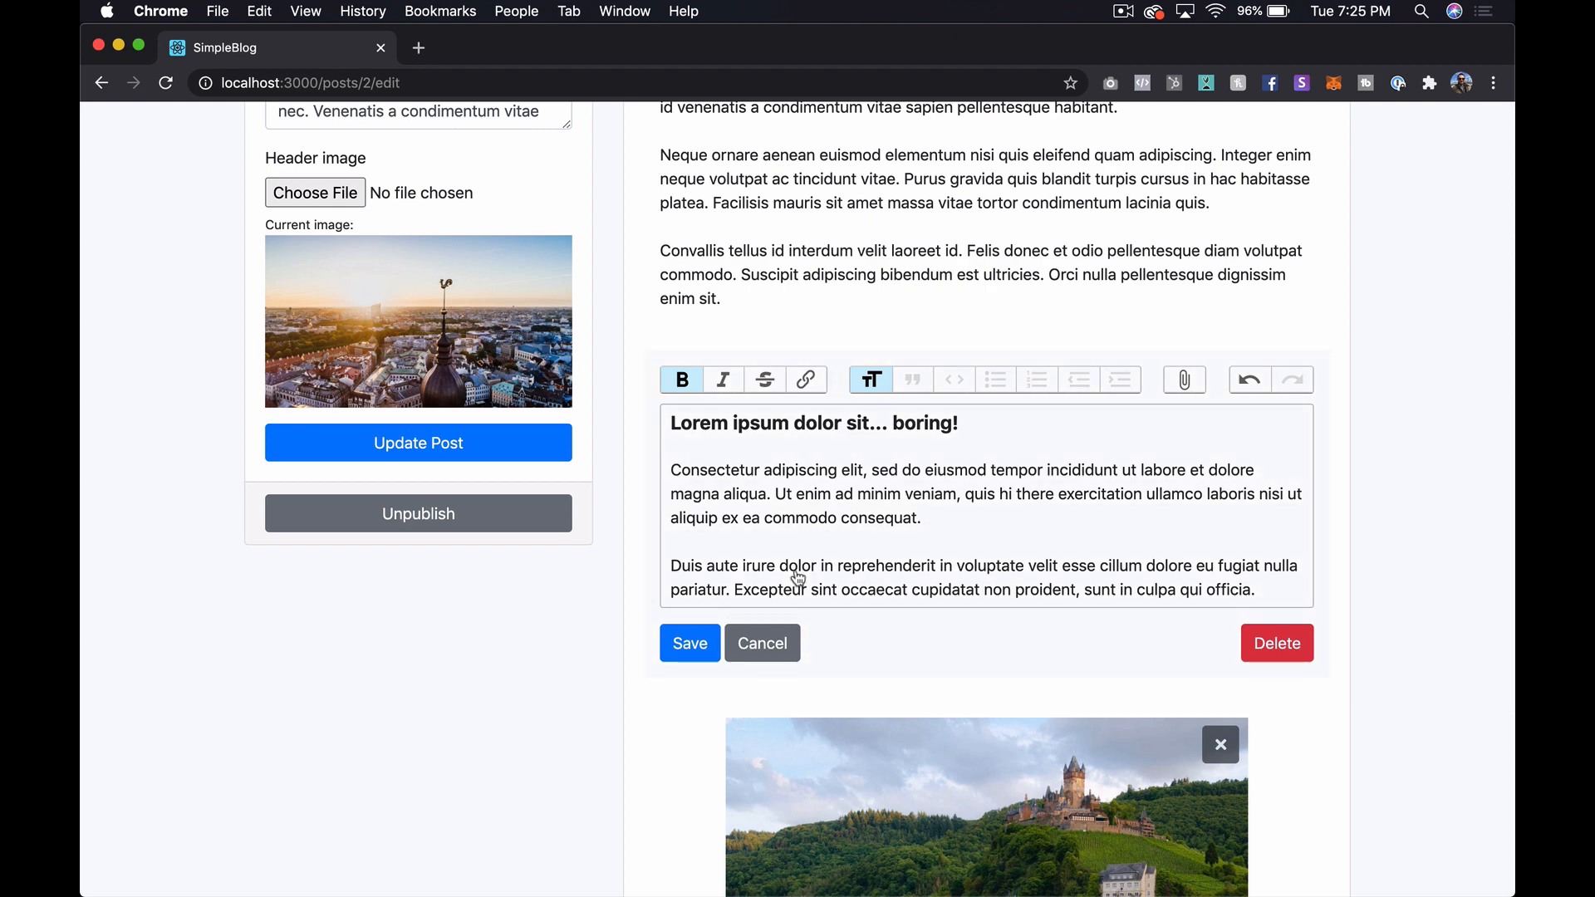
scroll(up, 3)
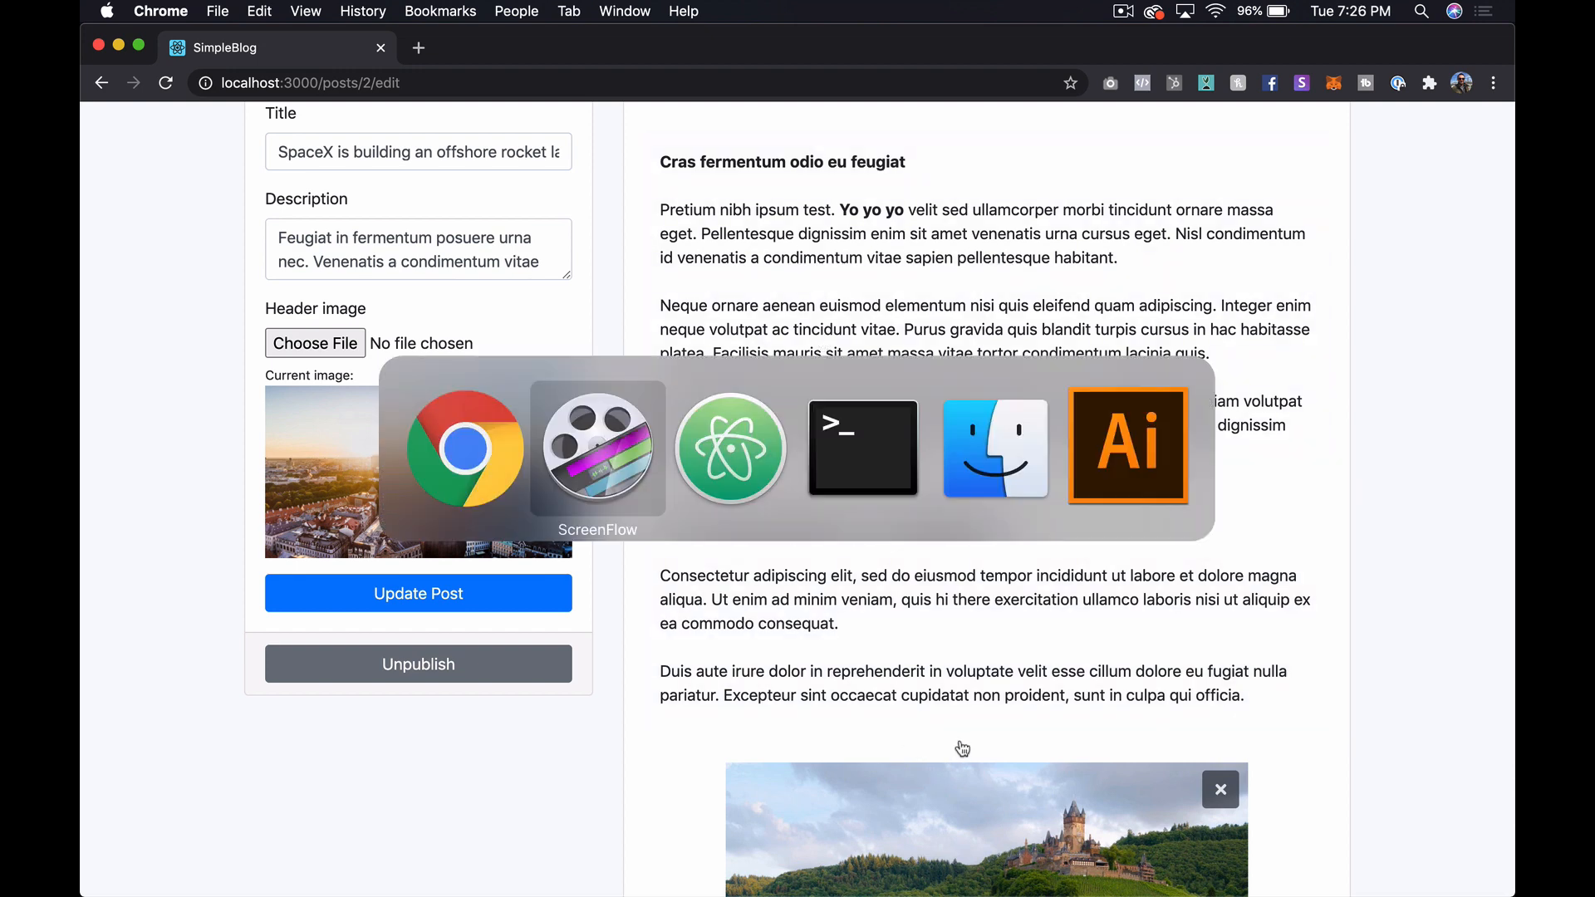
Switch to Atom and open the authors posts edit.html.erb template.
click(729, 447)
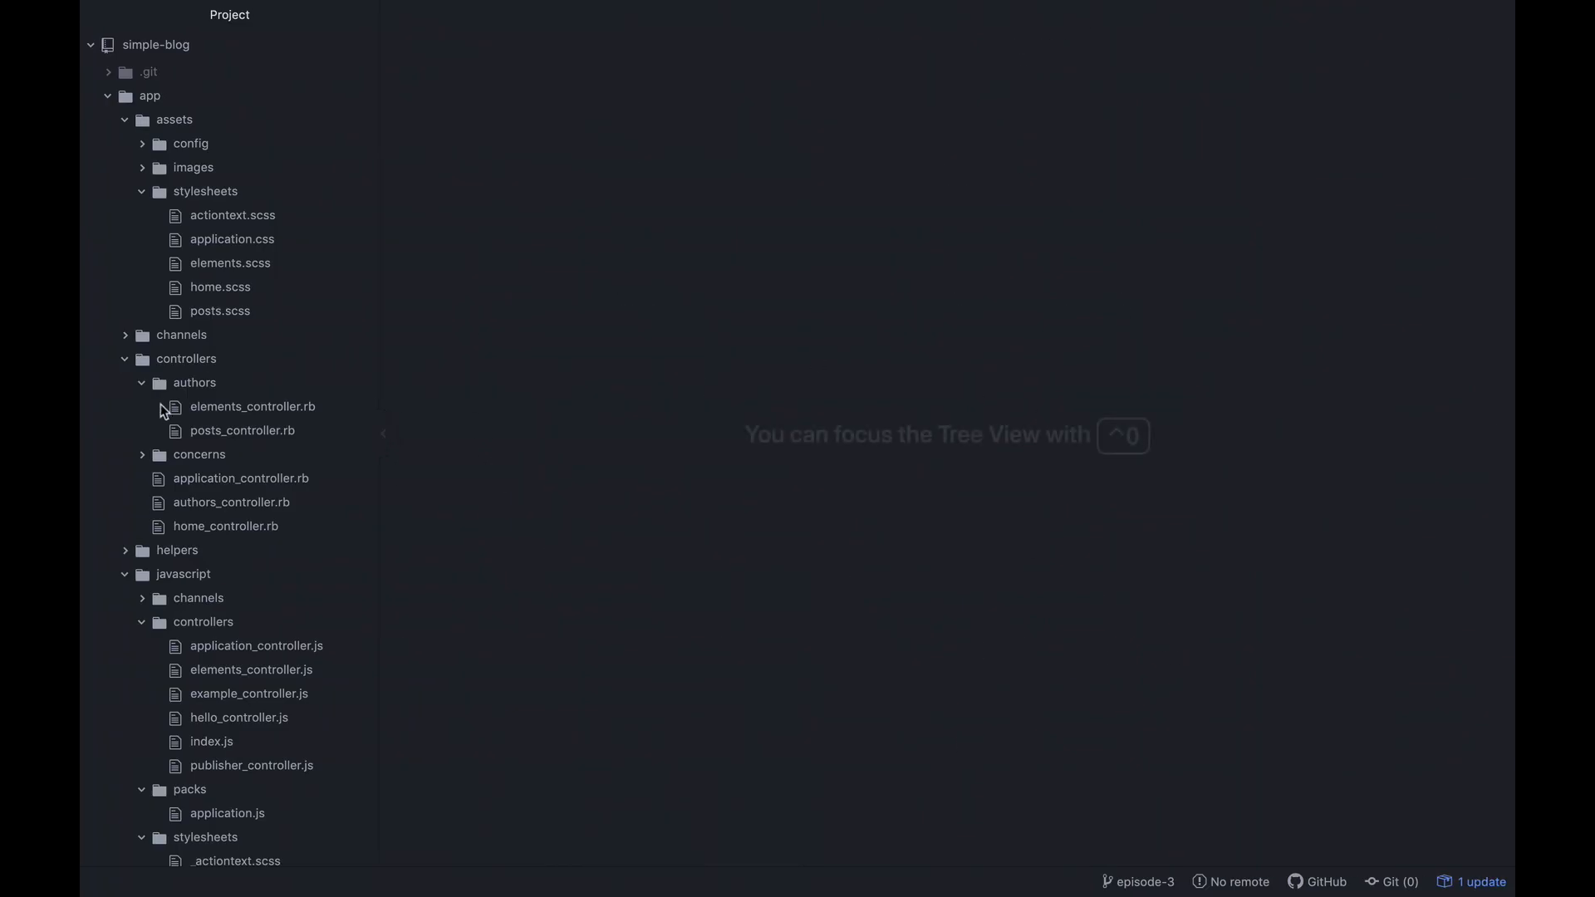
text(p)
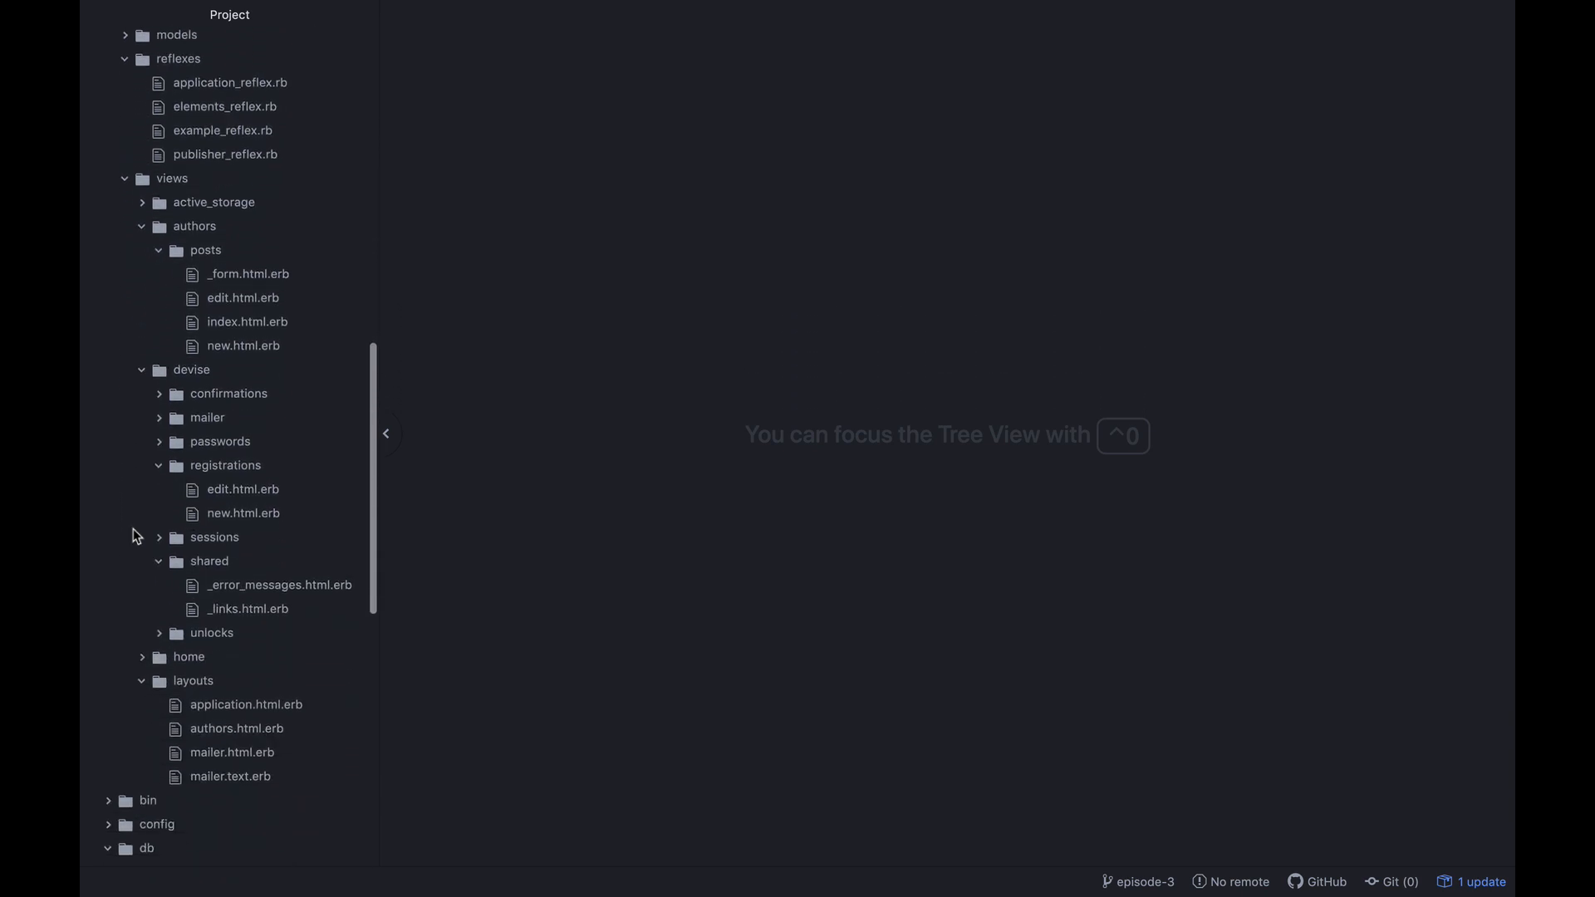
click(242, 297)
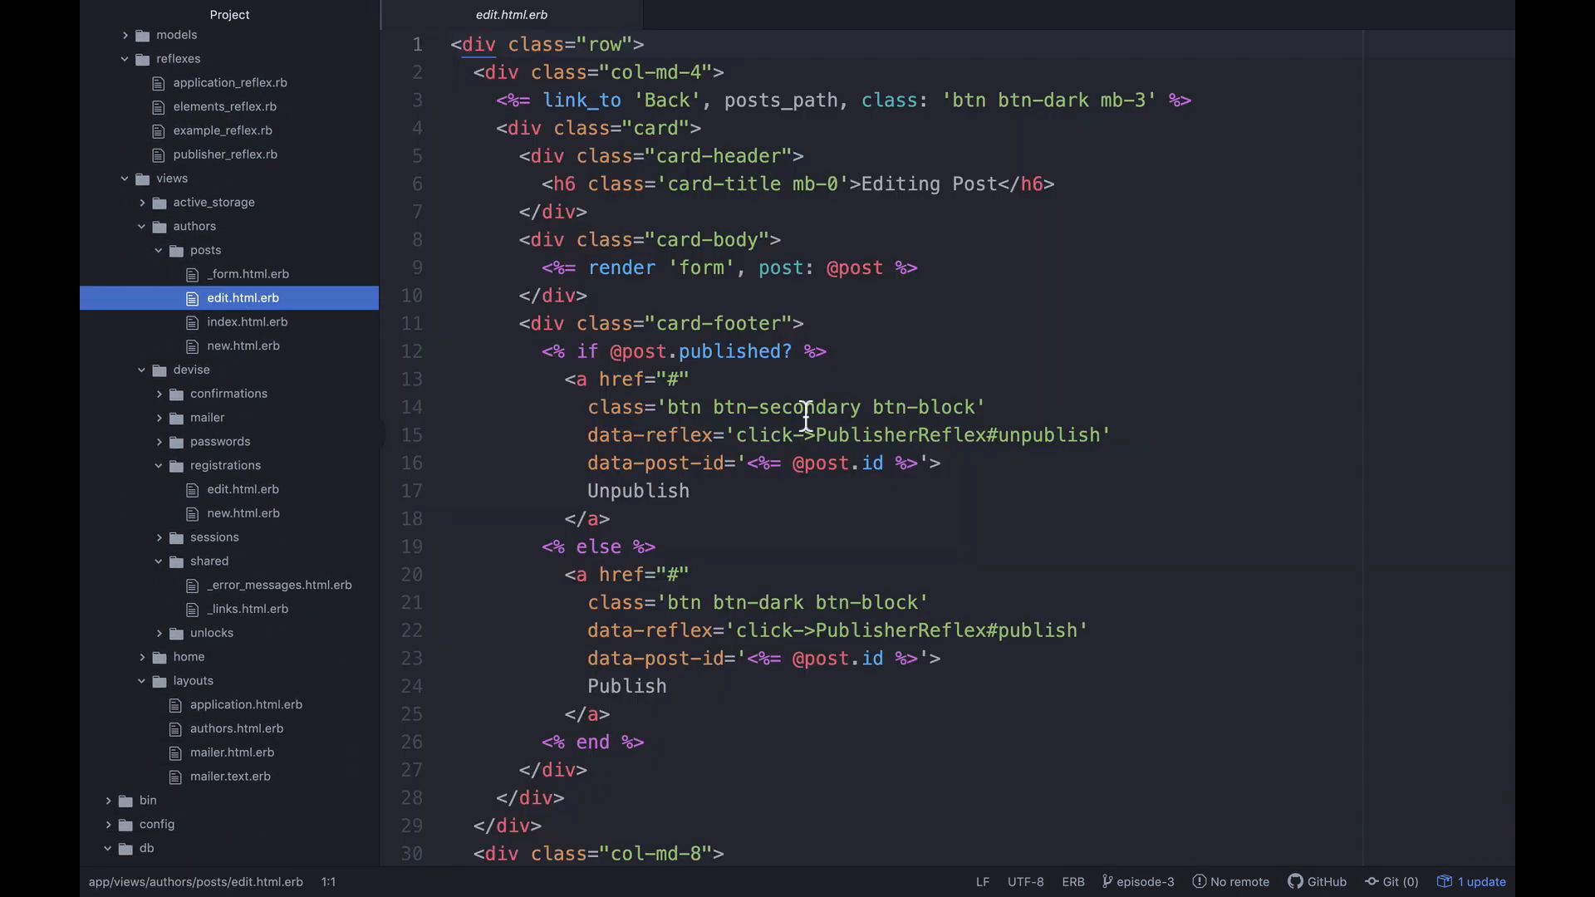
Scroll edit.html.erb to the paragraph element's rich-text edit form markup.
scroll(down, 3)
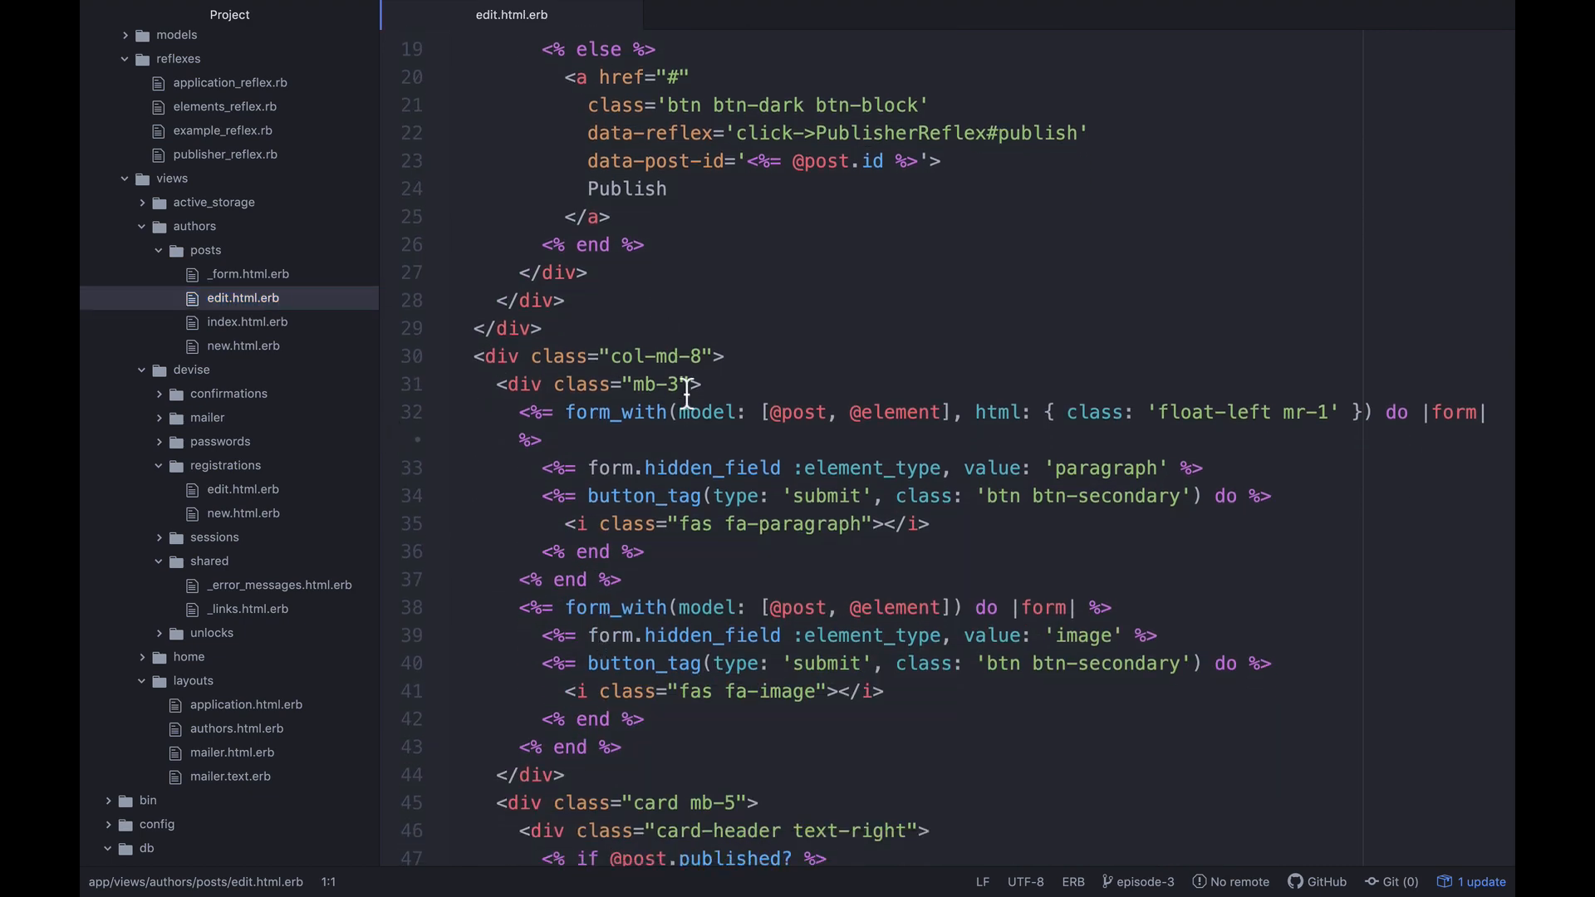
scroll(down, 3)
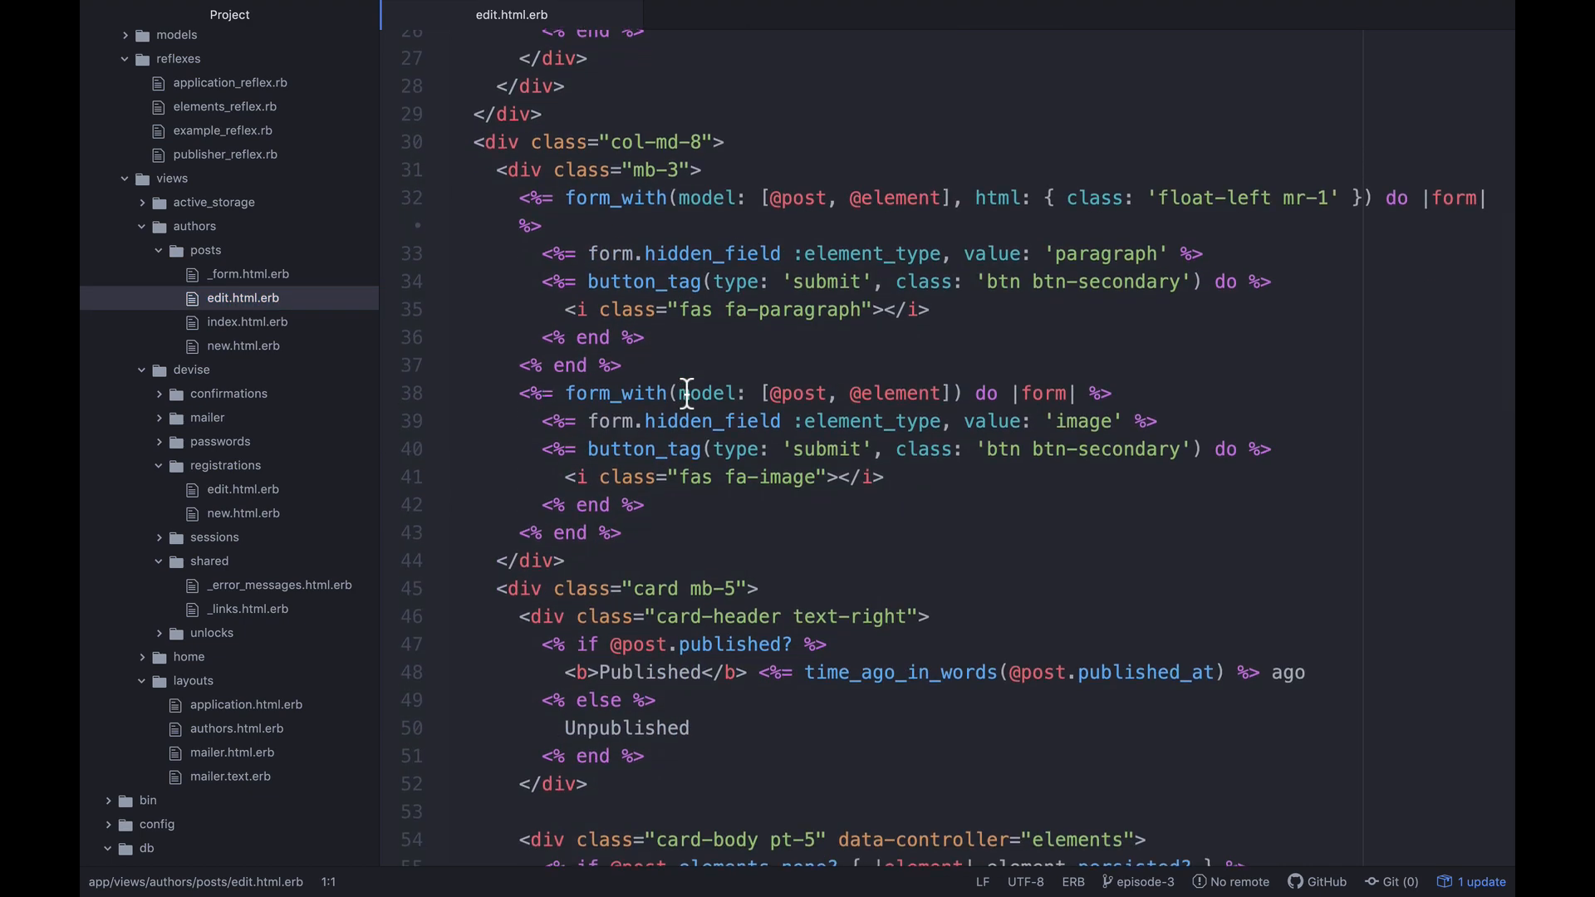
scroll(down, 3)
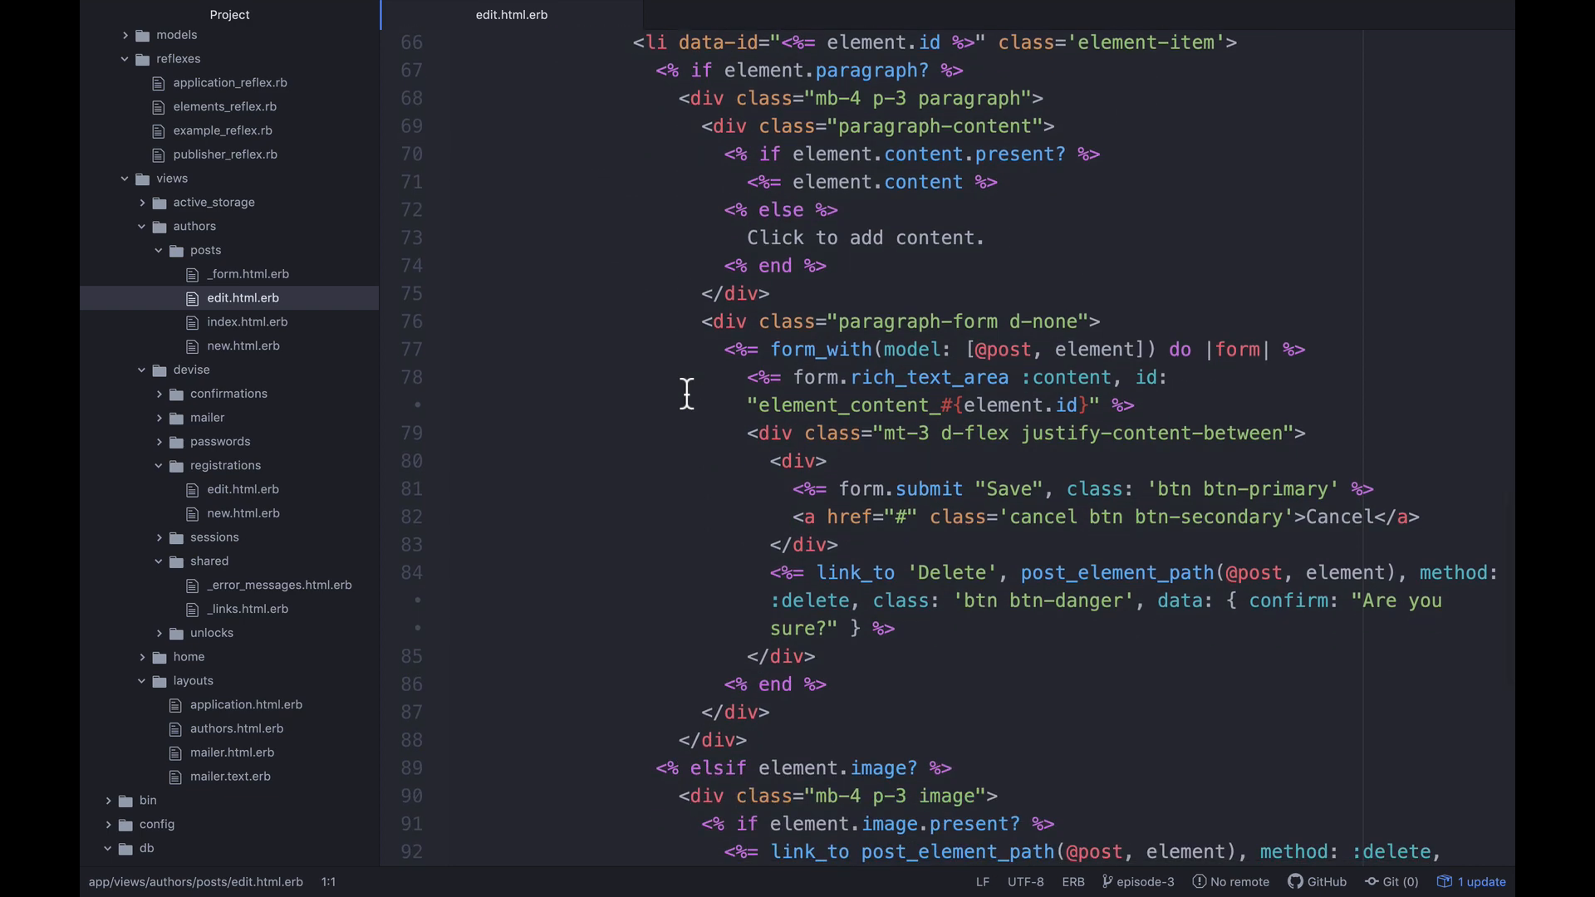
scroll(up, 3)
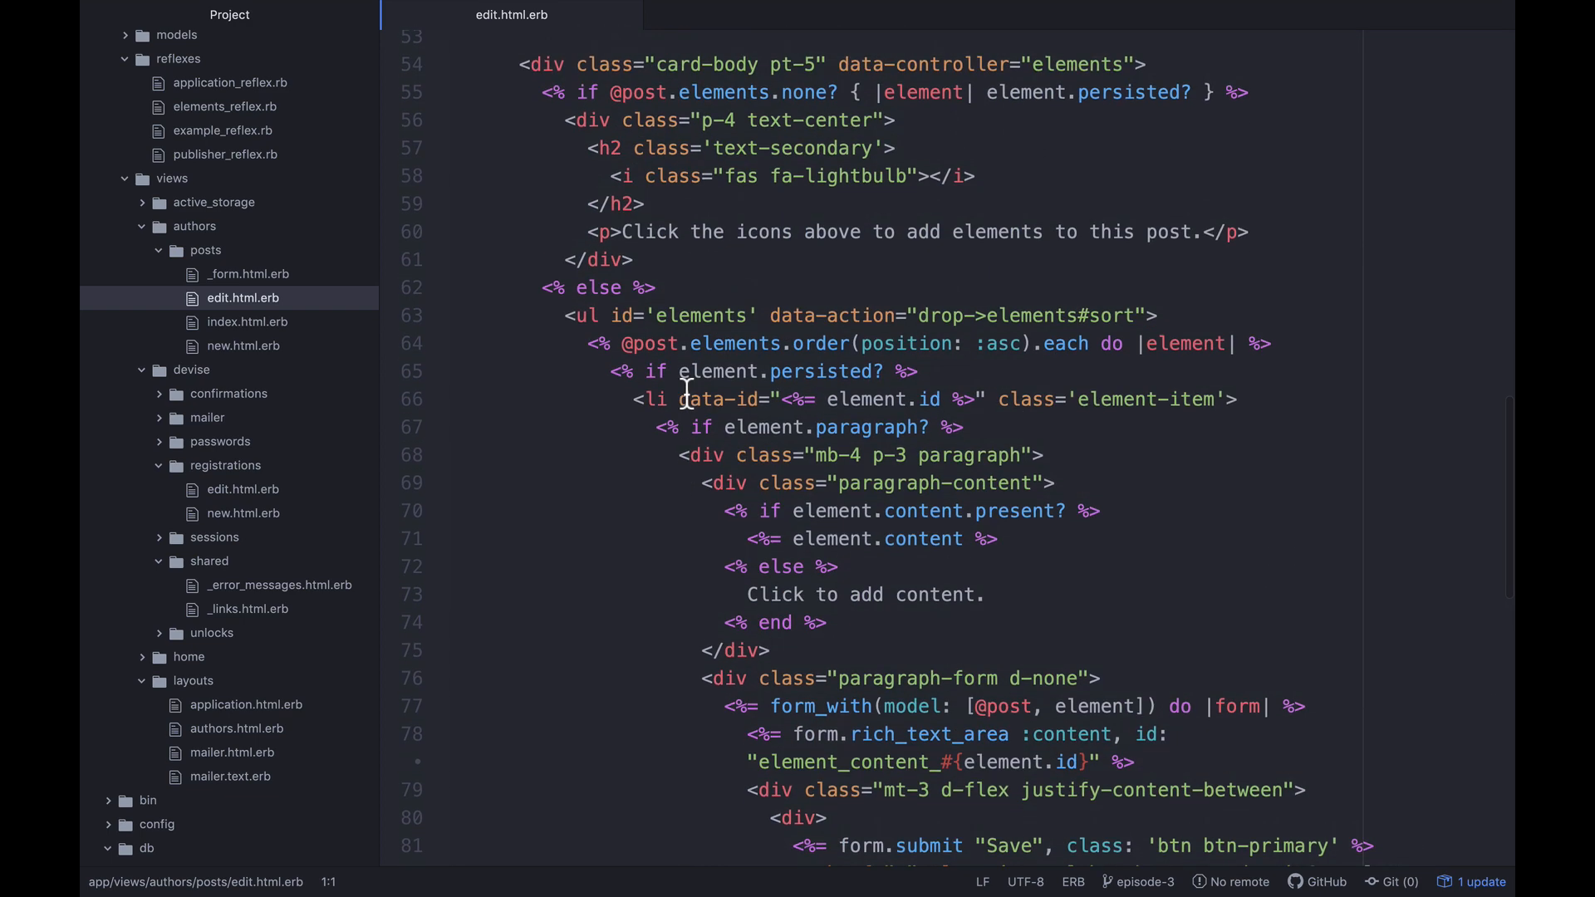
scroll(up, 3)
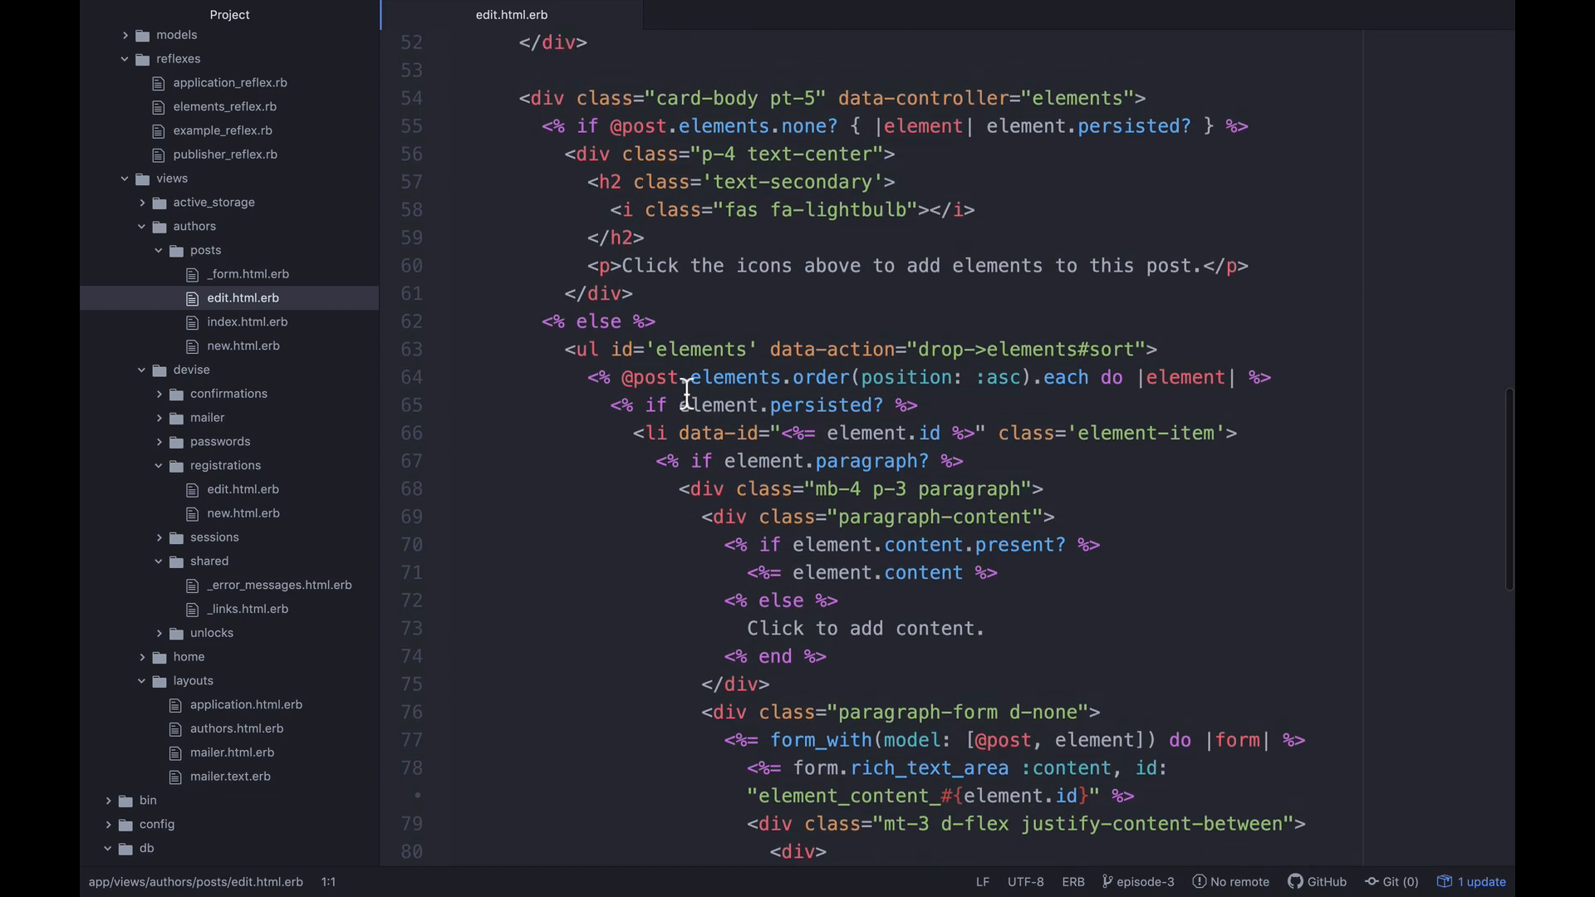
scroll(down, 3)
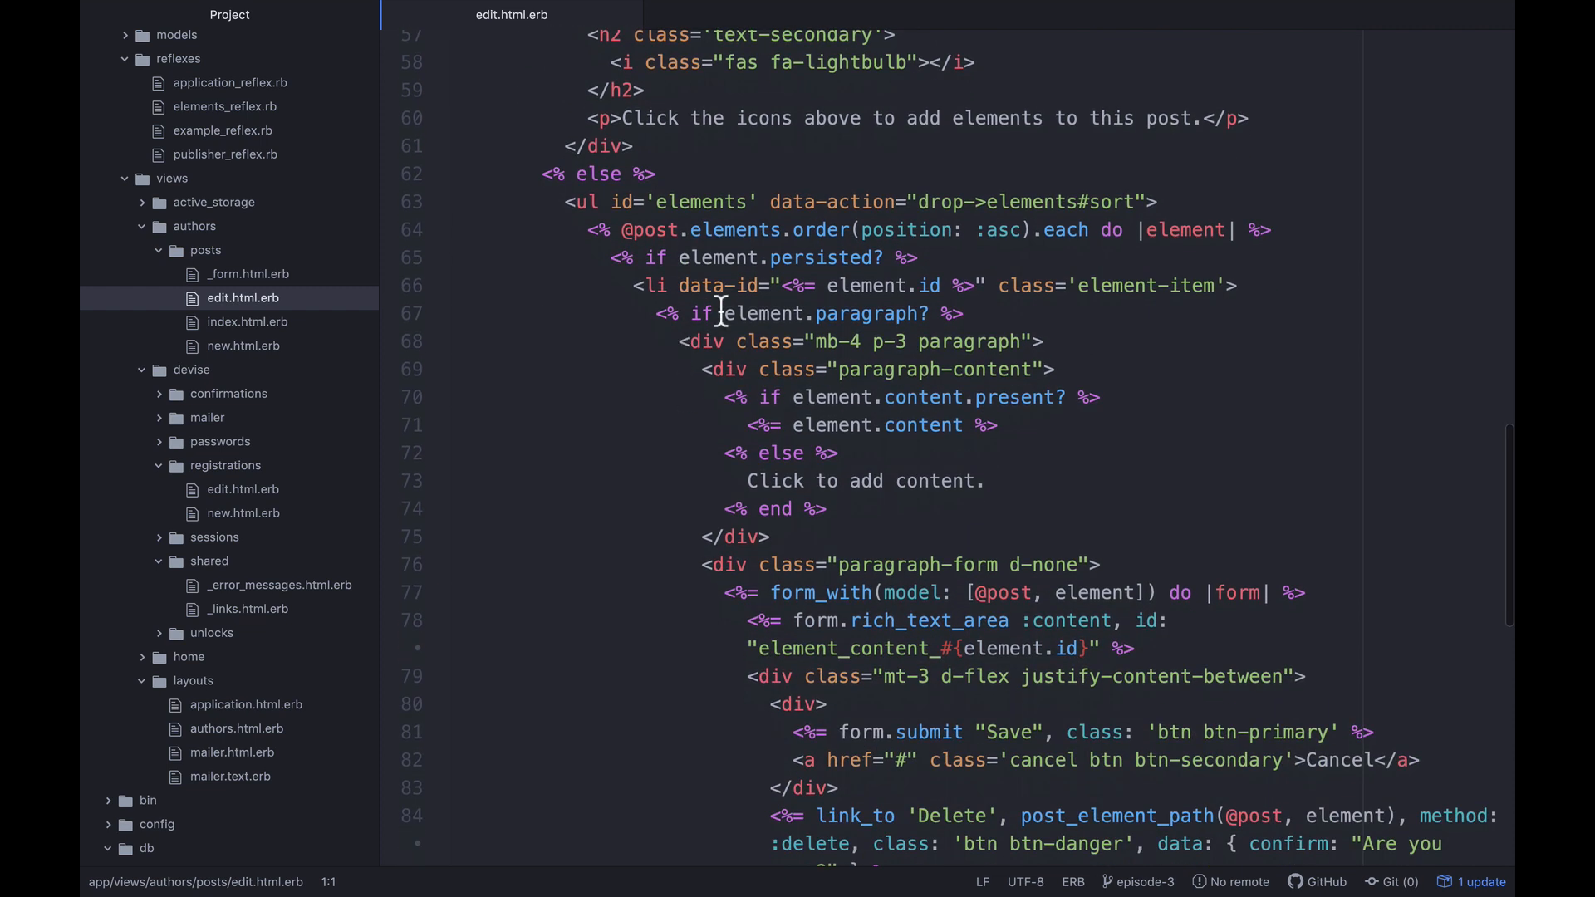
scroll(down, 3)
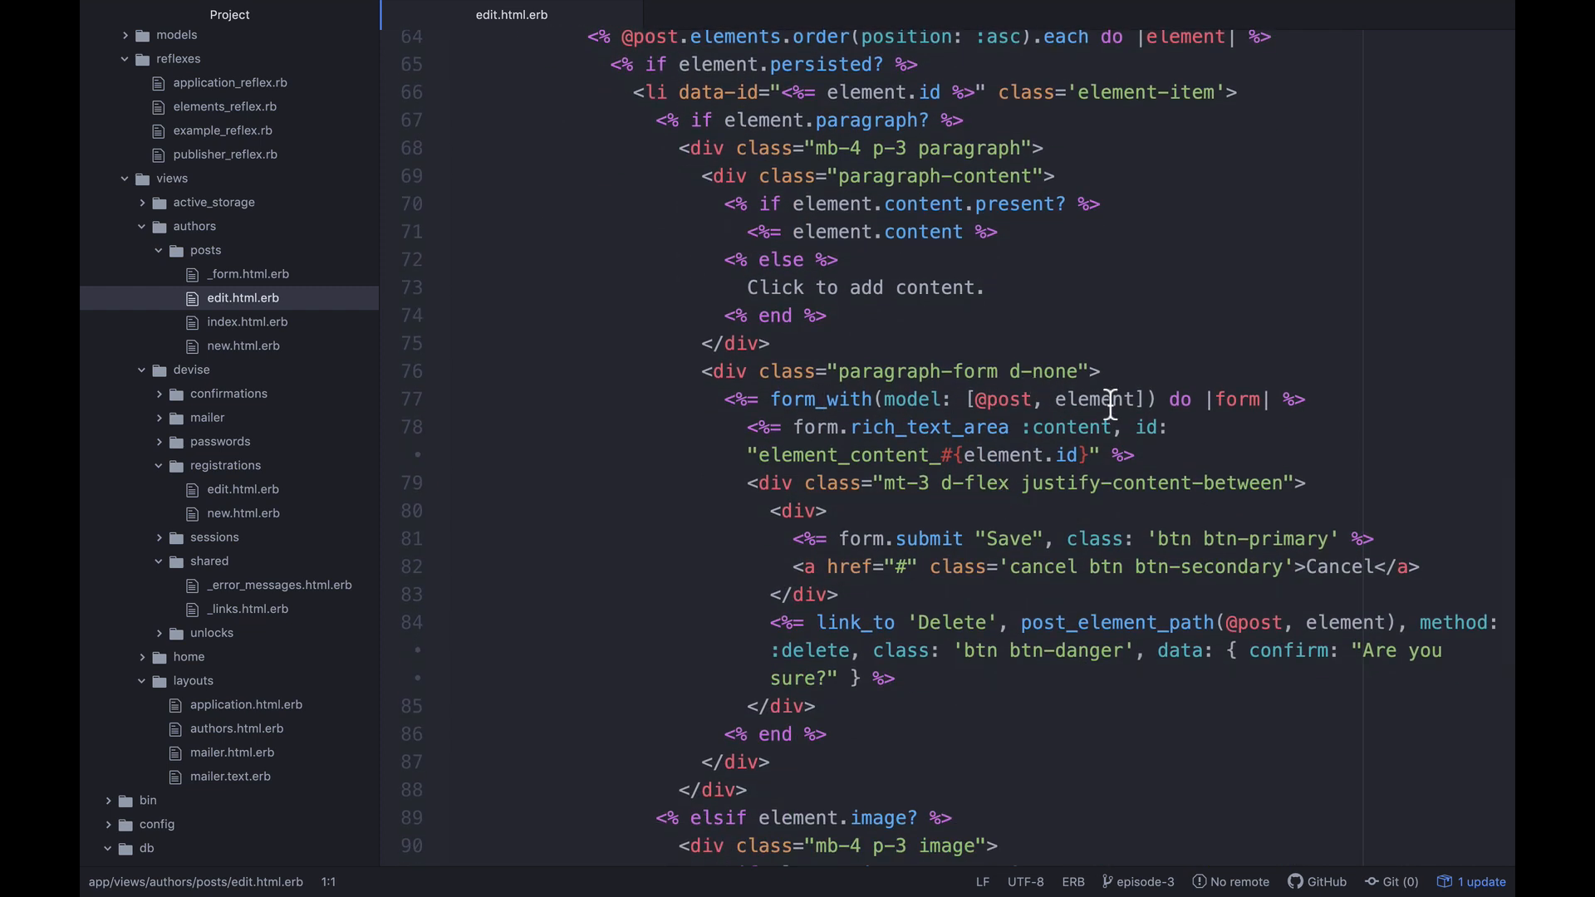
click(945, 456)
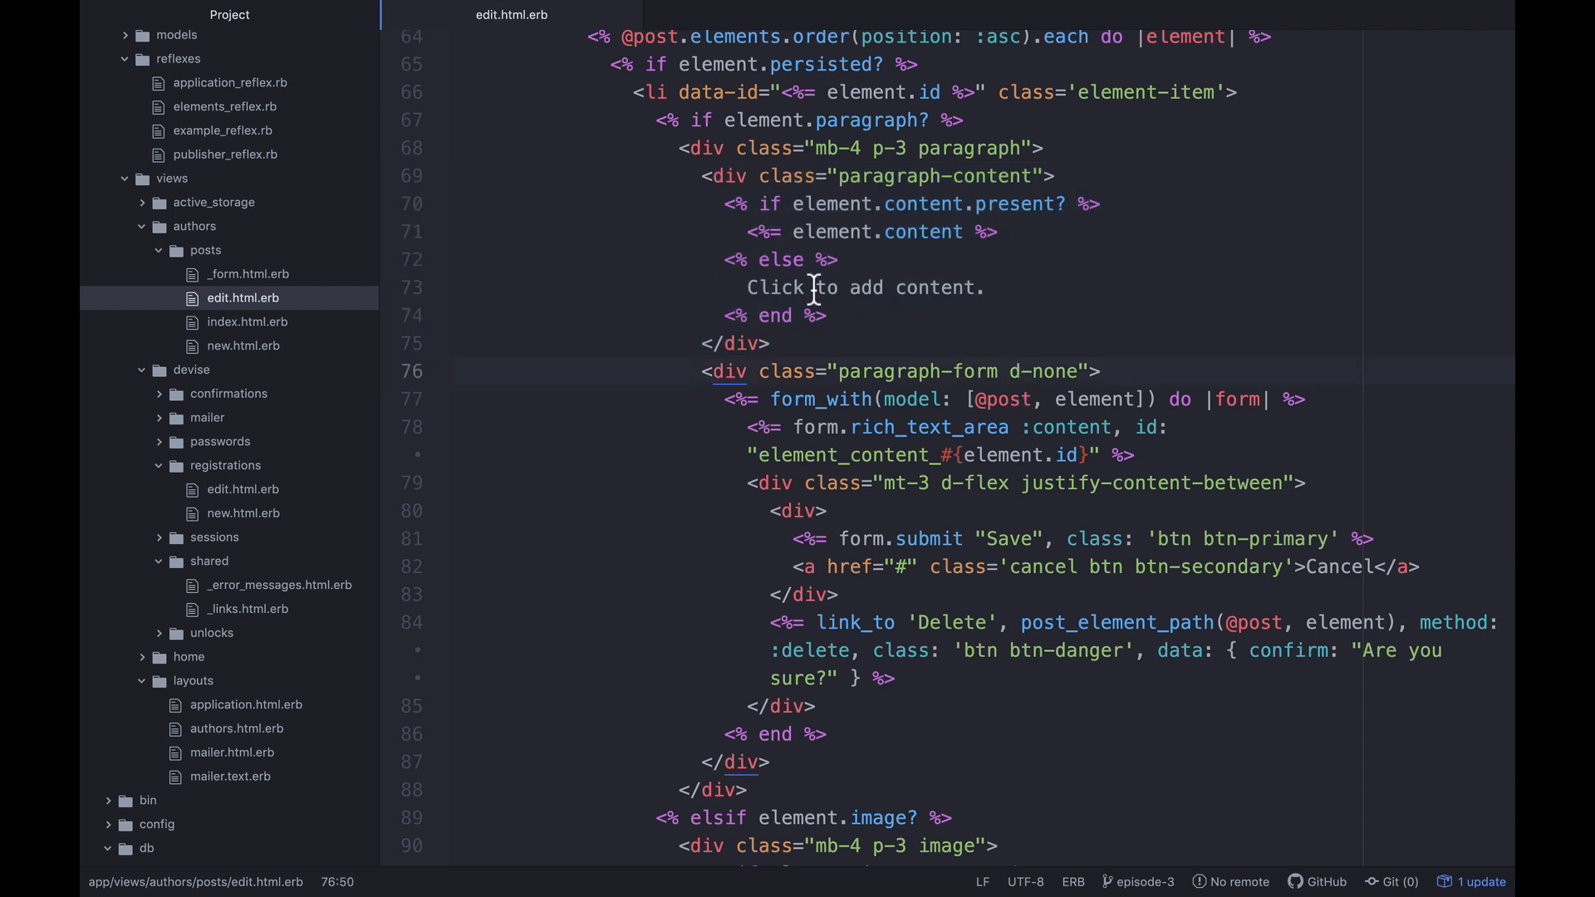
scroll(up, 3)
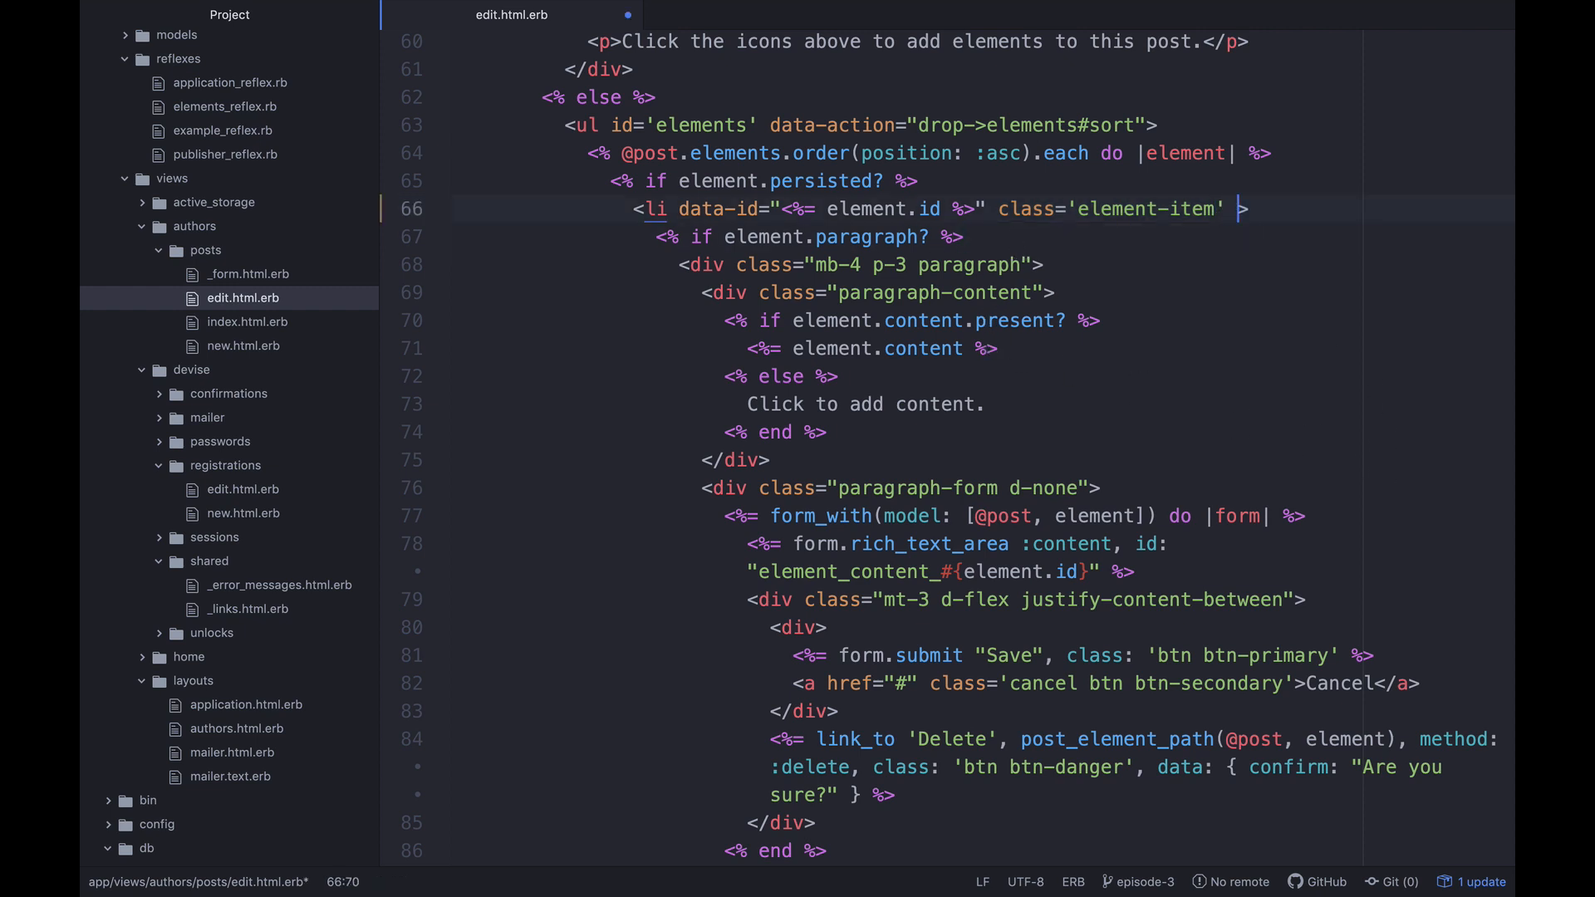
text(id='')
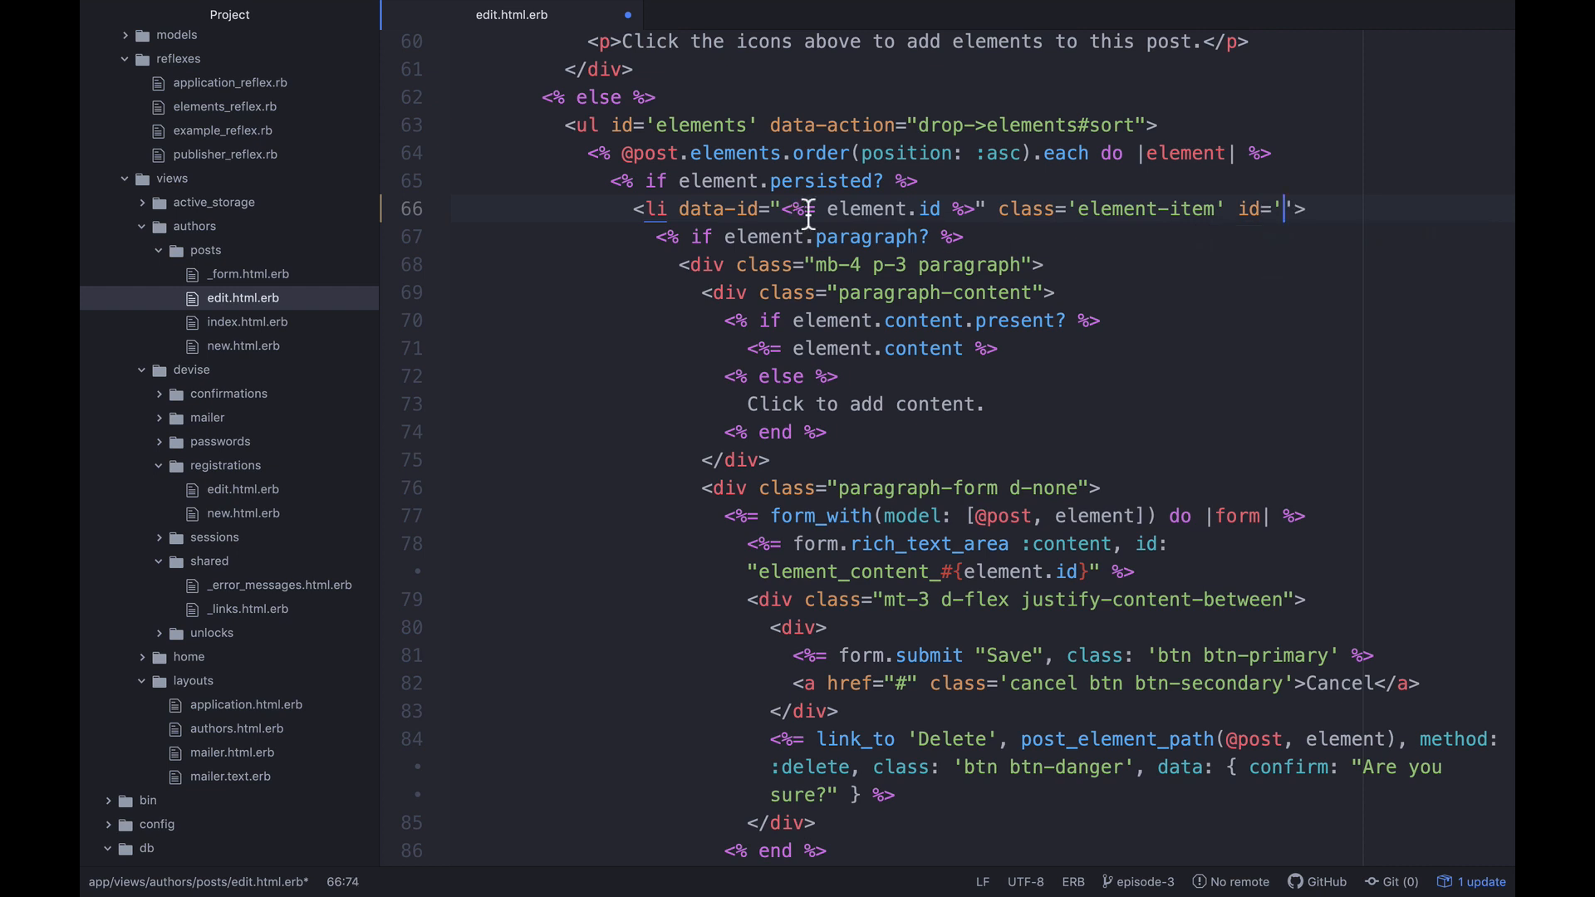
text(element-<%= element.id %>)
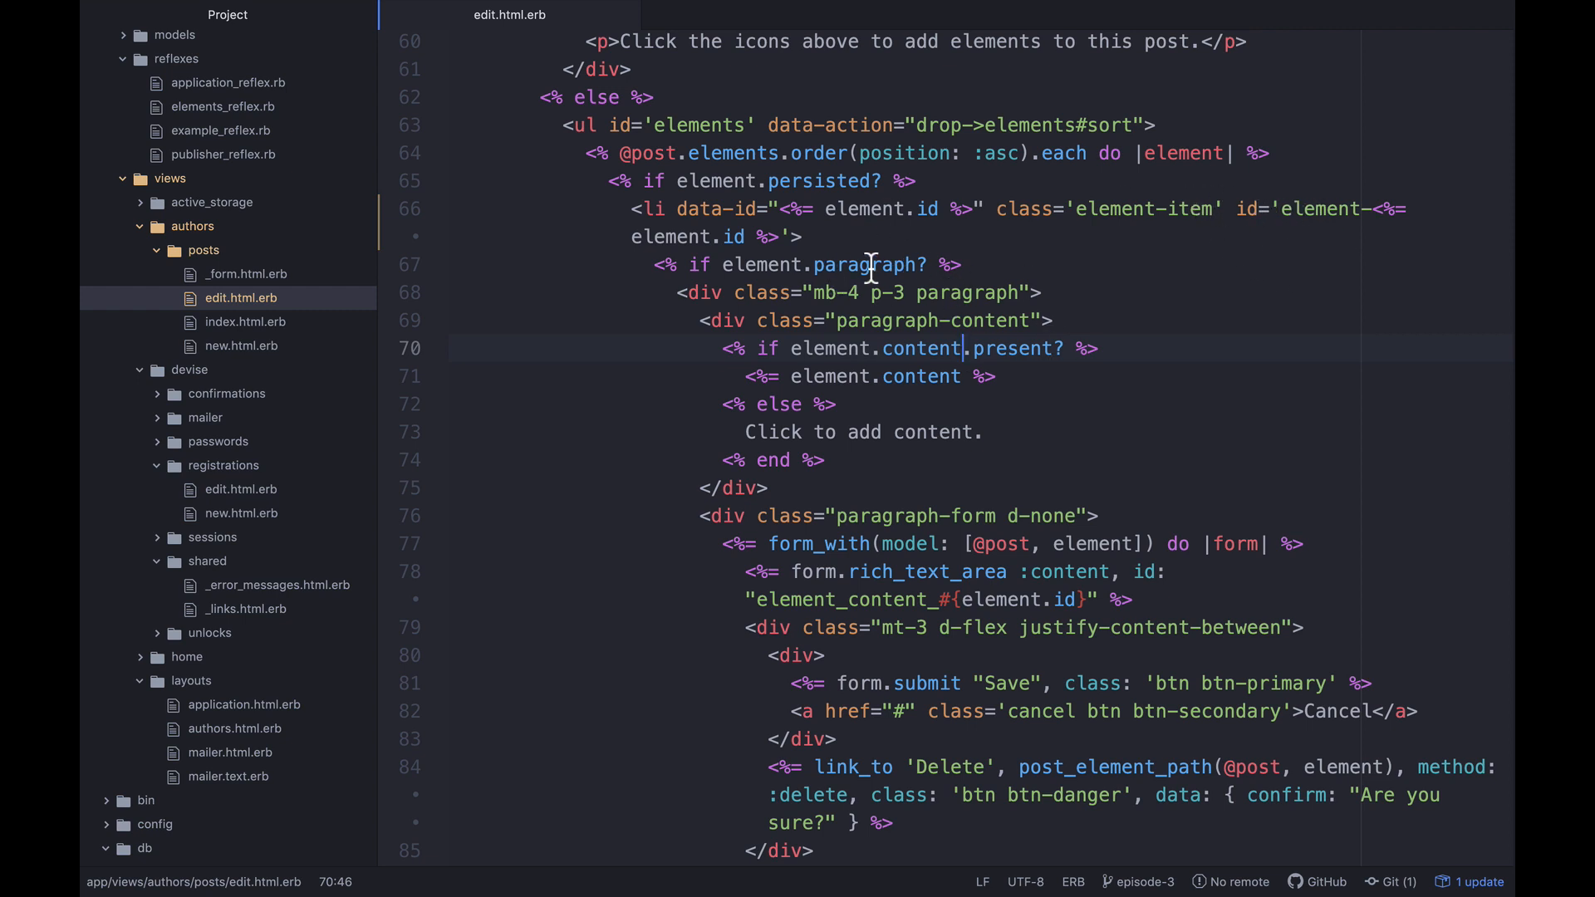
mouse_move(761, 266)
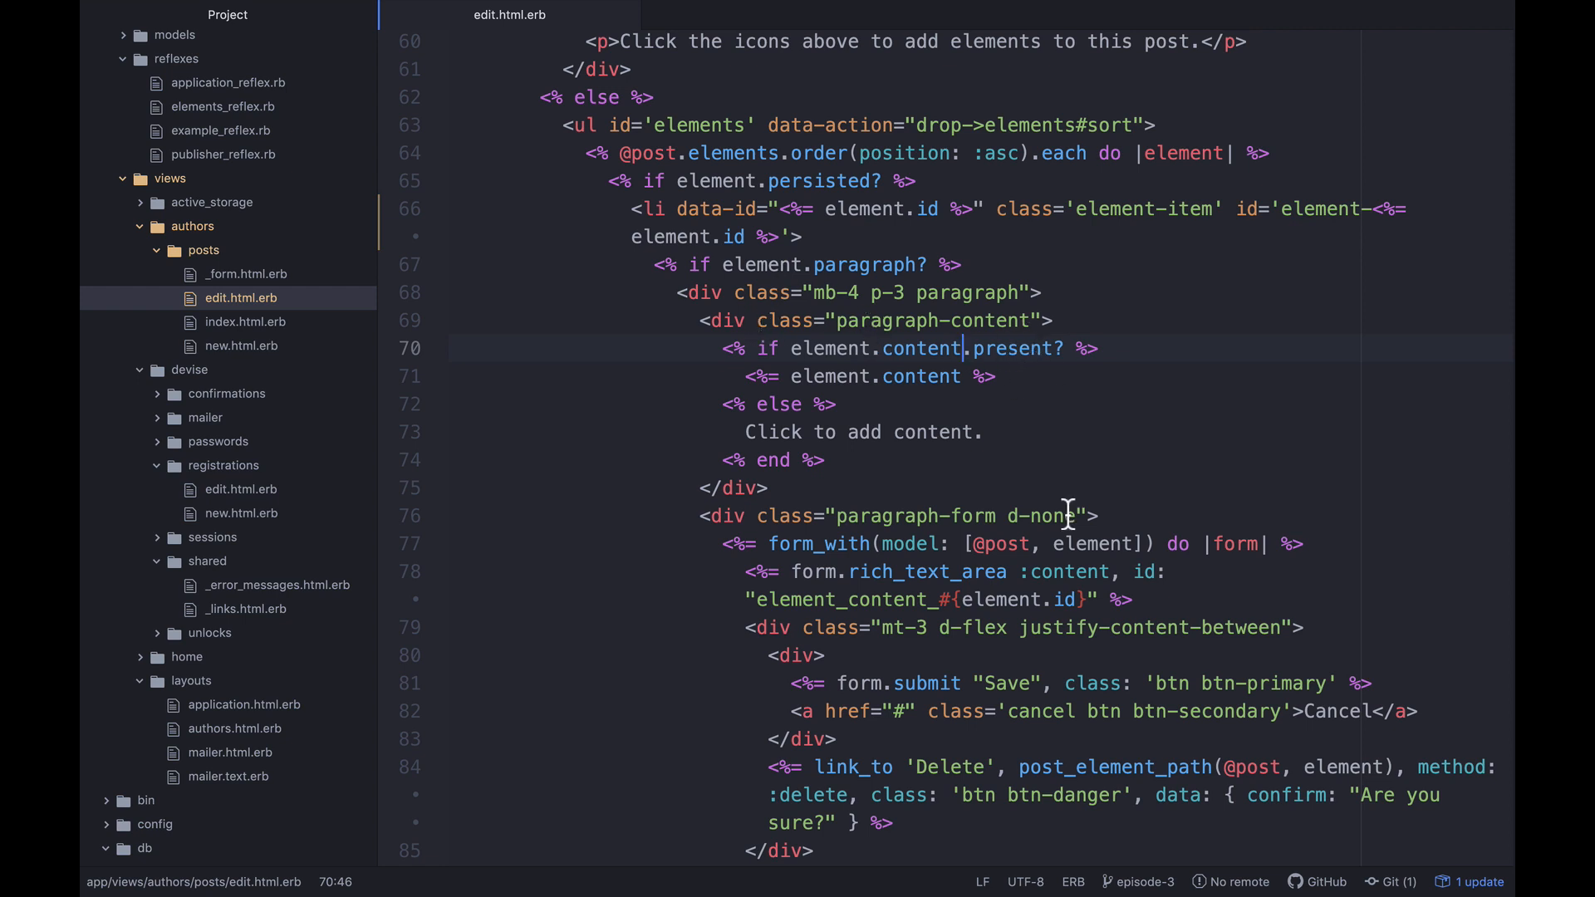
click(1005, 515)
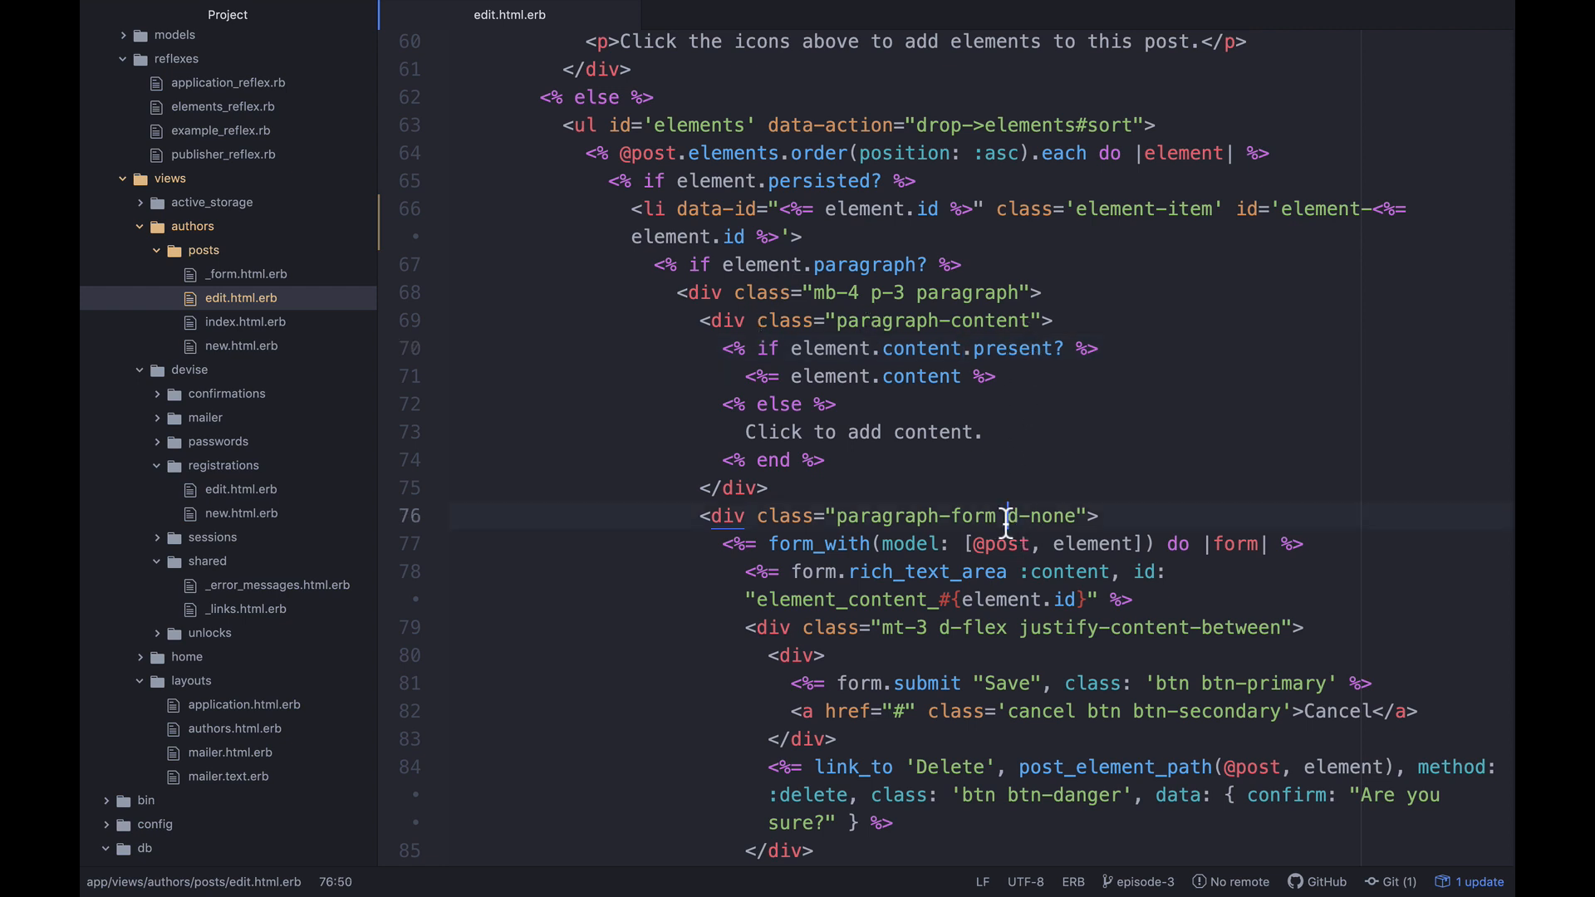
double_click(1032, 515)
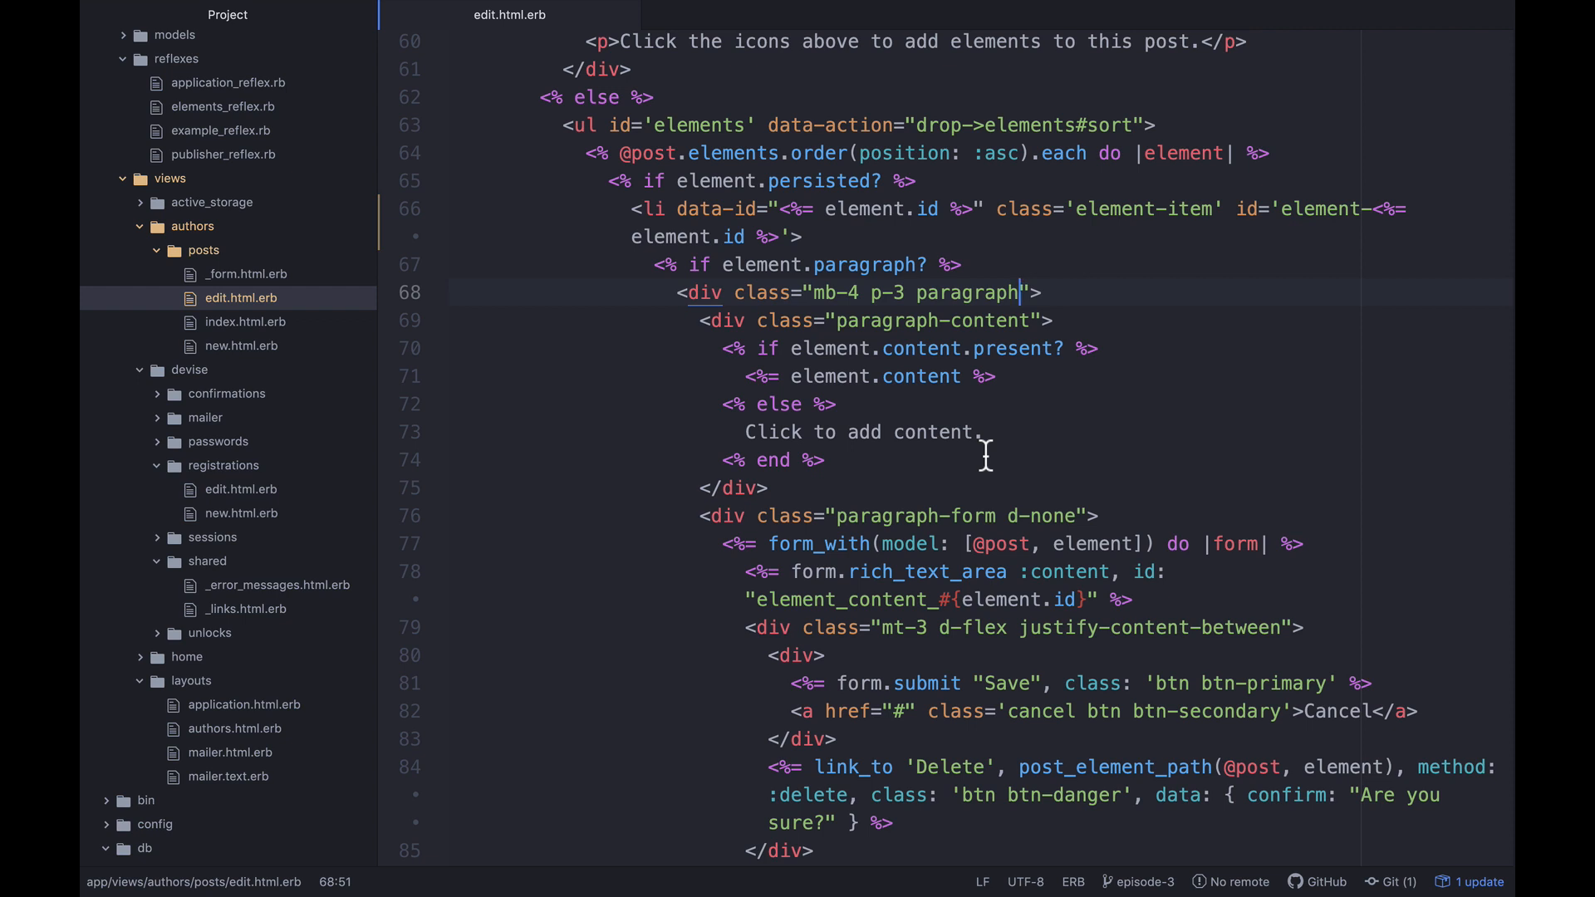
scroll(up, 3)
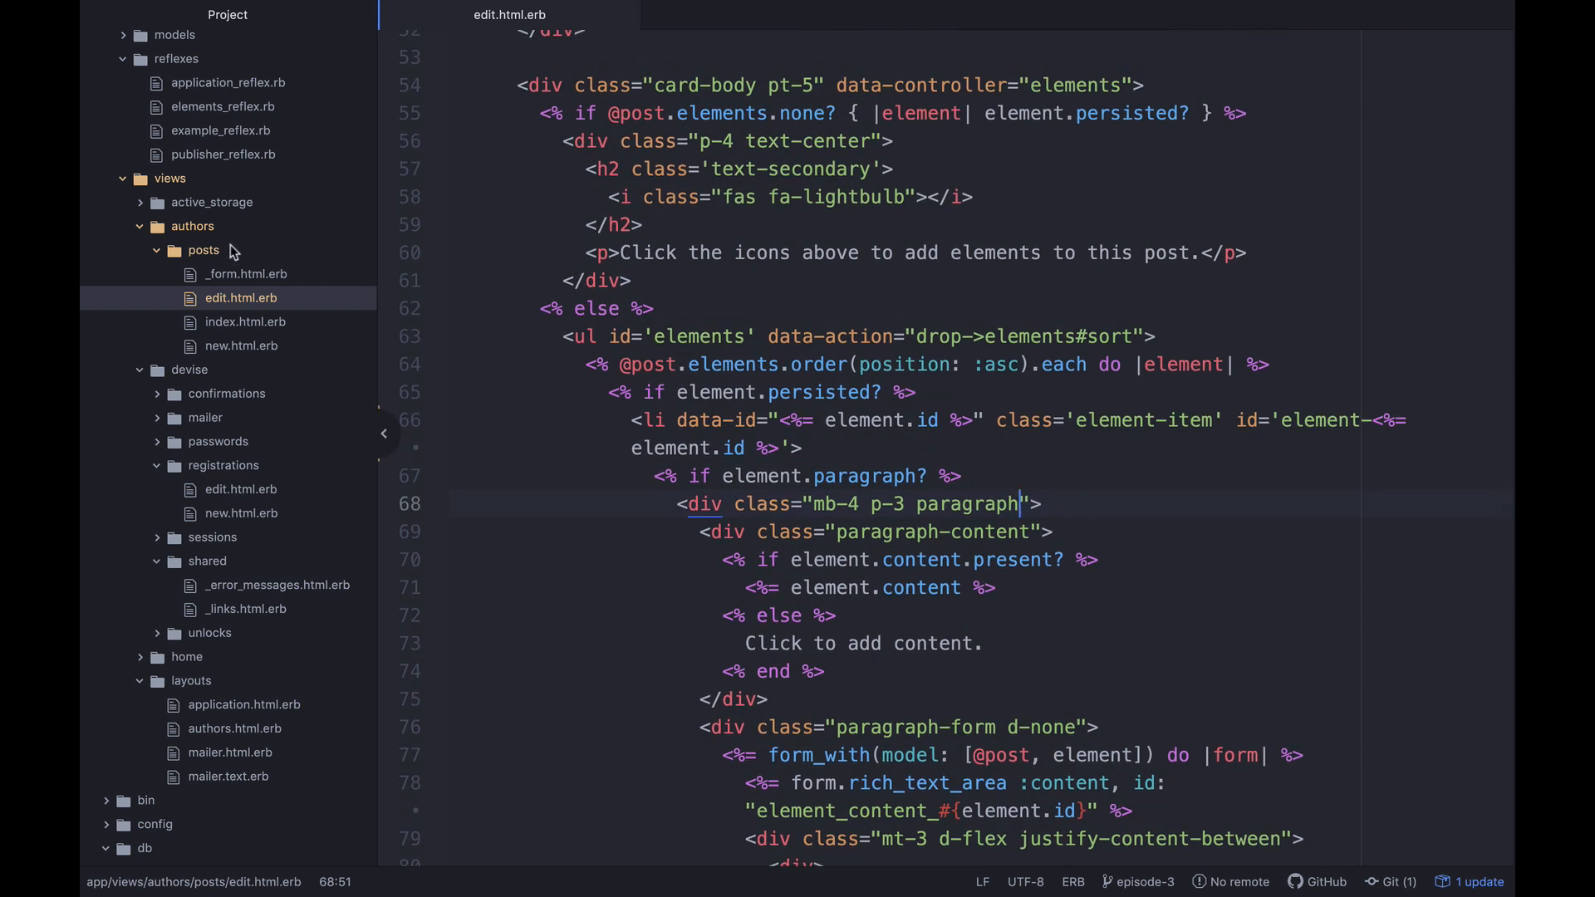
scroll(up, 3)
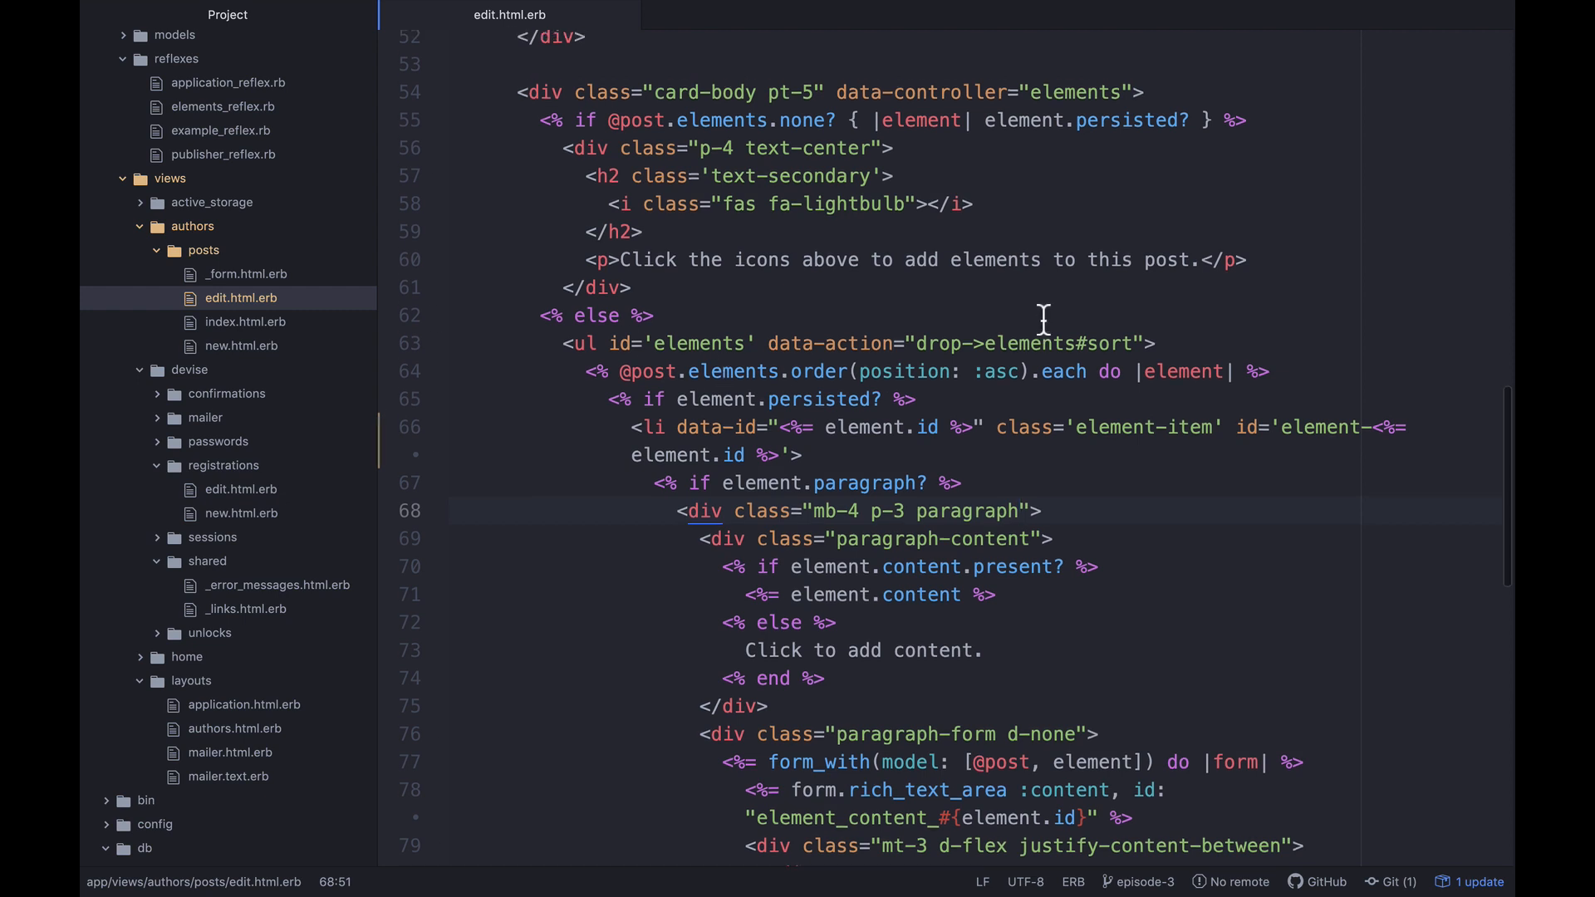
scroll(down, 3)
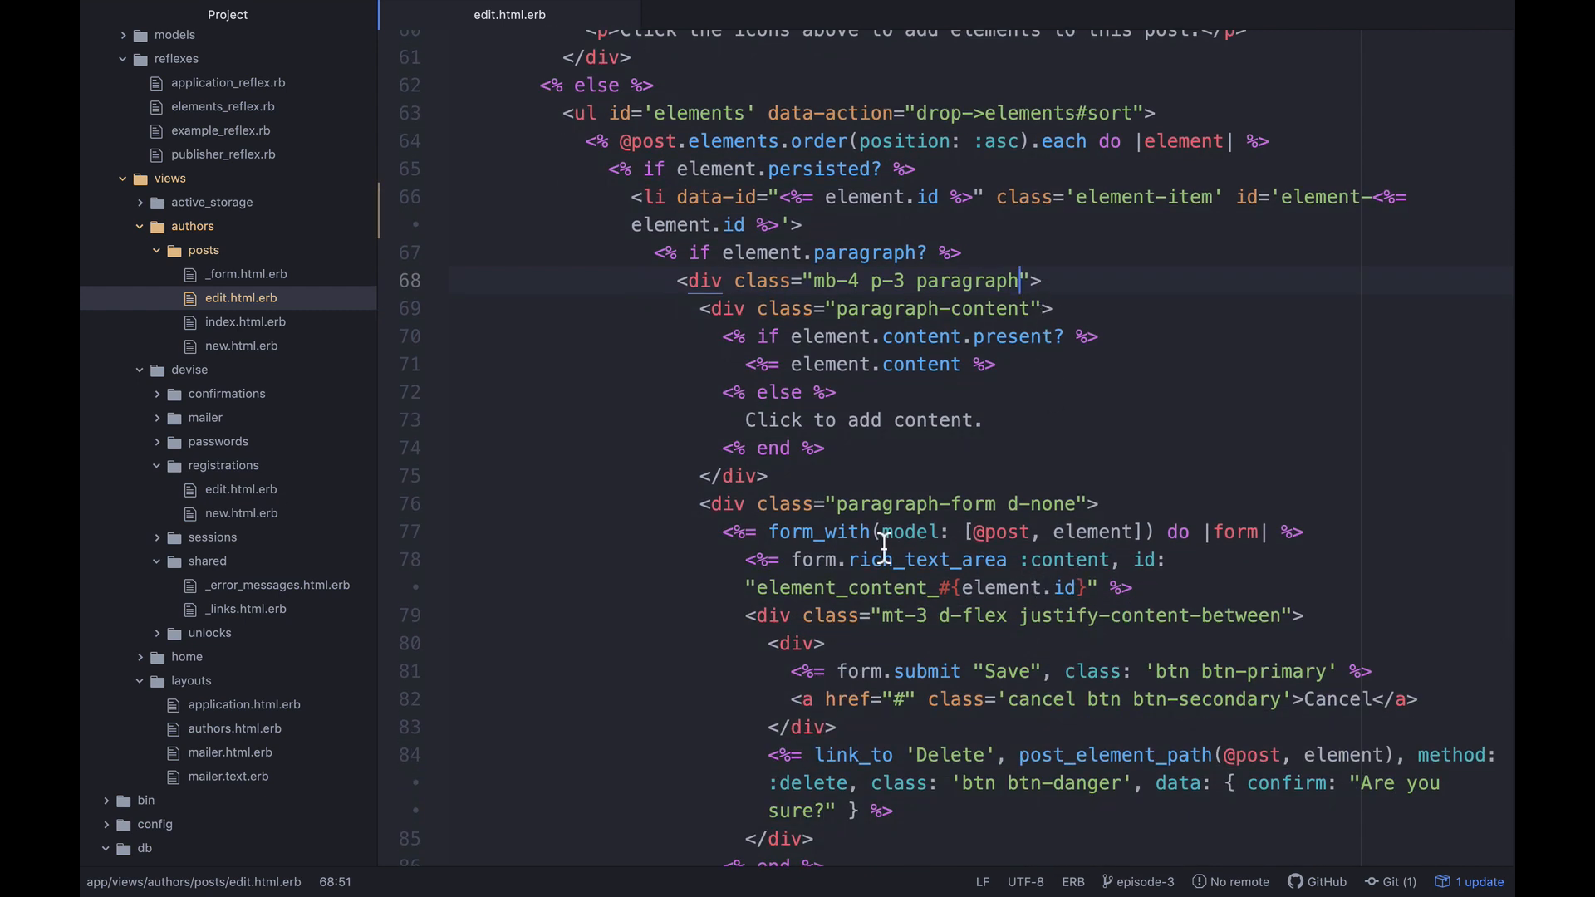
click(1148, 531)
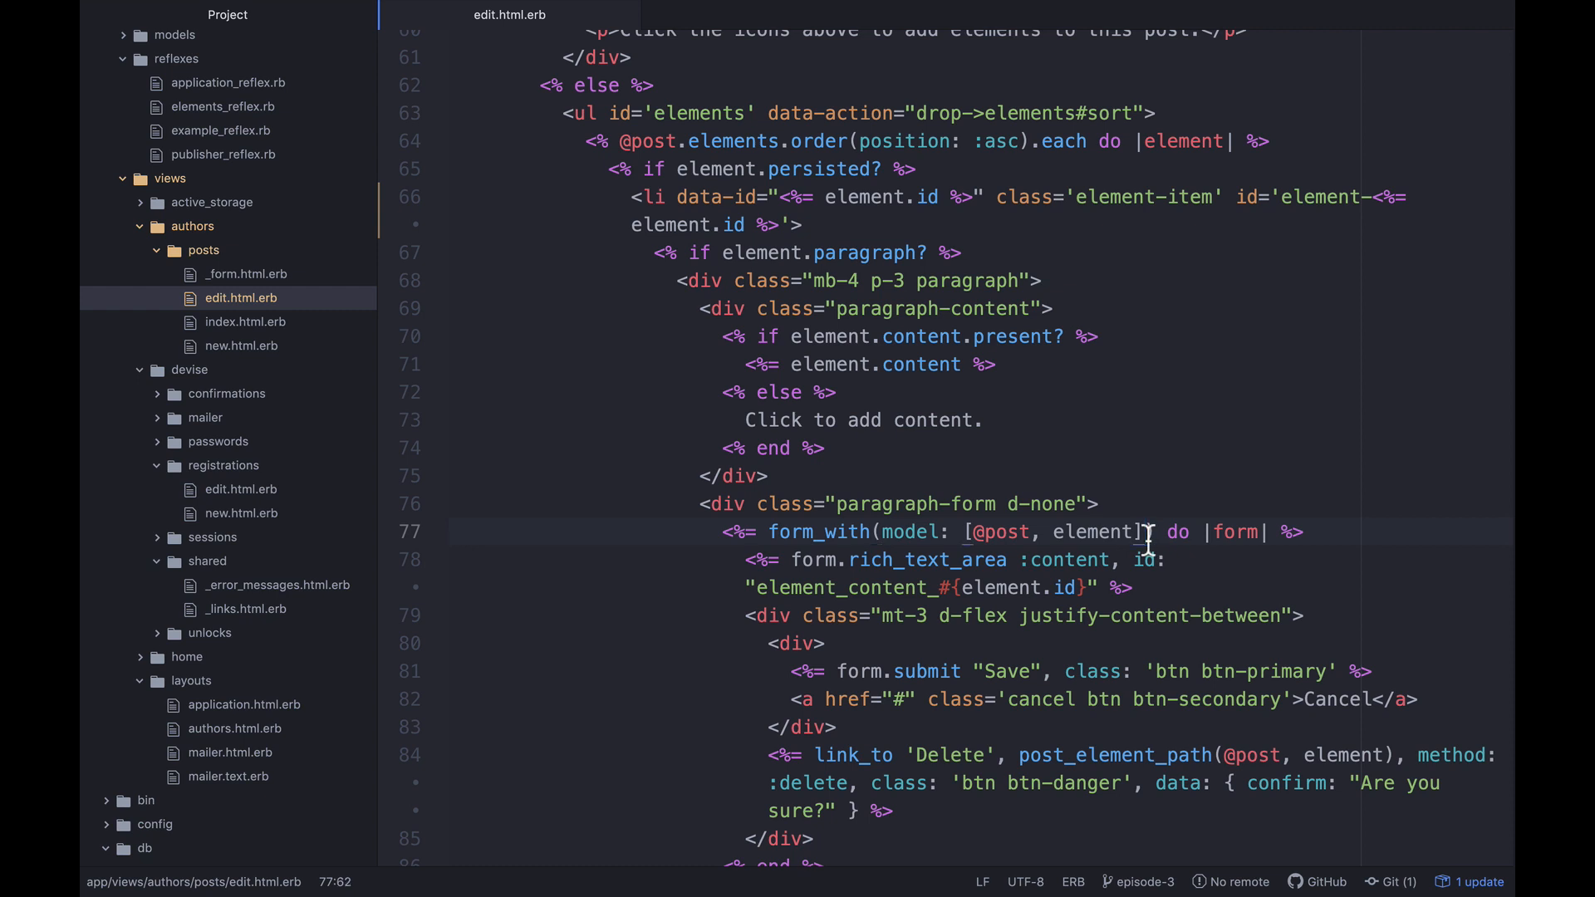
text(, loca)
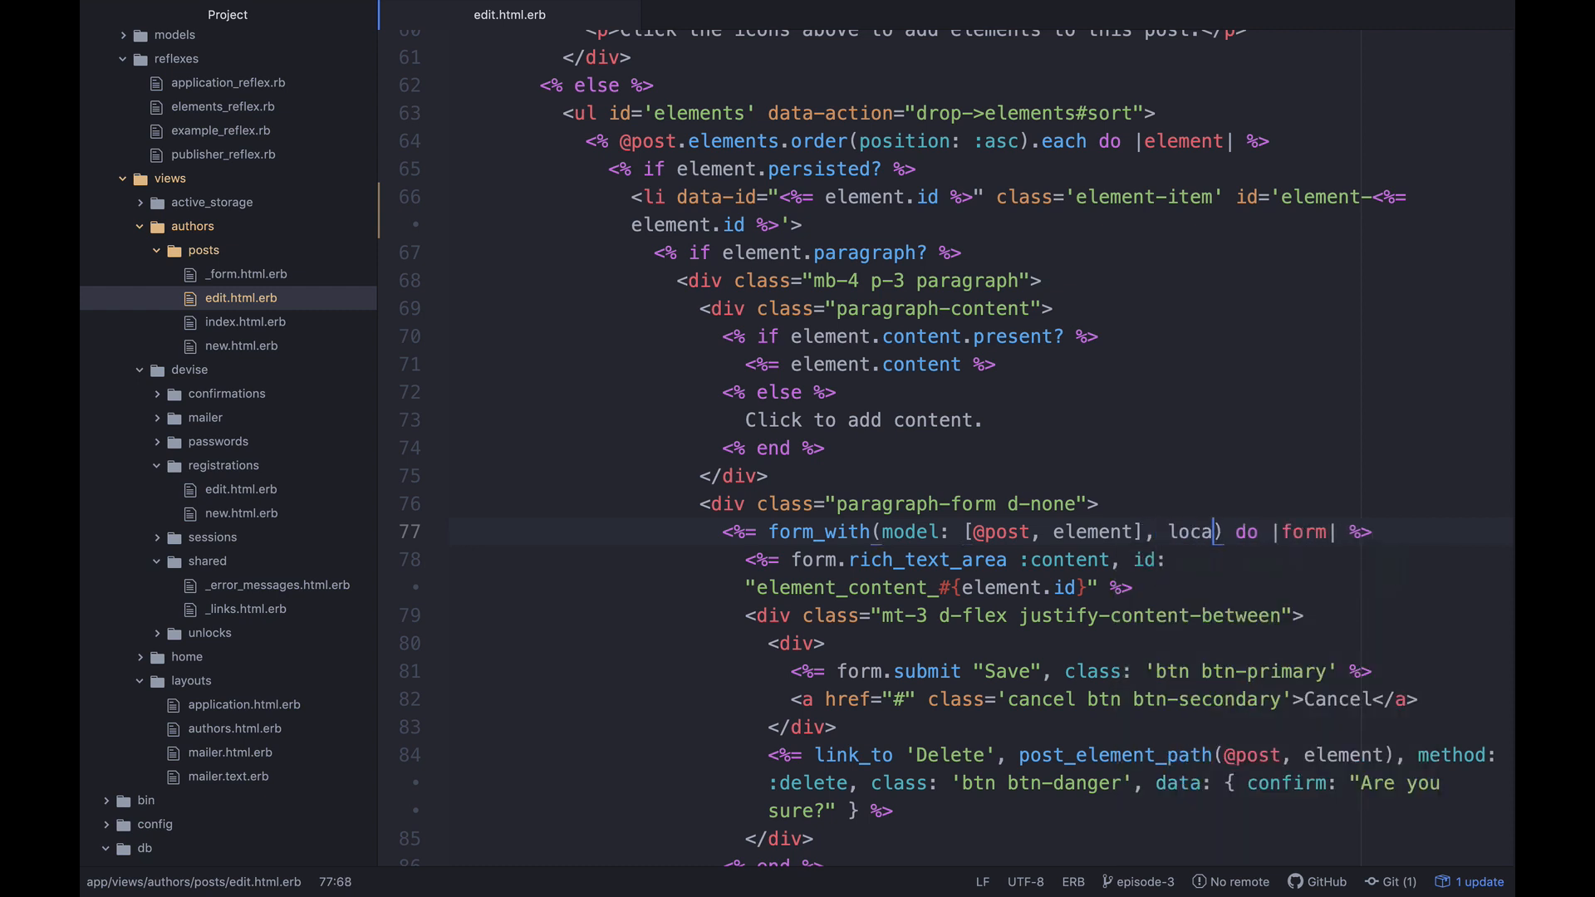
text(l: true)
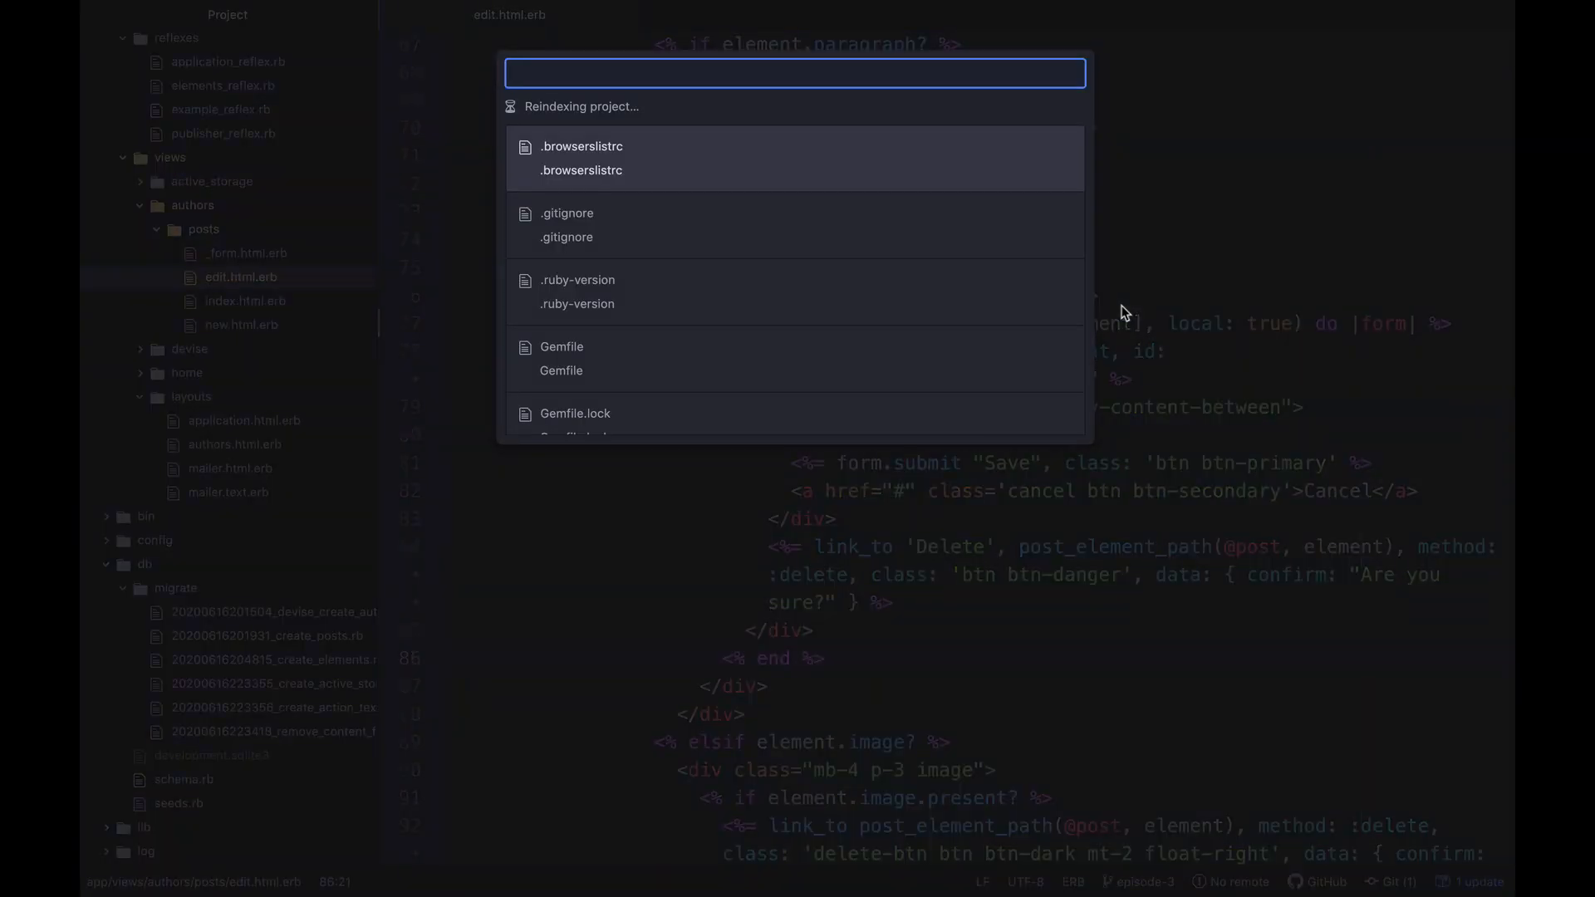
Open elements_controller.rb via fuzzy finder and target views/authors for a new elements folder.
text(elements)
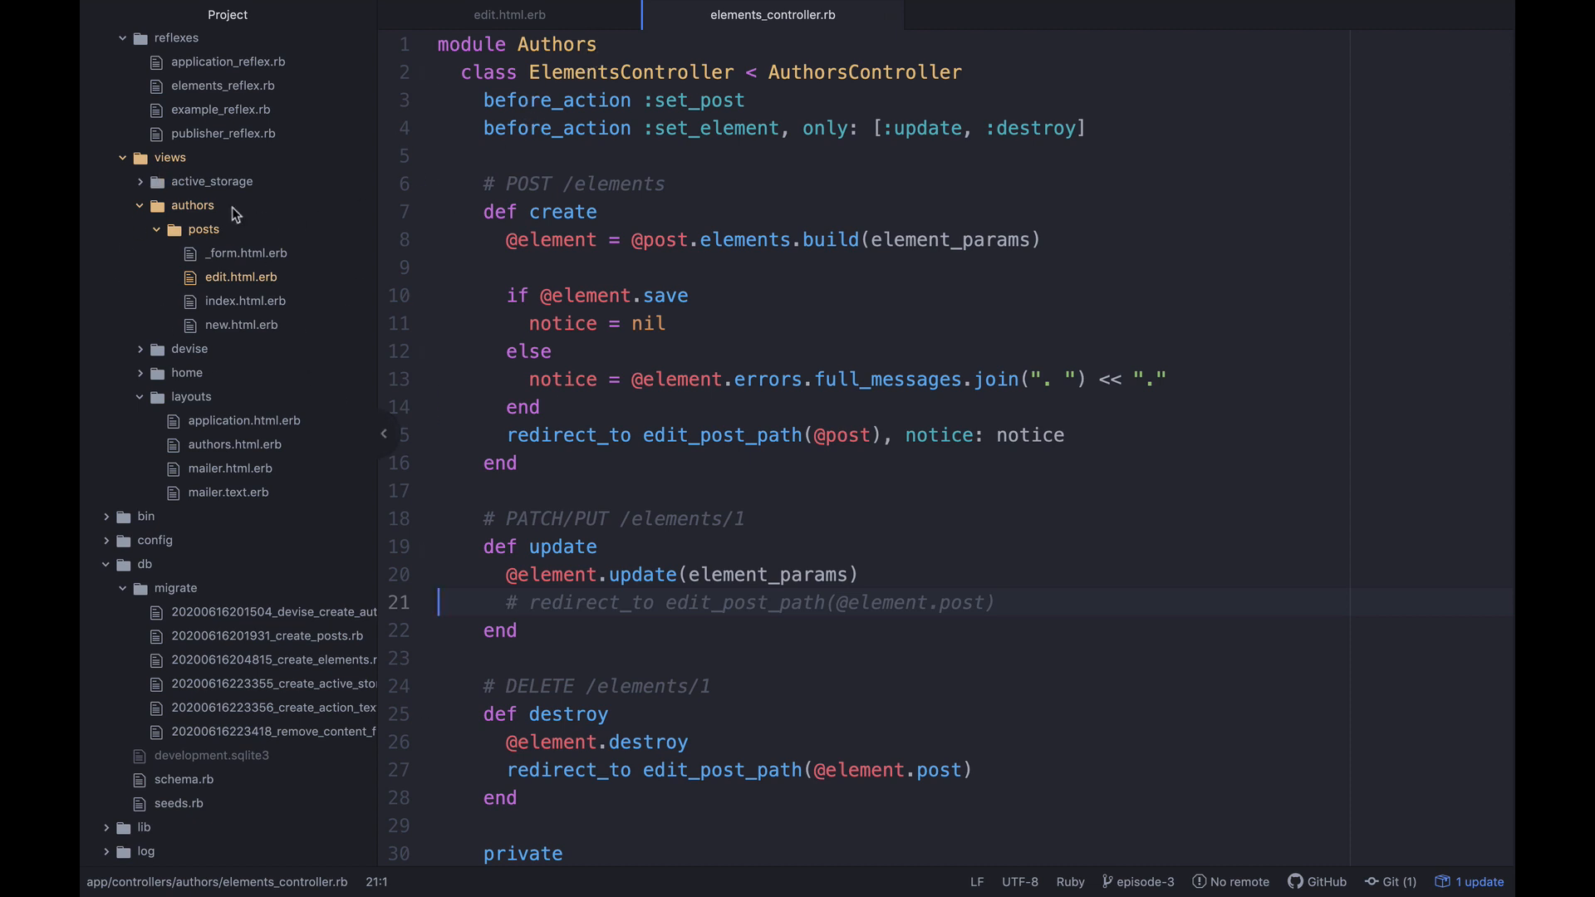
click(202, 230)
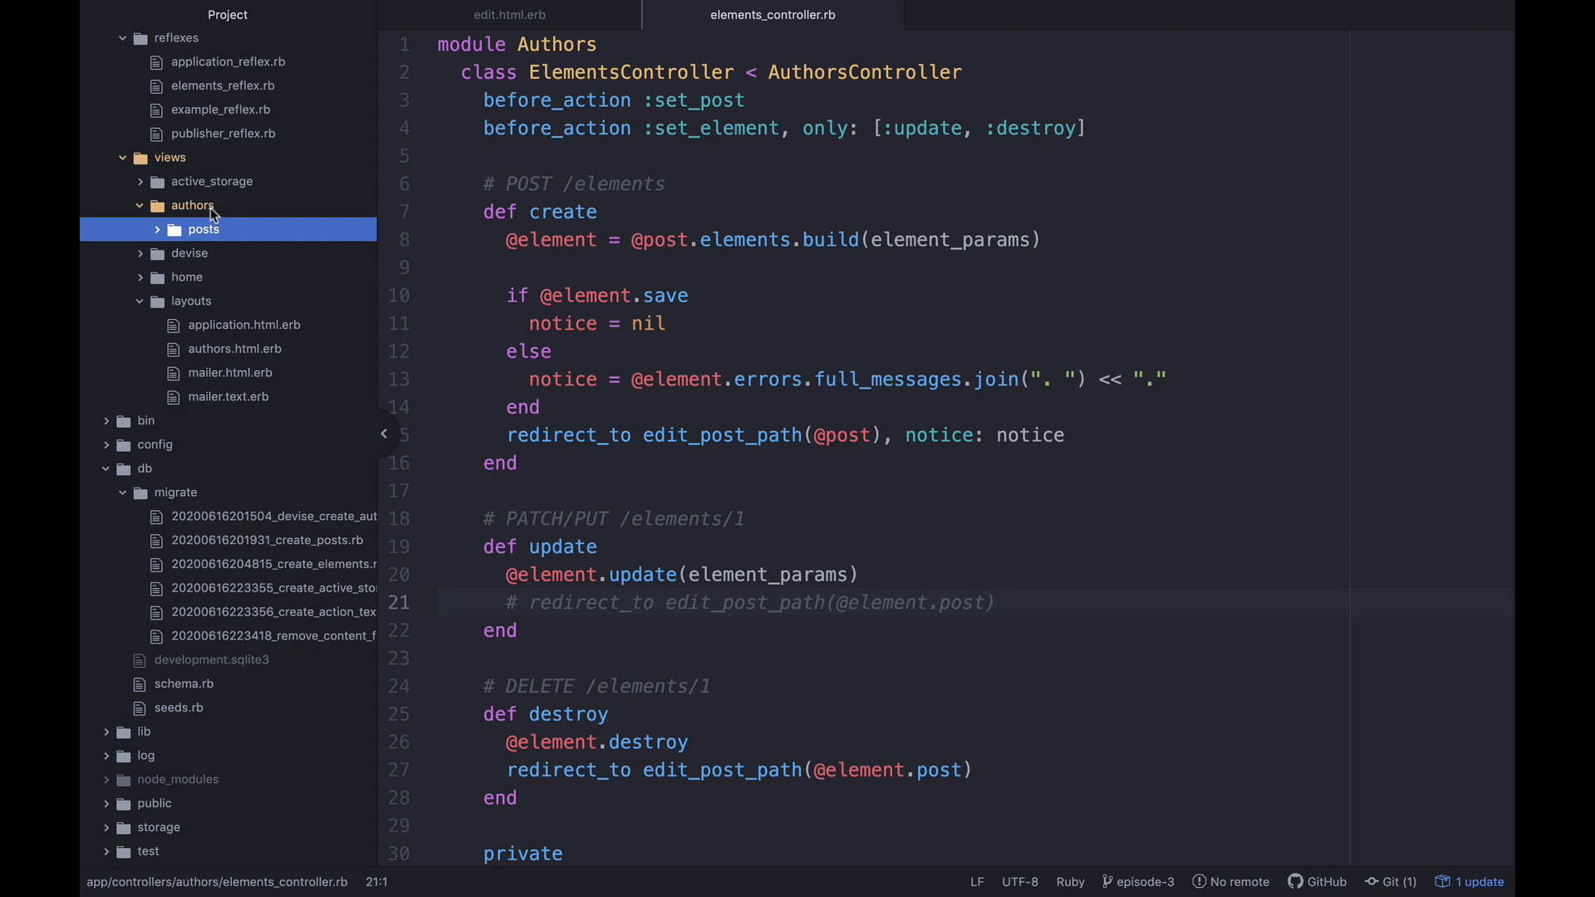
click(193, 204)
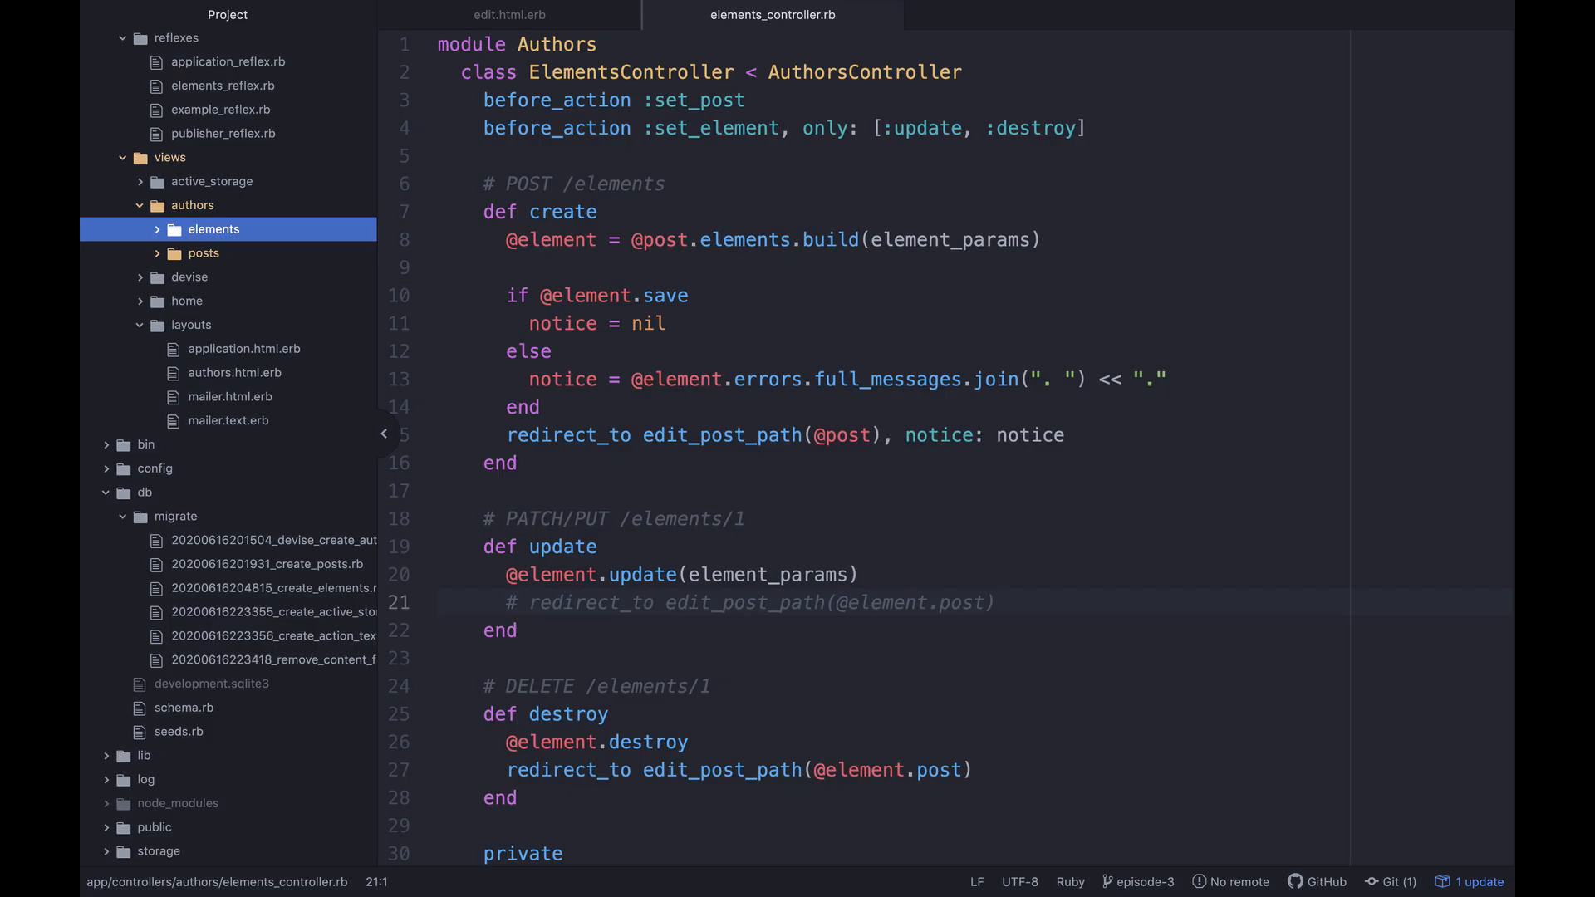
Create update.js.erb in the elements folder containing alert("here").
right_click(214, 229)
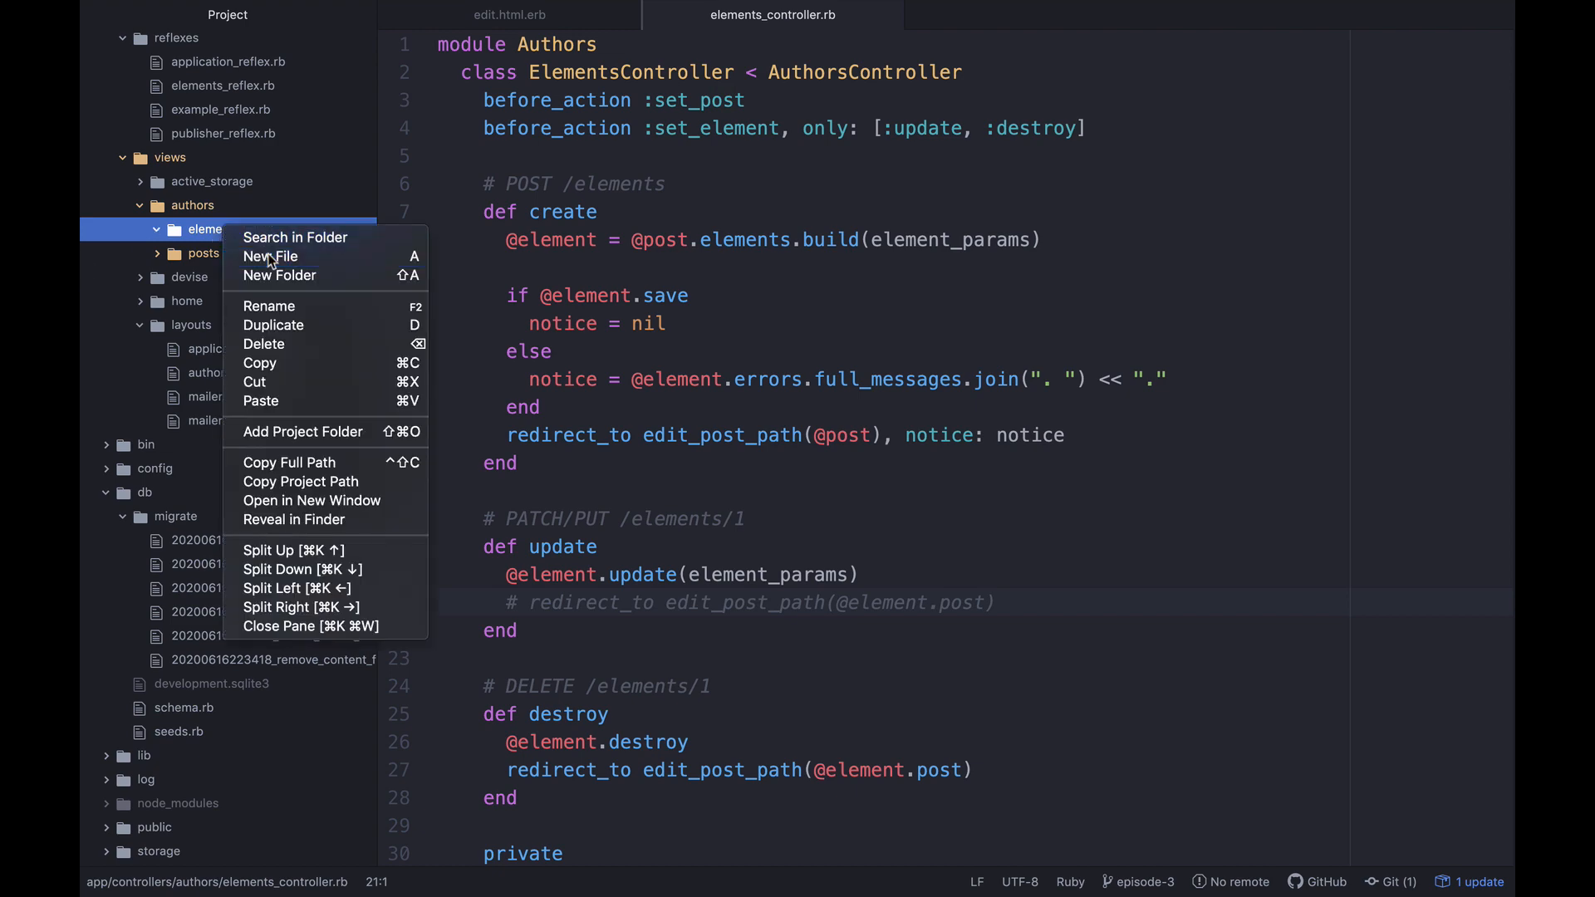
click(270, 255)
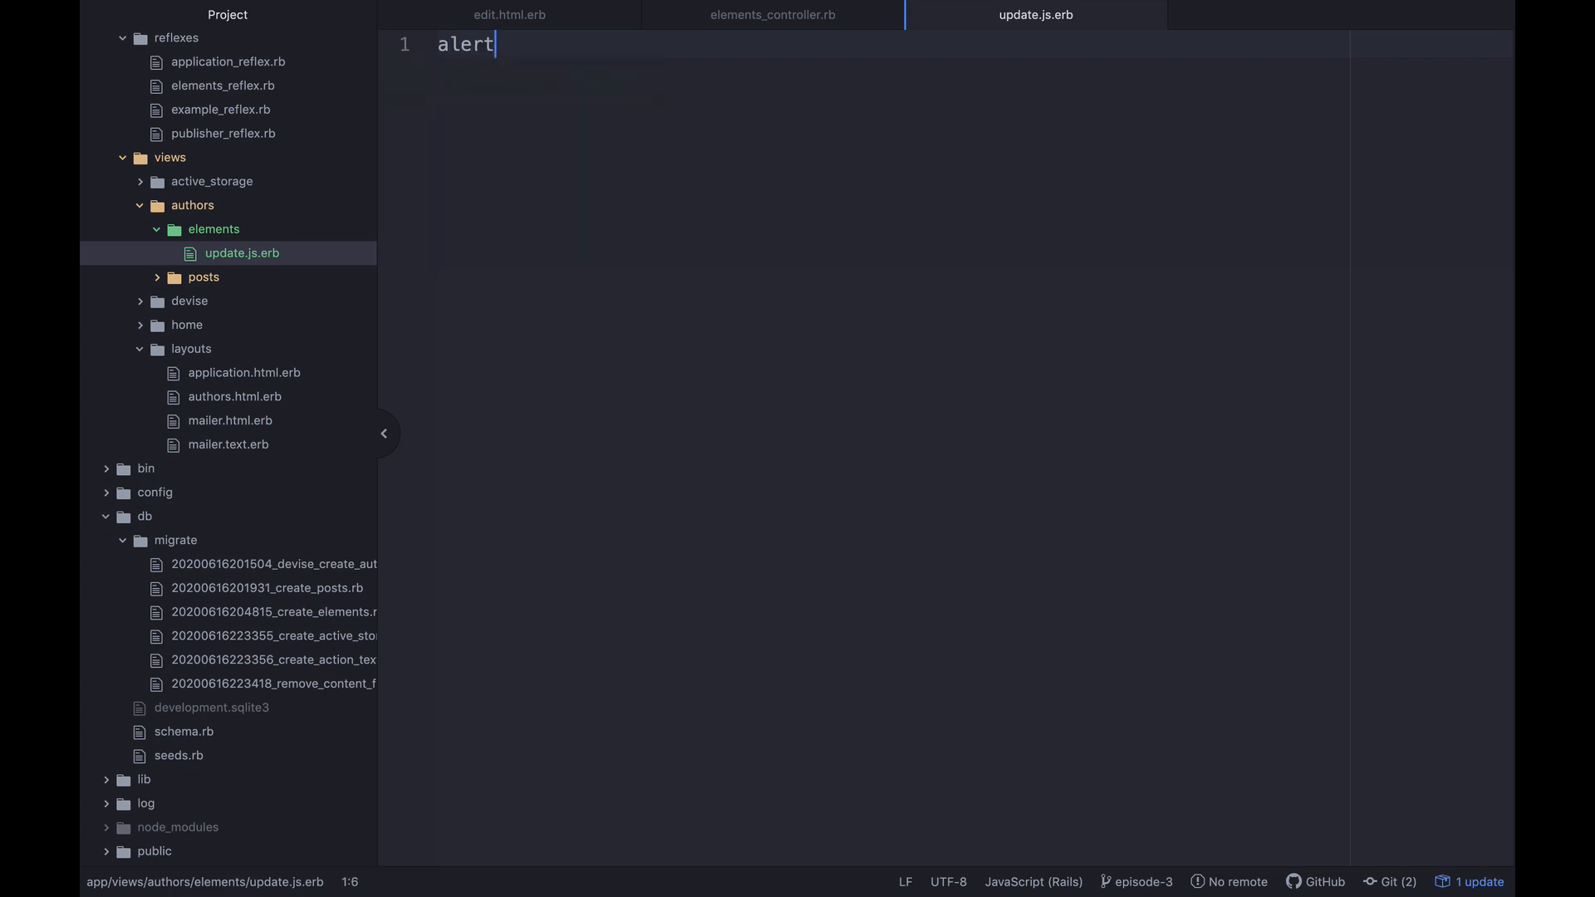
text(("here"))
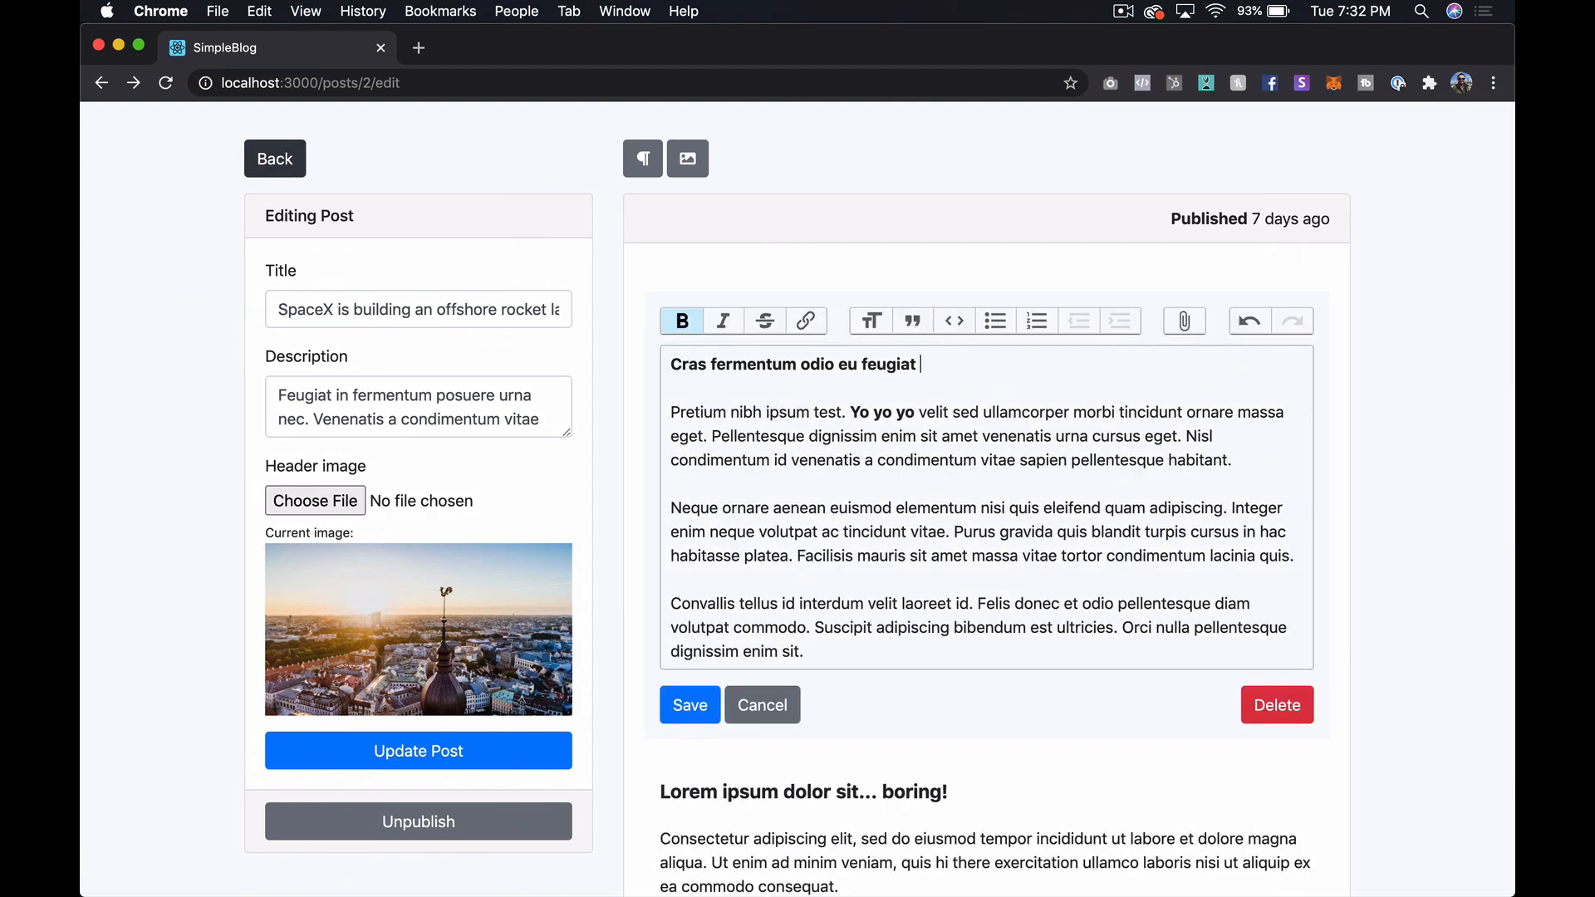
Delete the heading's last word, save, and view the UnknownFormat error for ElementsController#update.
key(Backspace)
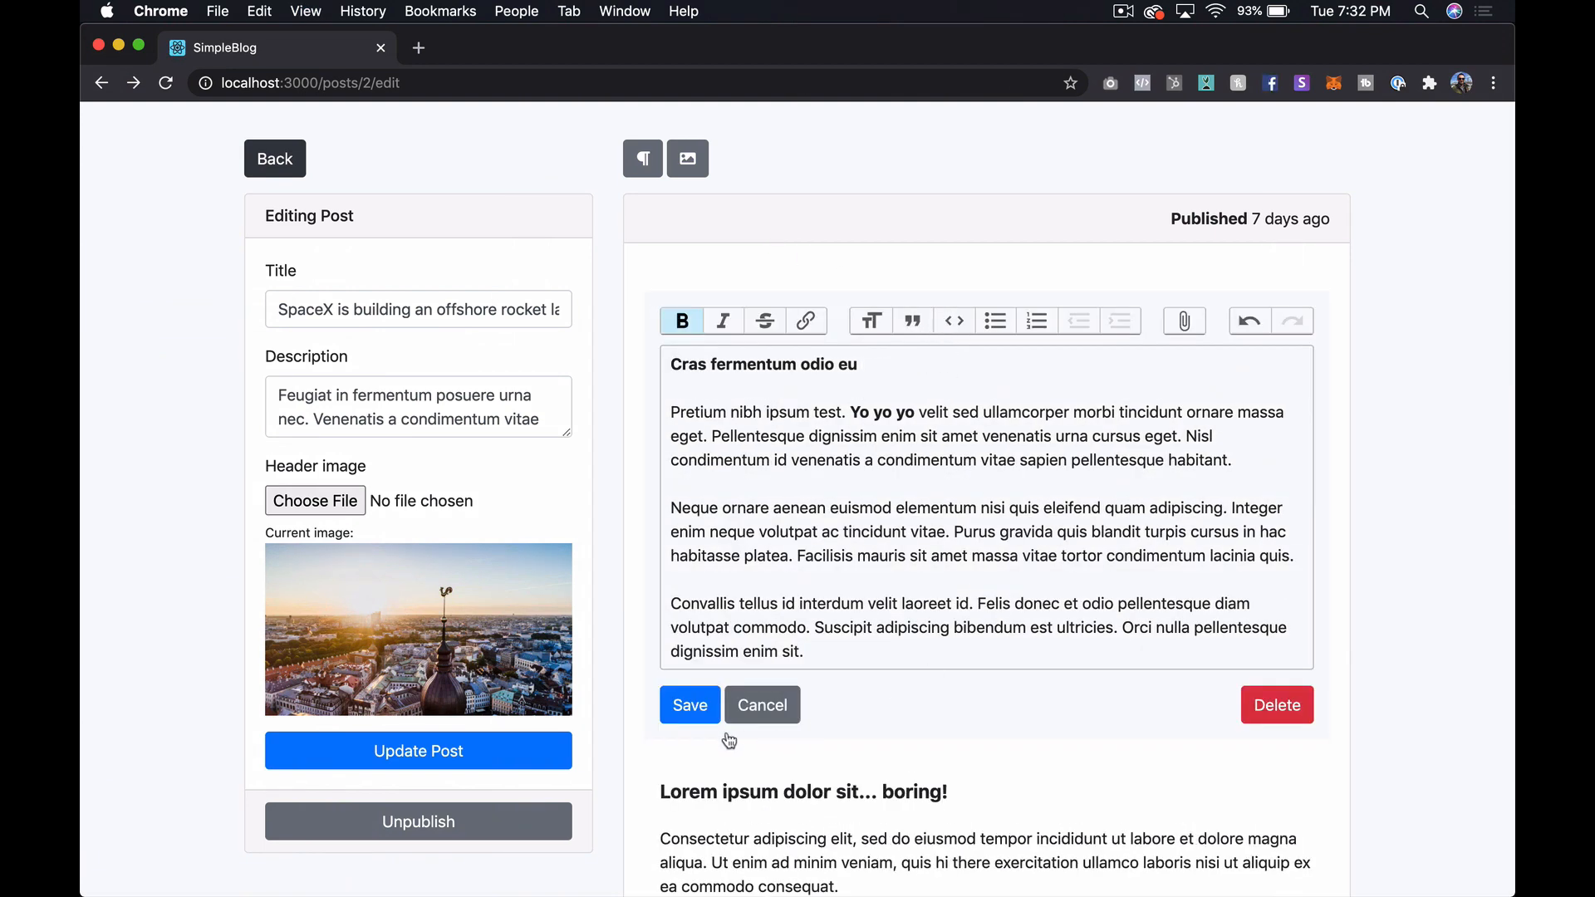
click(688, 704)
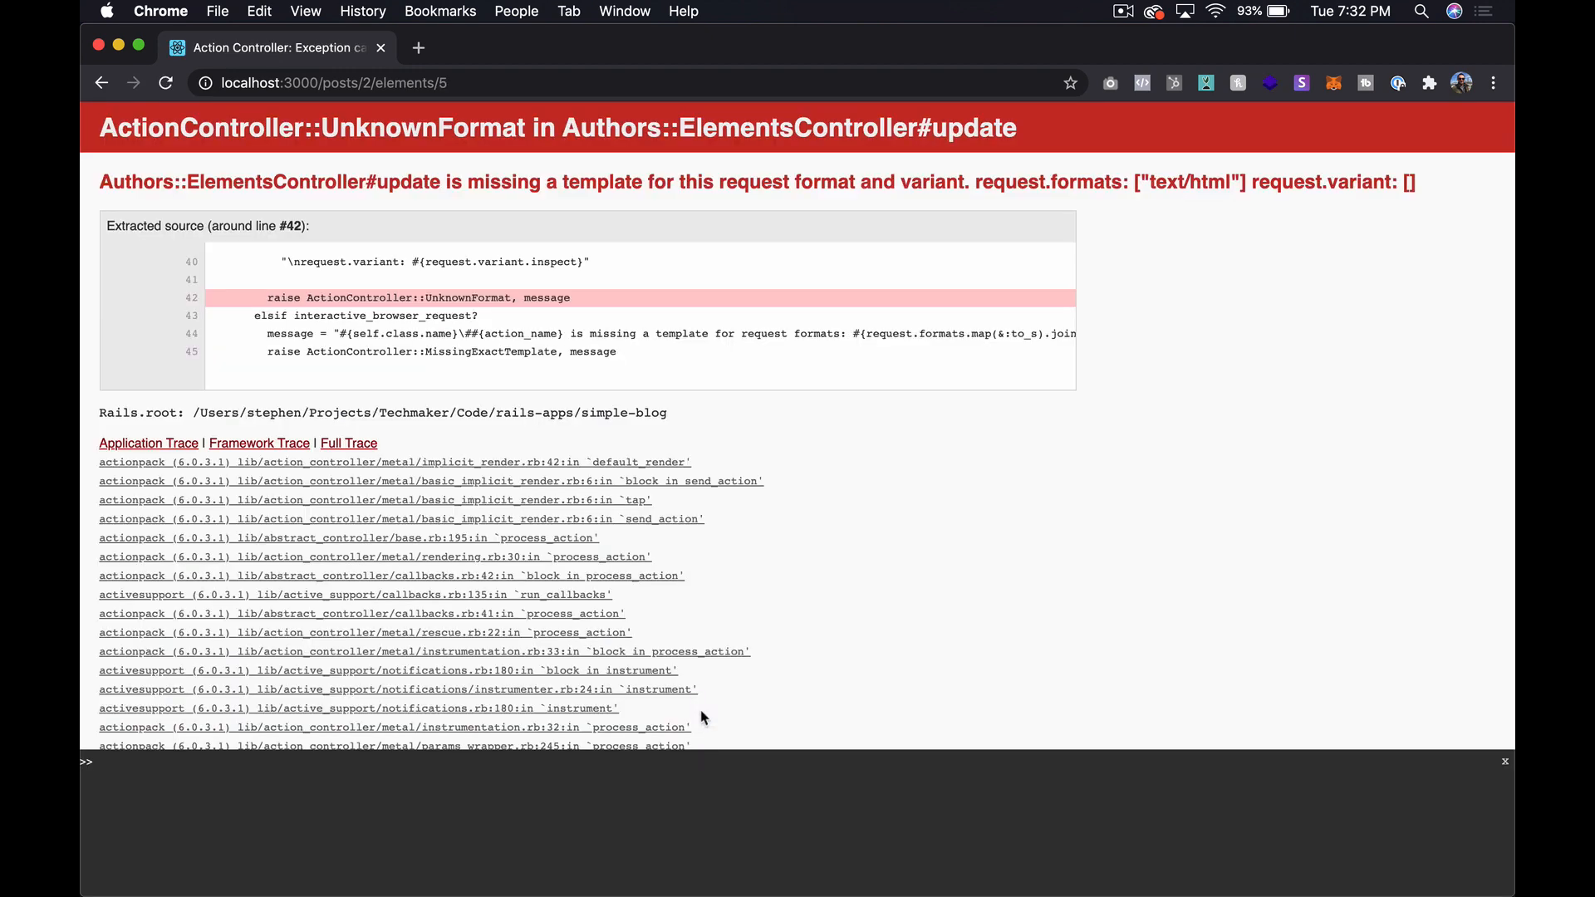
mouse_move(1261, 351)
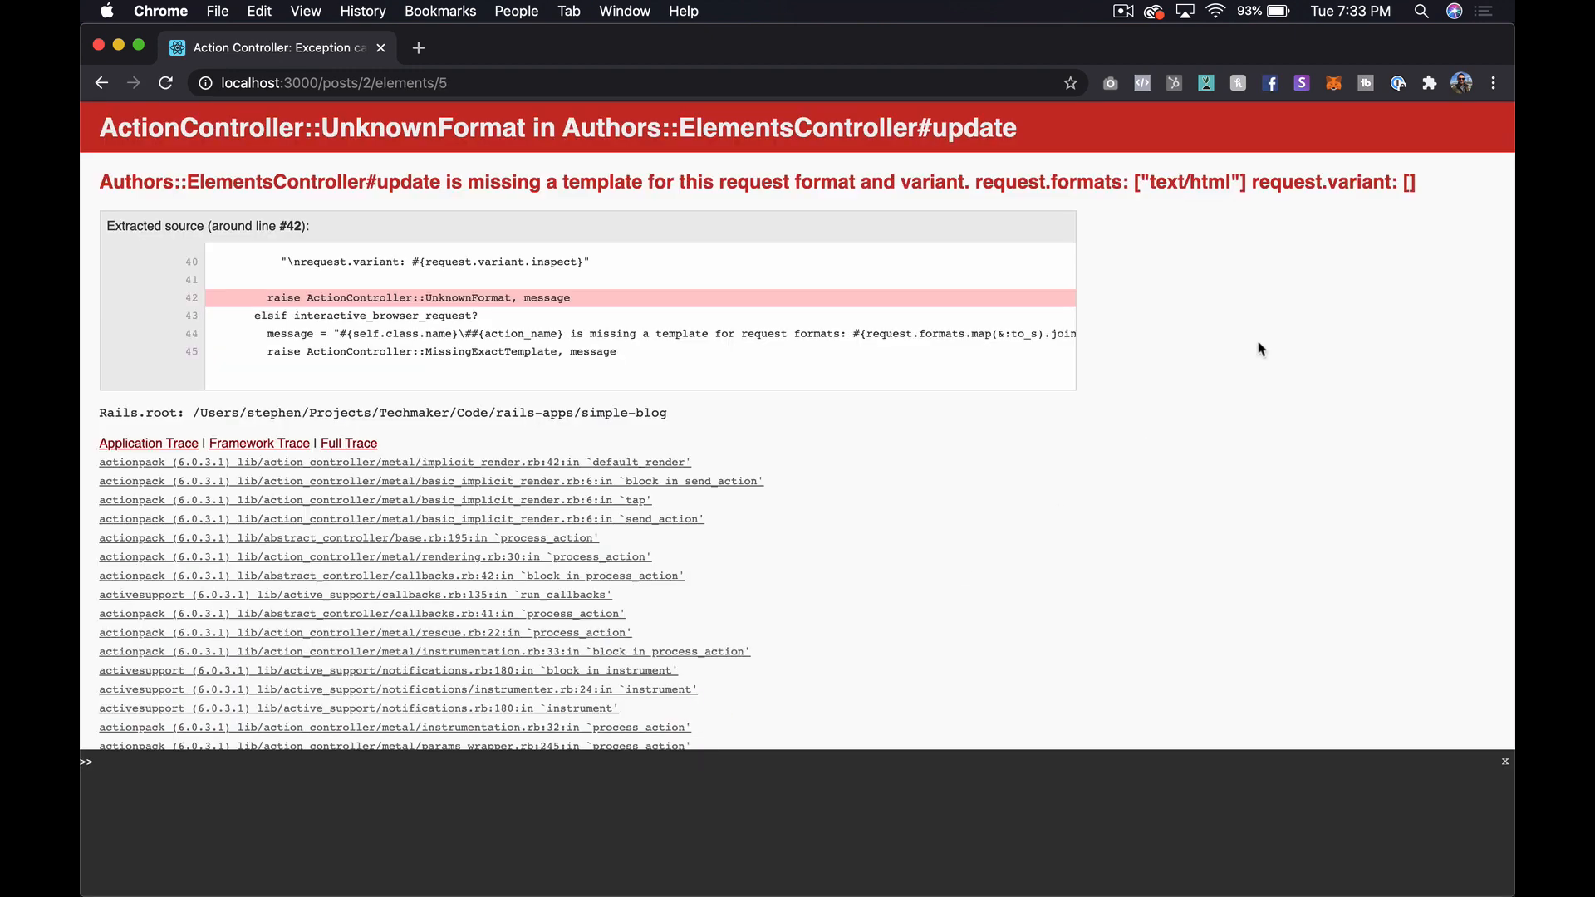
mouse_move(945, 560)
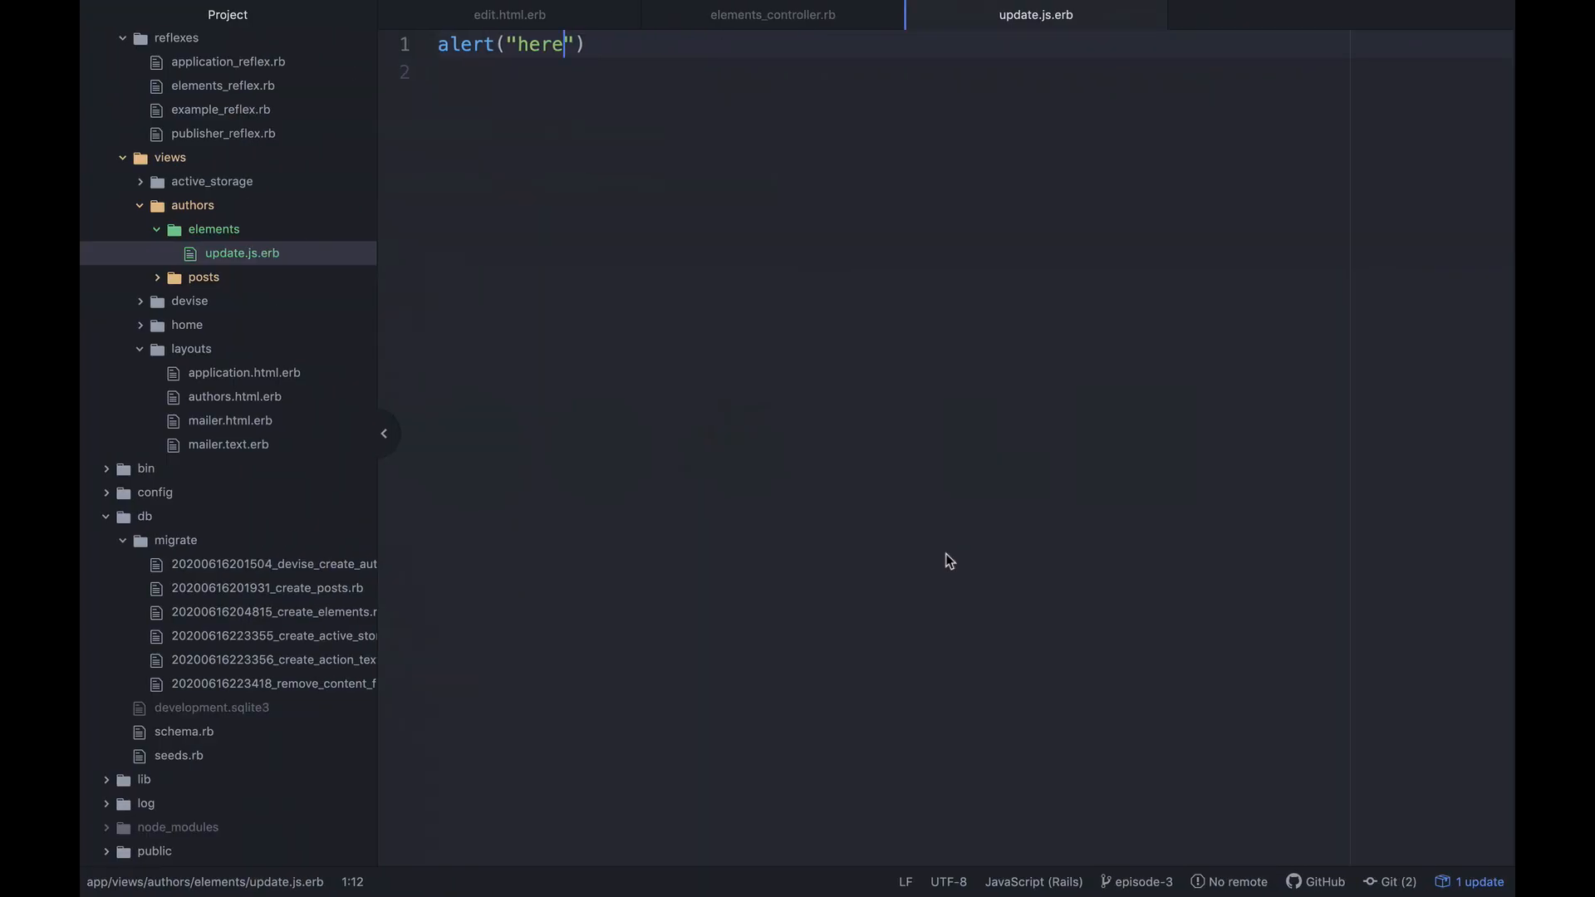
click(508, 15)
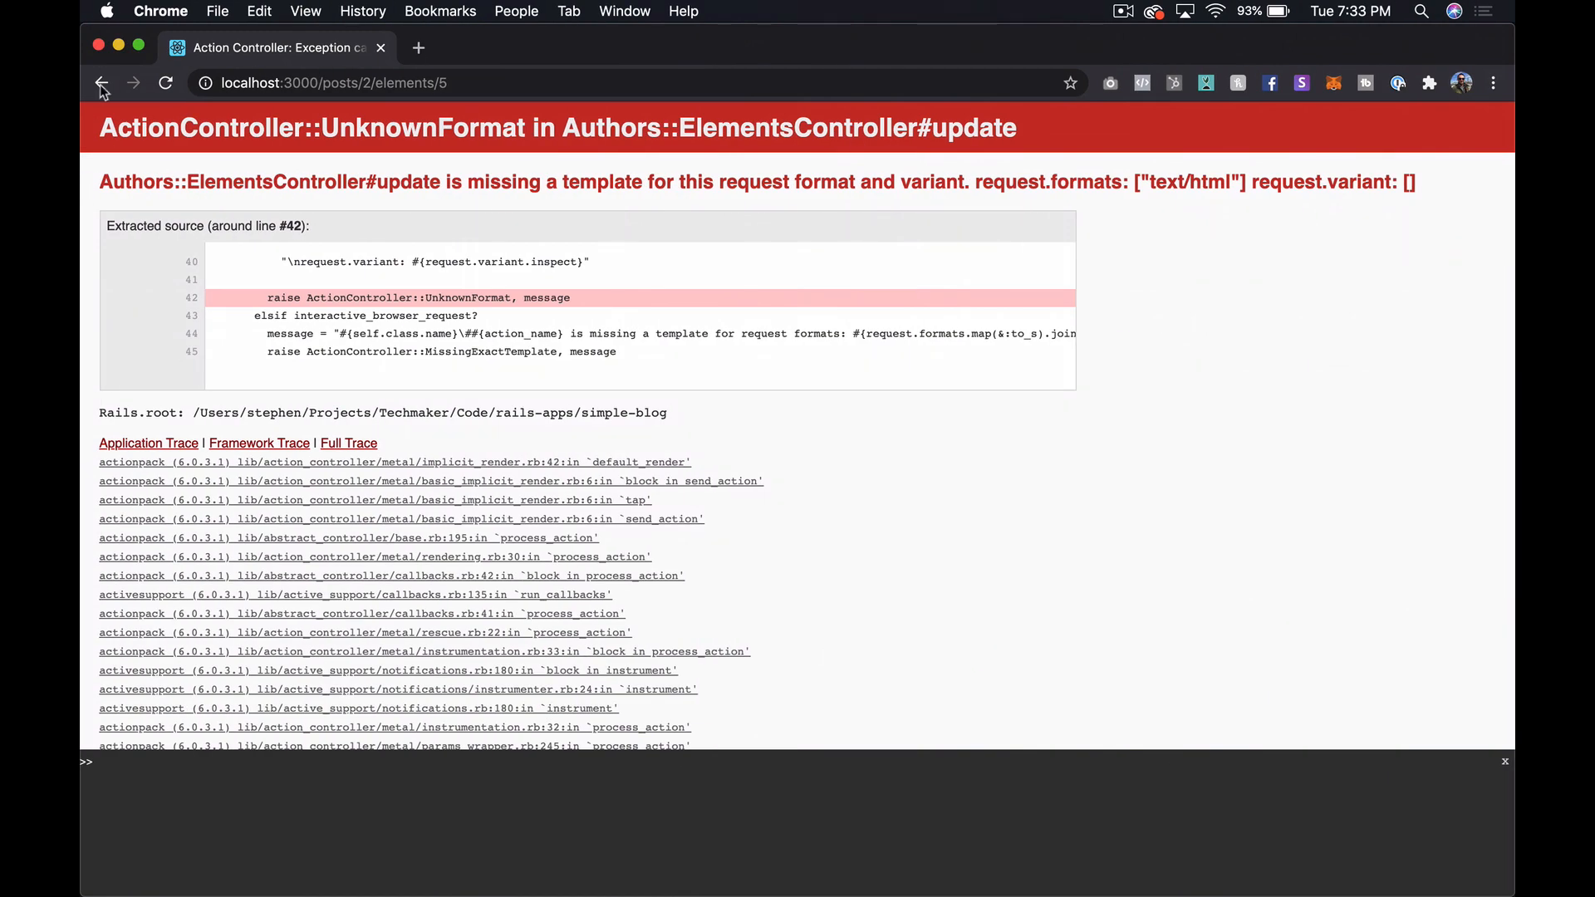
Go back, save the paragraph ending in asdf, and dismiss the 'here' alert.
click(102, 83)
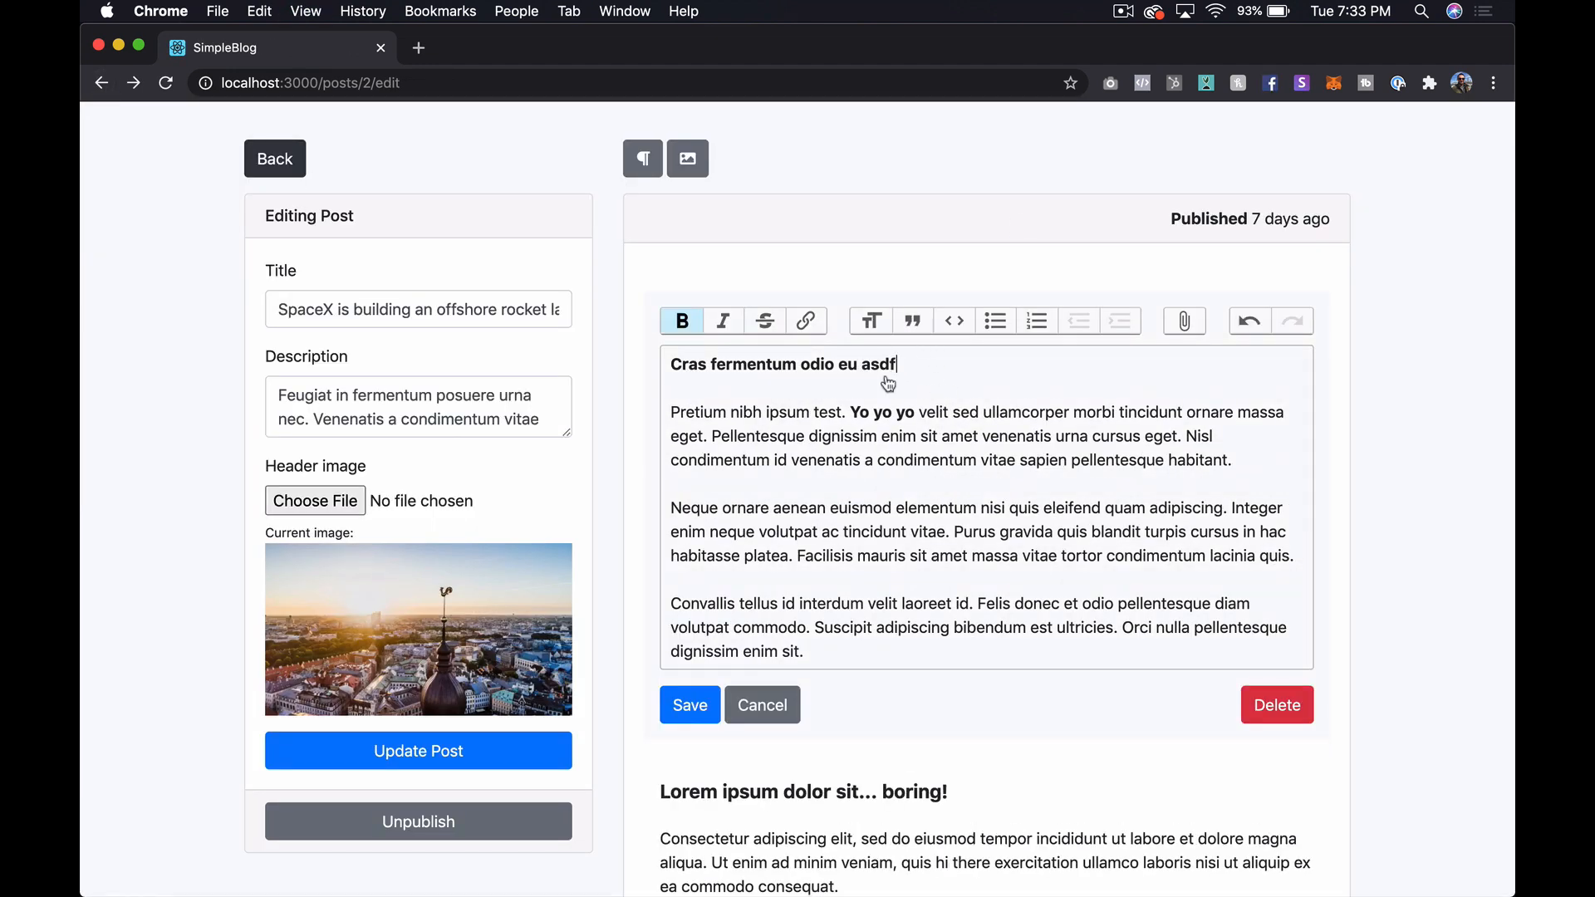
click(688, 704)
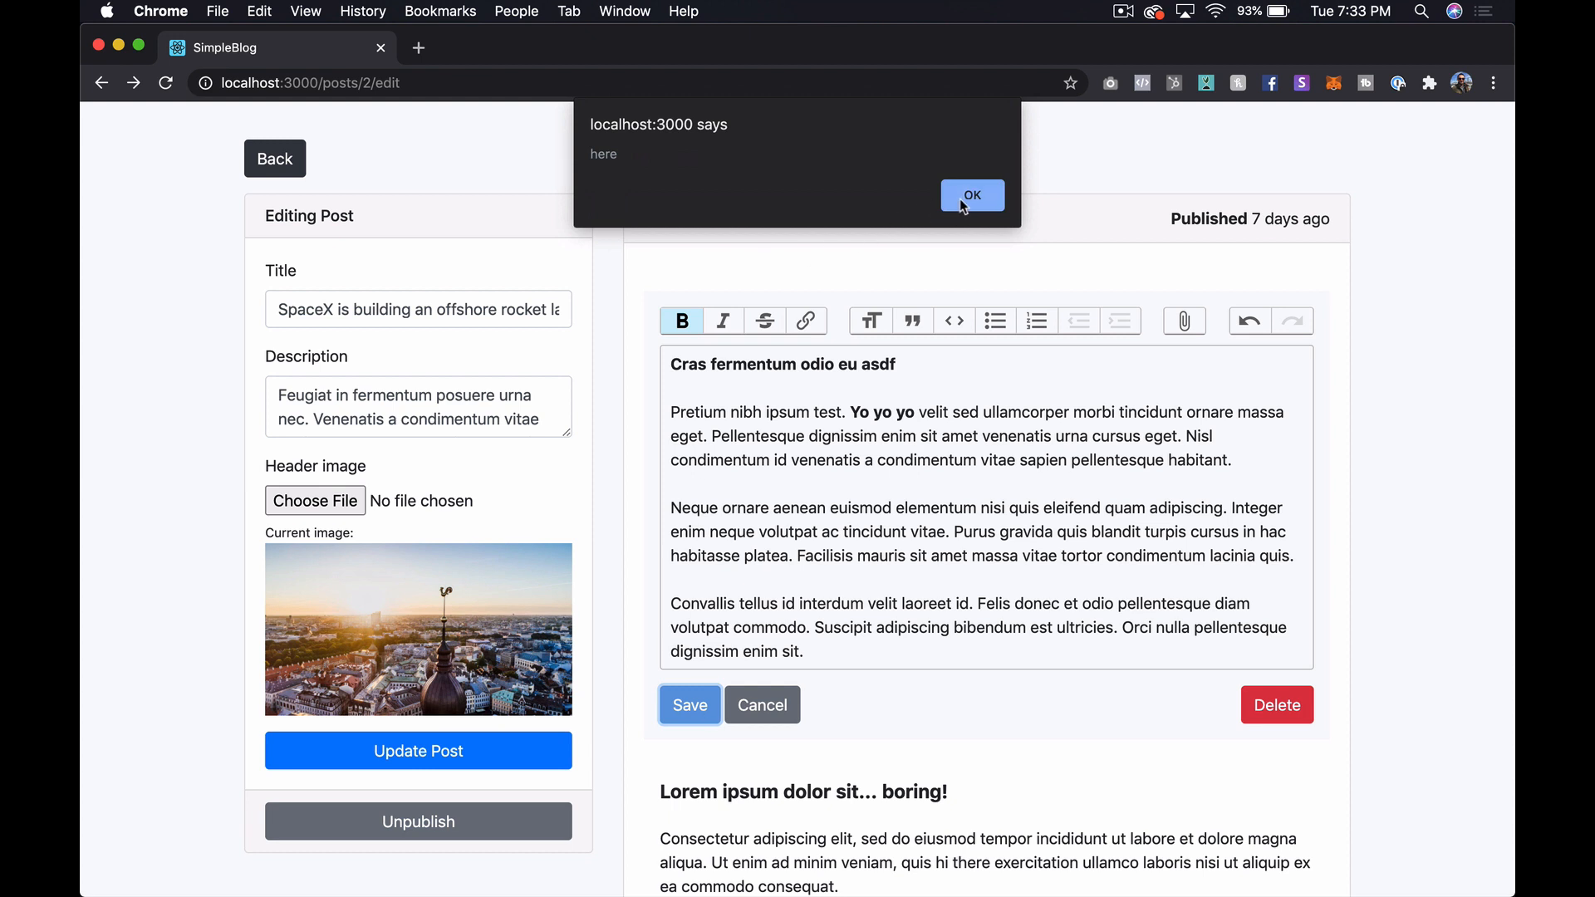
click(971, 194)
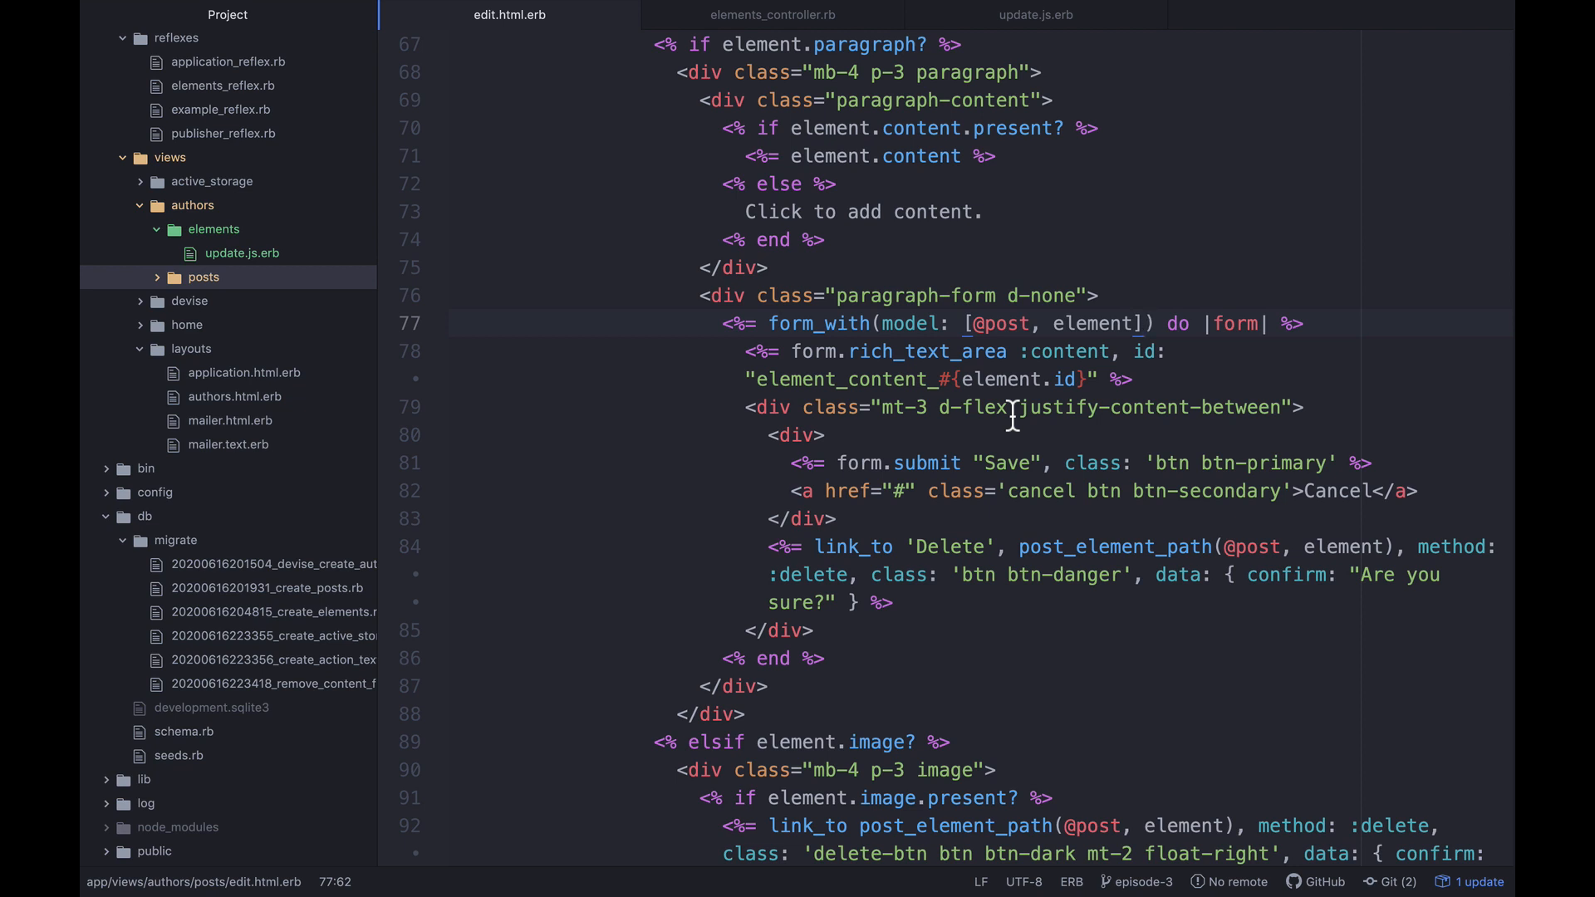
Review update.js.erb and the elements controller, then open packs application.js at its cancel handler.
click(722, 322)
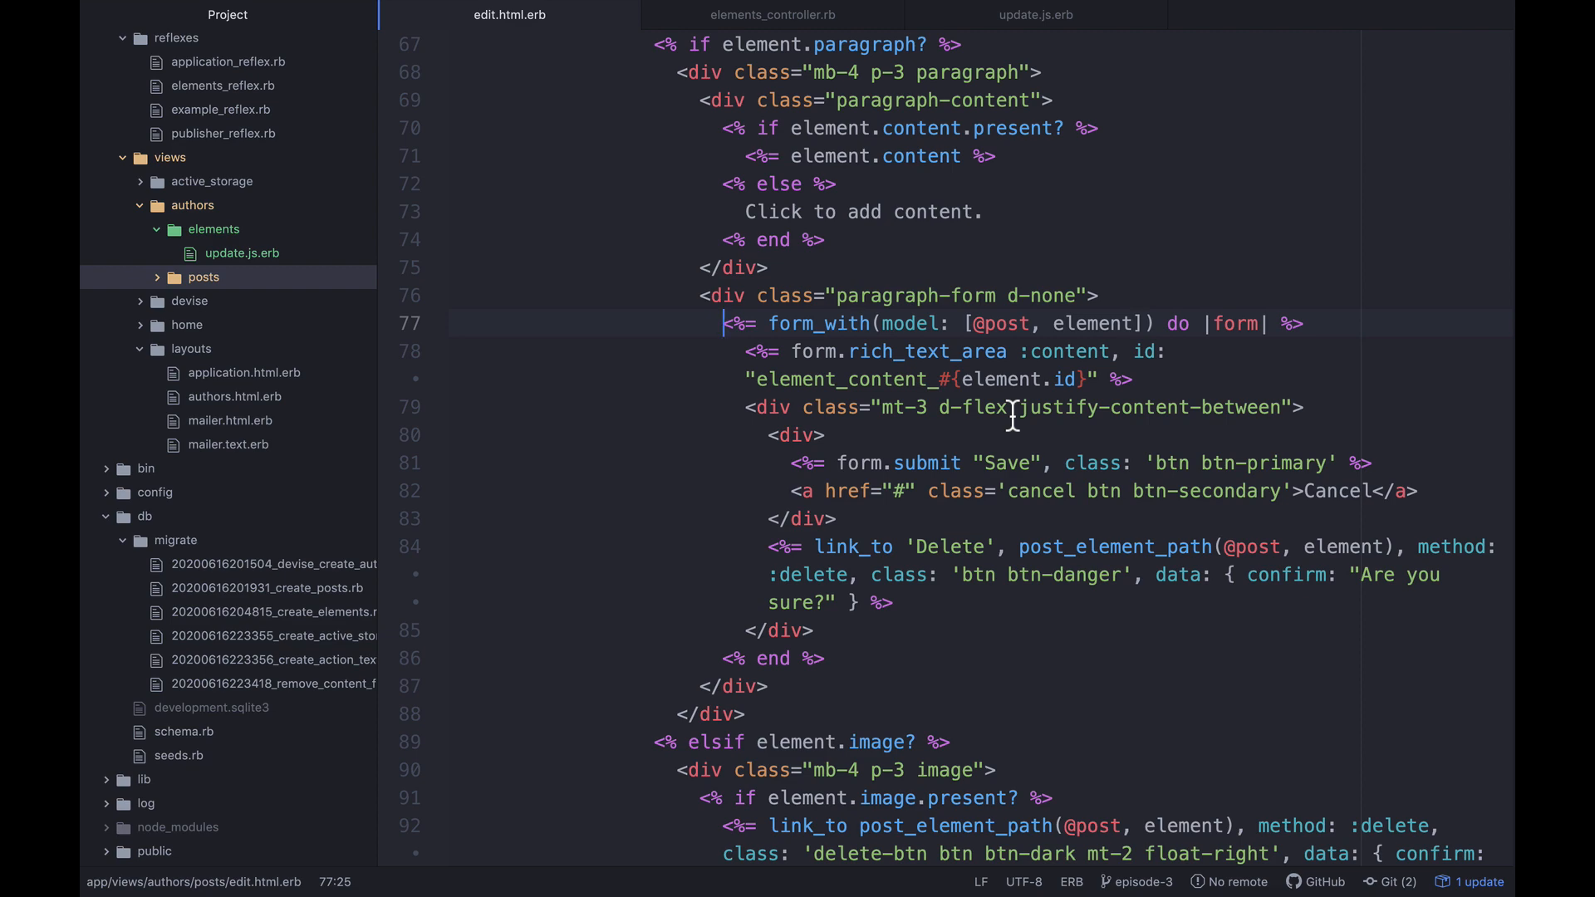
click(1035, 15)
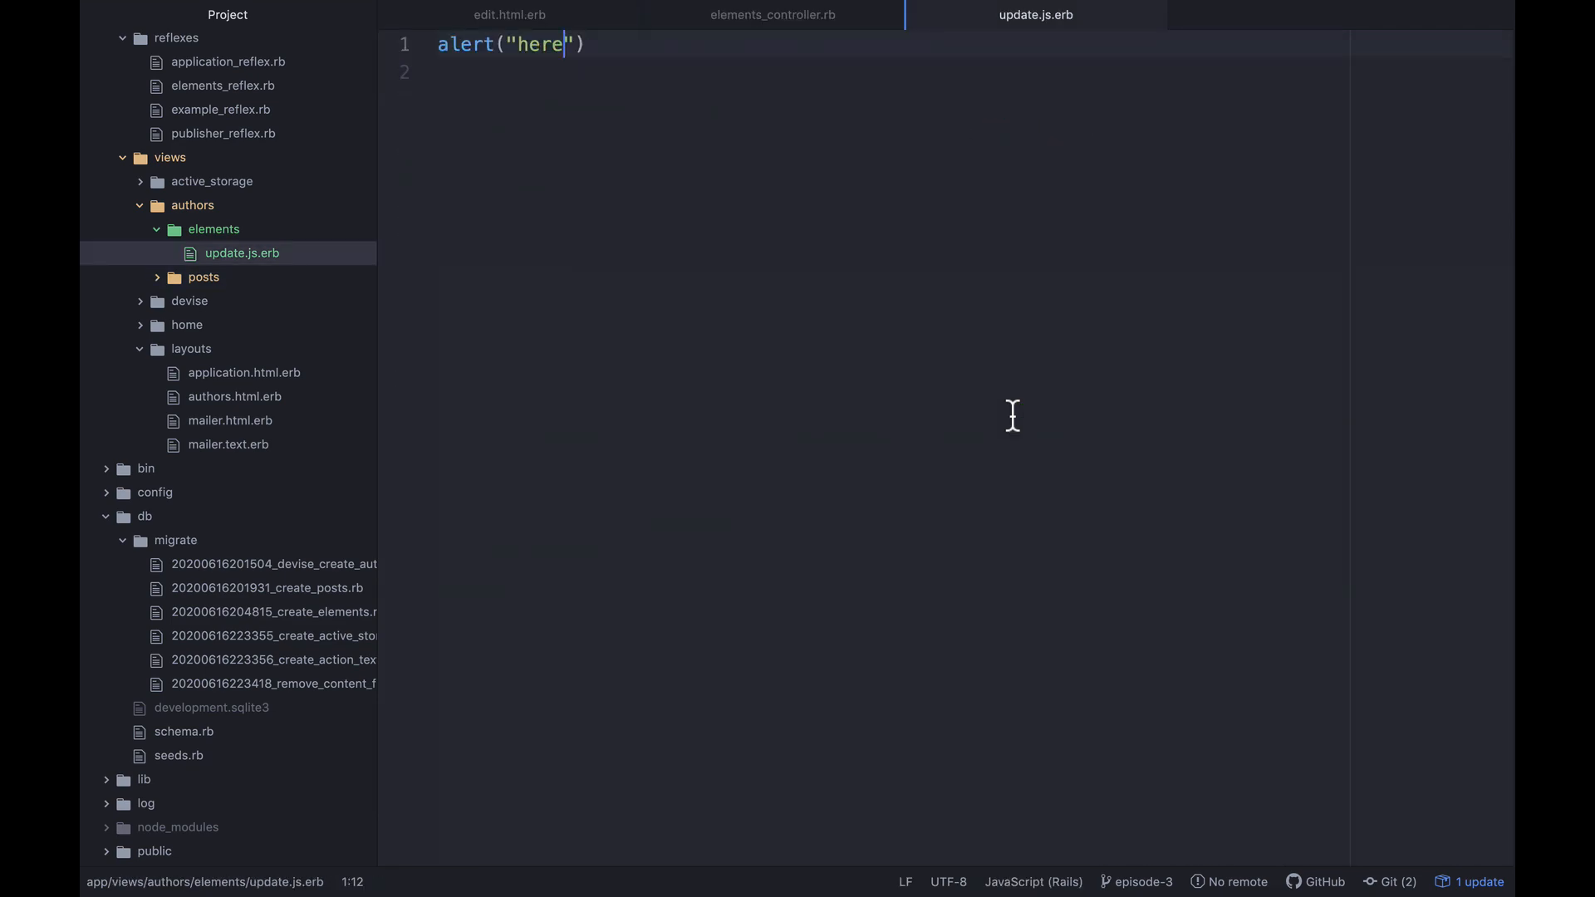
click(773, 15)
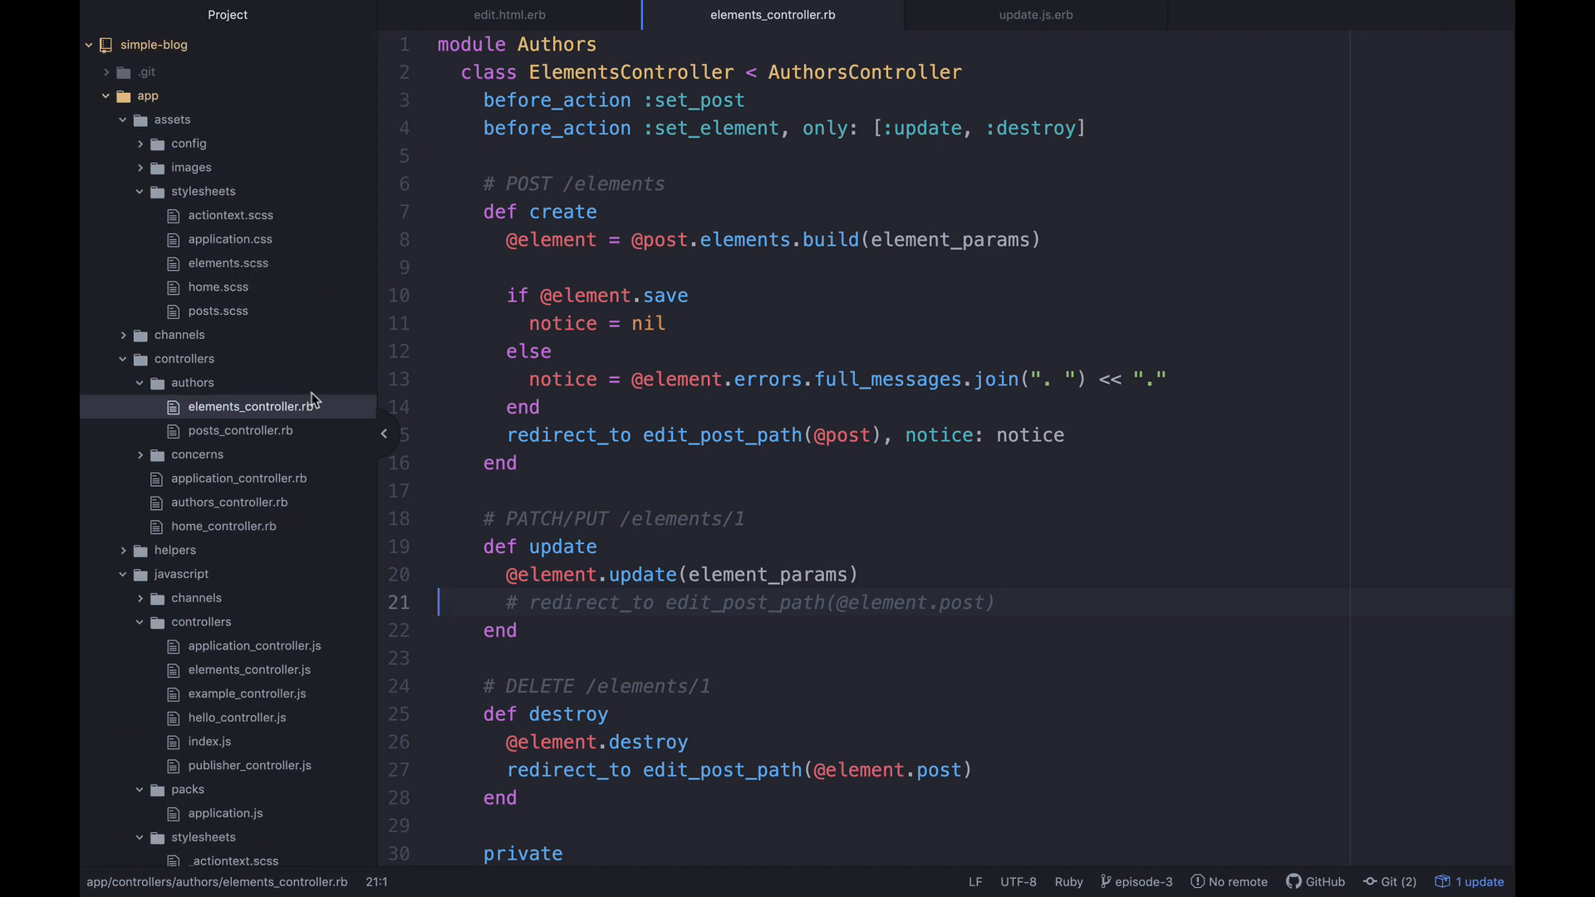
scroll(down, 3)
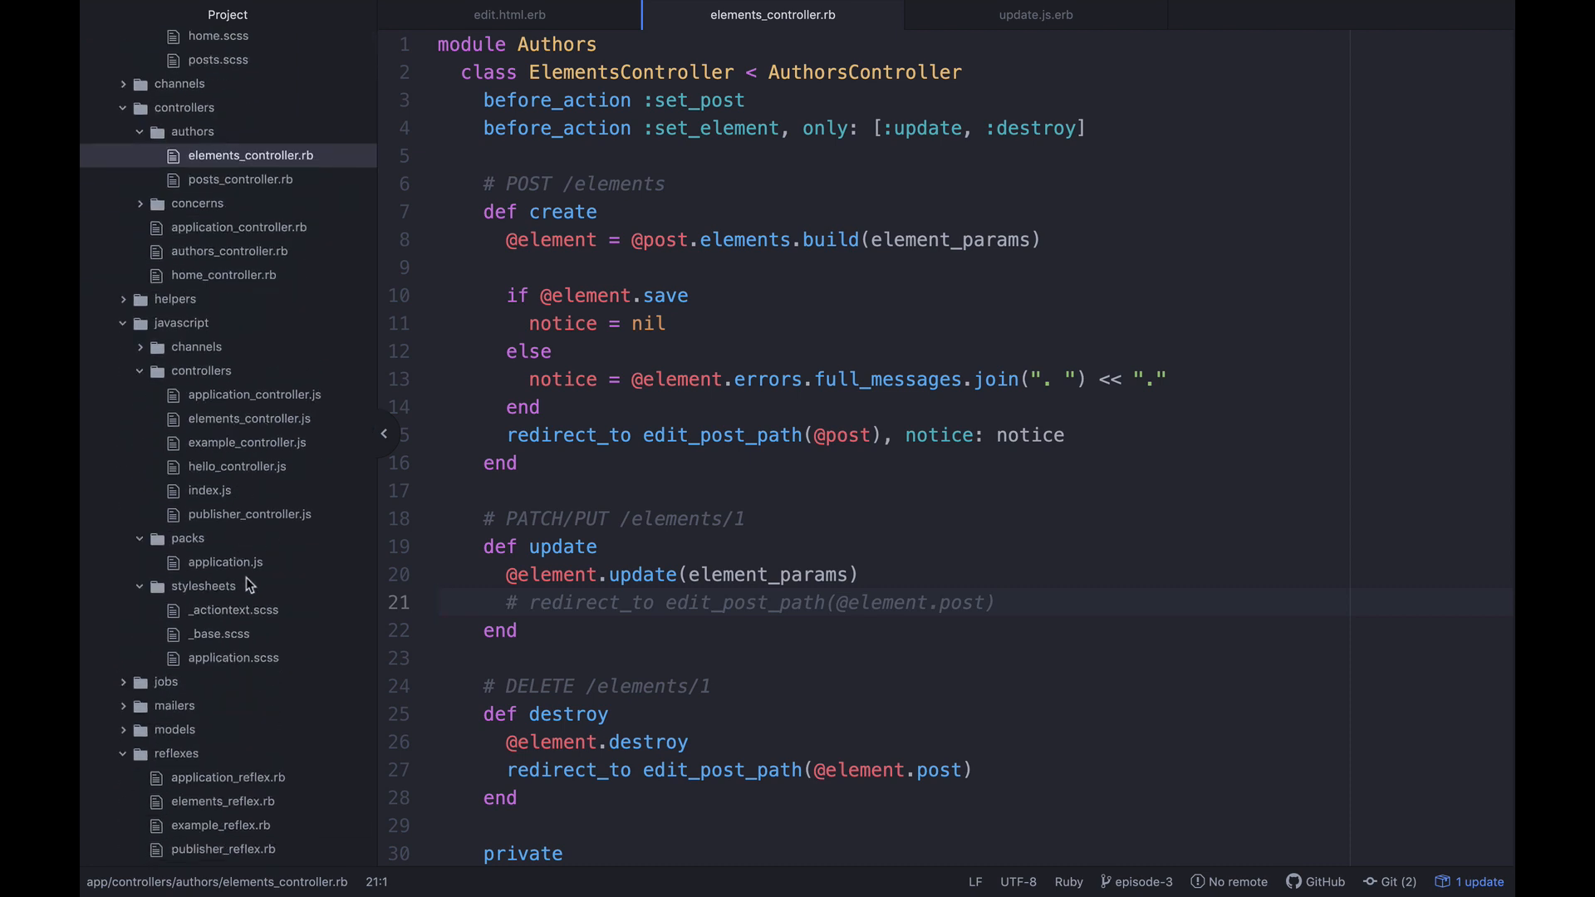
click(224, 561)
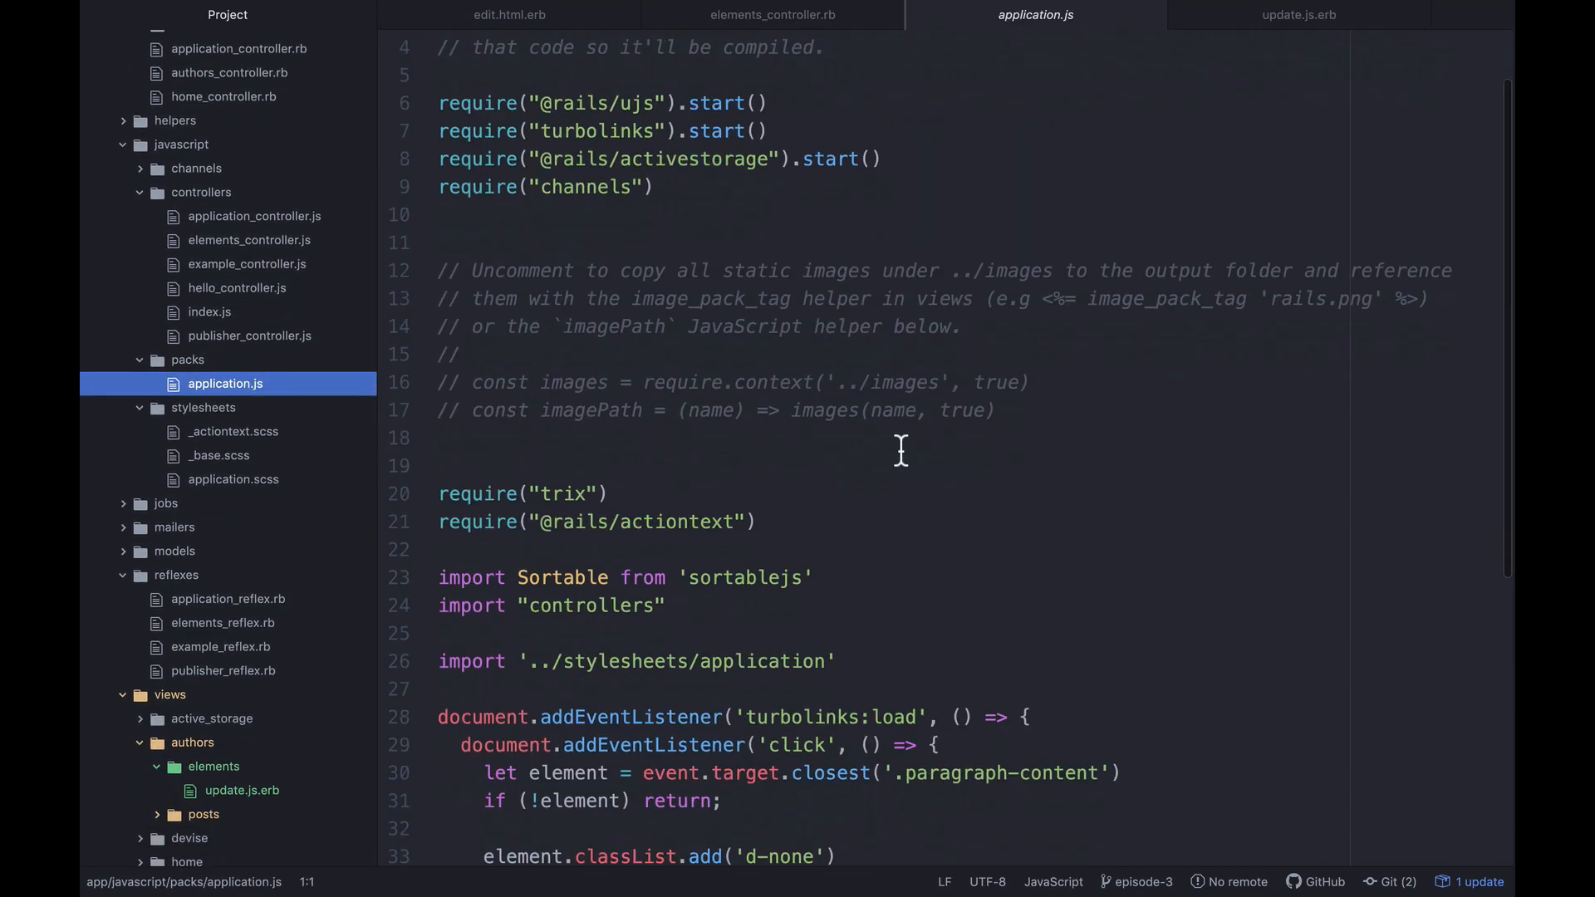
scroll(down, 3)
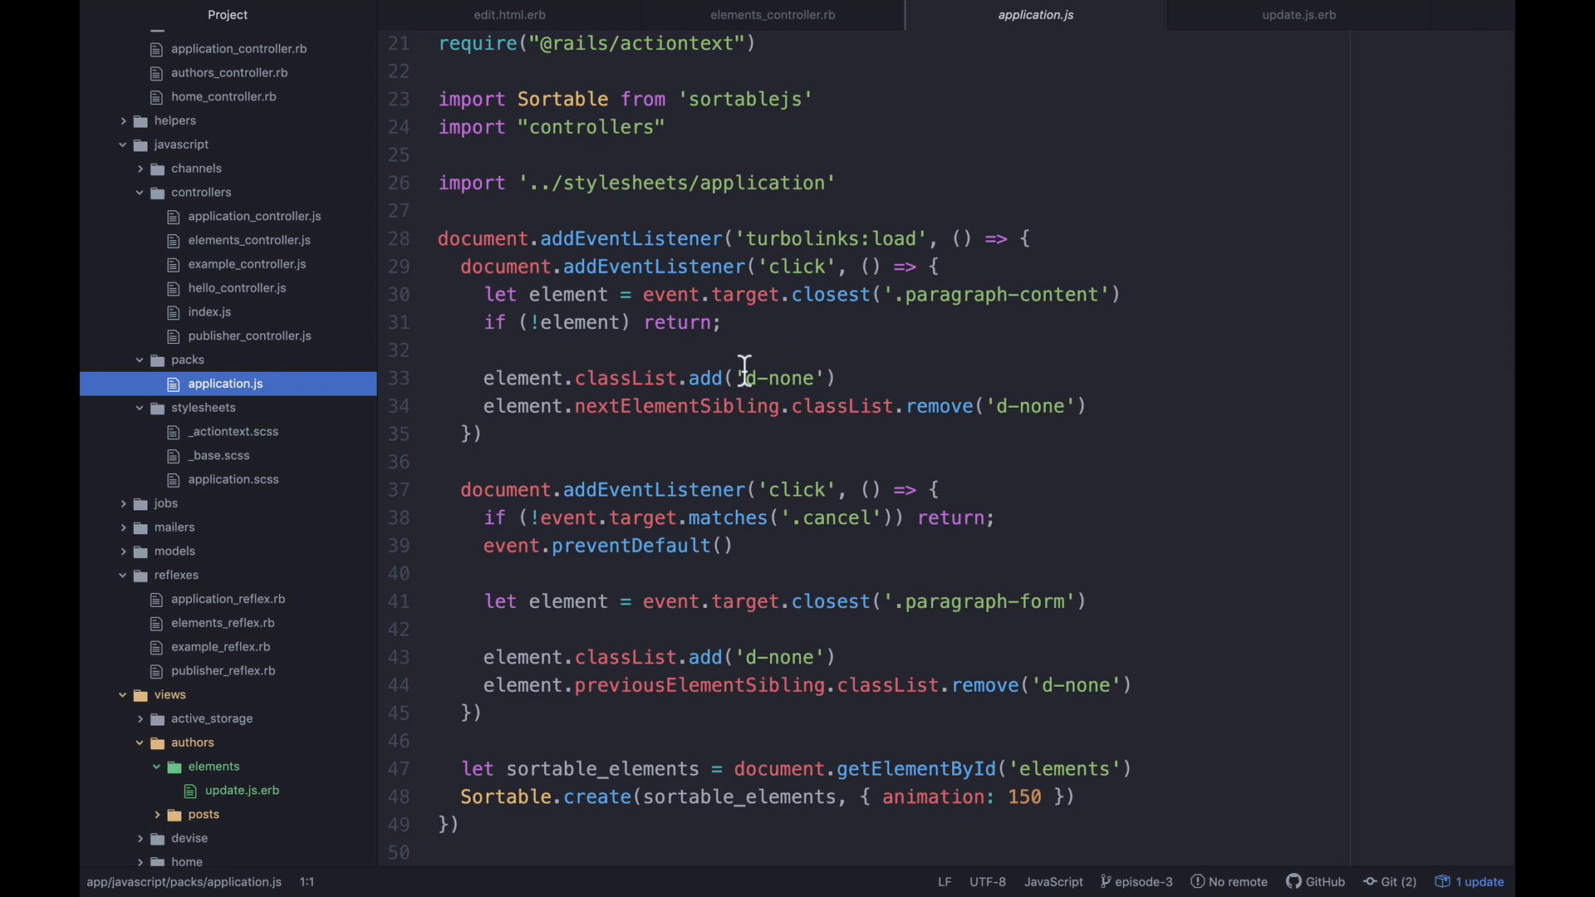
mouse_move(850, 615)
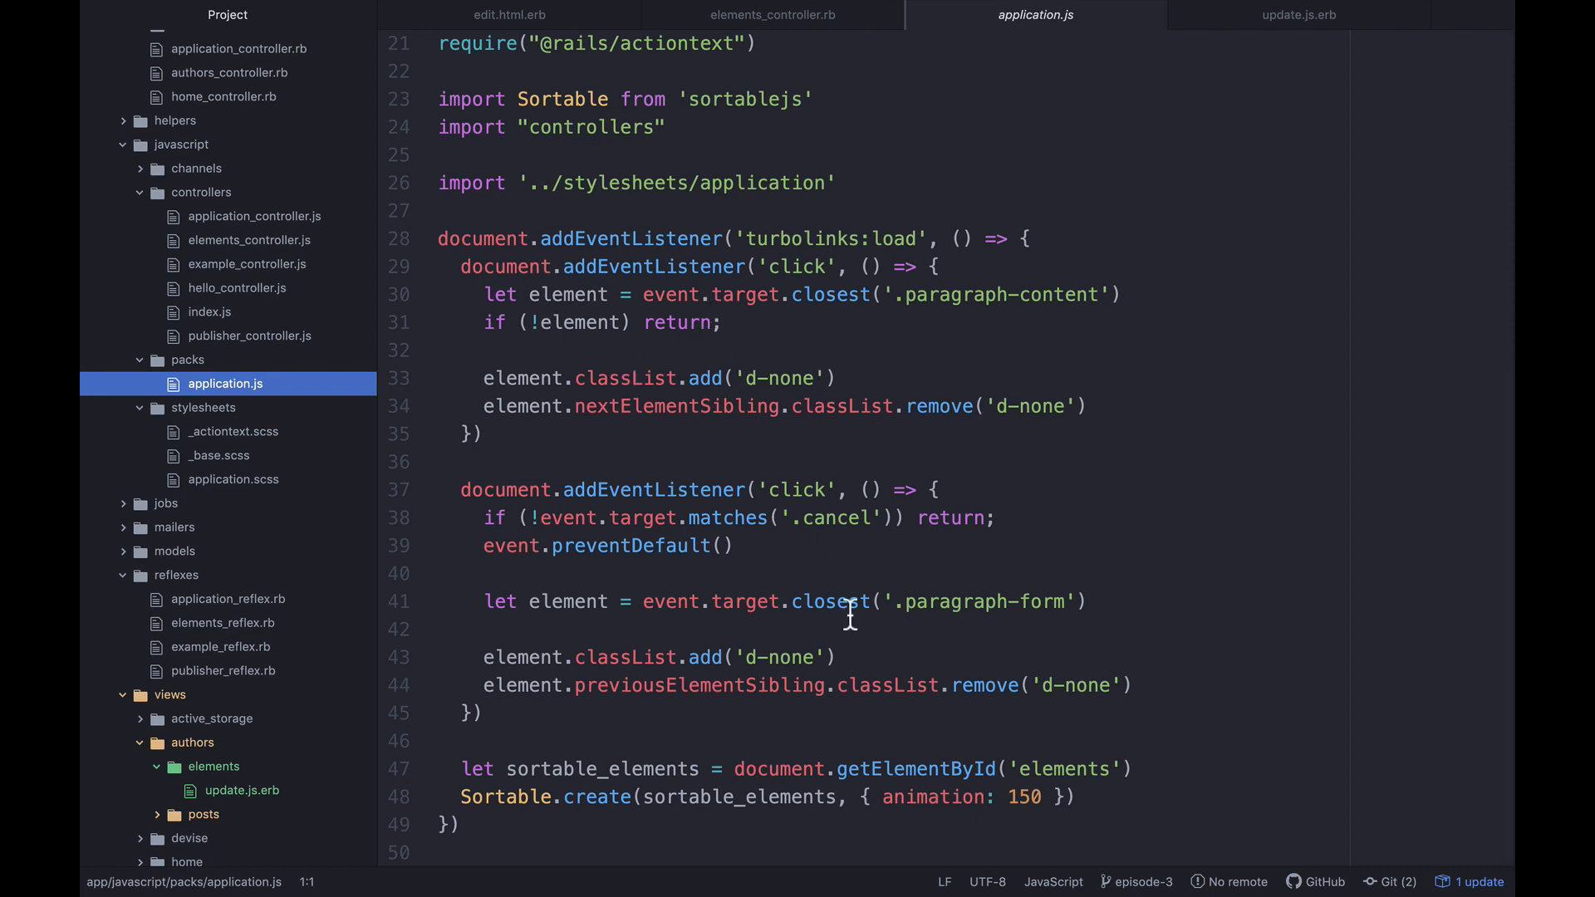
mouse_move(776, 600)
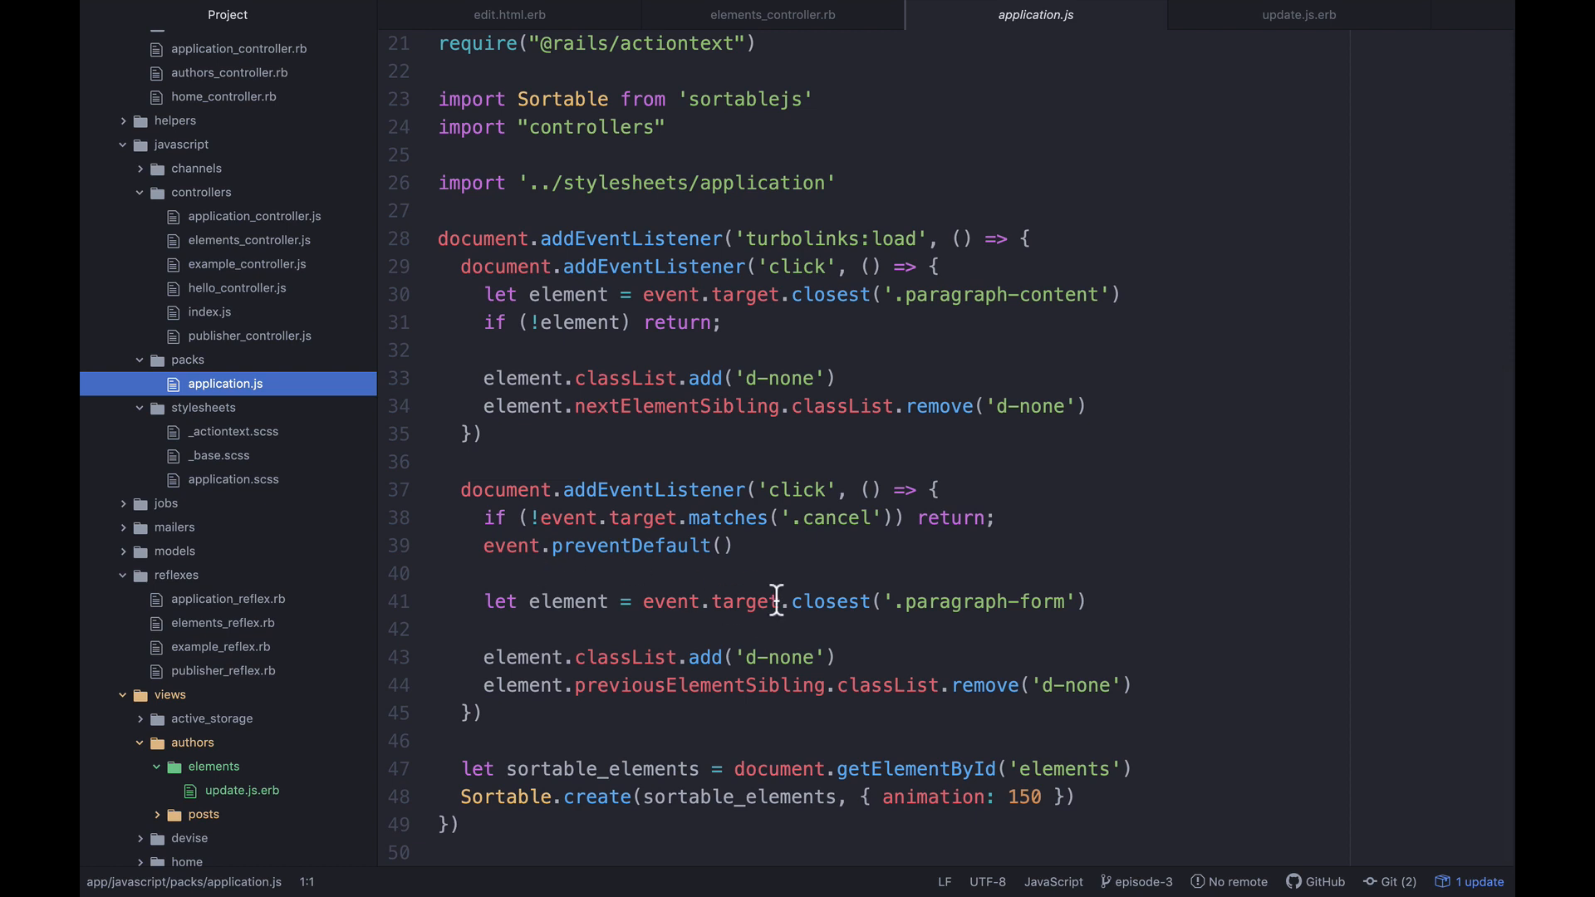
mouse_move(799, 593)
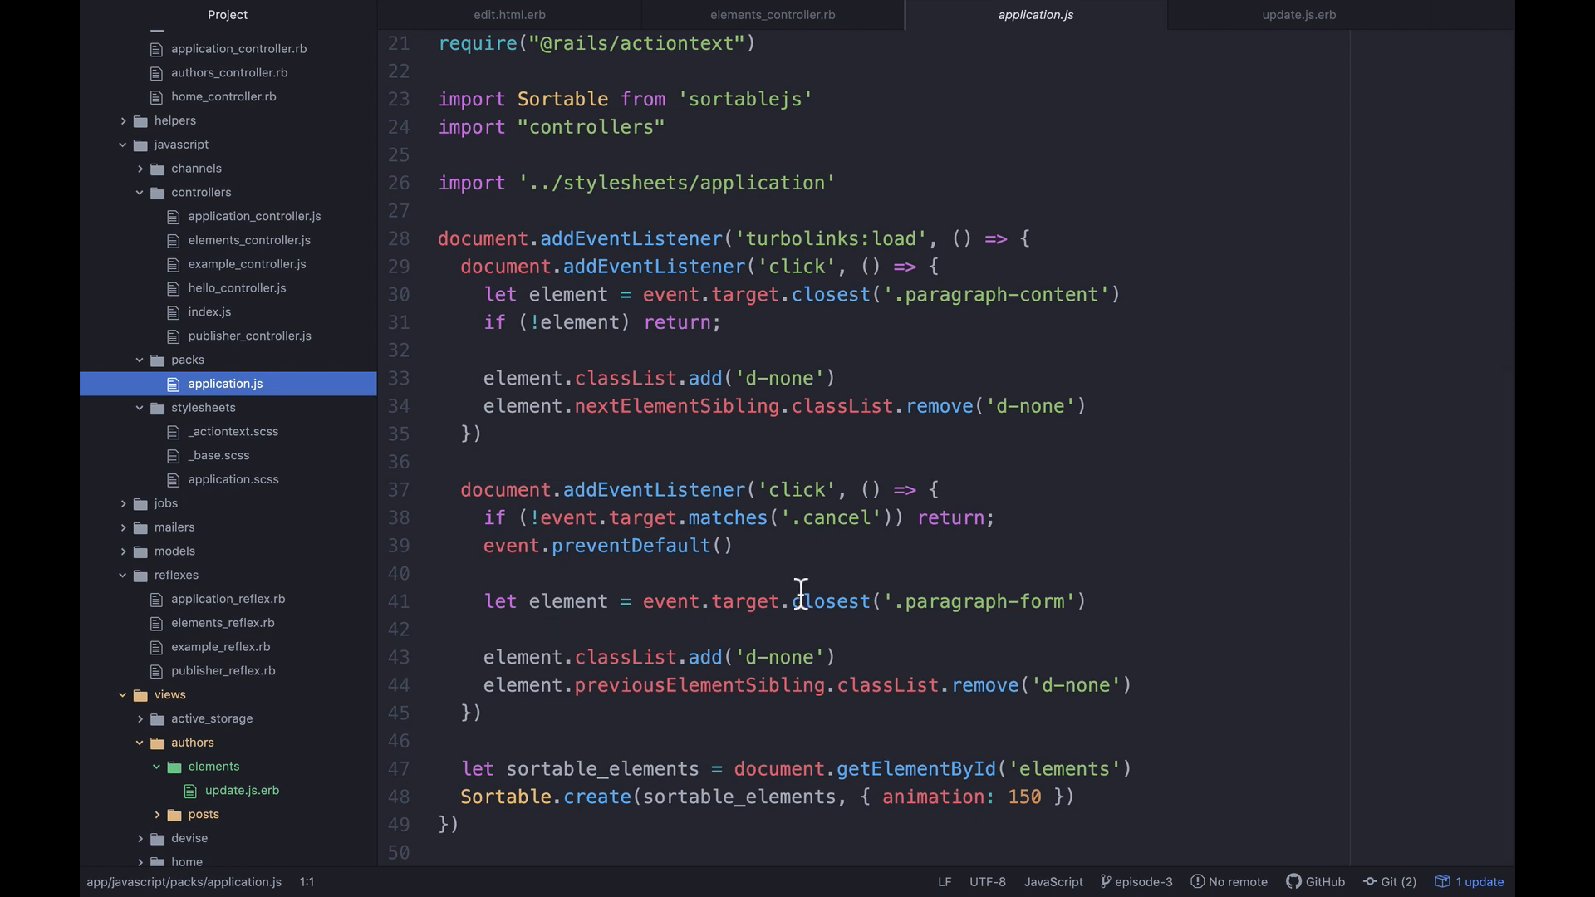
mouse_move(477, 609)
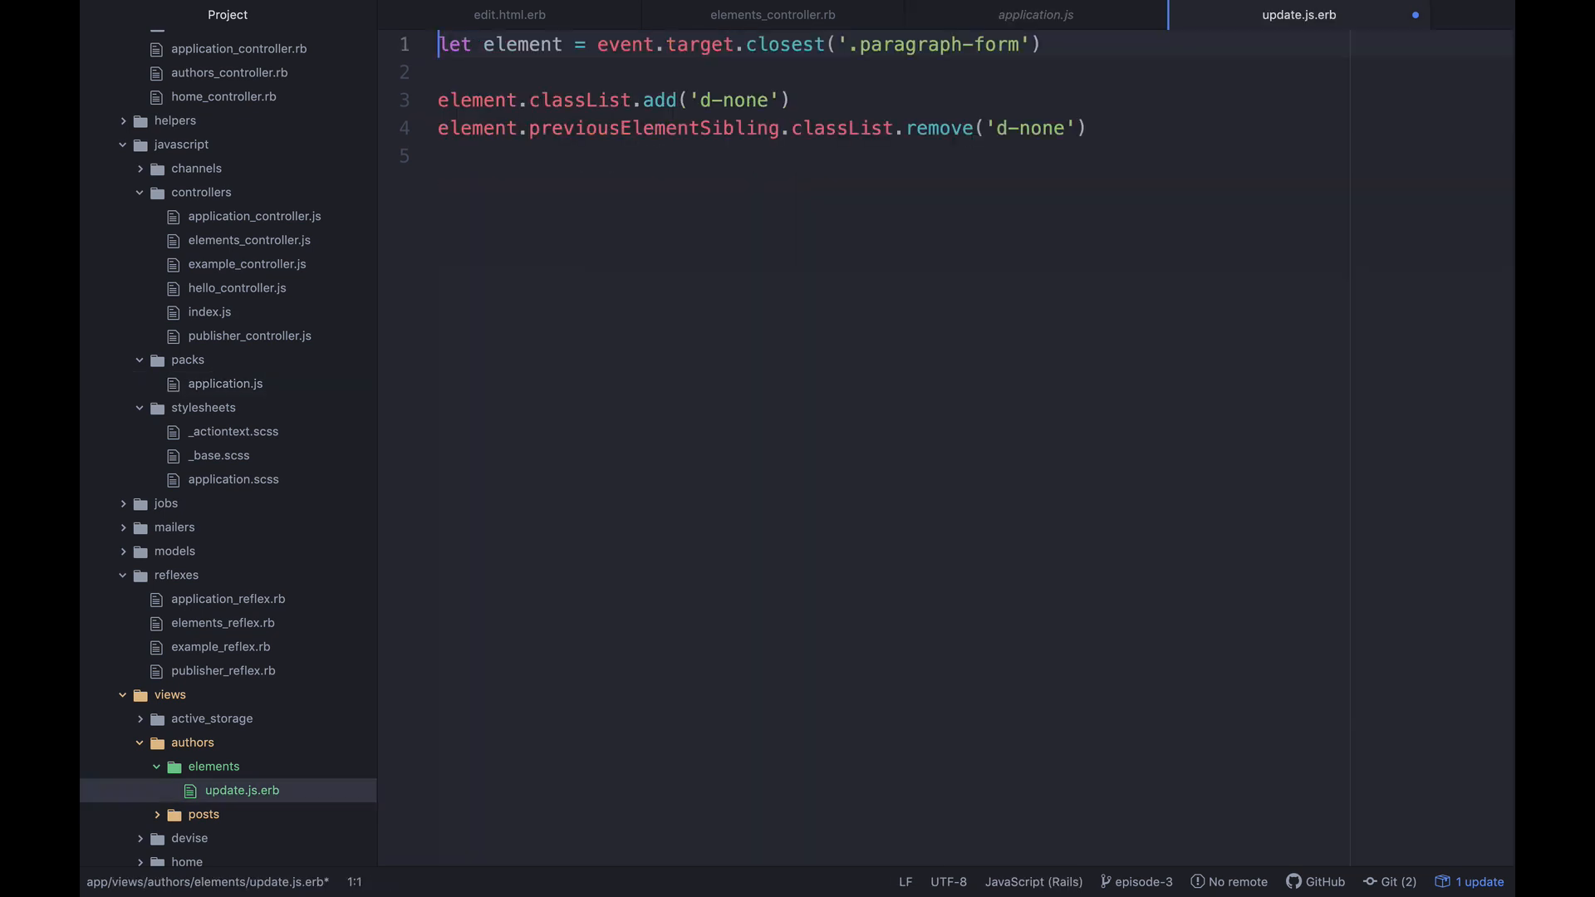
Review the controller's update action and update script, then return to the edit template.
click(508, 15)
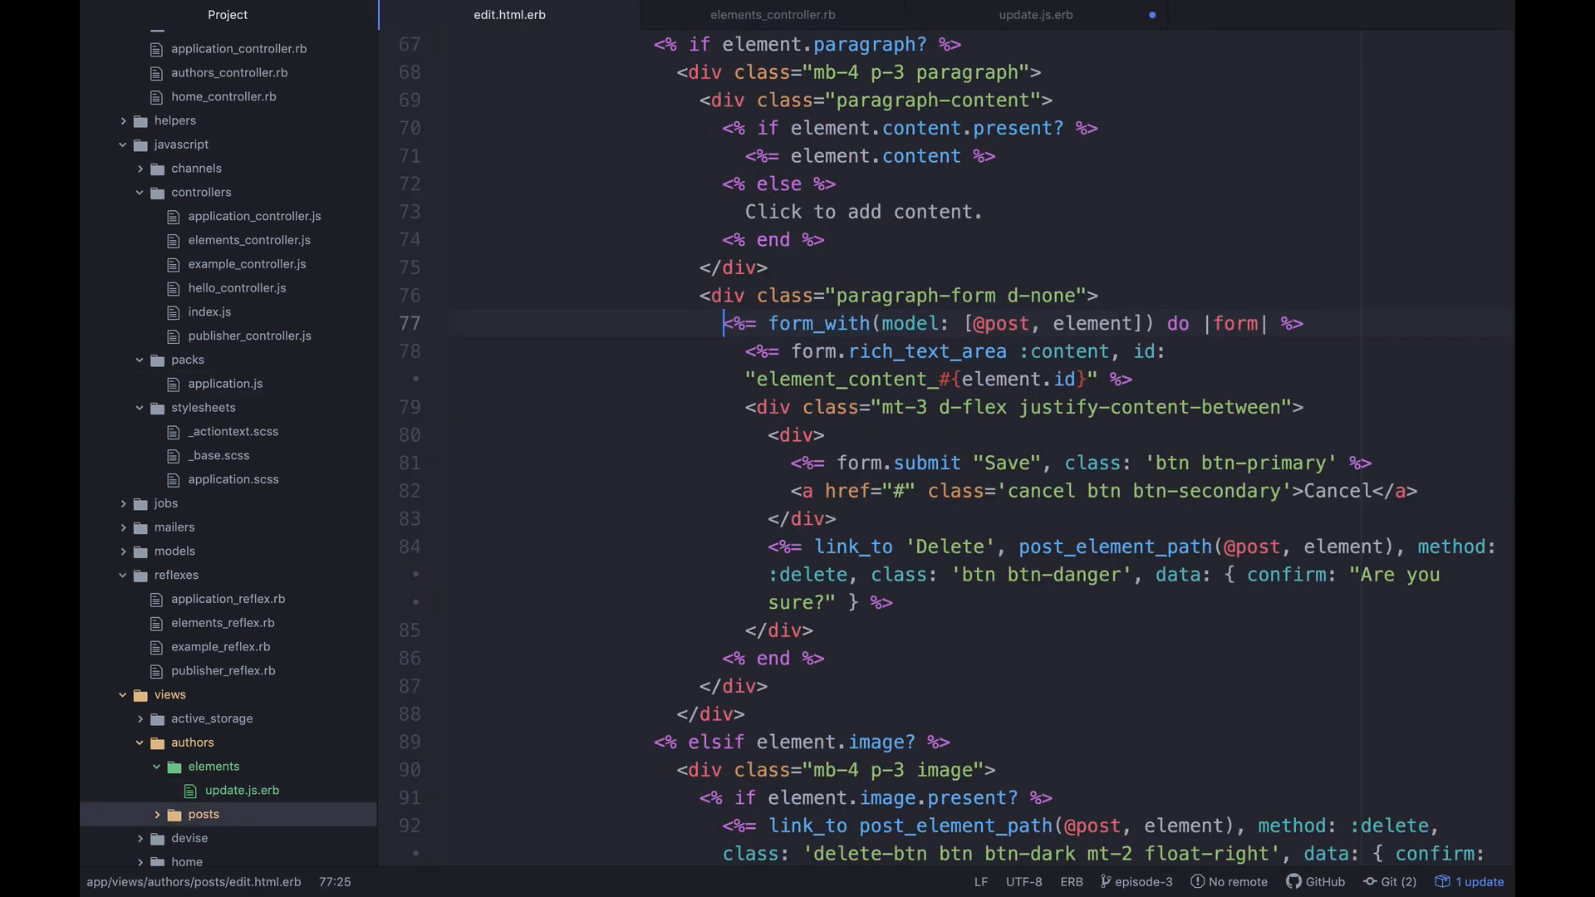
click(773, 15)
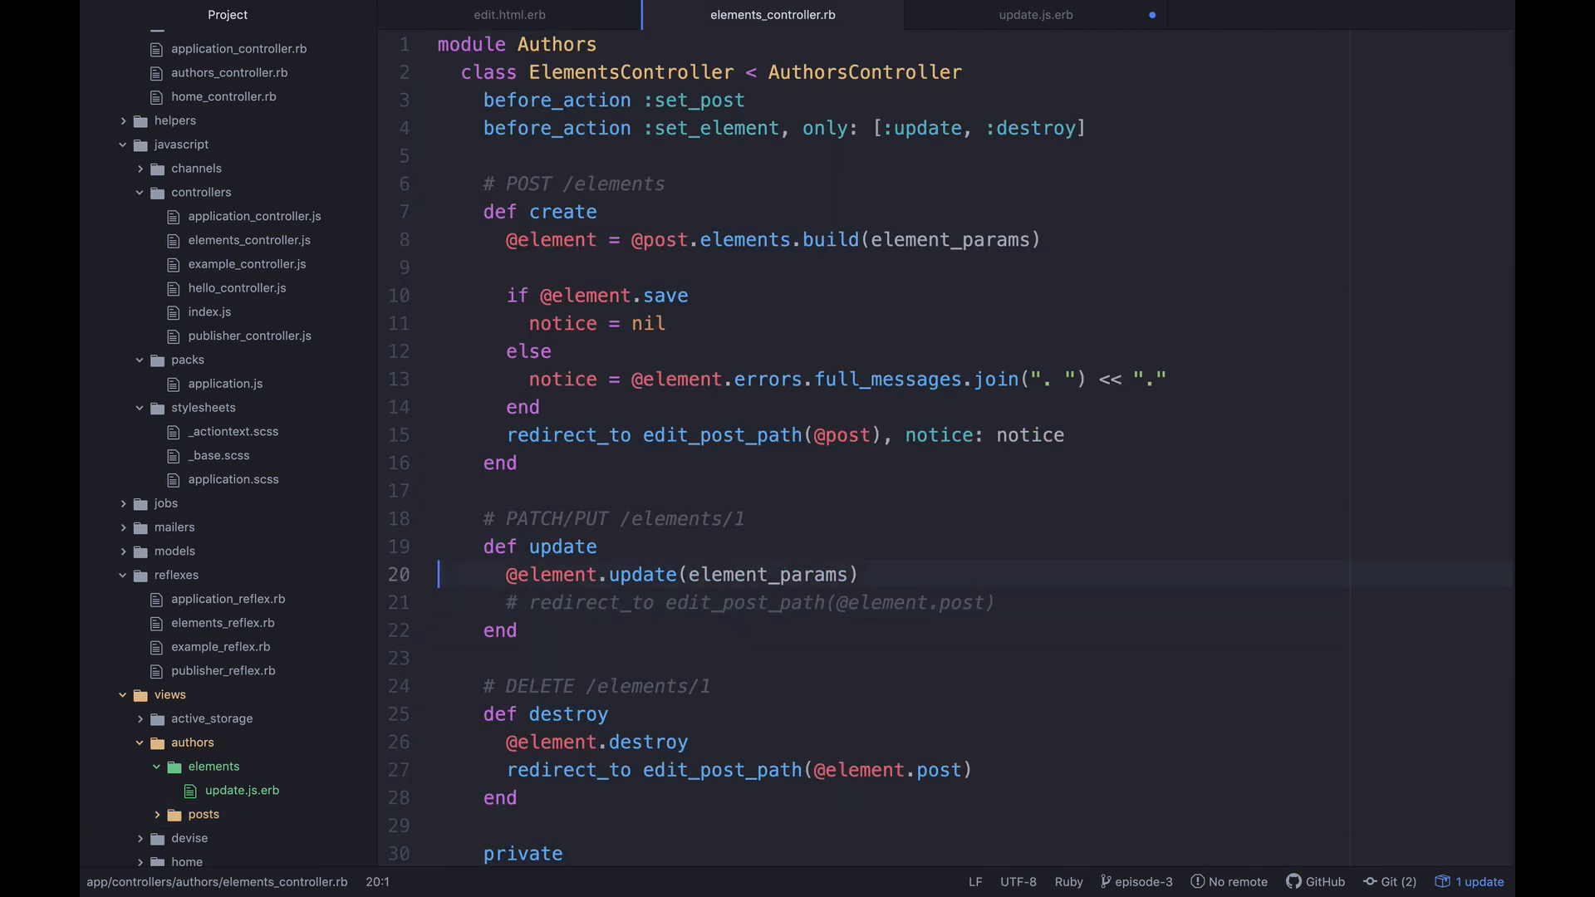
click(538, 546)
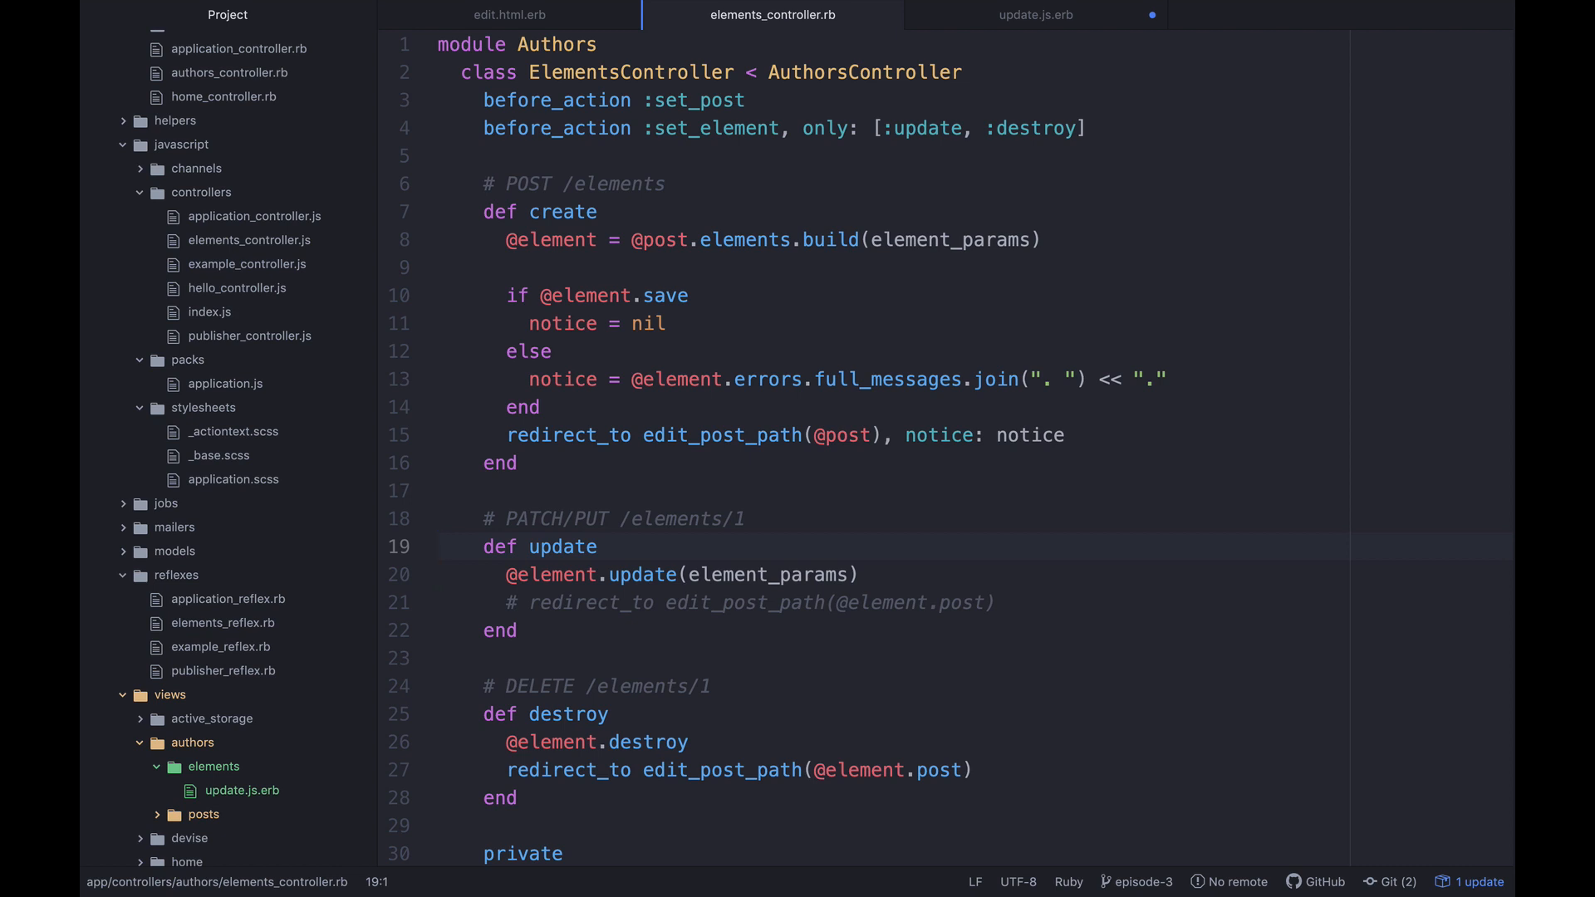
click(439, 546)
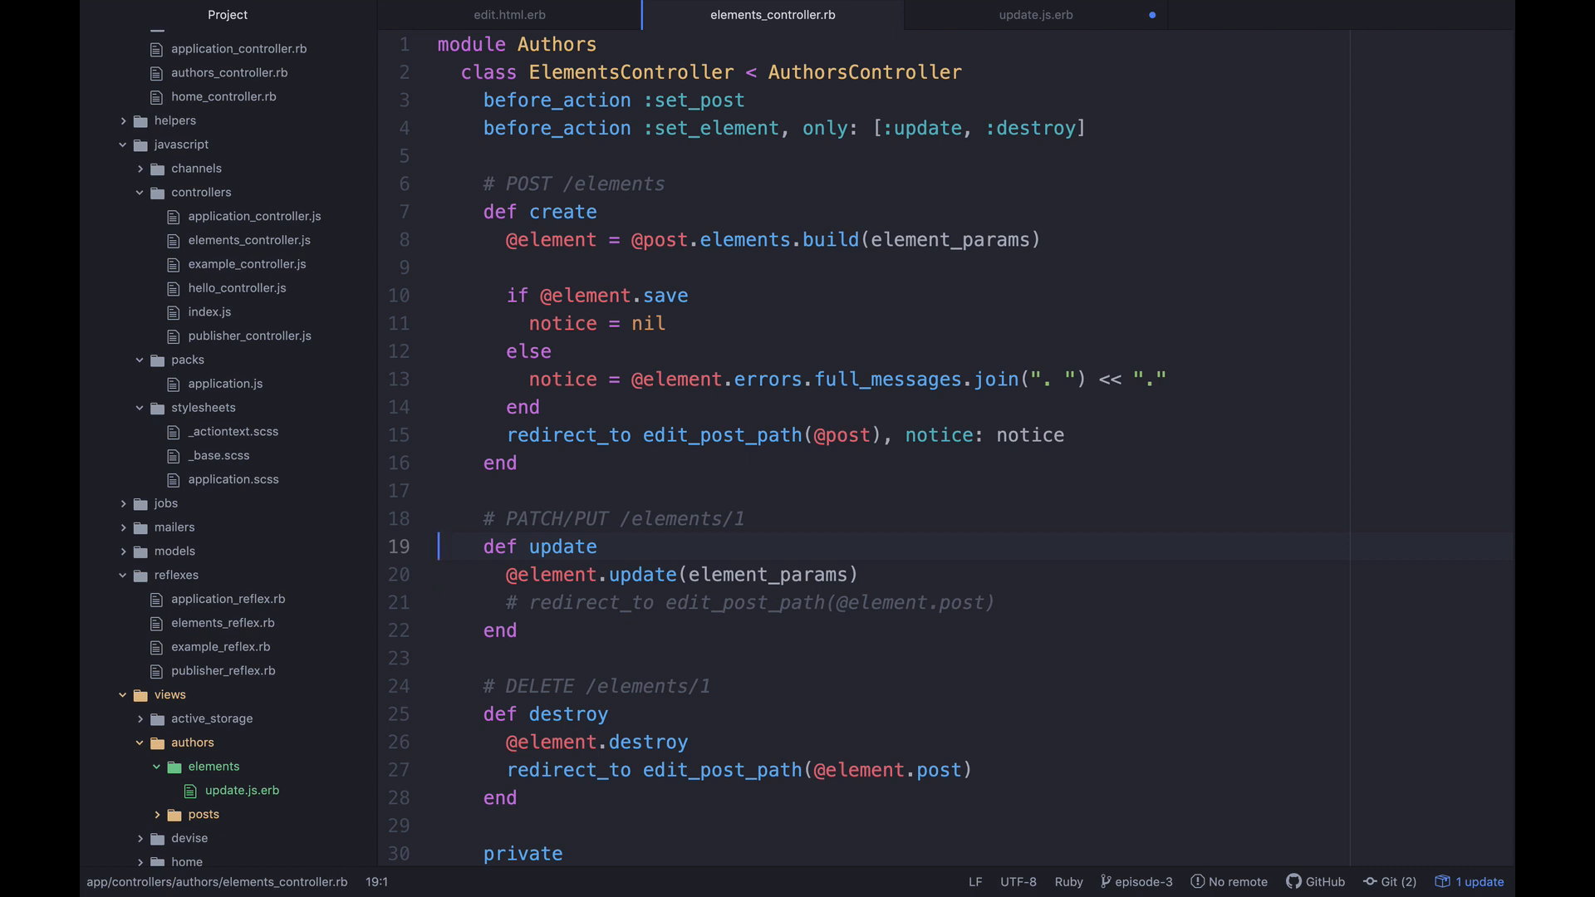
click(1033, 15)
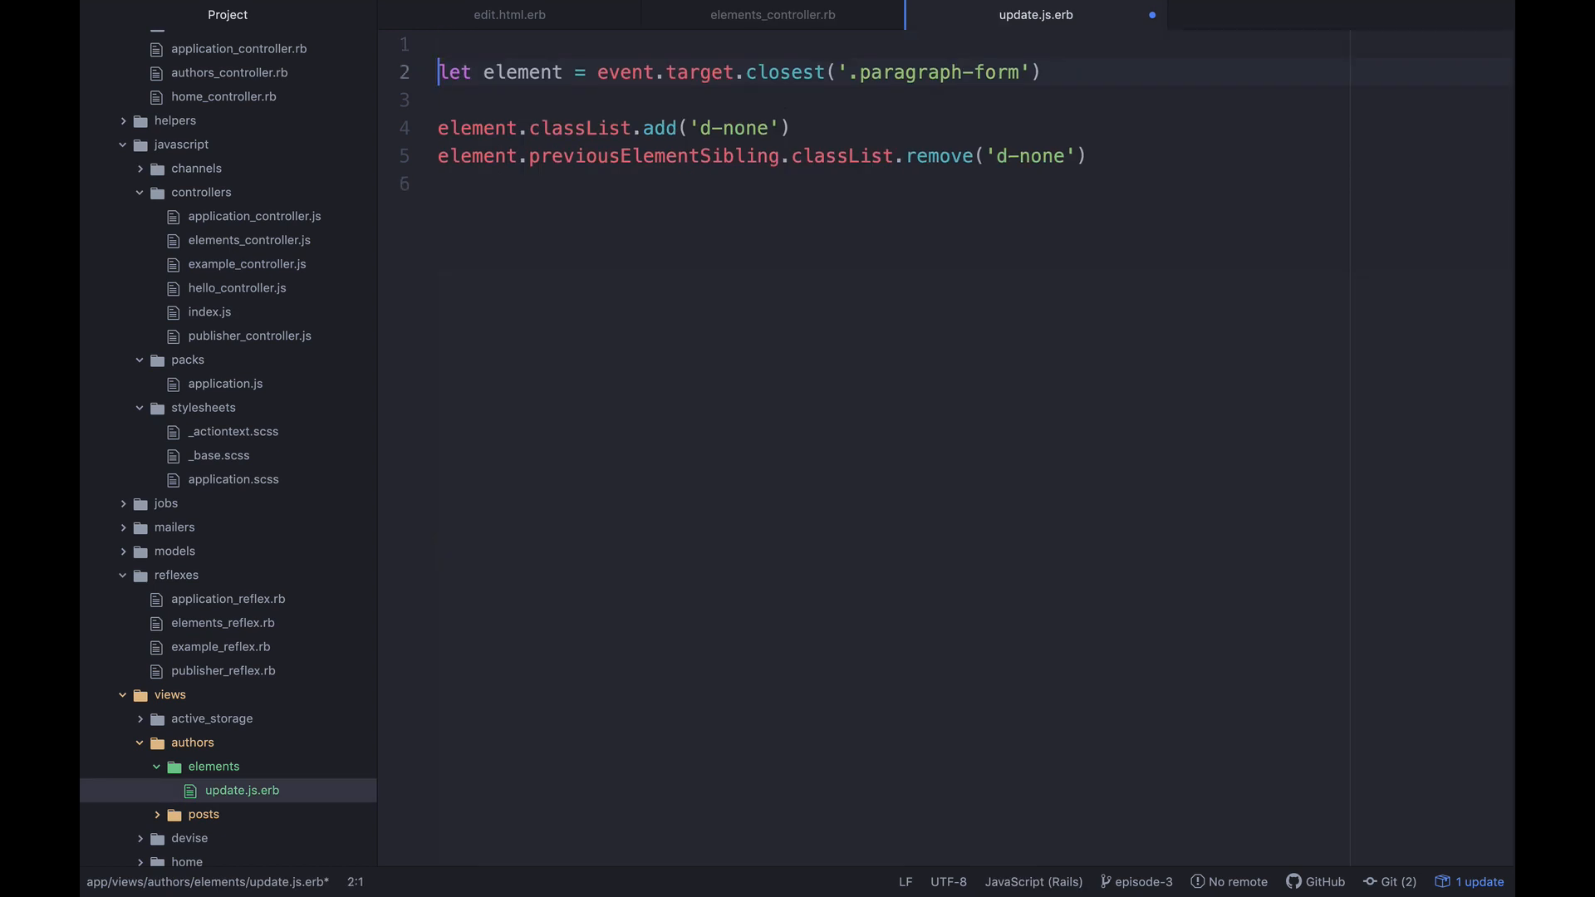
click(439, 44)
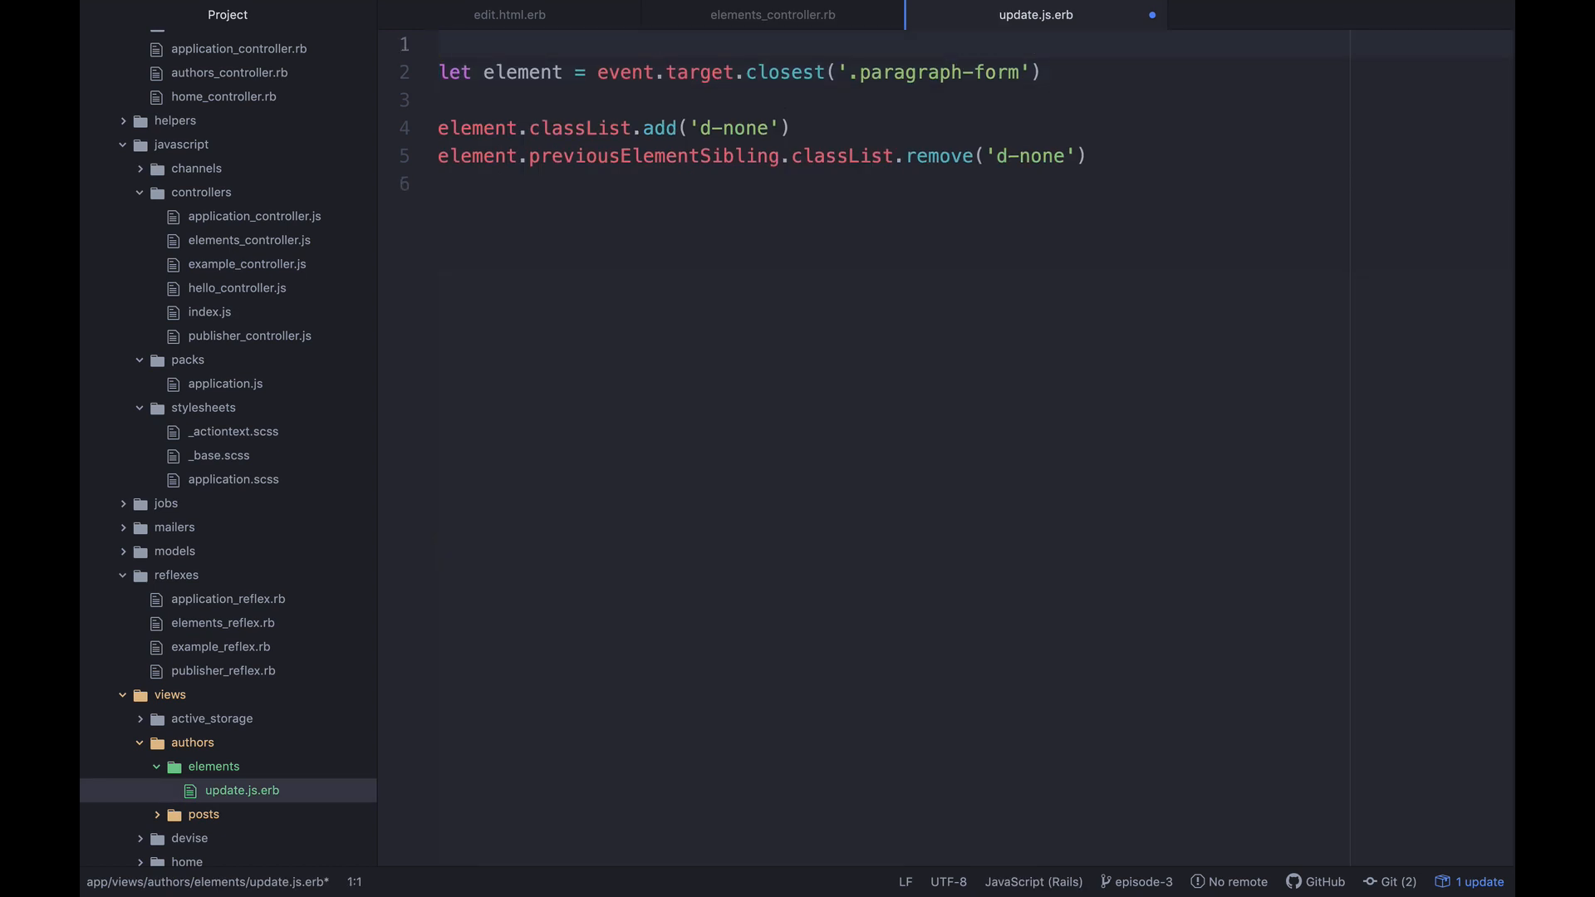
click(509, 15)
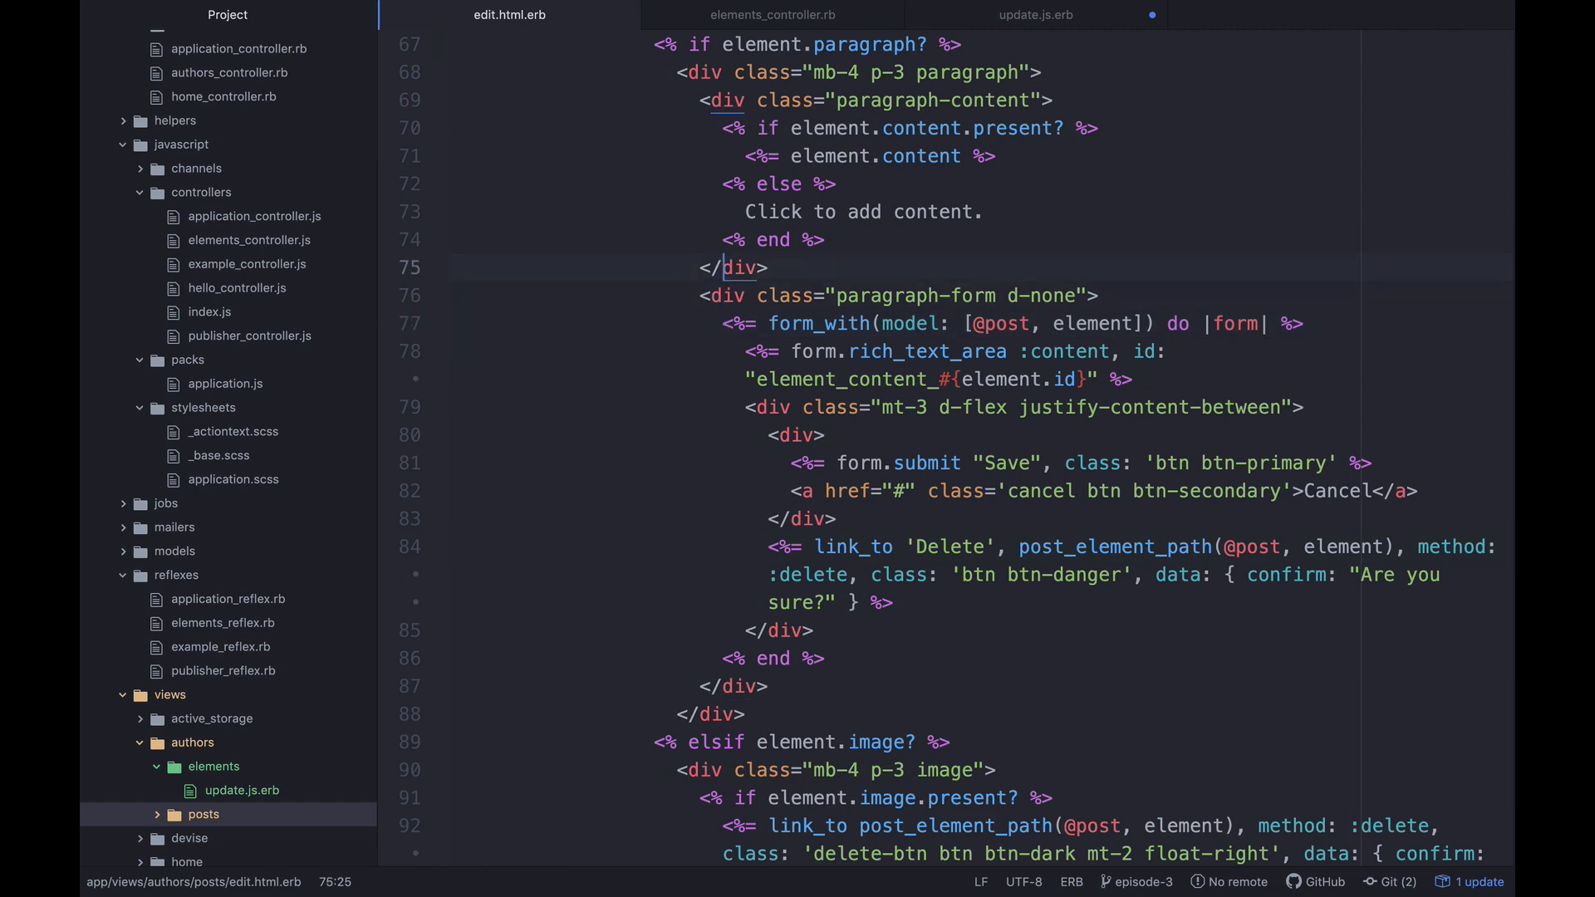
scroll(up, 3)
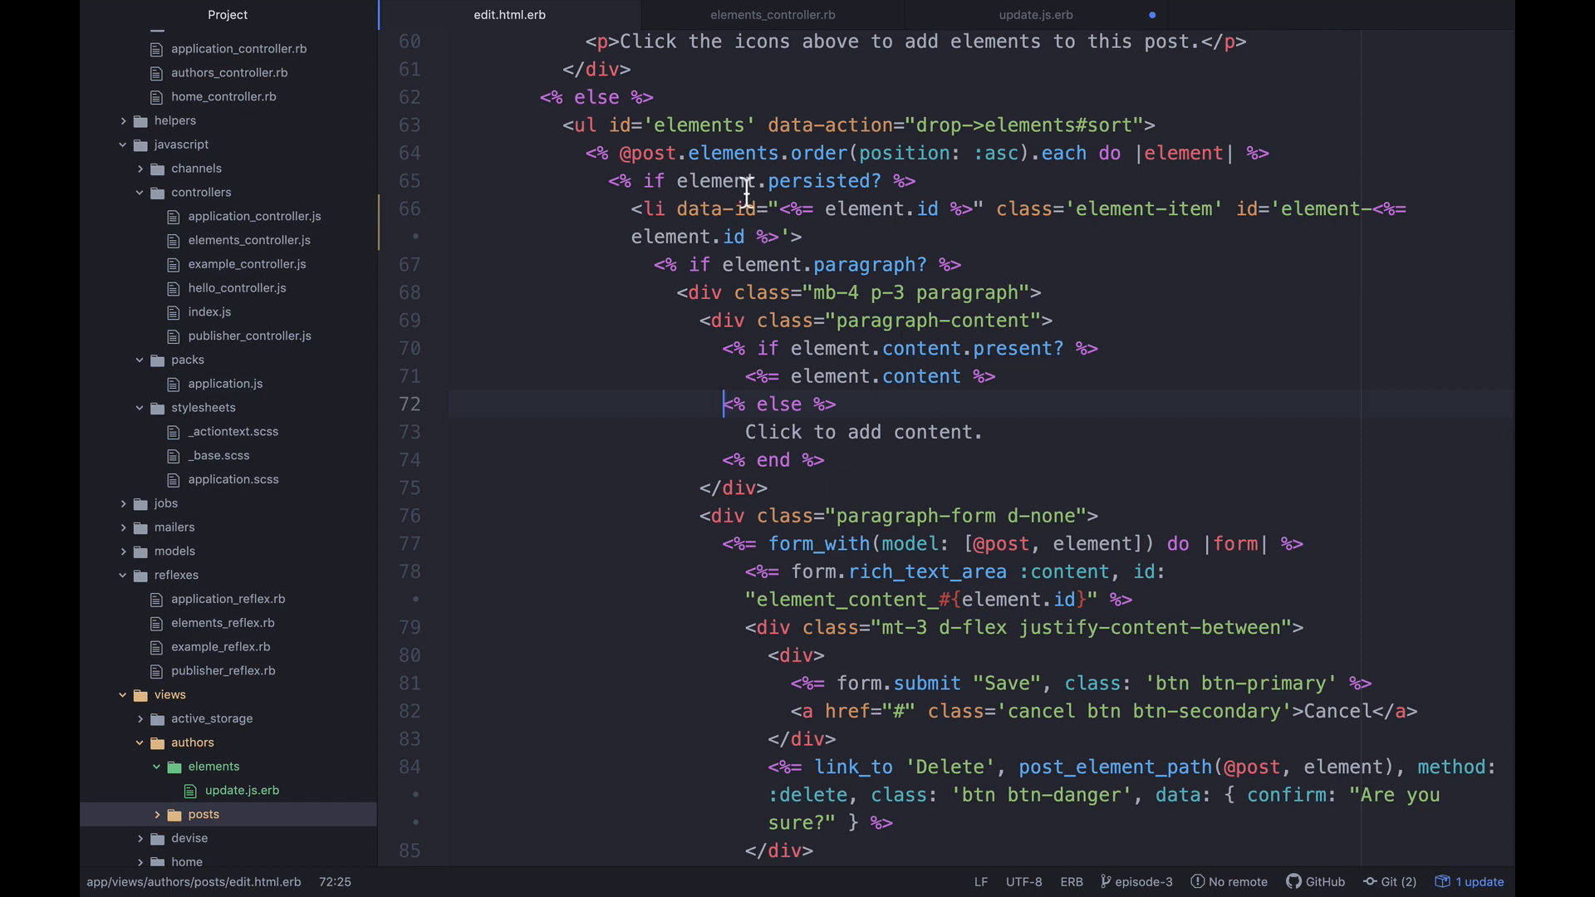
mouse_move(659, 264)
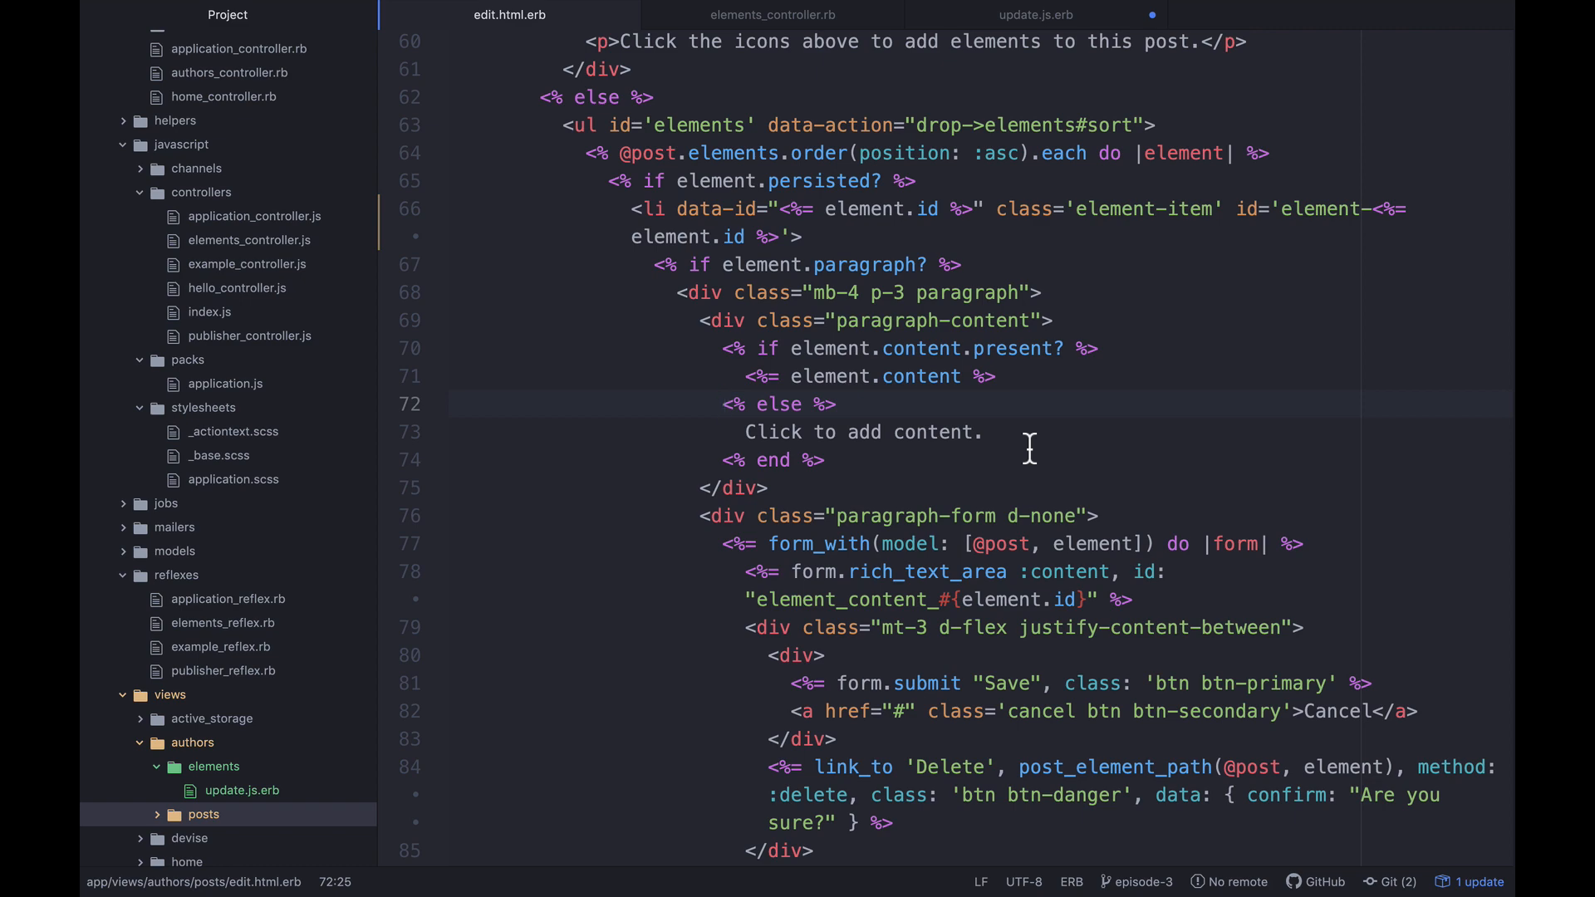
Check the update script's hide/show code against the template's paragraph content and form markup.
click(723, 404)
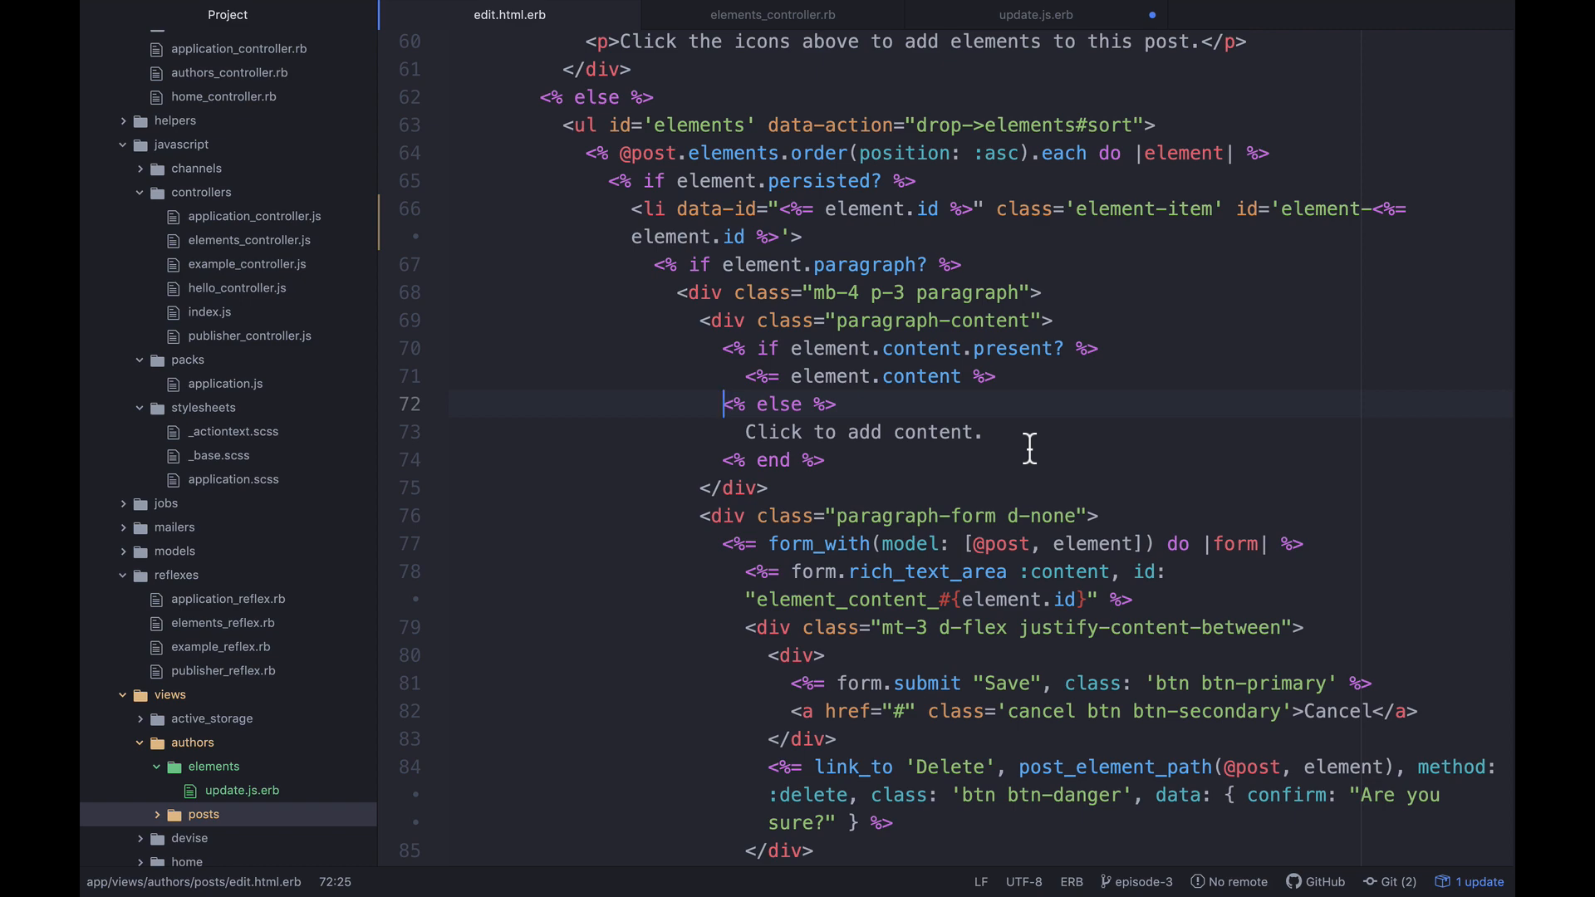
click(772, 15)
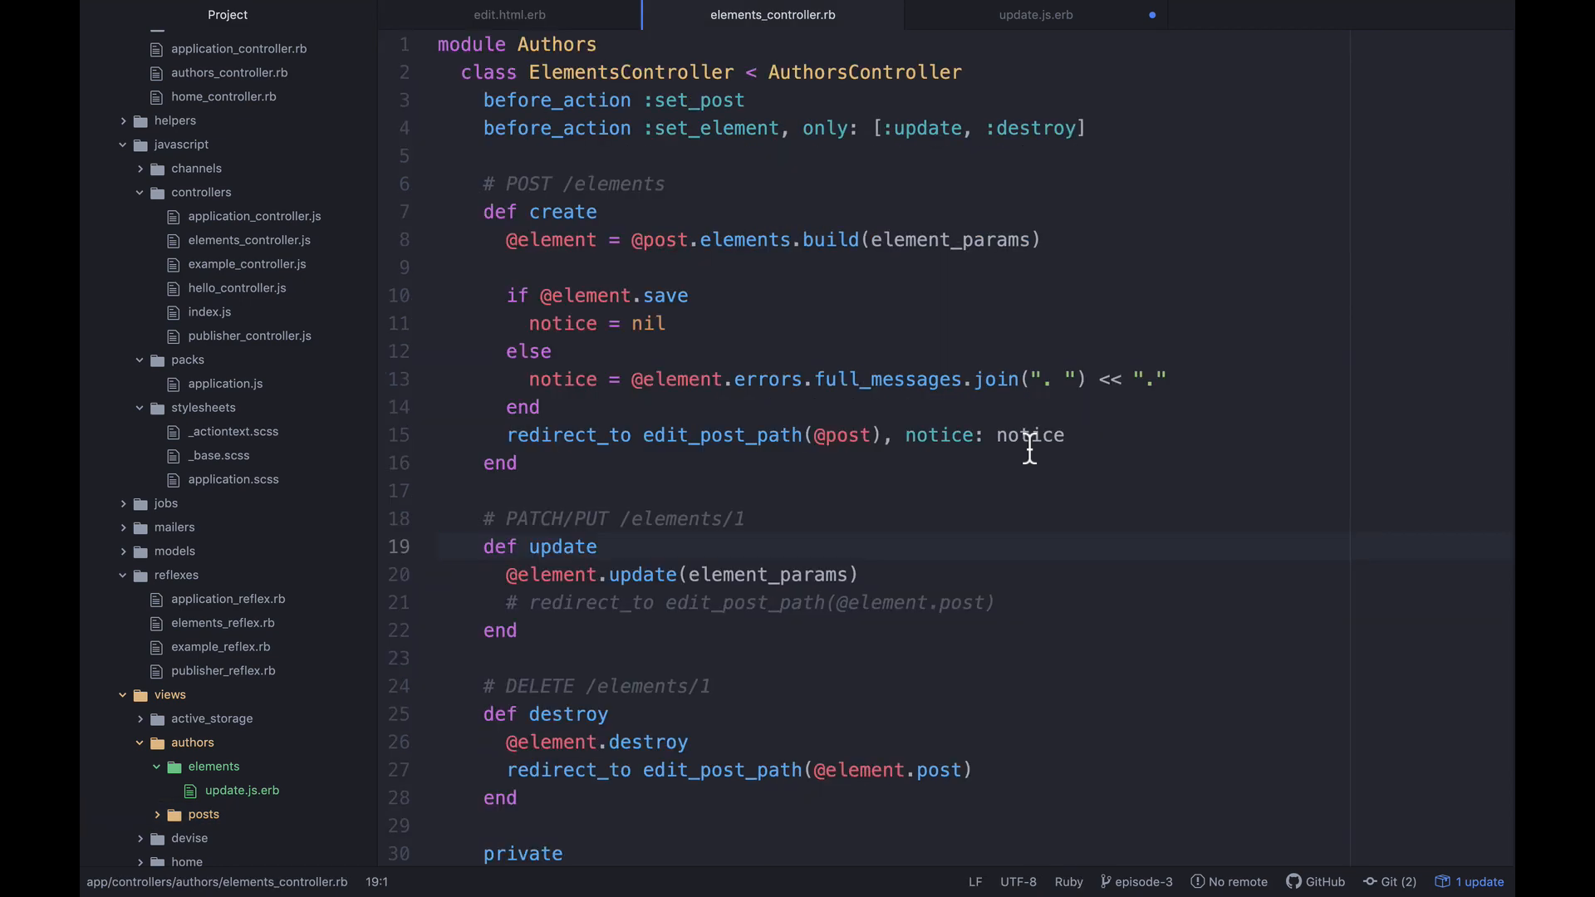
click(1035, 15)
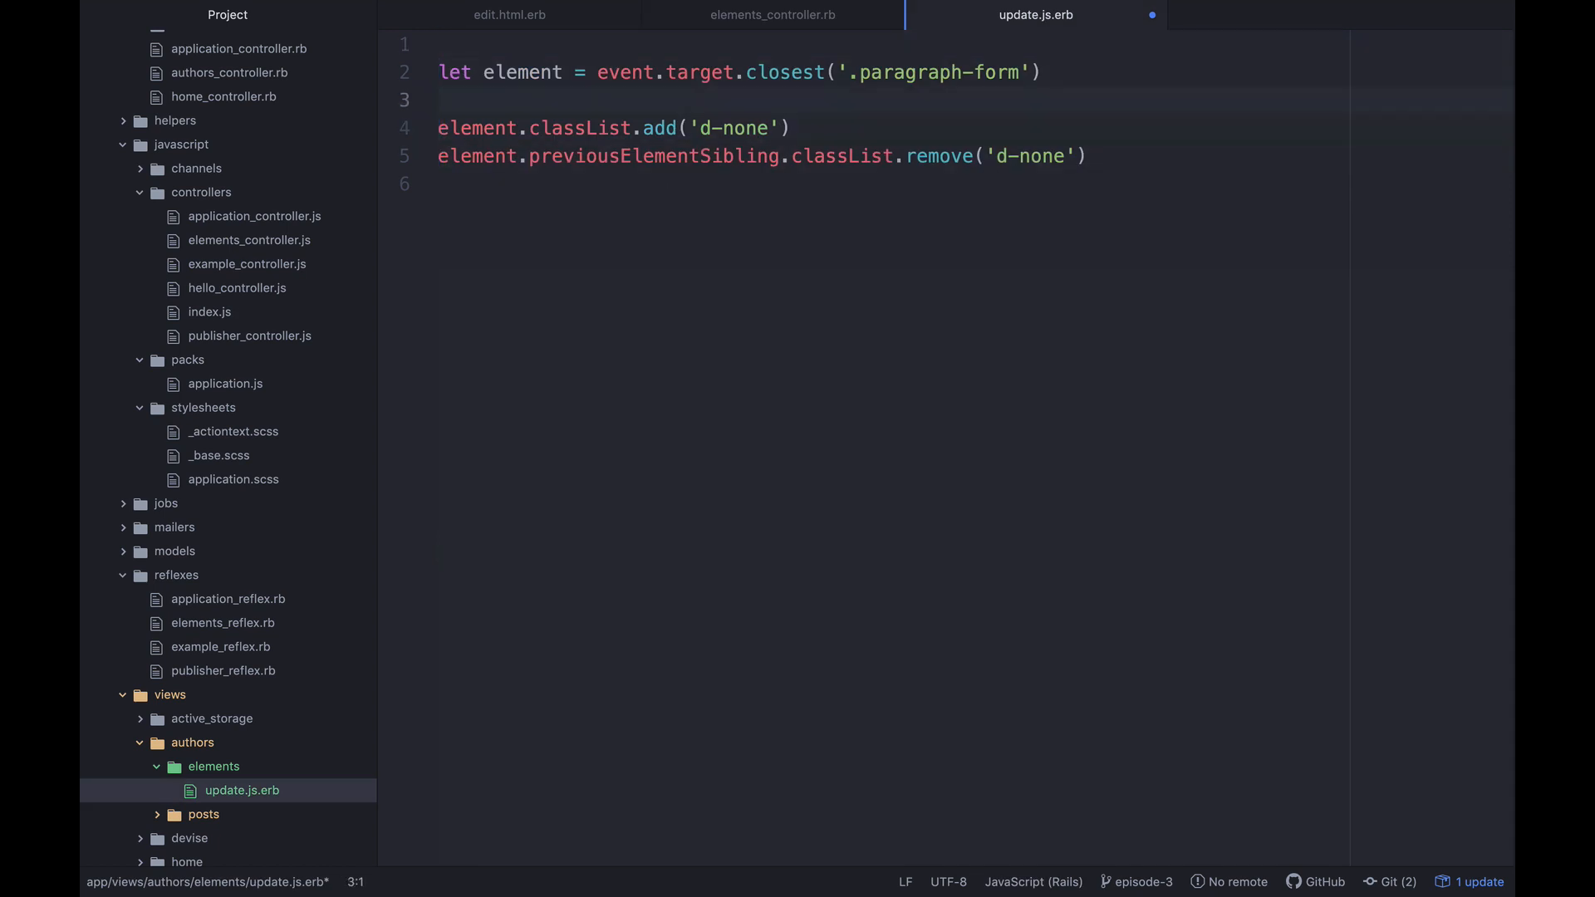
click(439, 156)
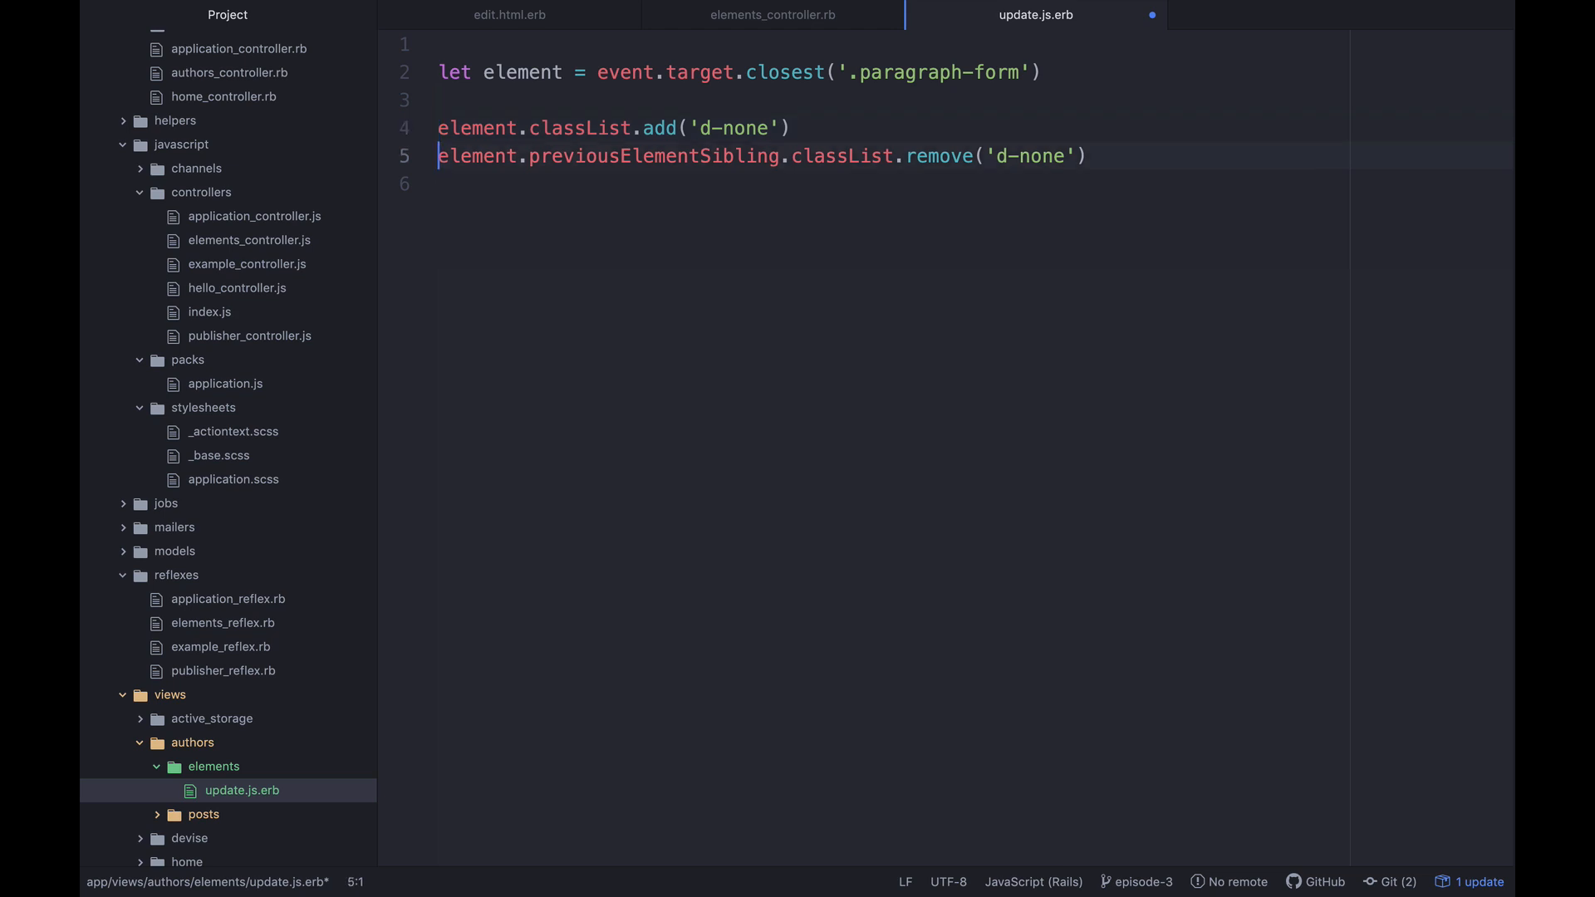
click(528, 156)
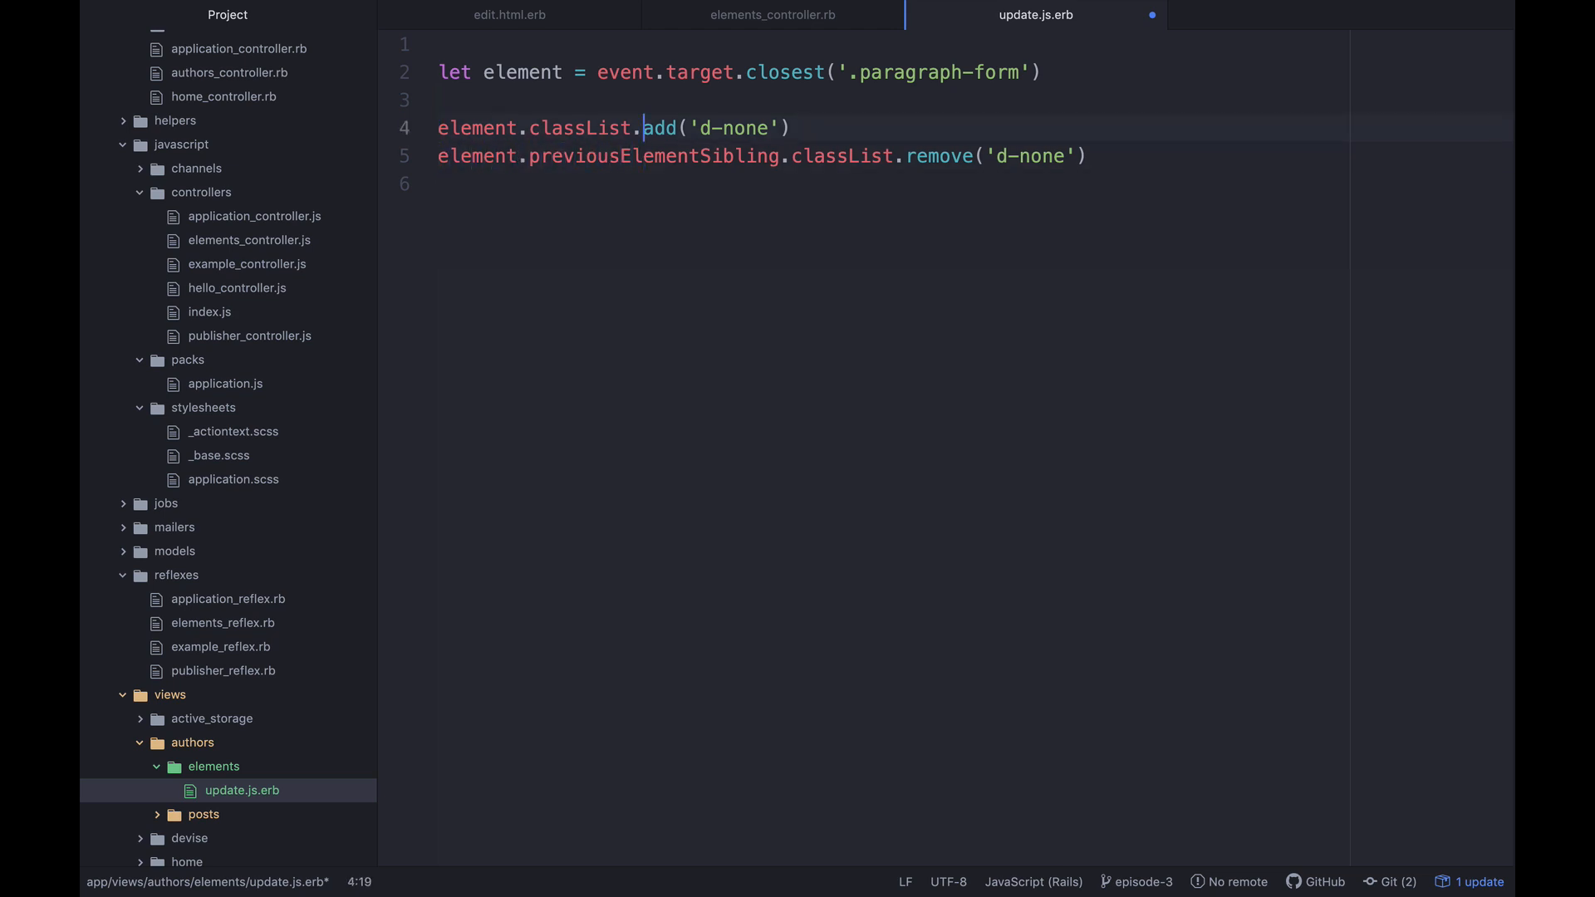
click(592, 128)
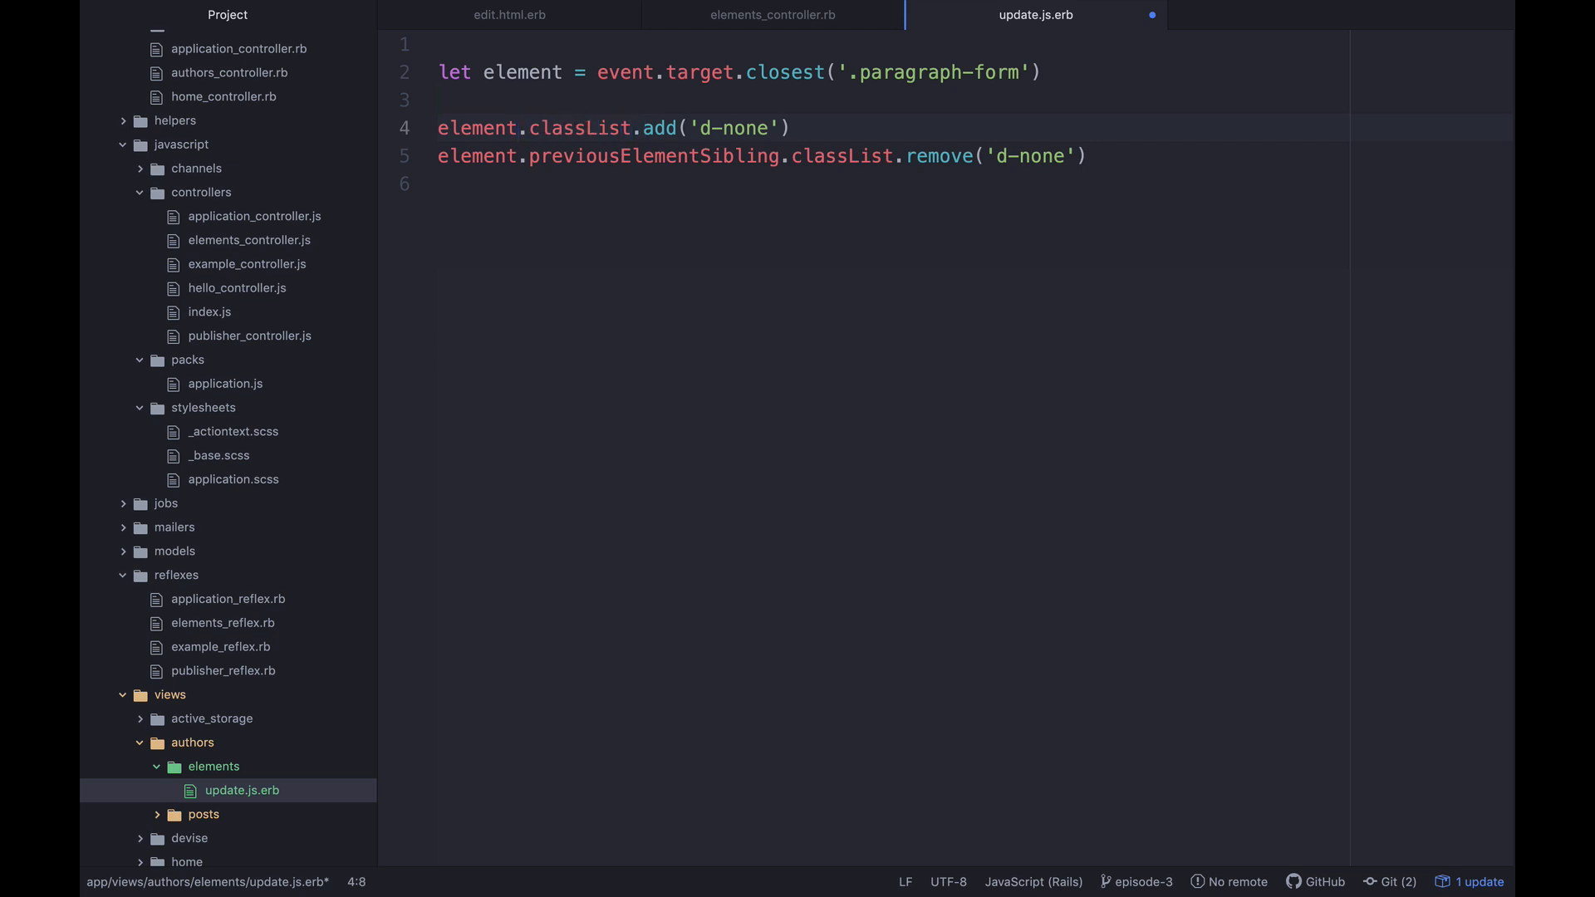
click(508, 15)
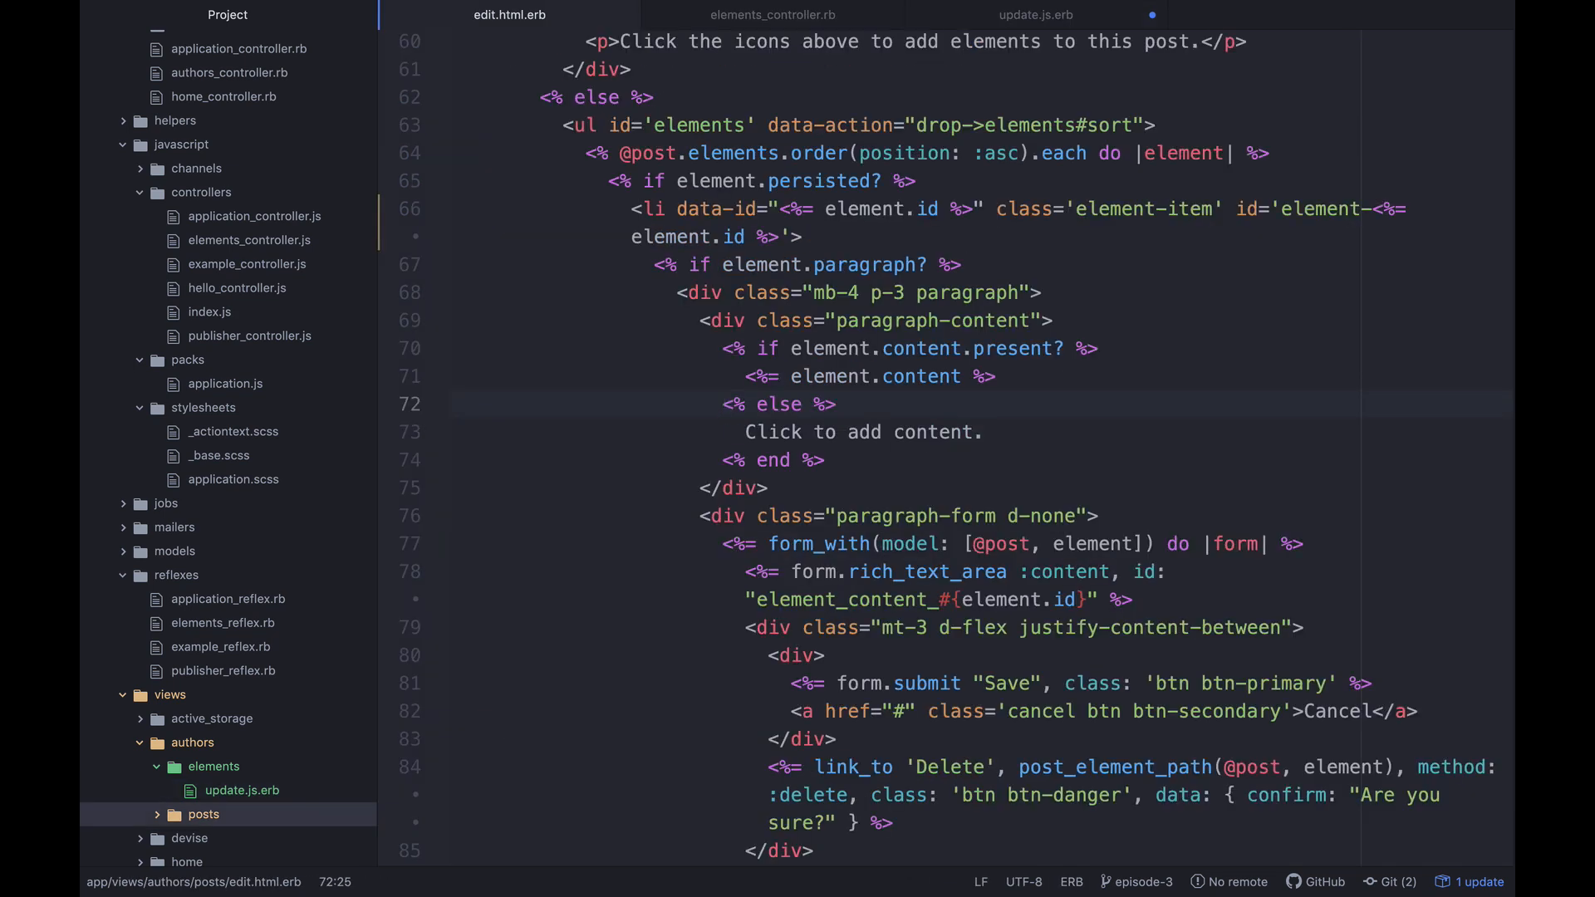
click(725, 543)
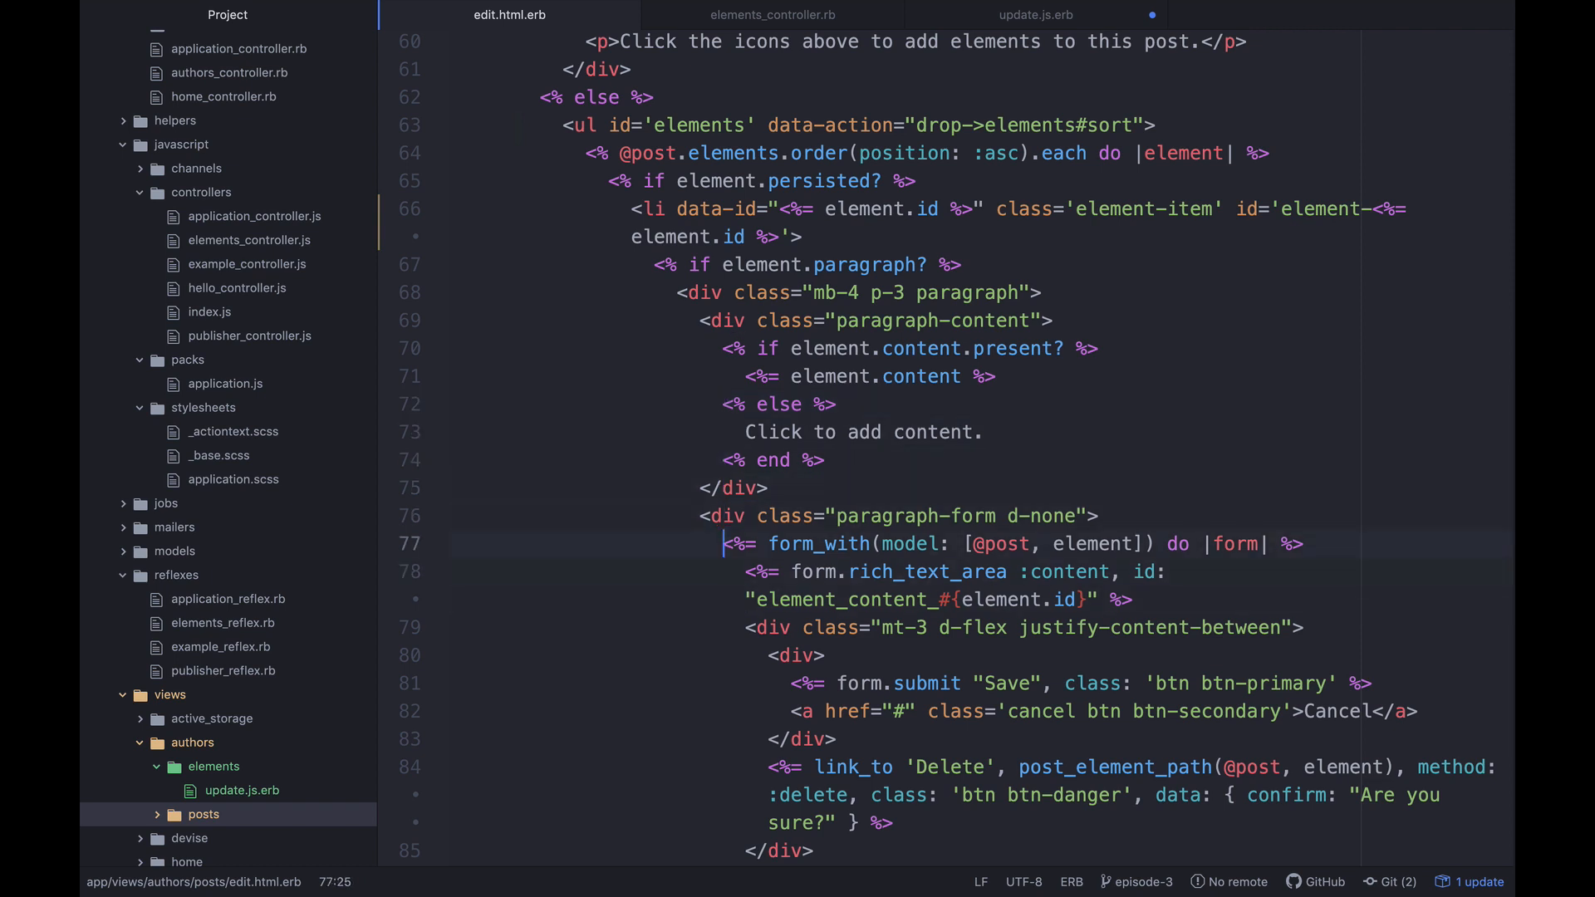
Move the id off the li and give the paragraph-form div id='element-<%= element.id %>-form'.
click(1099, 515)
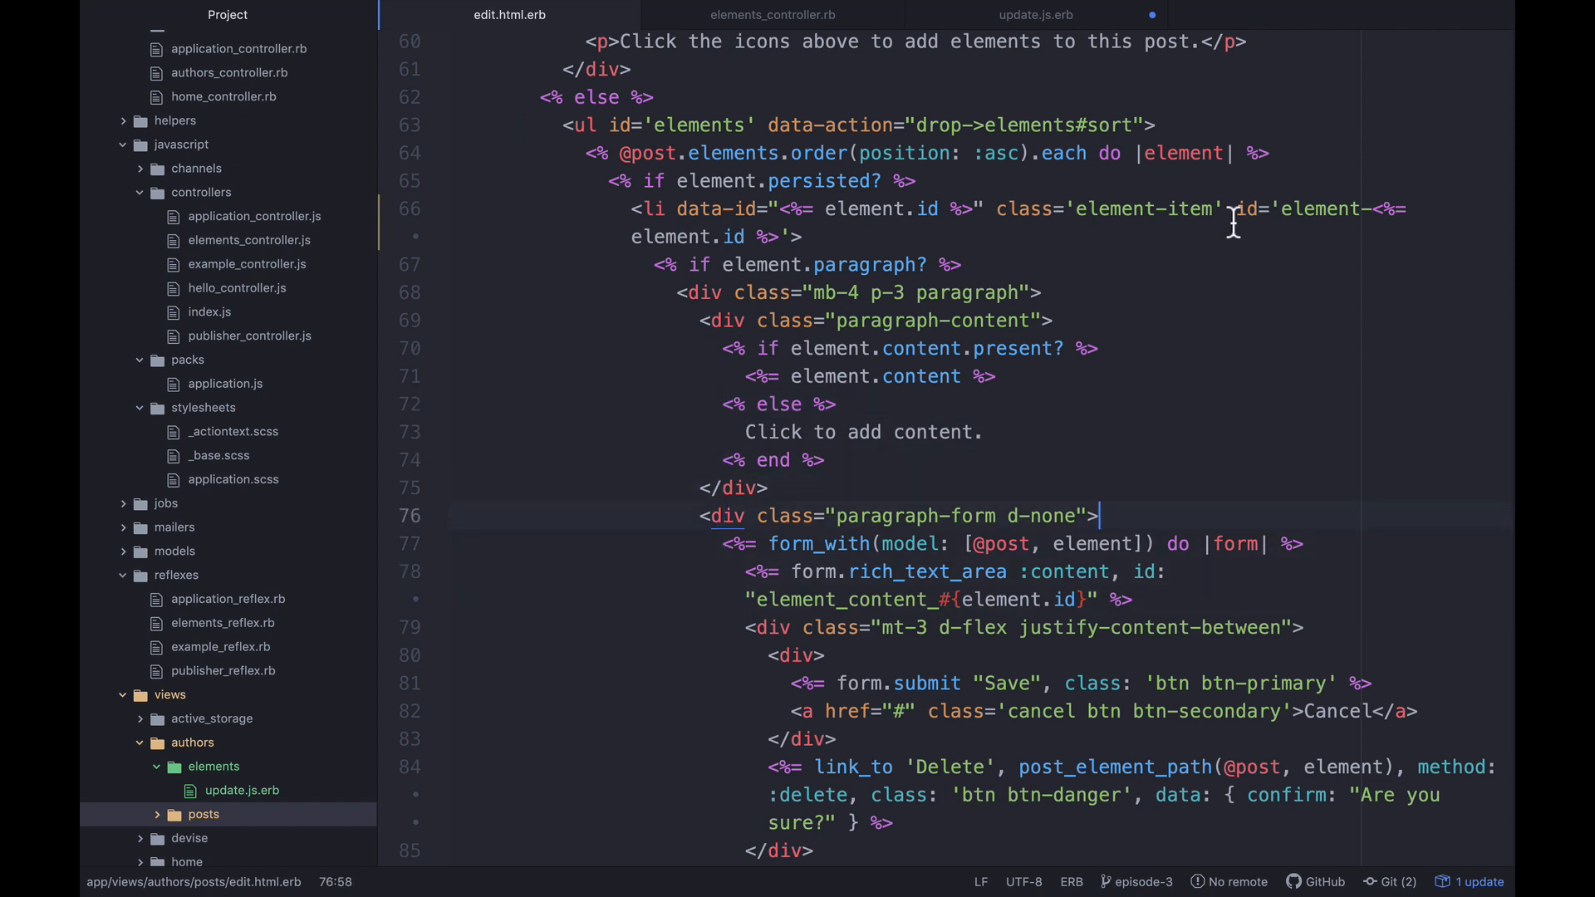
click(801, 236)
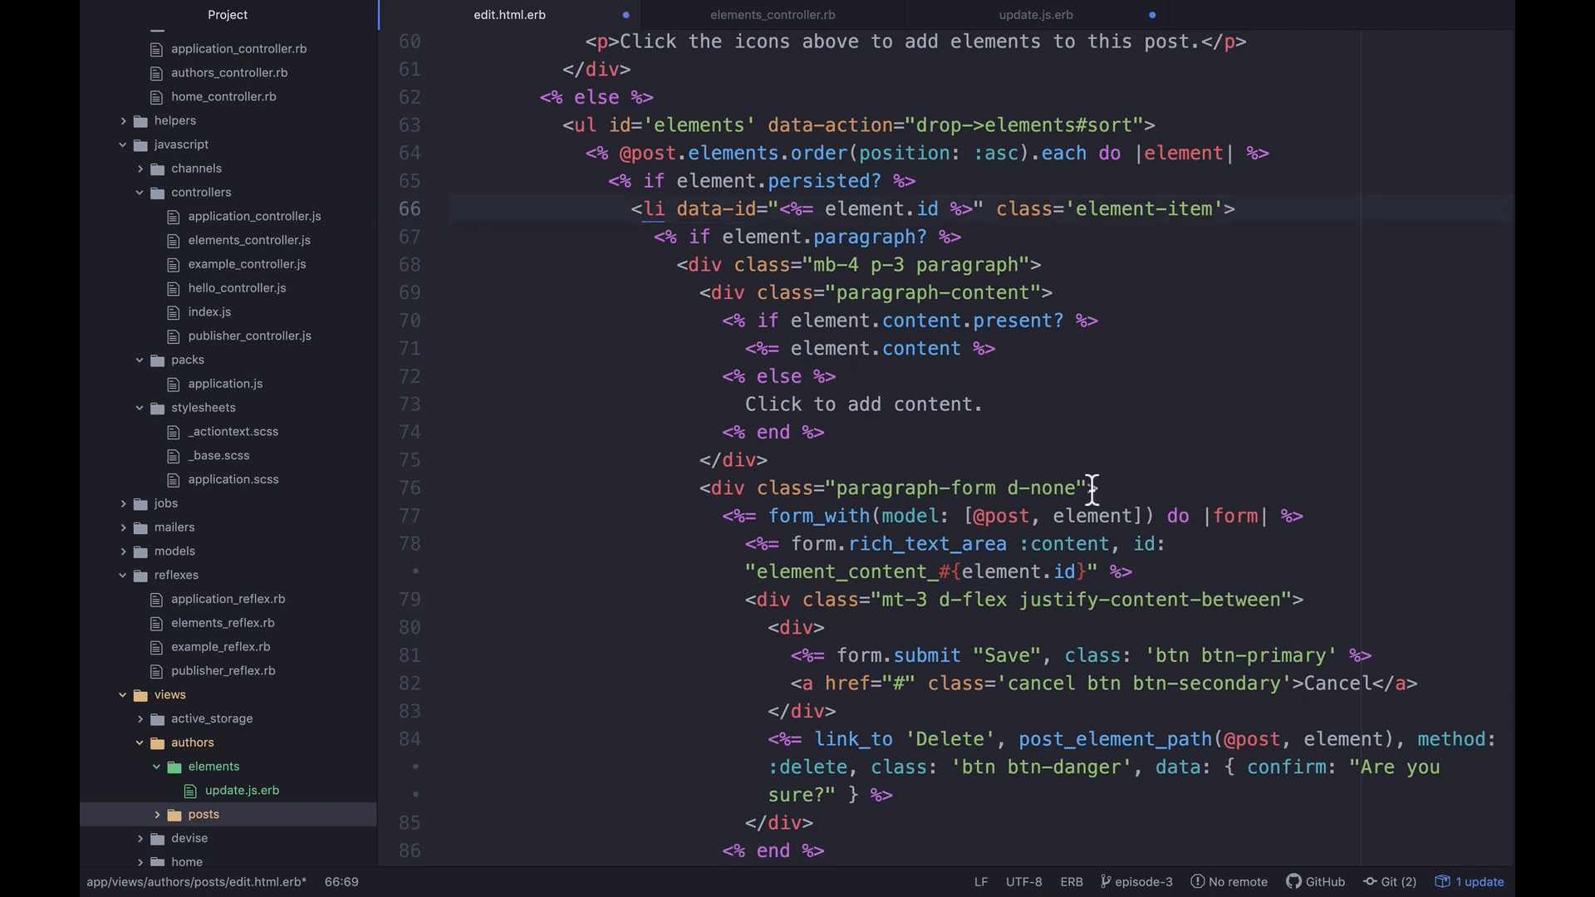
text(id='element-<%= element.id %>'>)
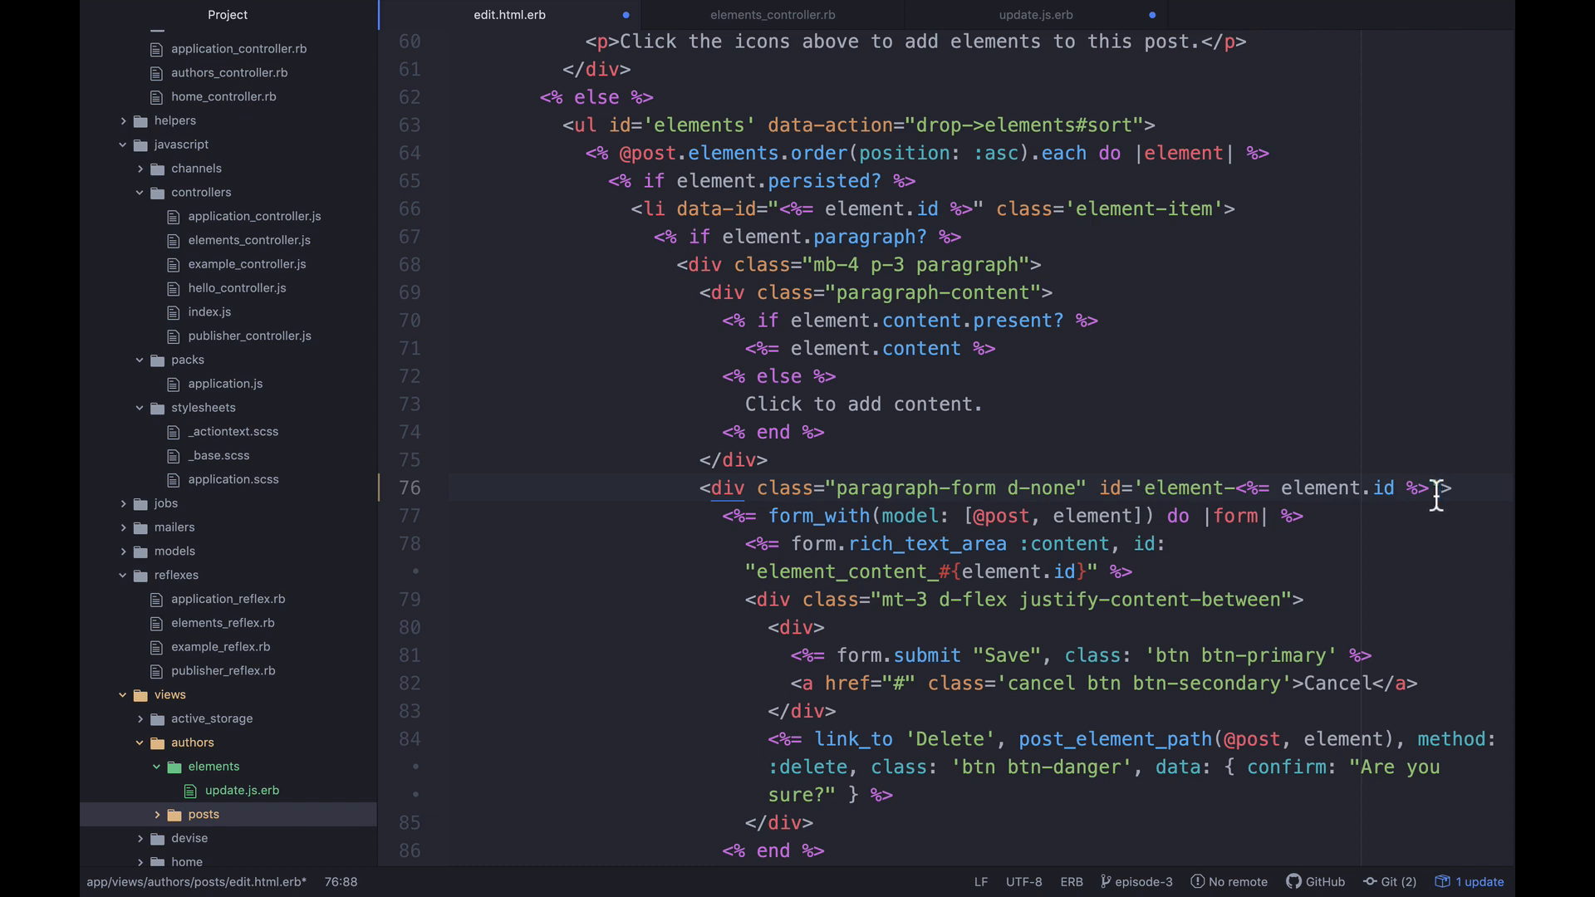
text(-form)
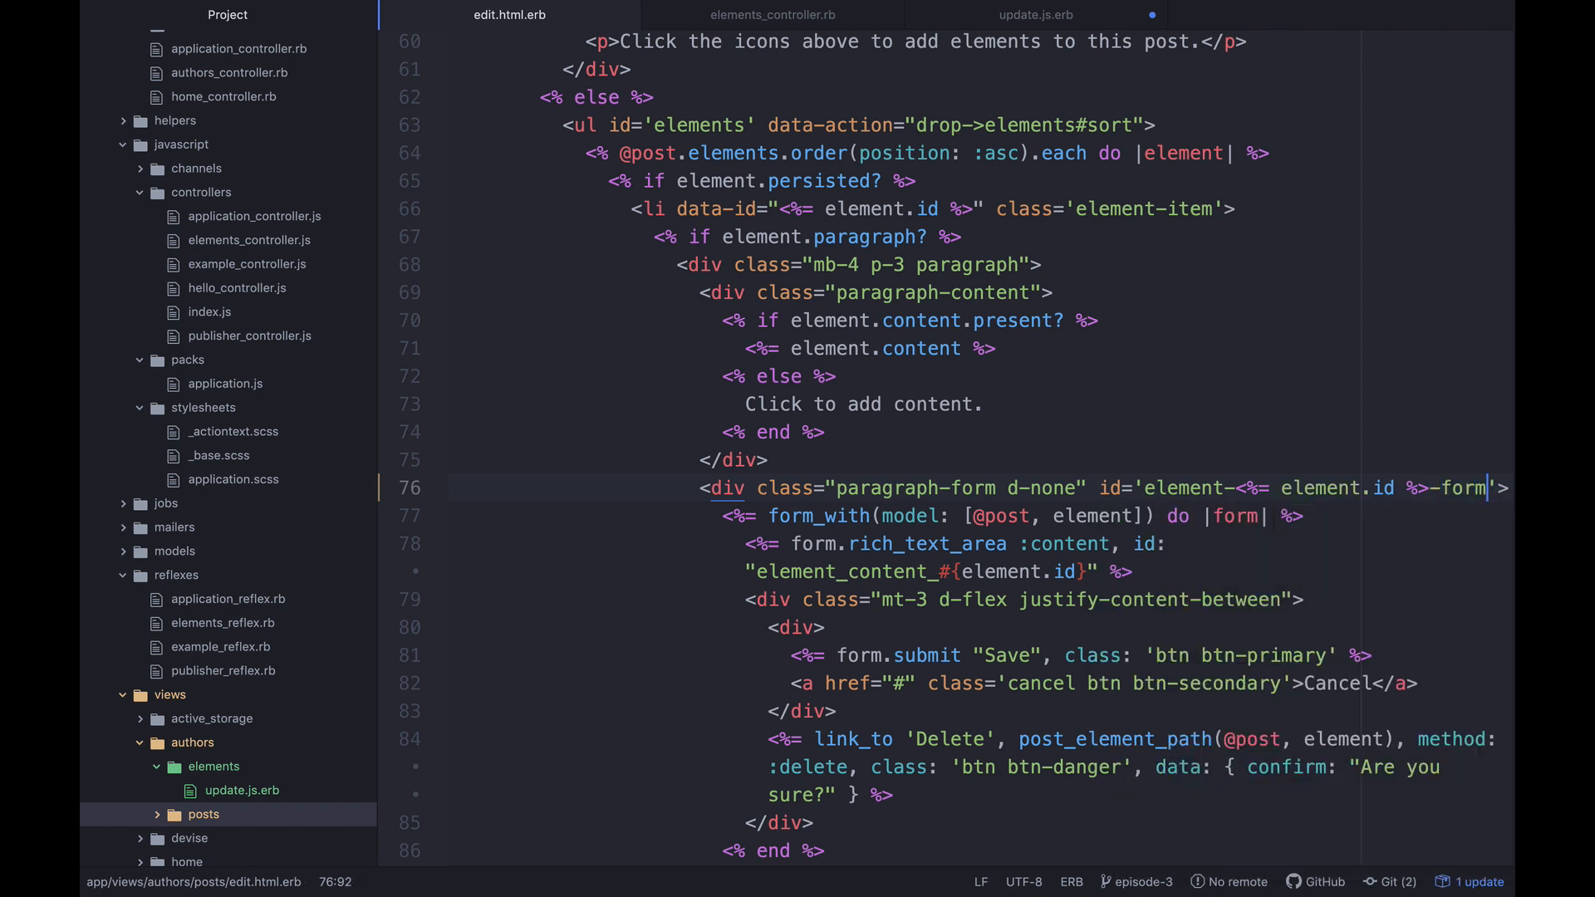
click(1035, 15)
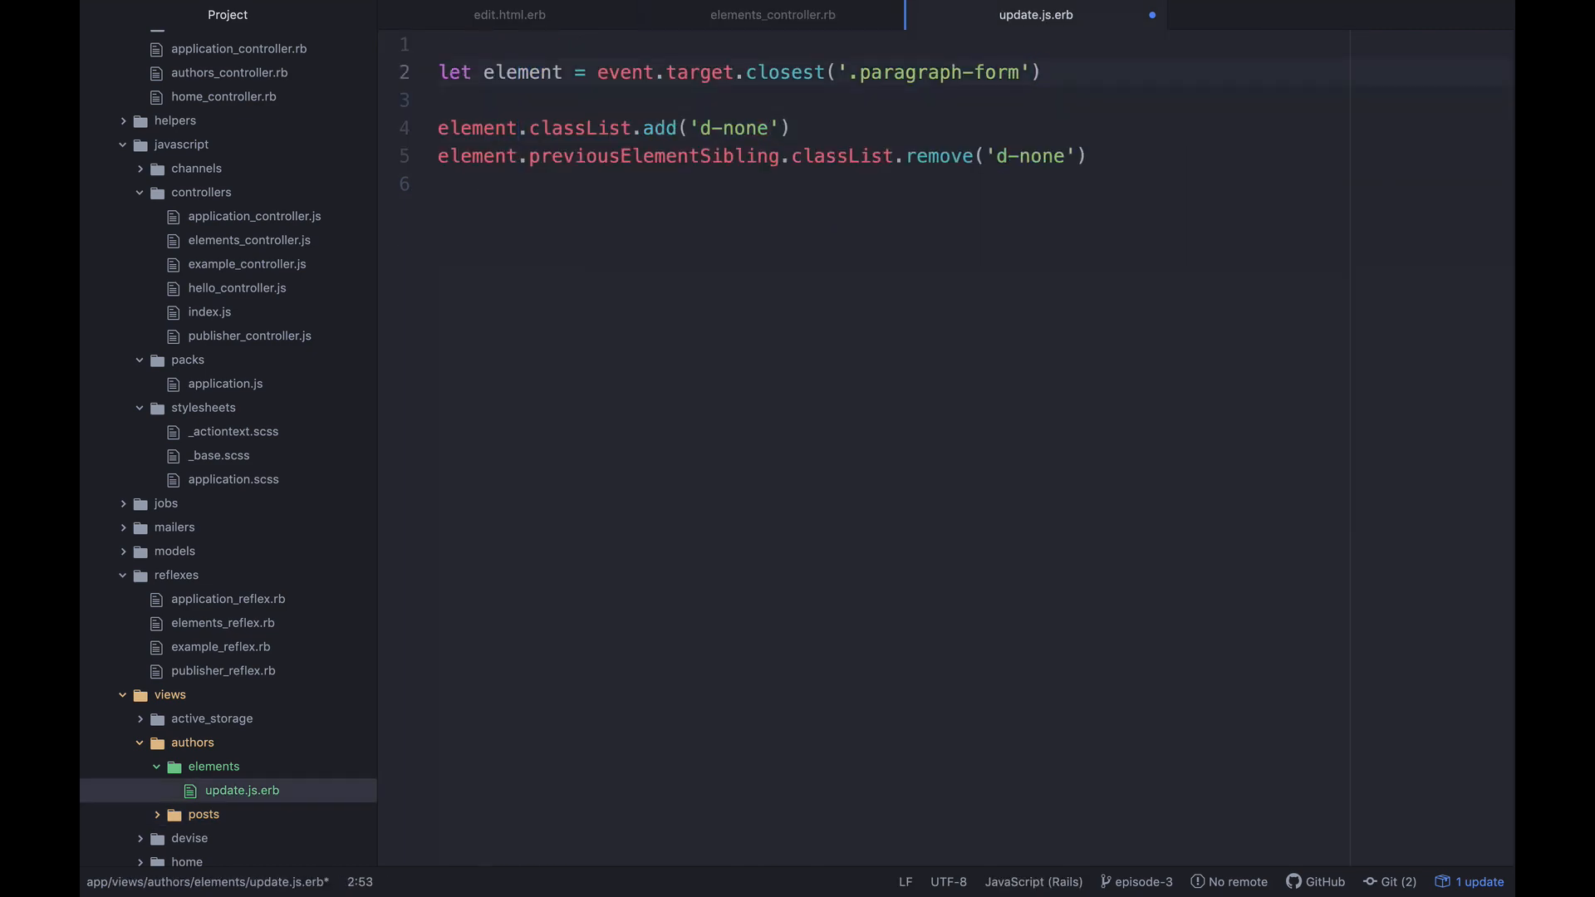
Replace the closest-form lookup with document.getElementById in update.js.erb.
click(749, 72)
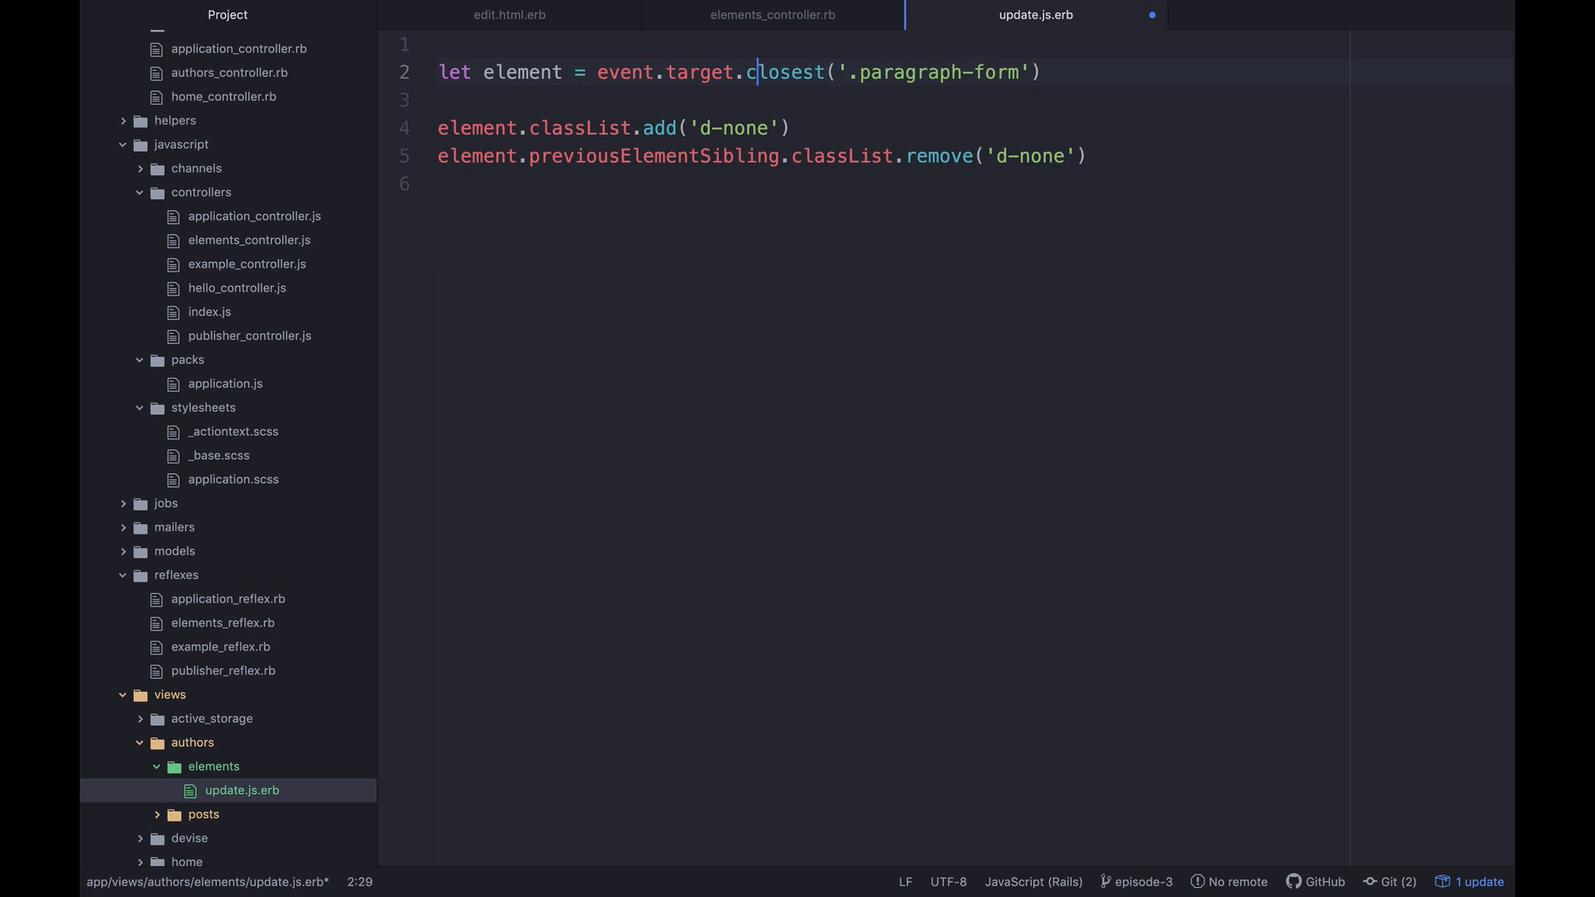
key(Backspace)
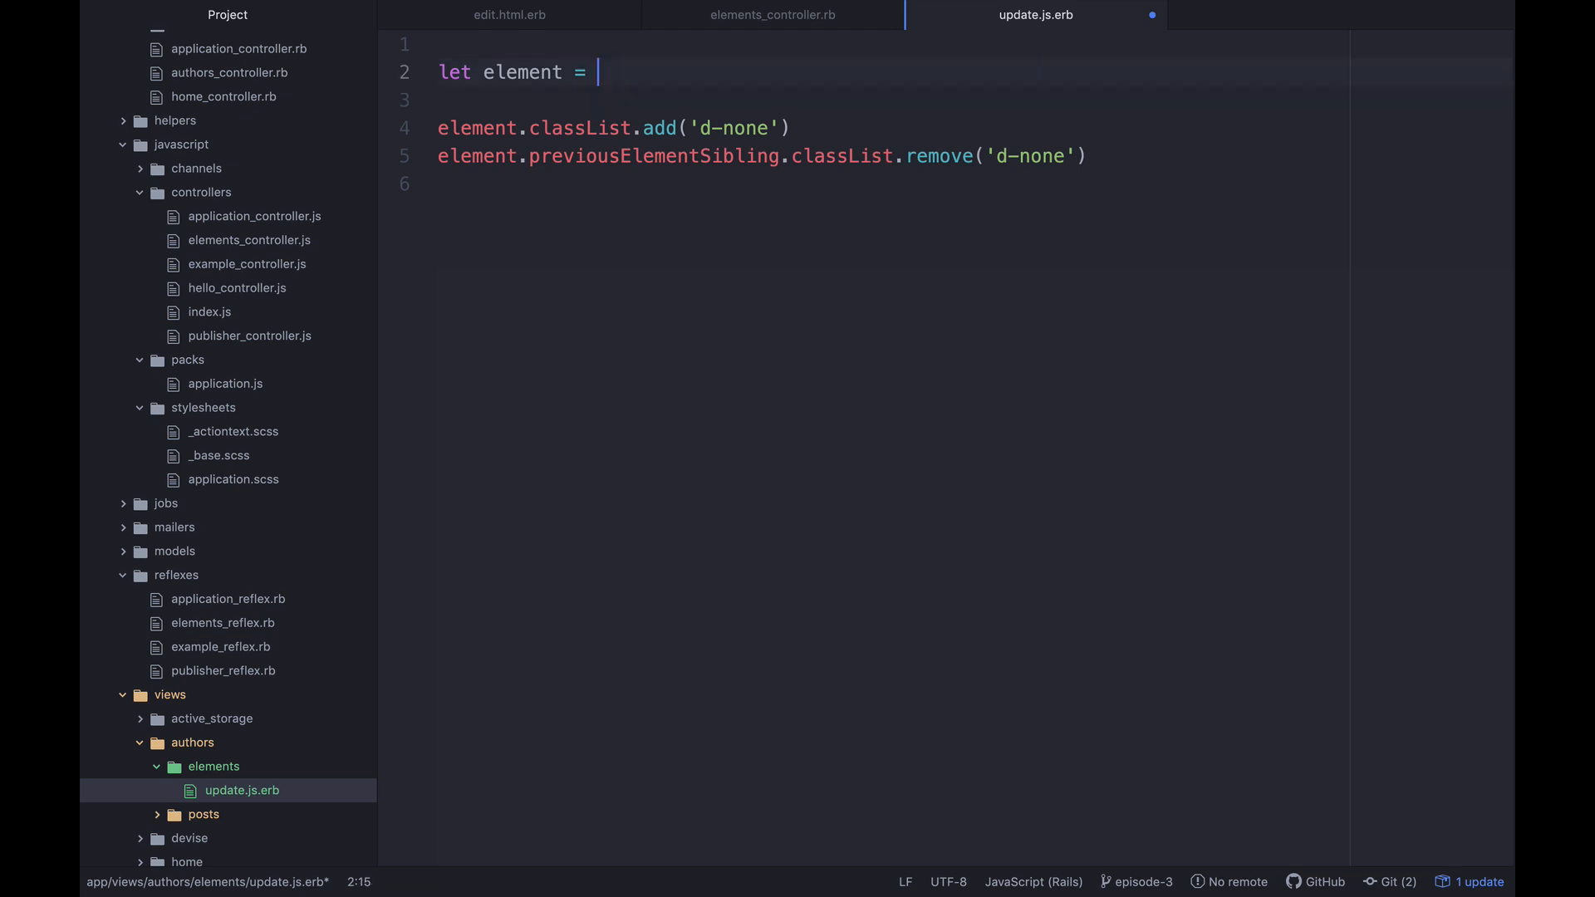
text(document.)
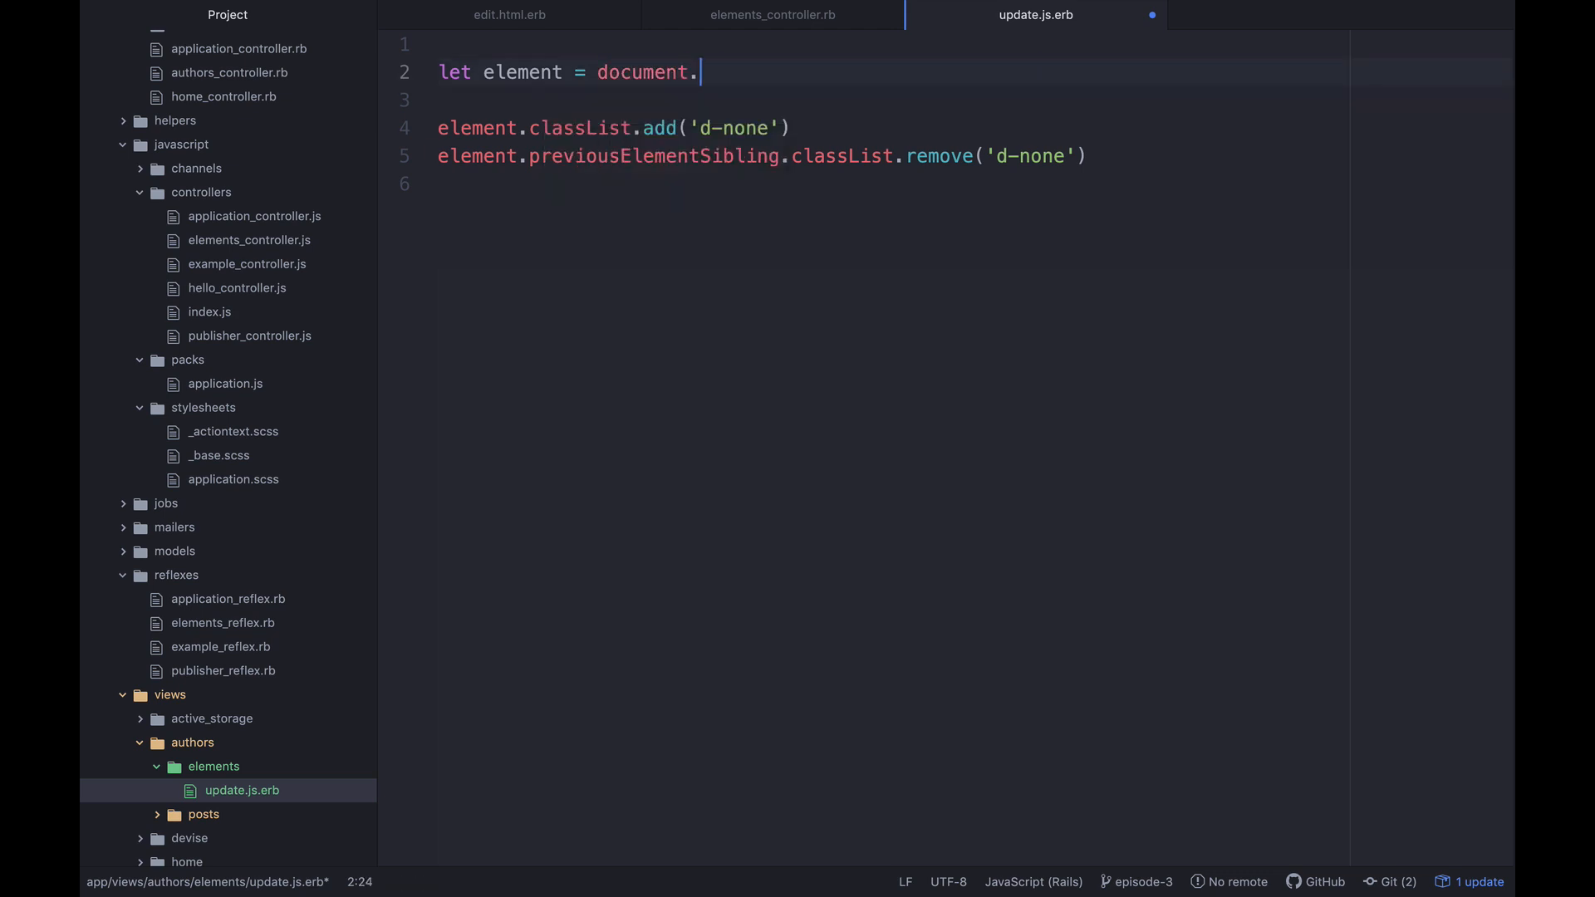
text(getElementById('id'))
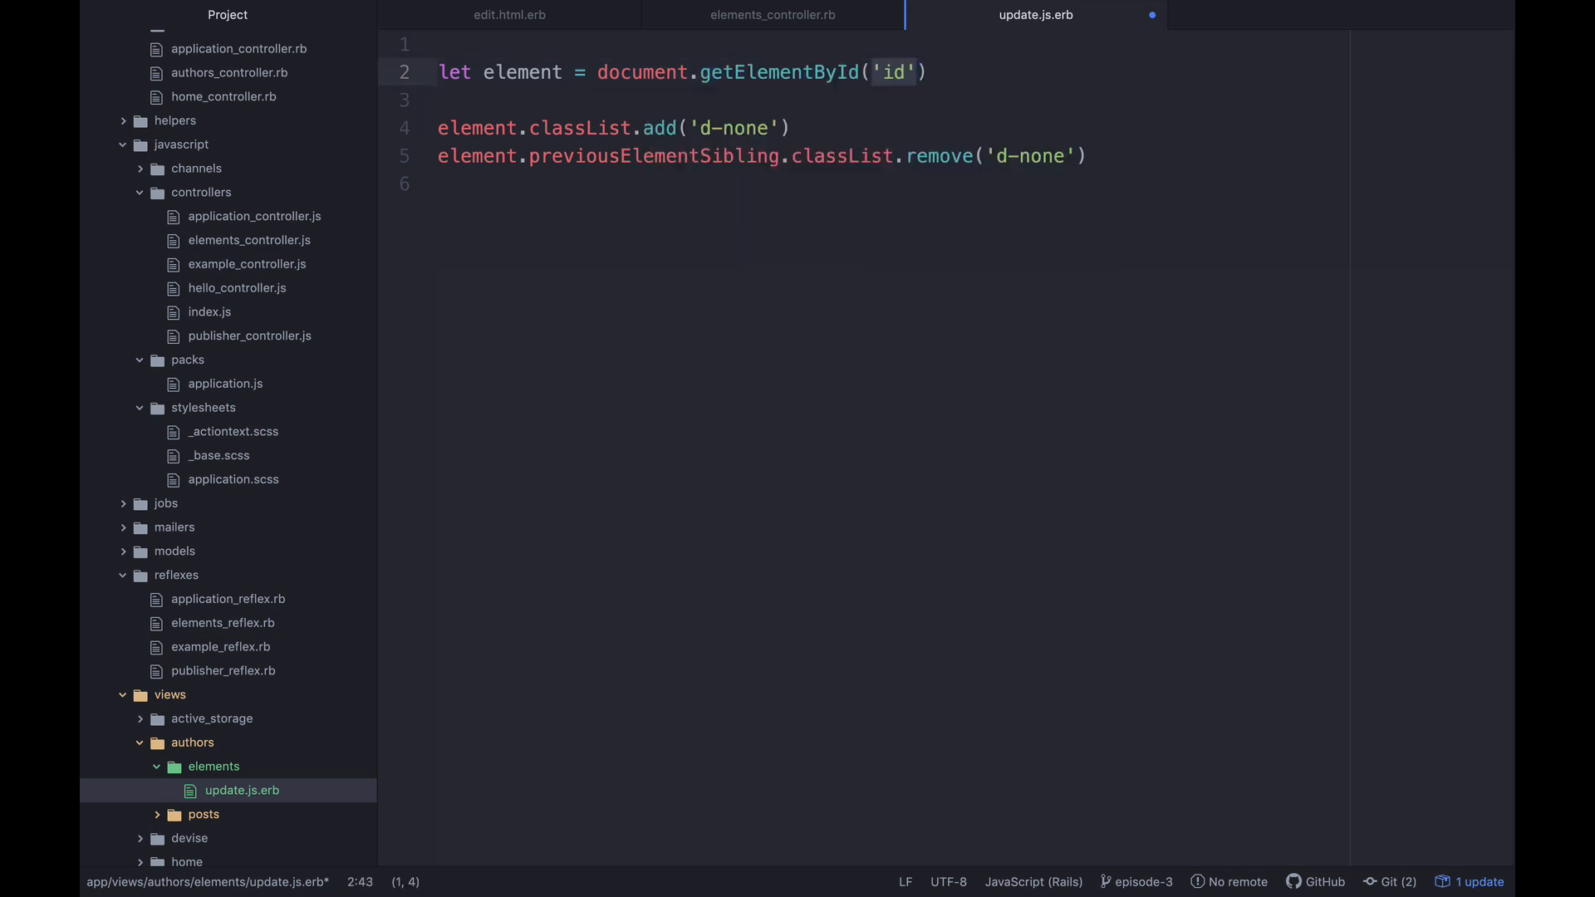
text(element-<%=)
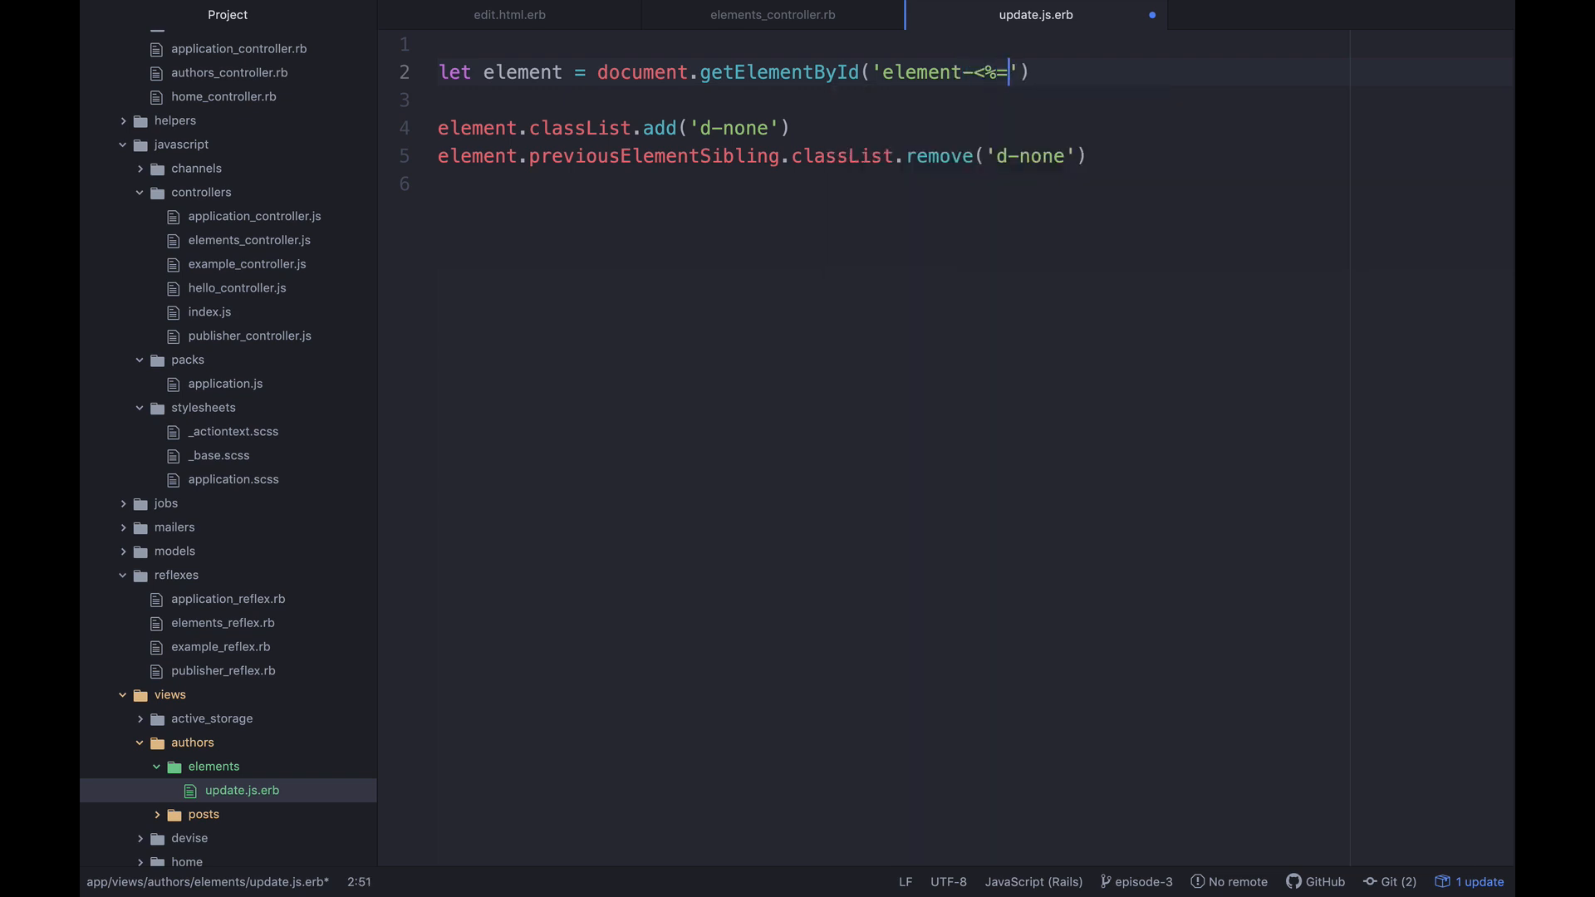
text(@element)
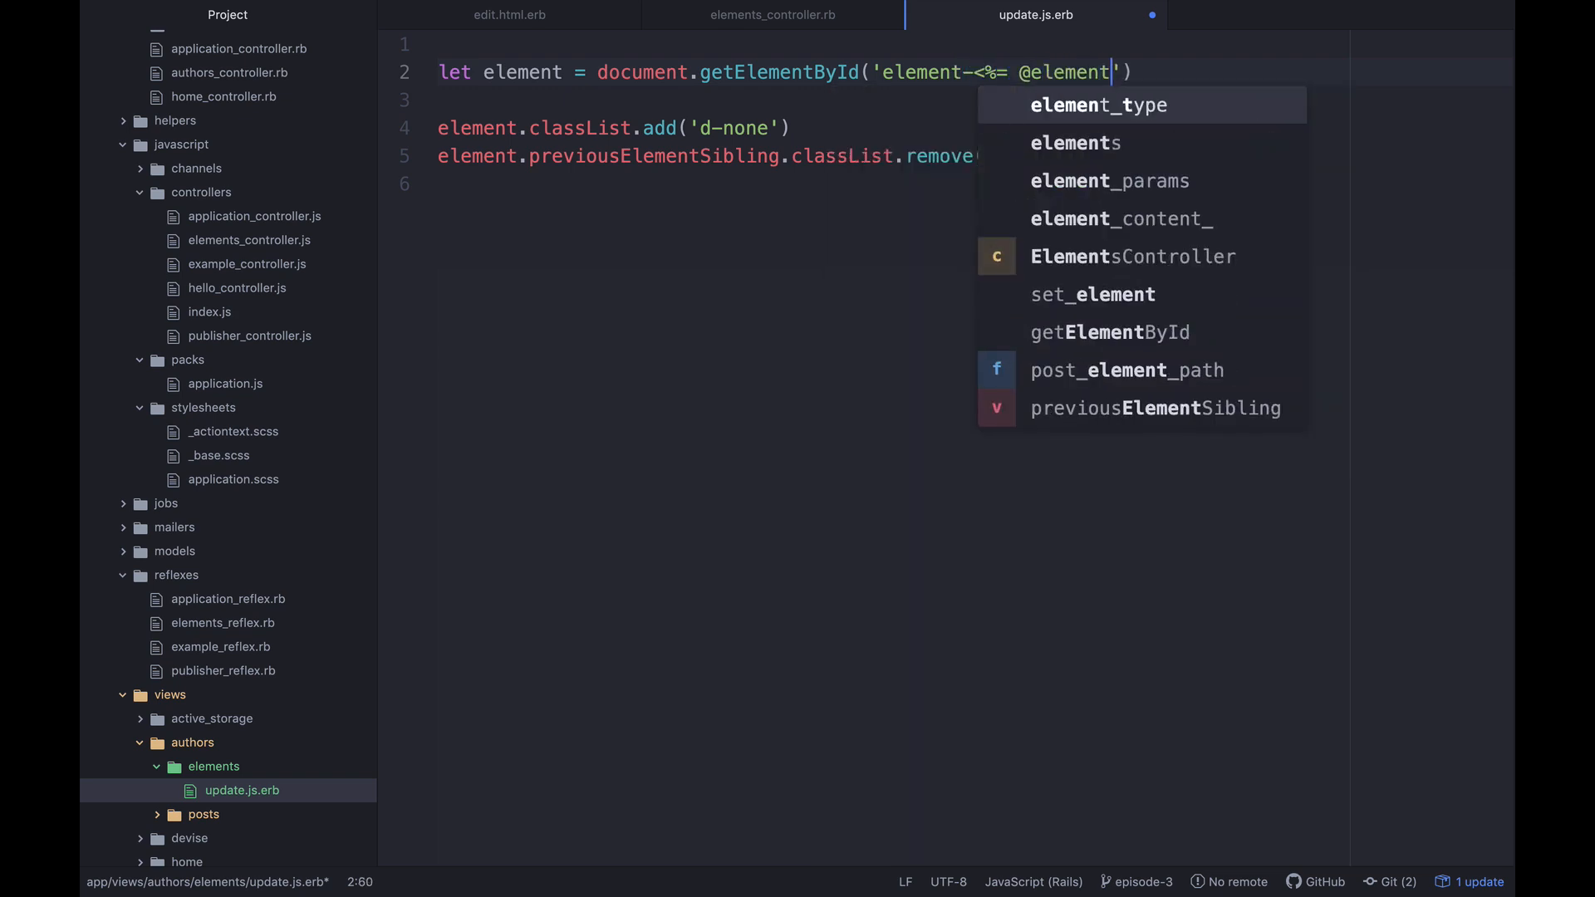
text(.id %>)
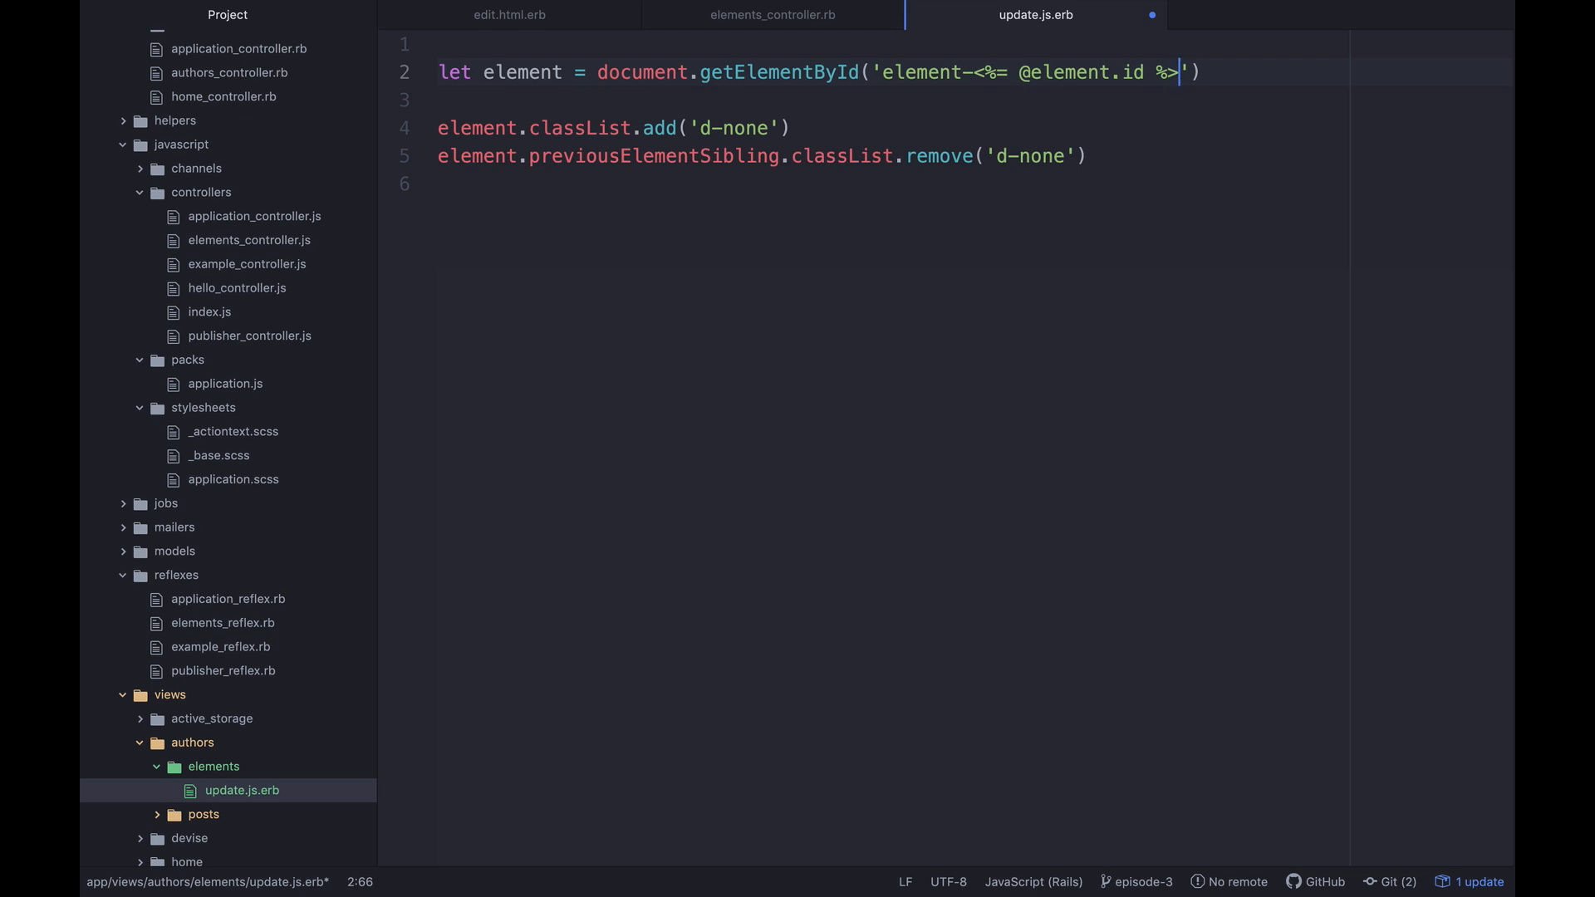
text(-form');)
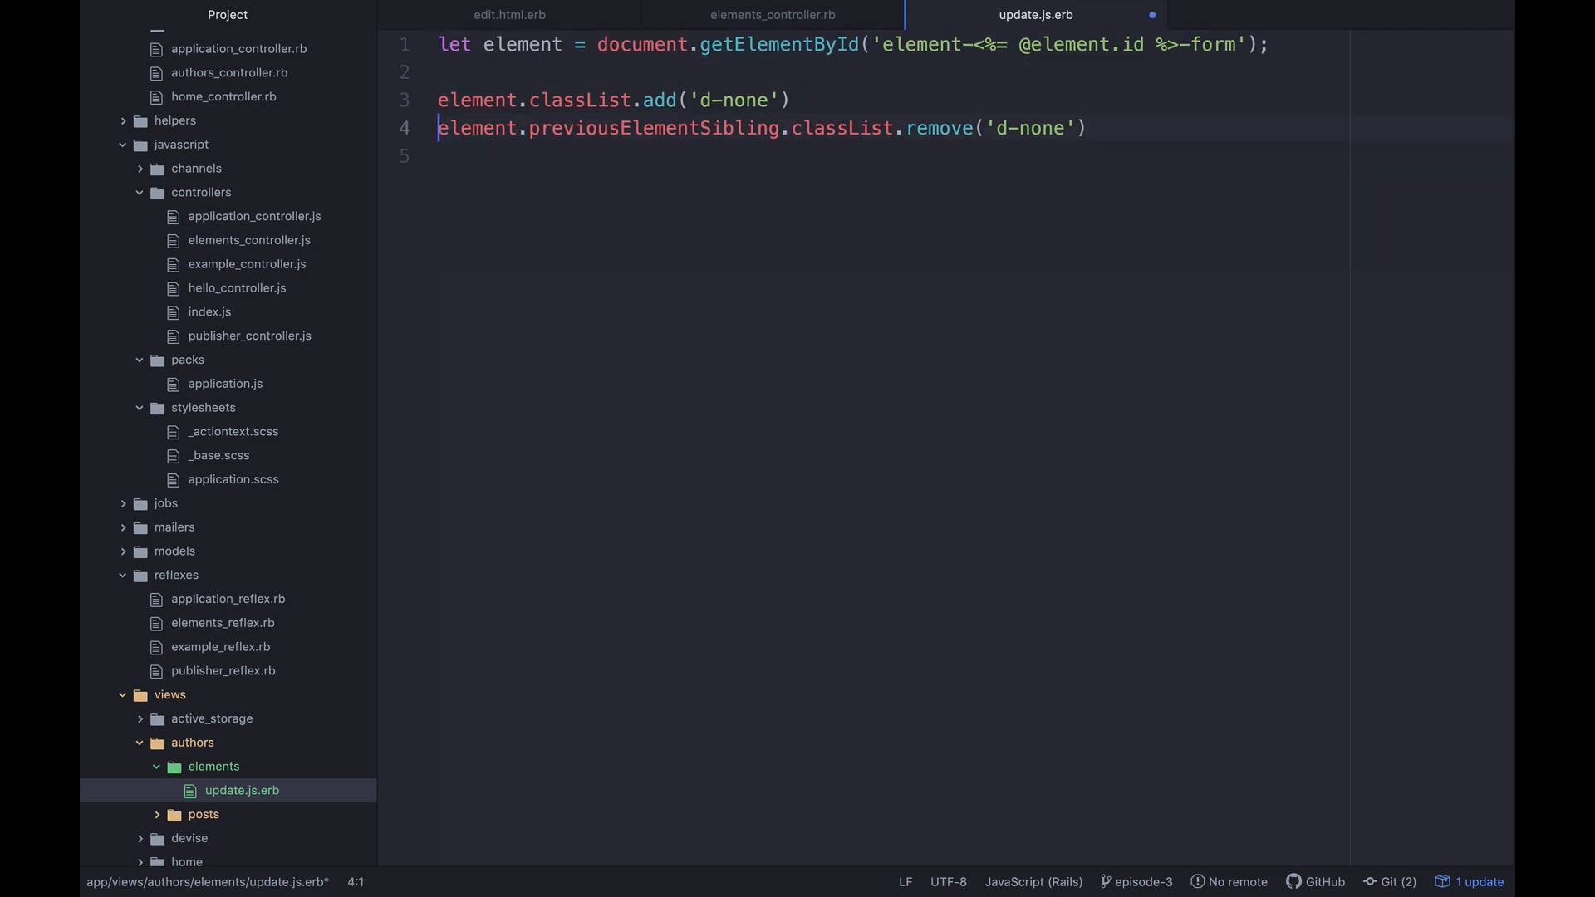
mouse_move(1304, 751)
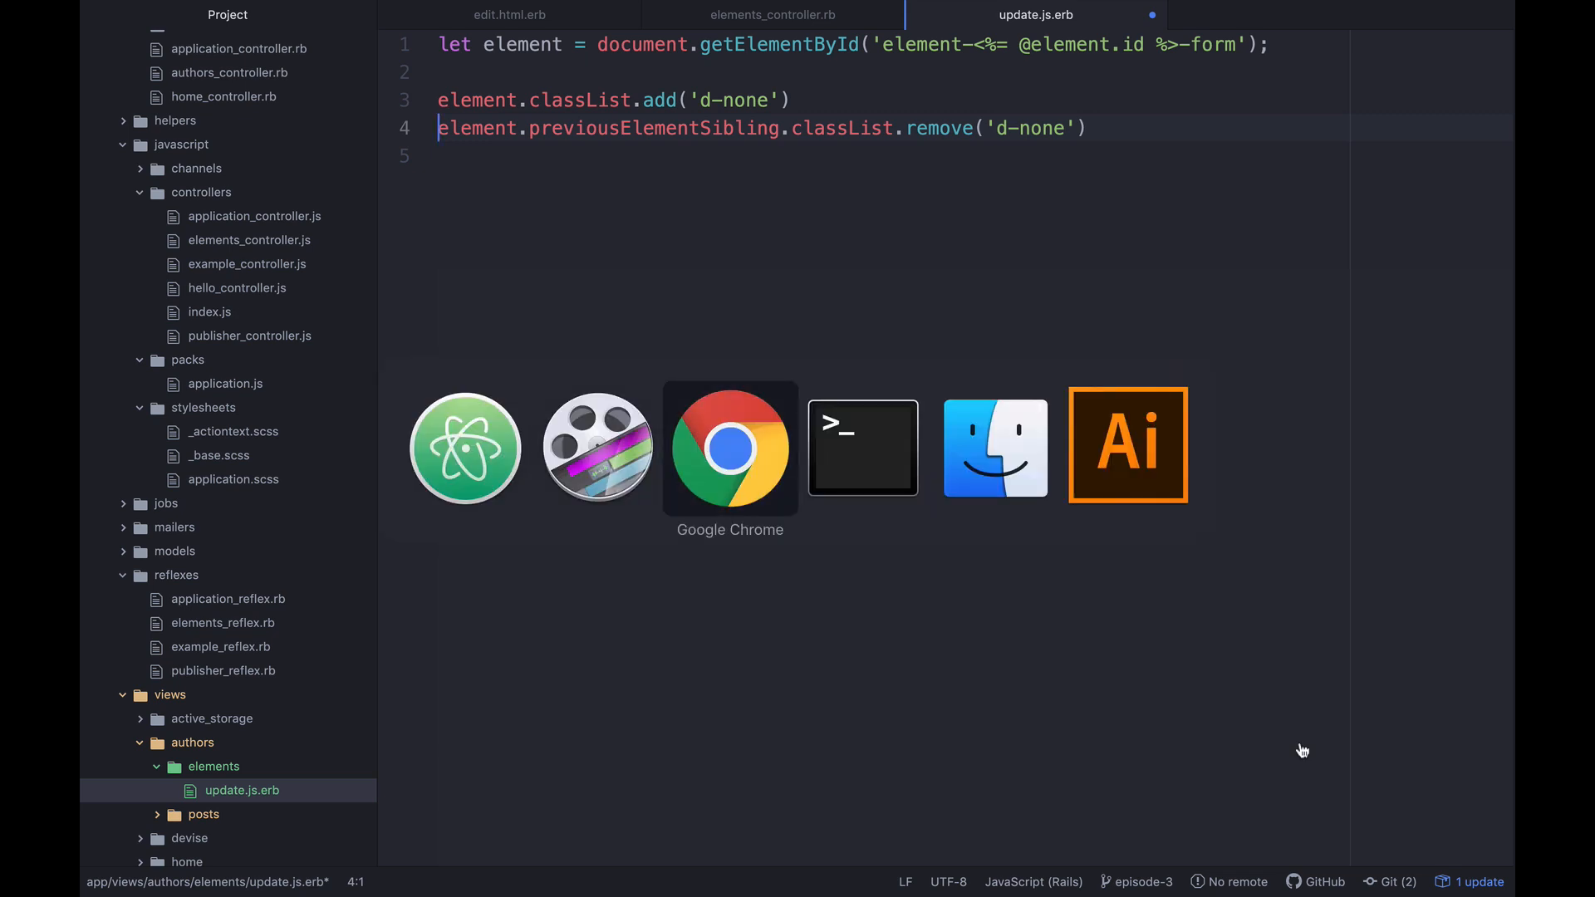
Append ' whoa!' to the paragraph heading and save the paragraph.
click(730, 447)
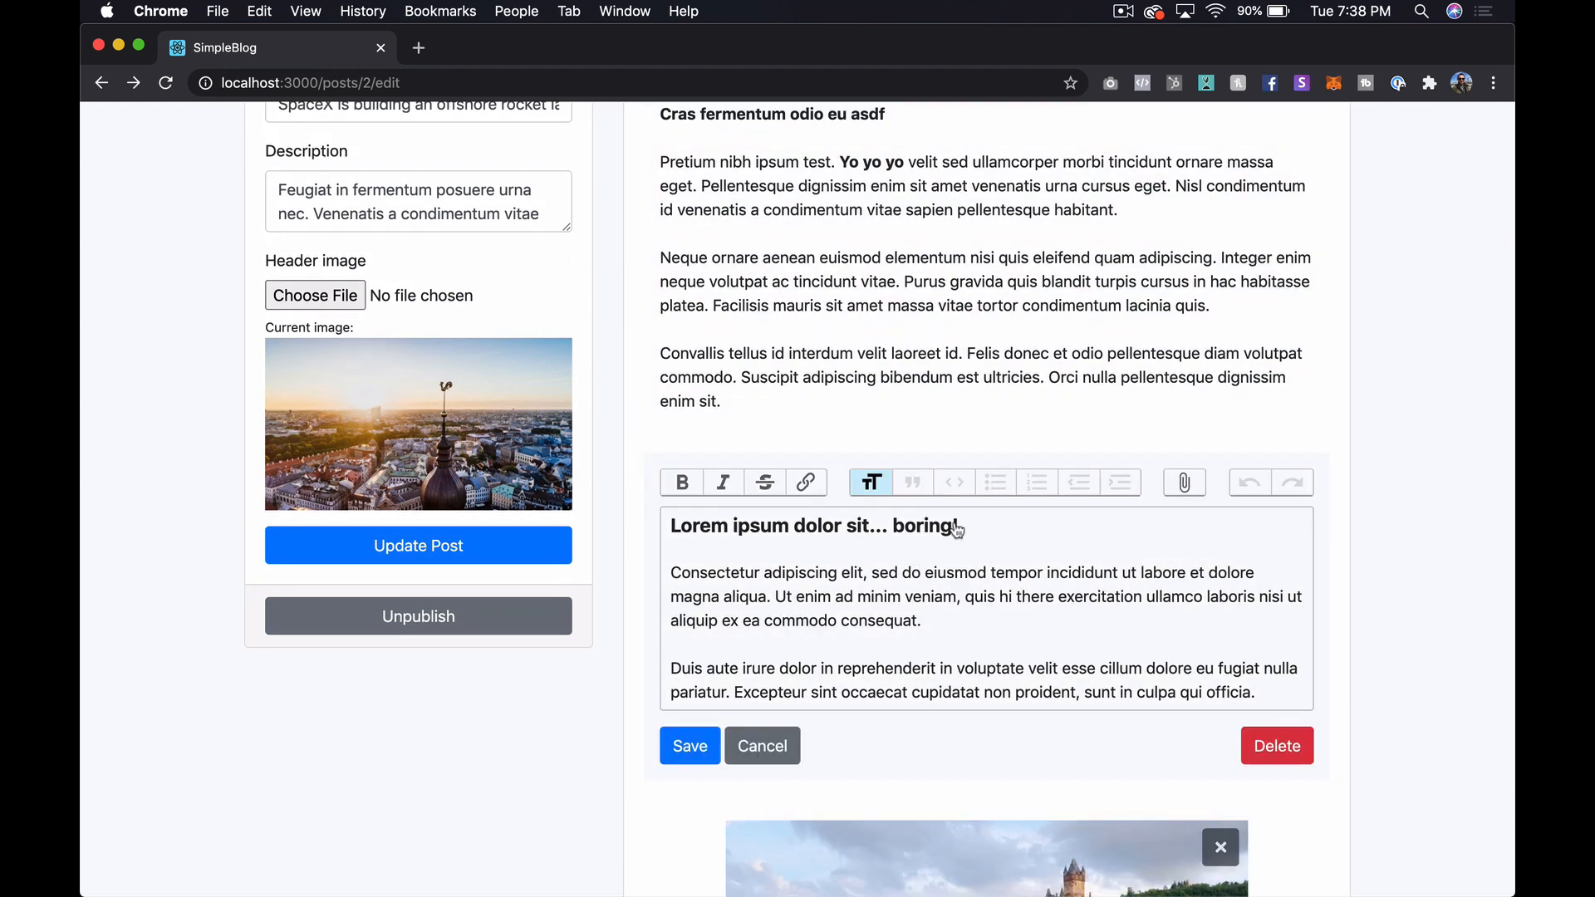
text(whoa!)
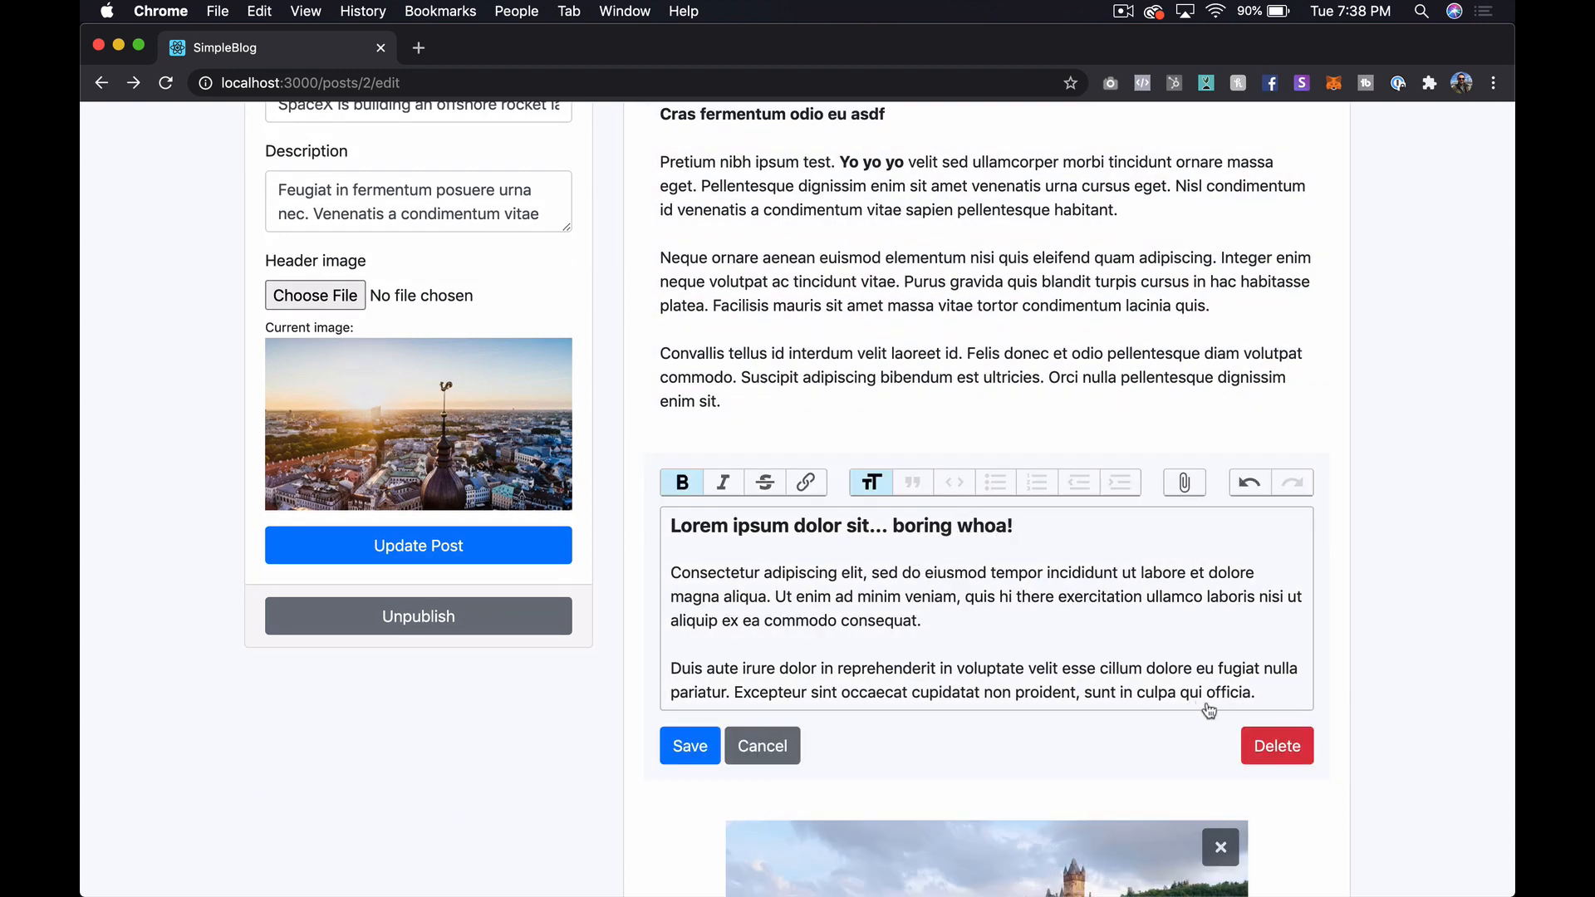
click(688, 746)
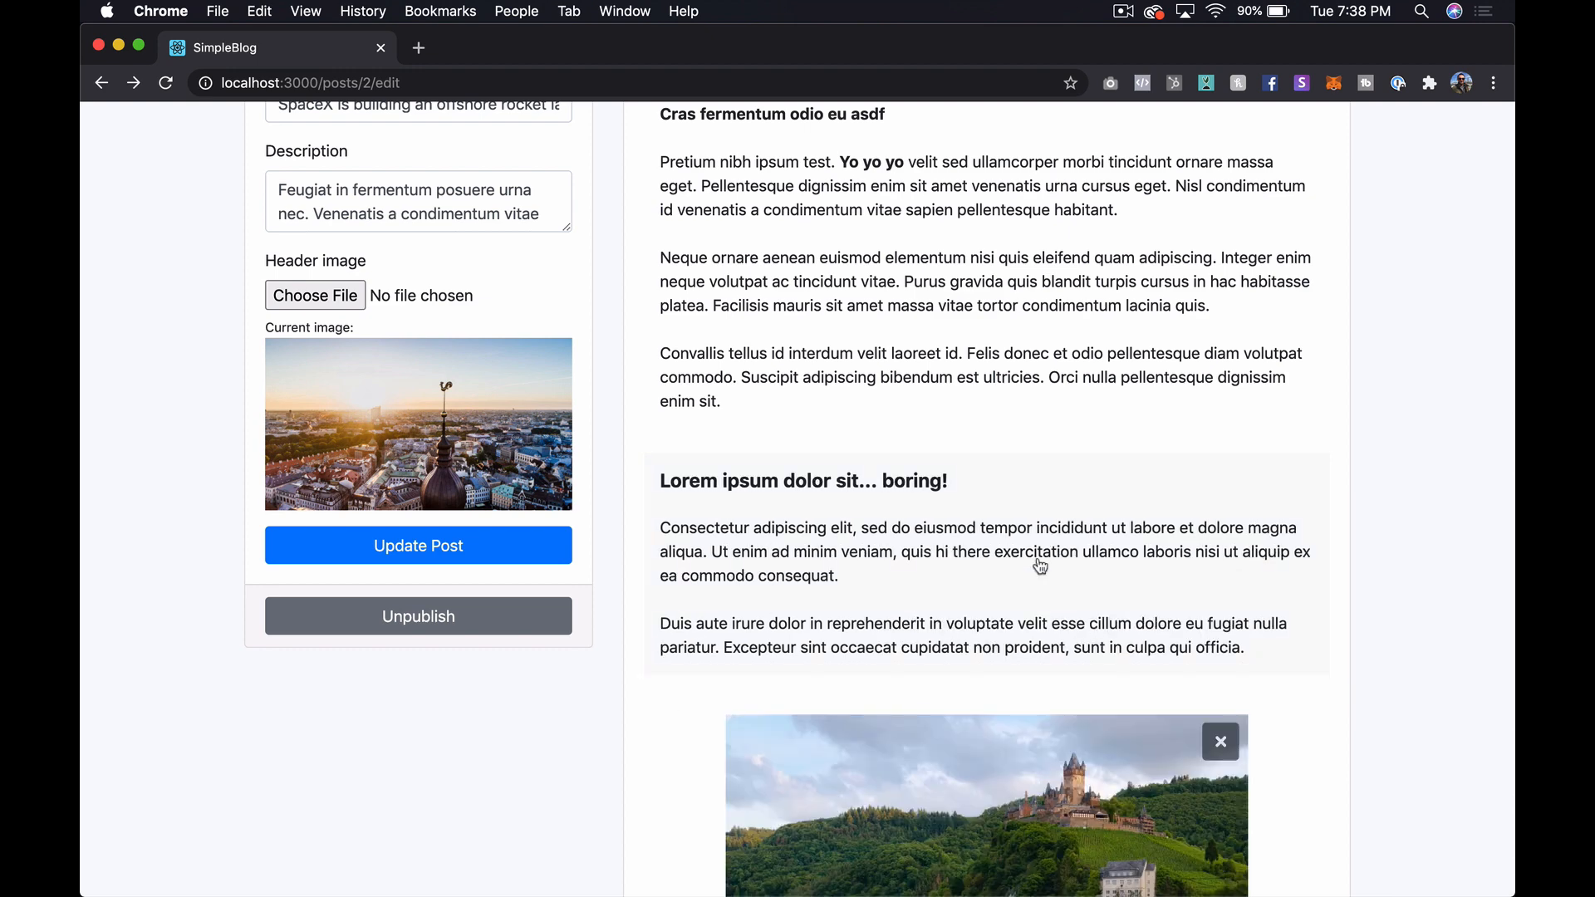
Save the paragraph again so its editor closes and the heading shows in place.
scroll(up, 3)
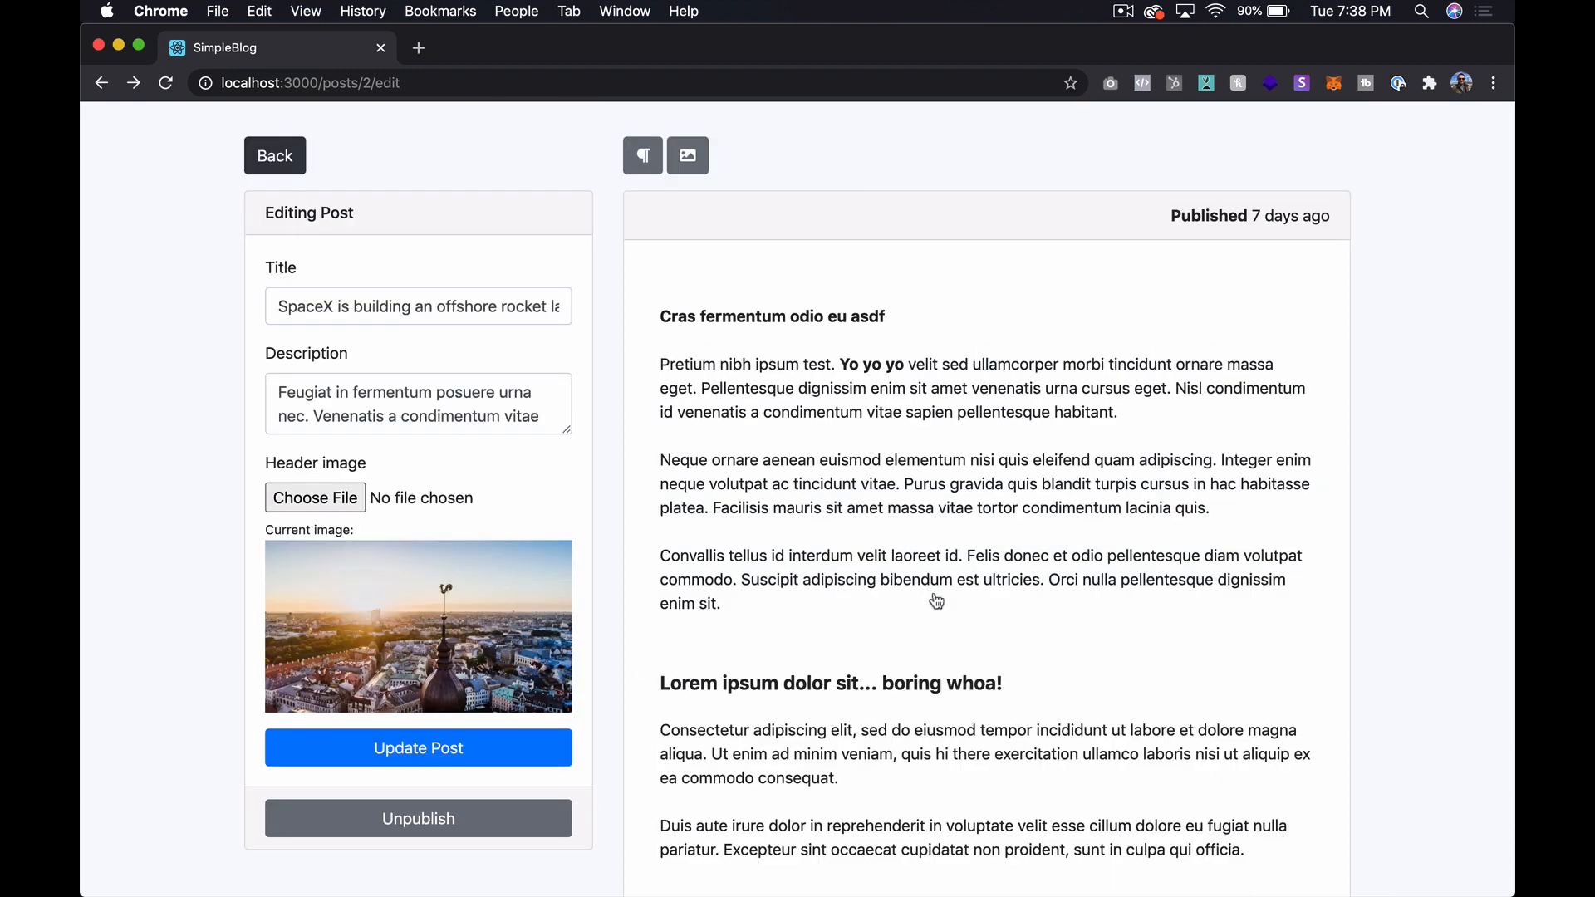
scroll(down, 3)
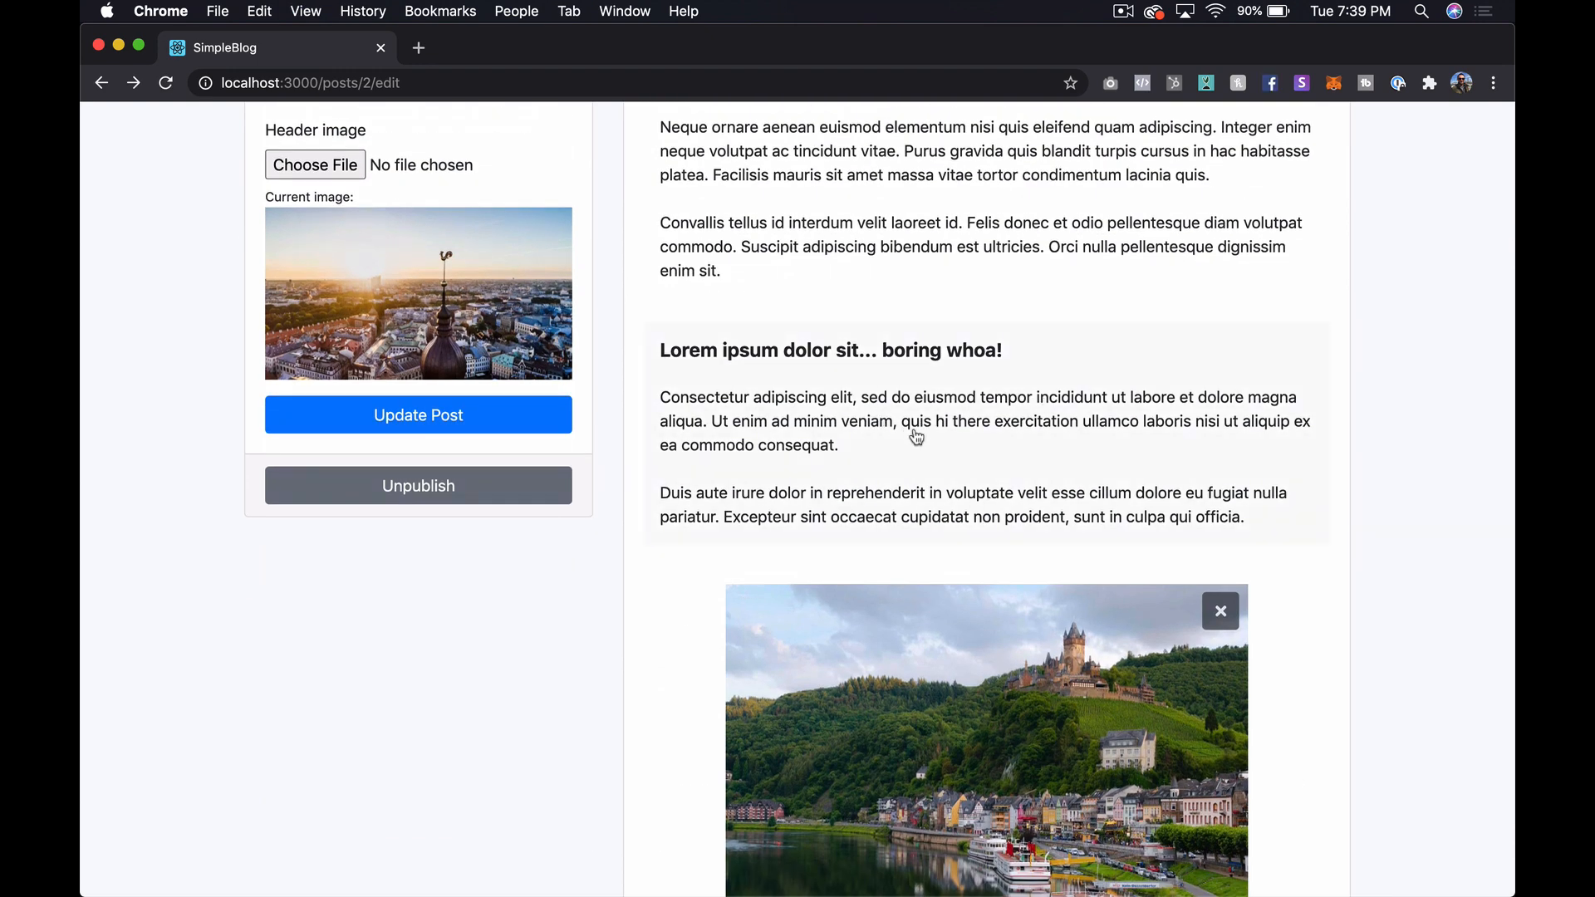
mouse_move(892, 471)
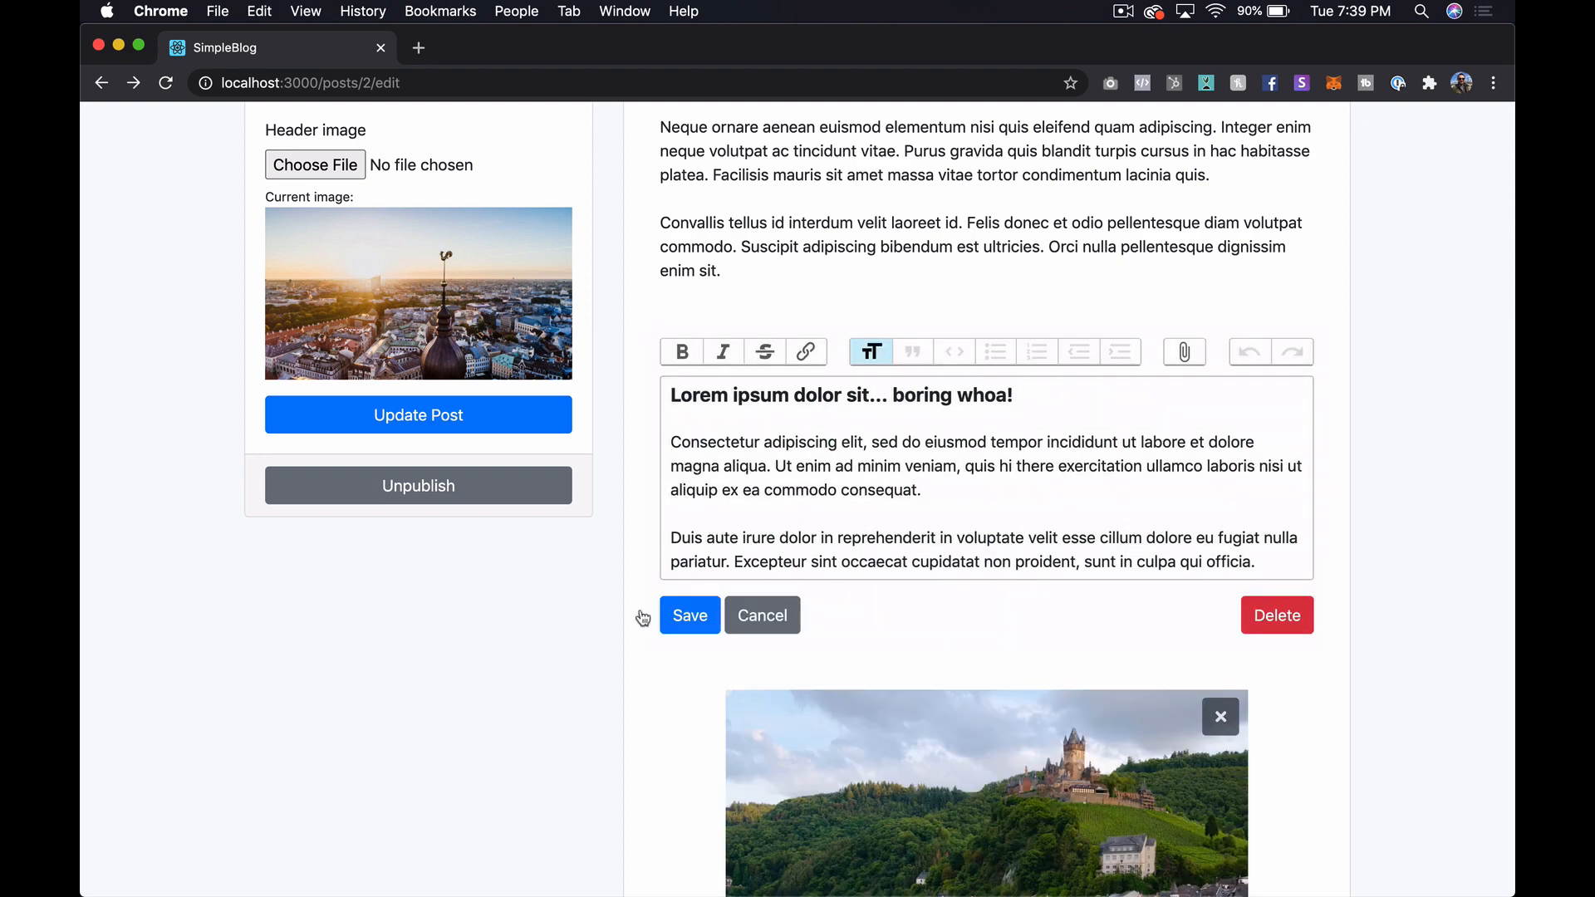
click(688, 614)
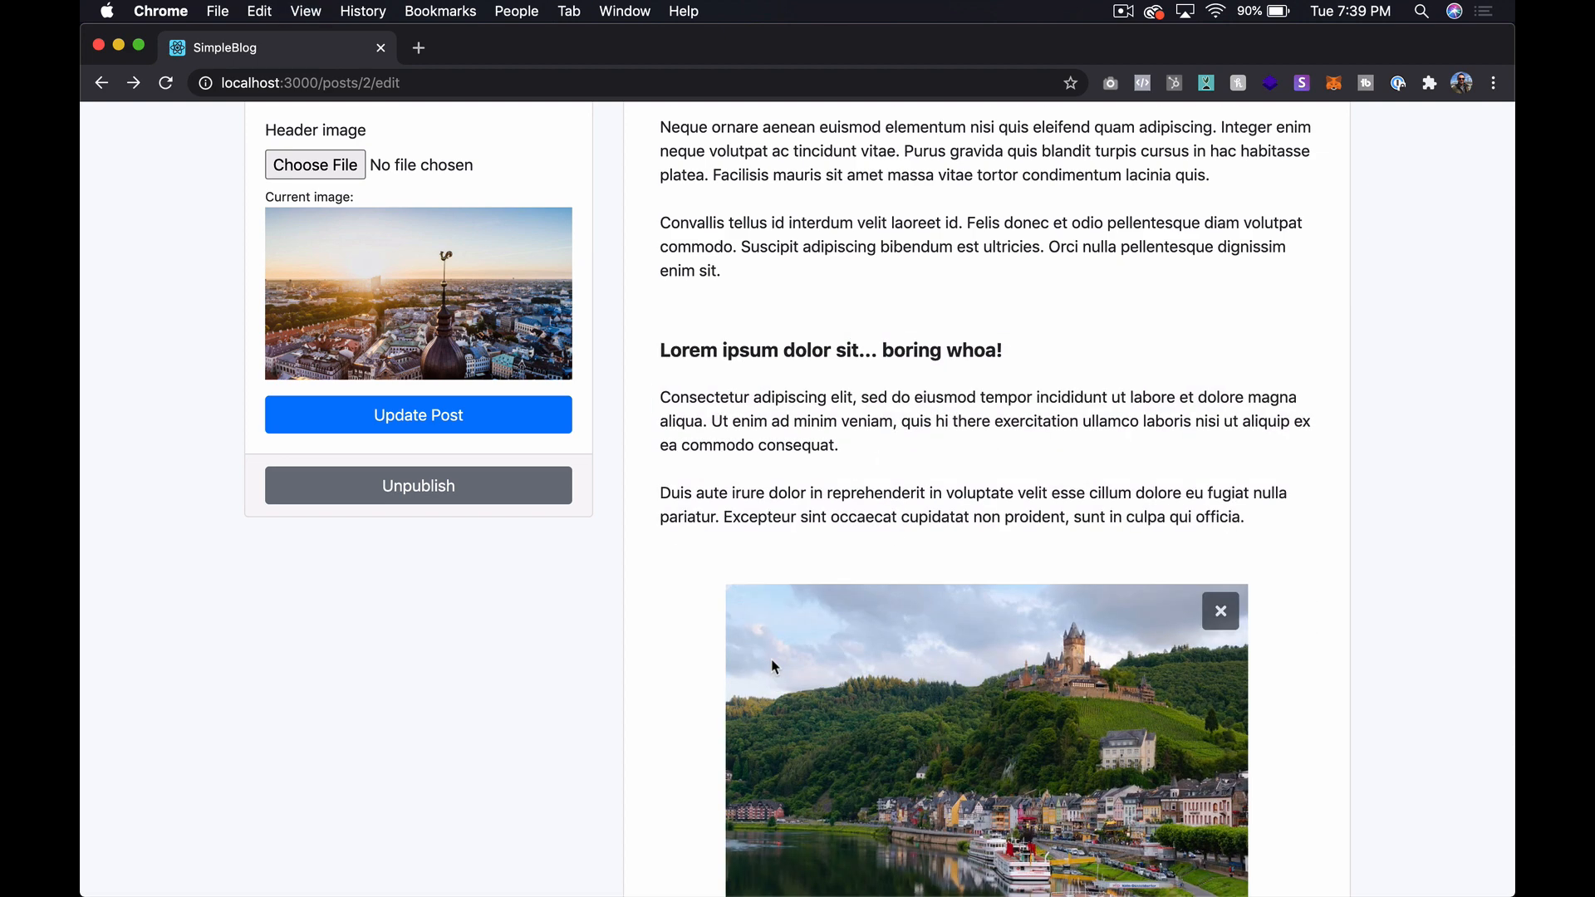
mouse_move(1078, 631)
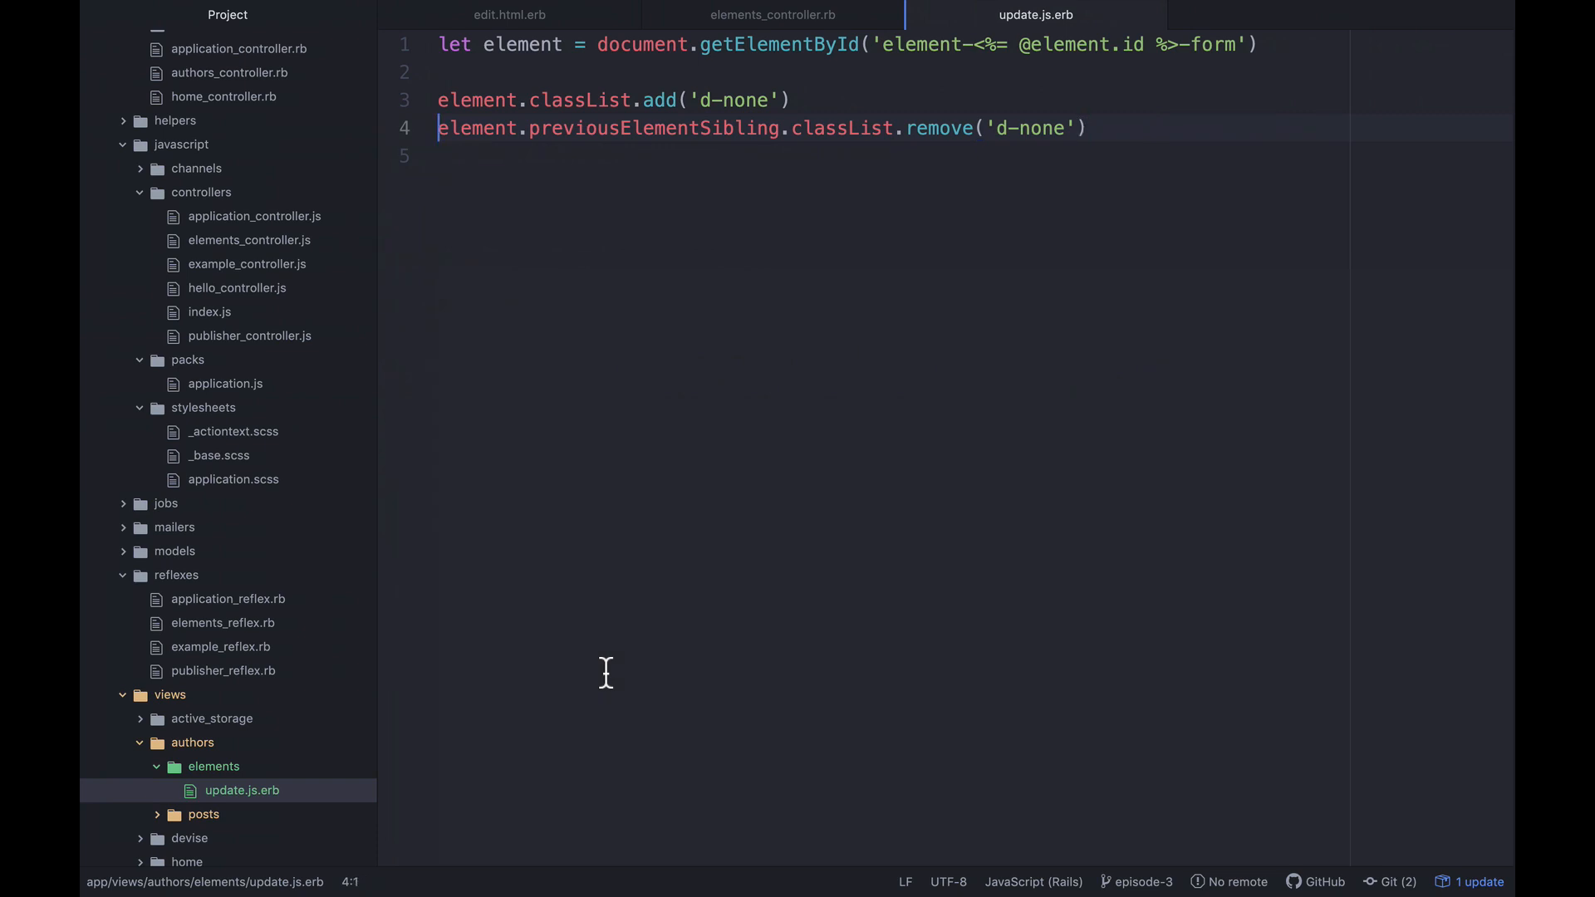
Start a 'let html =' variable line in the update script.
click(439, 128)
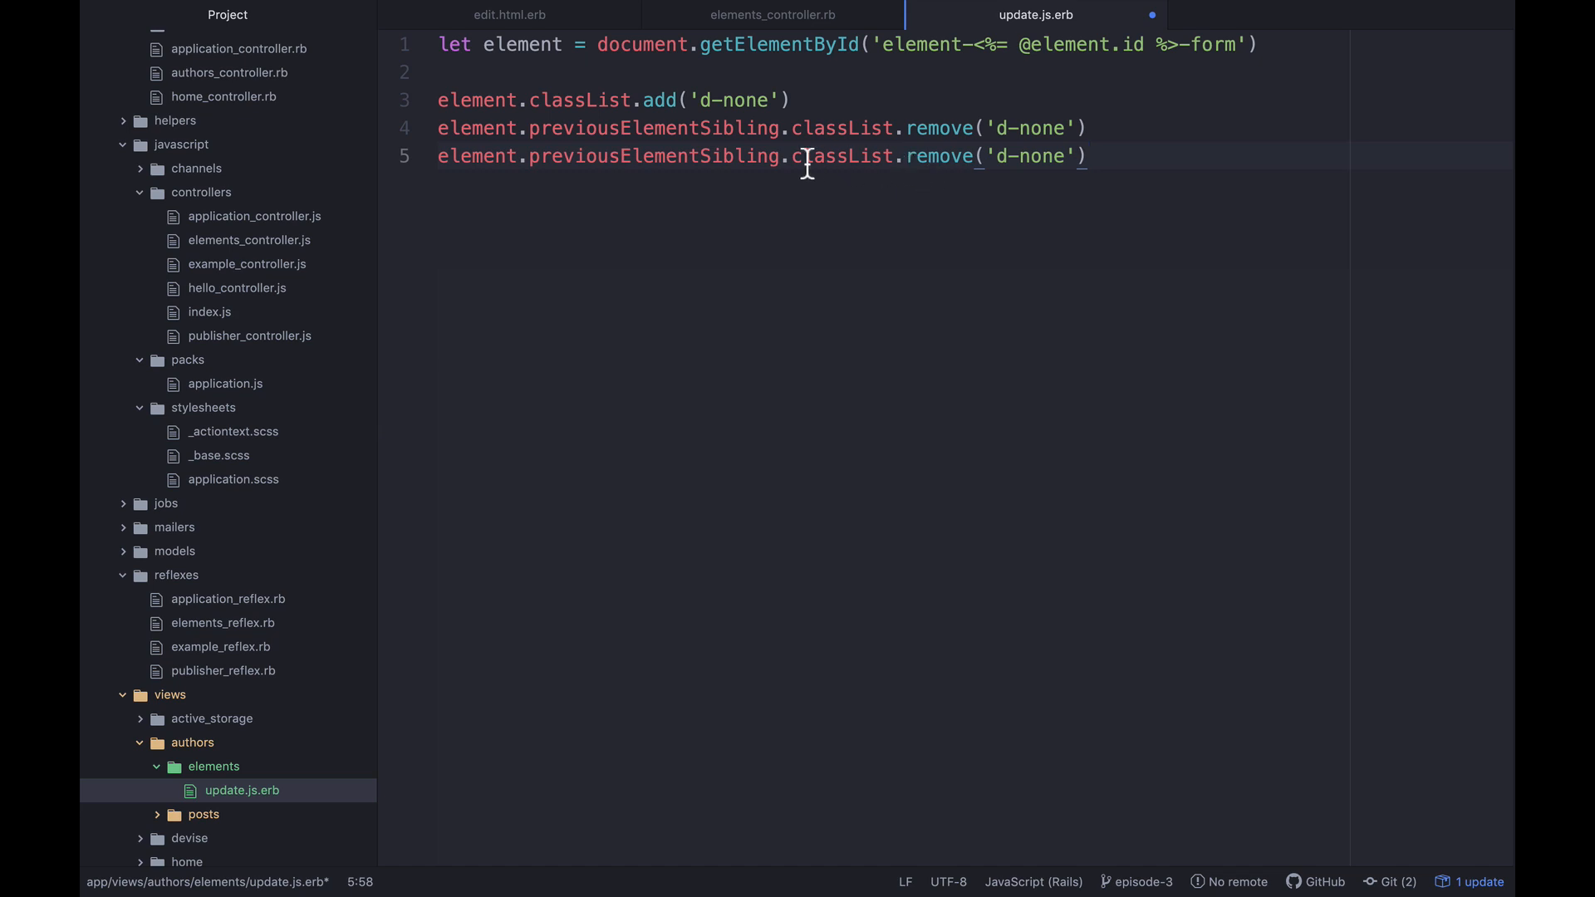
click(1089, 156)
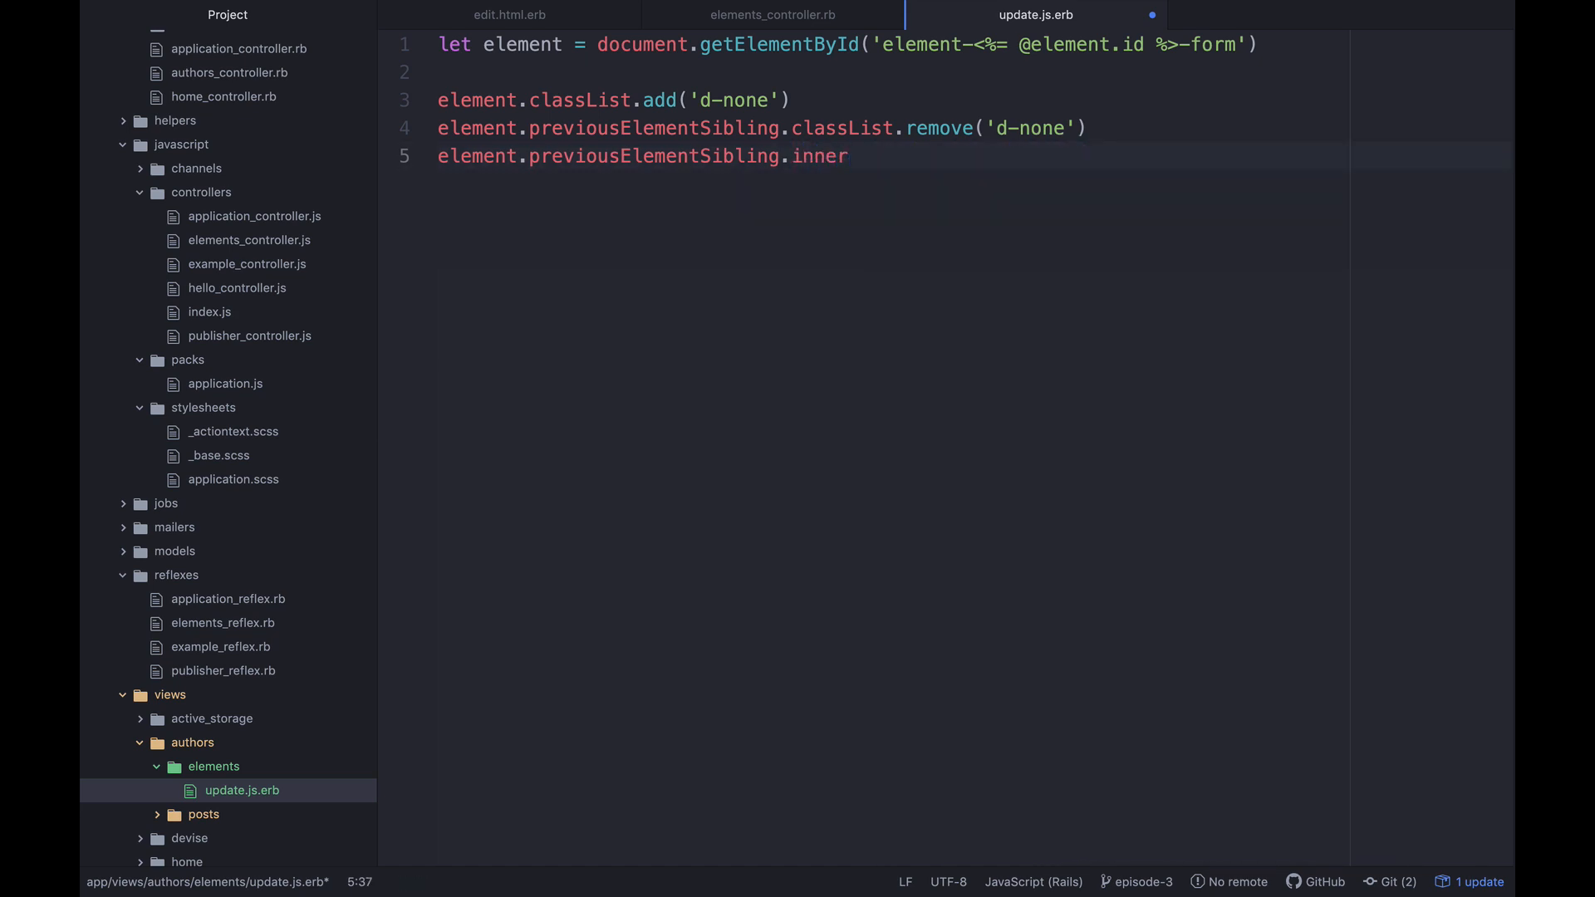
text(HTML =)
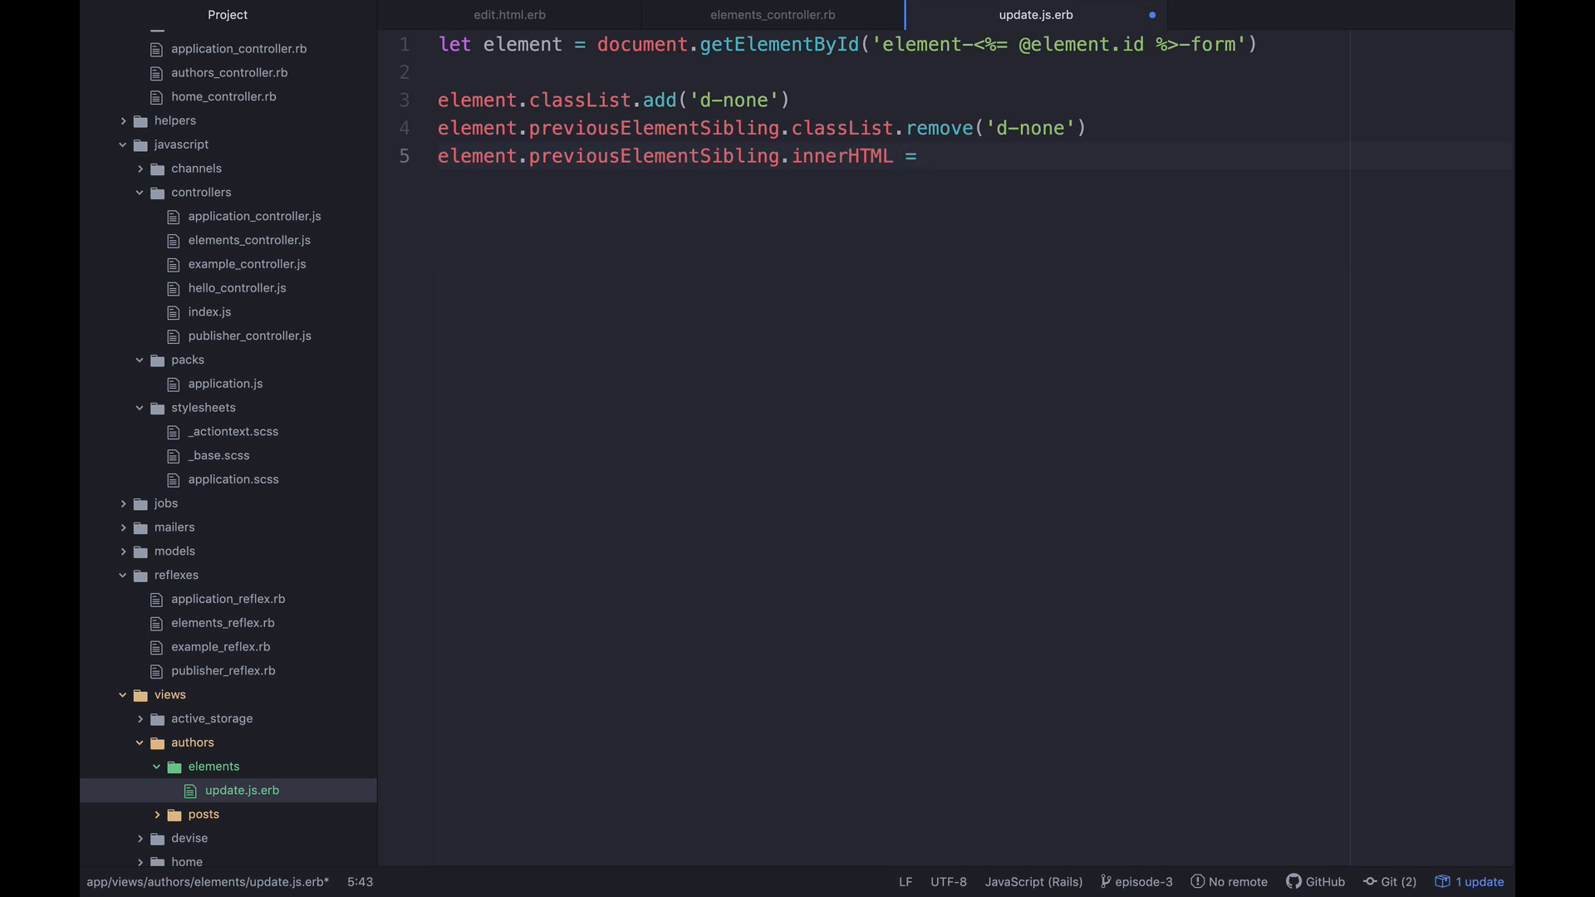
text(html)
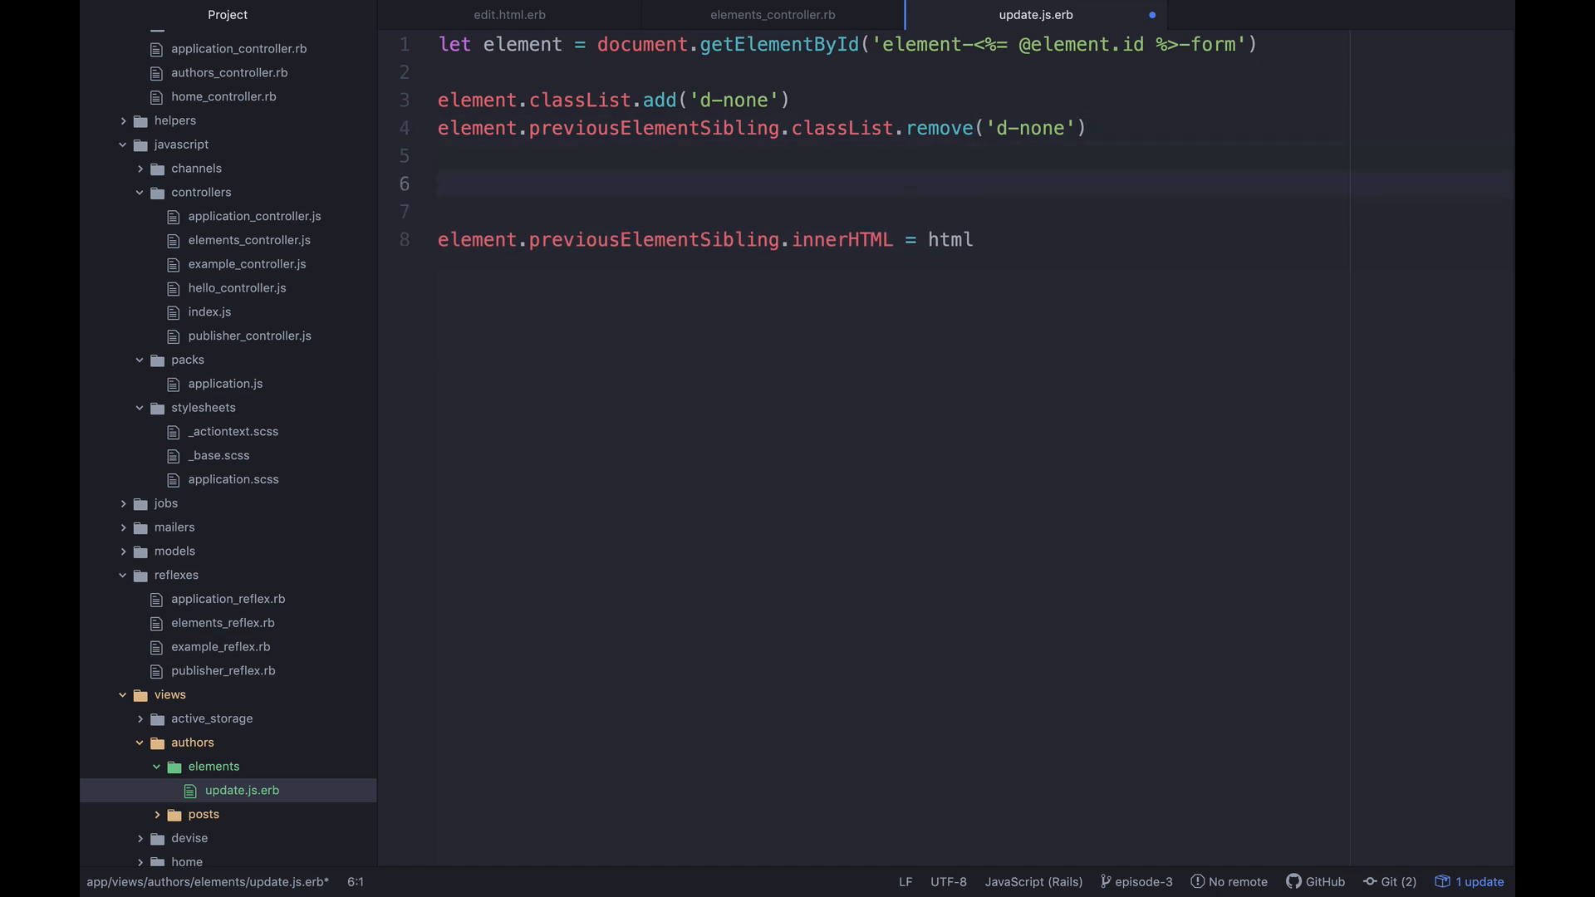
text(let hte)
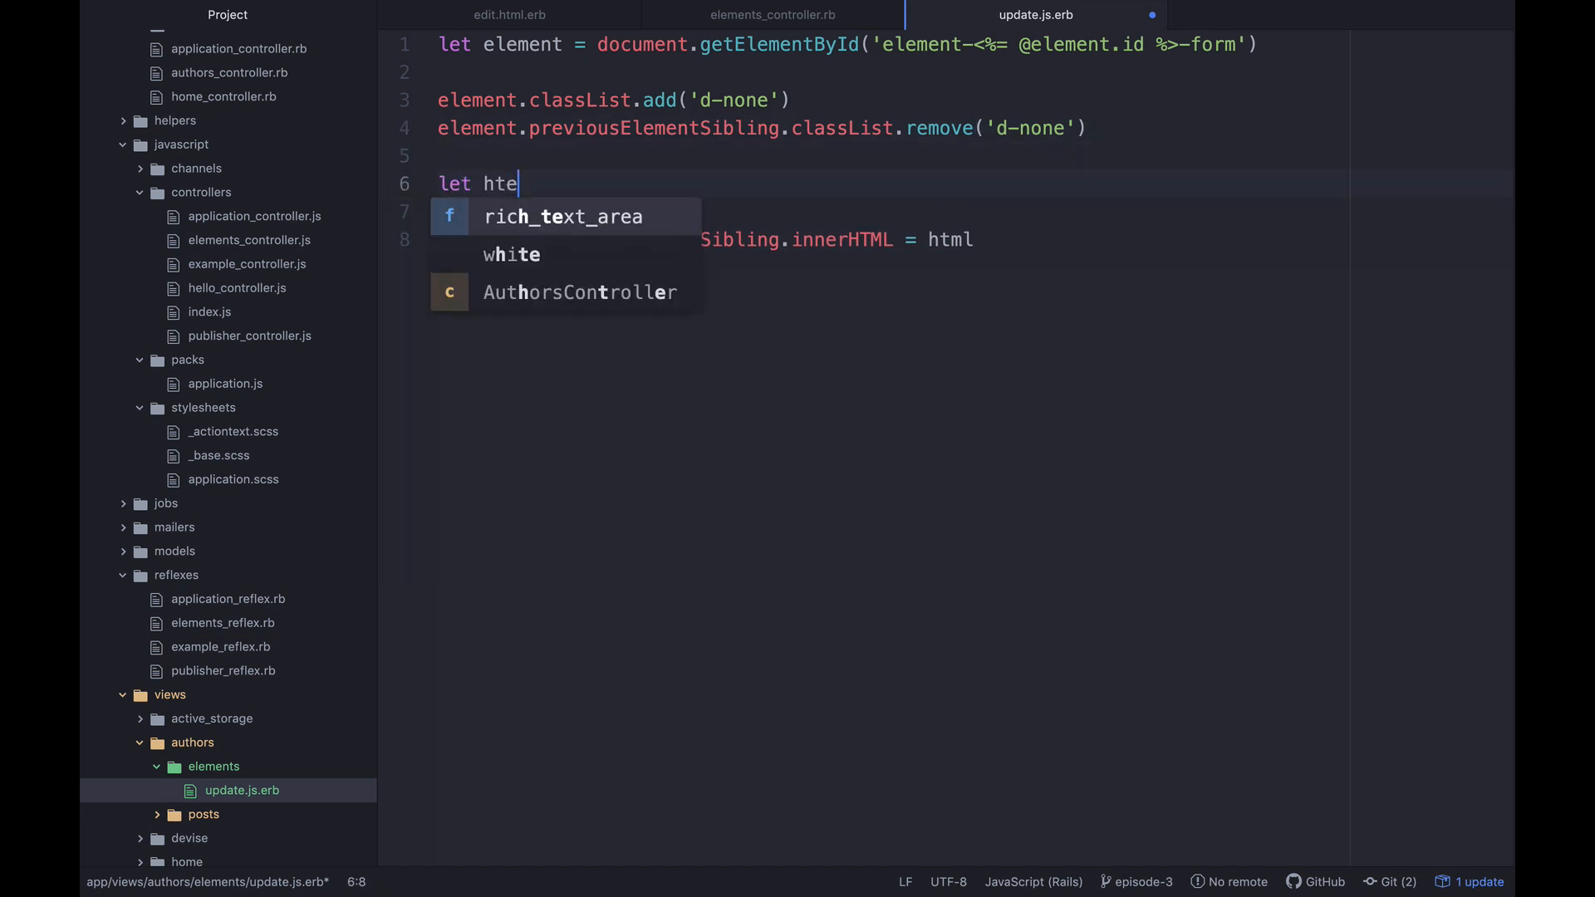
text(html =)
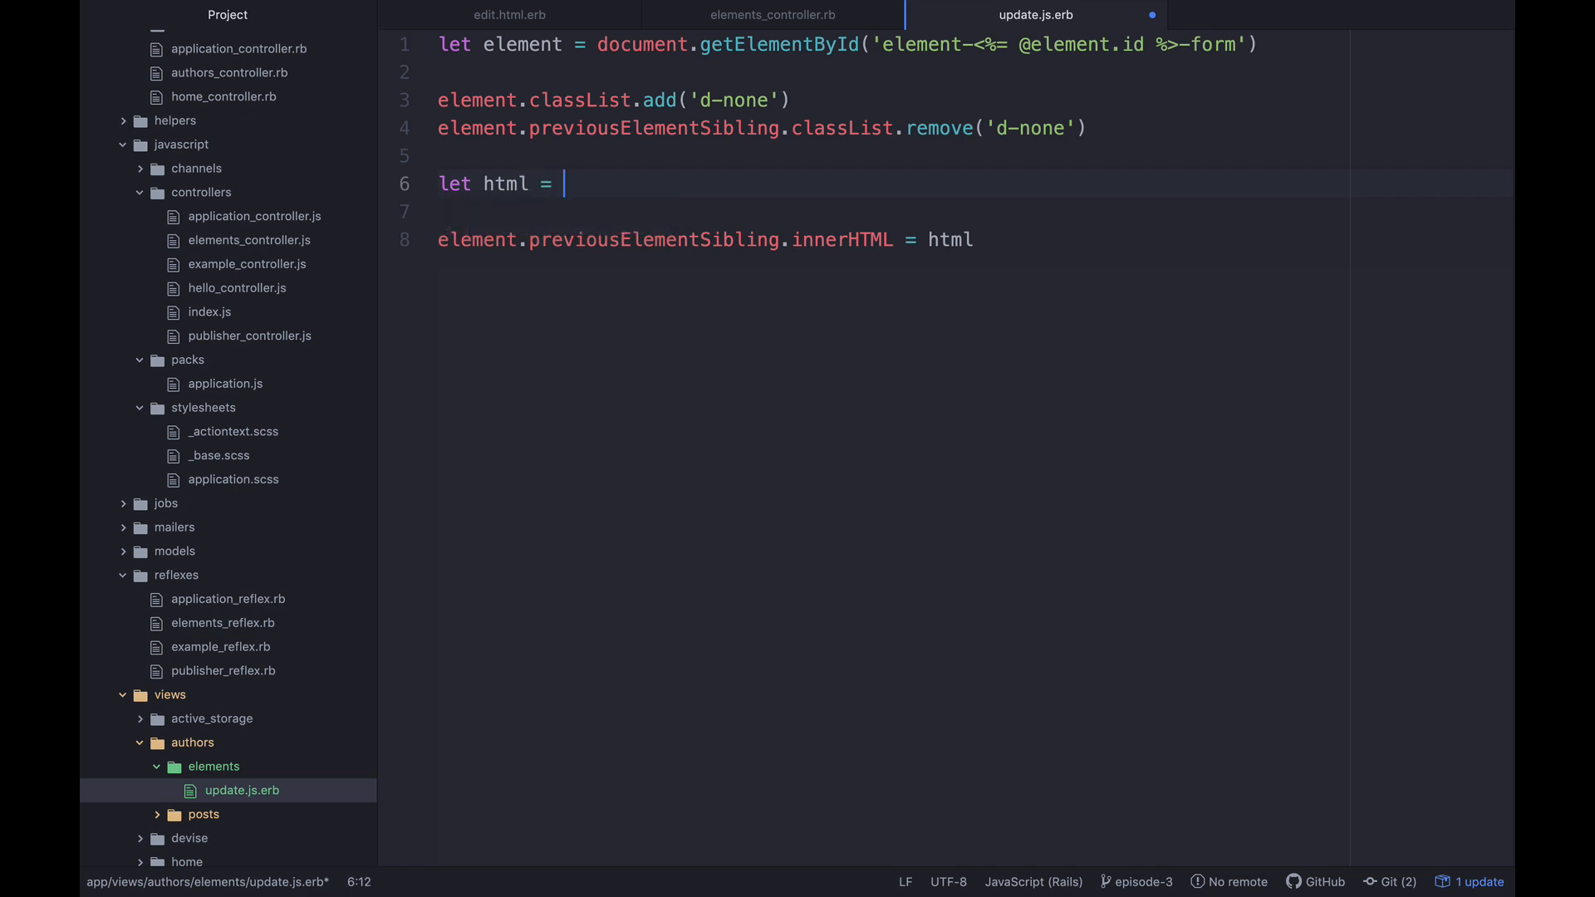
text("<%= ")
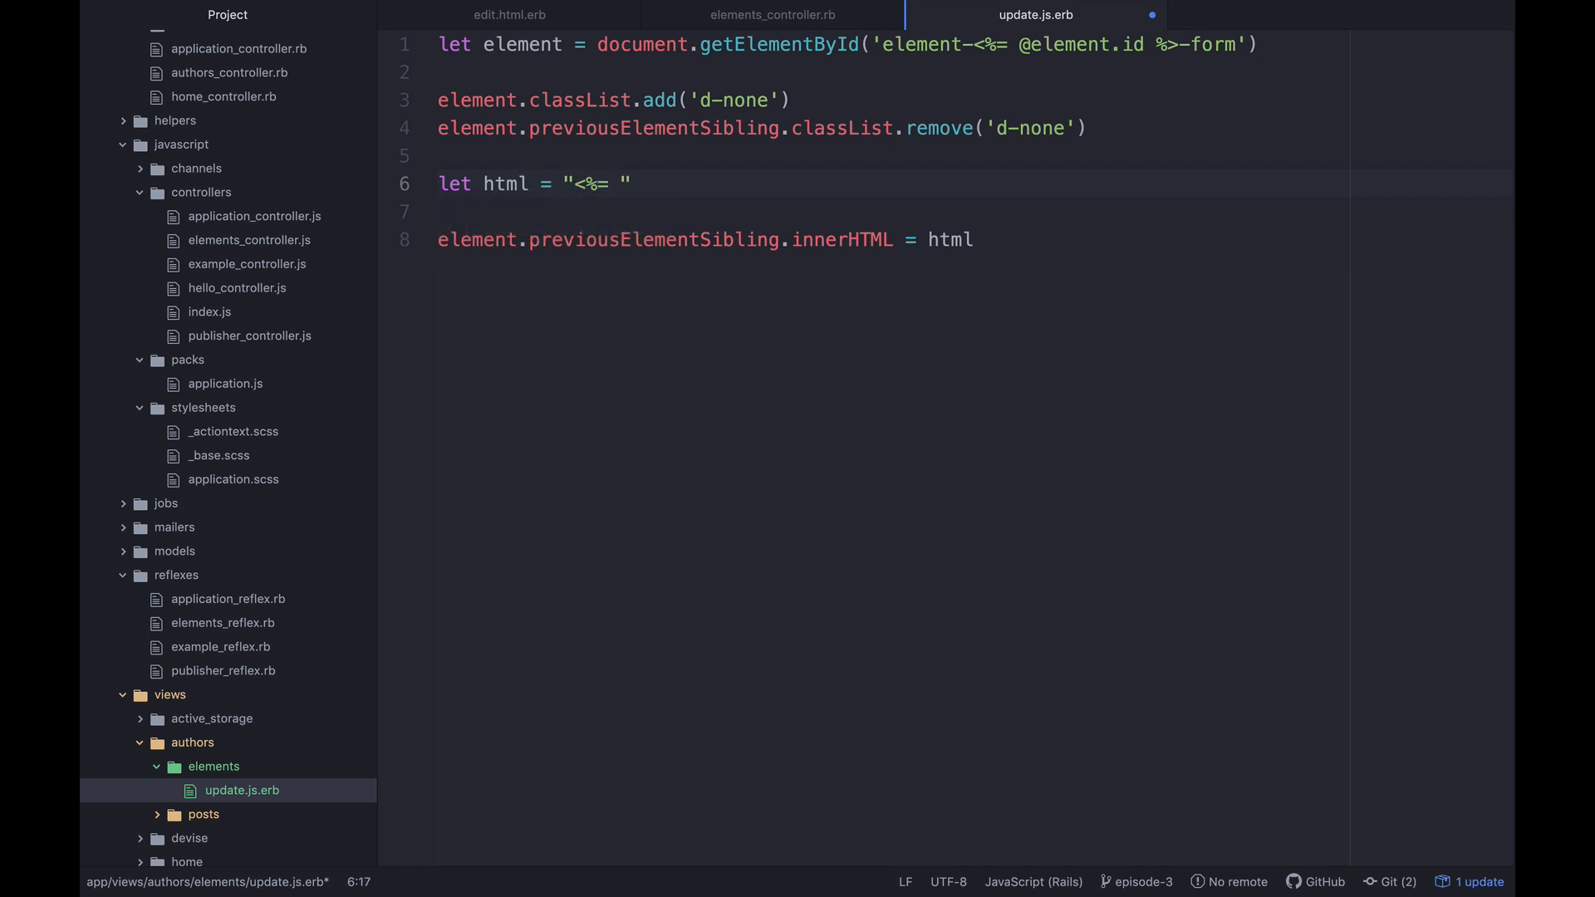
text(@element.)
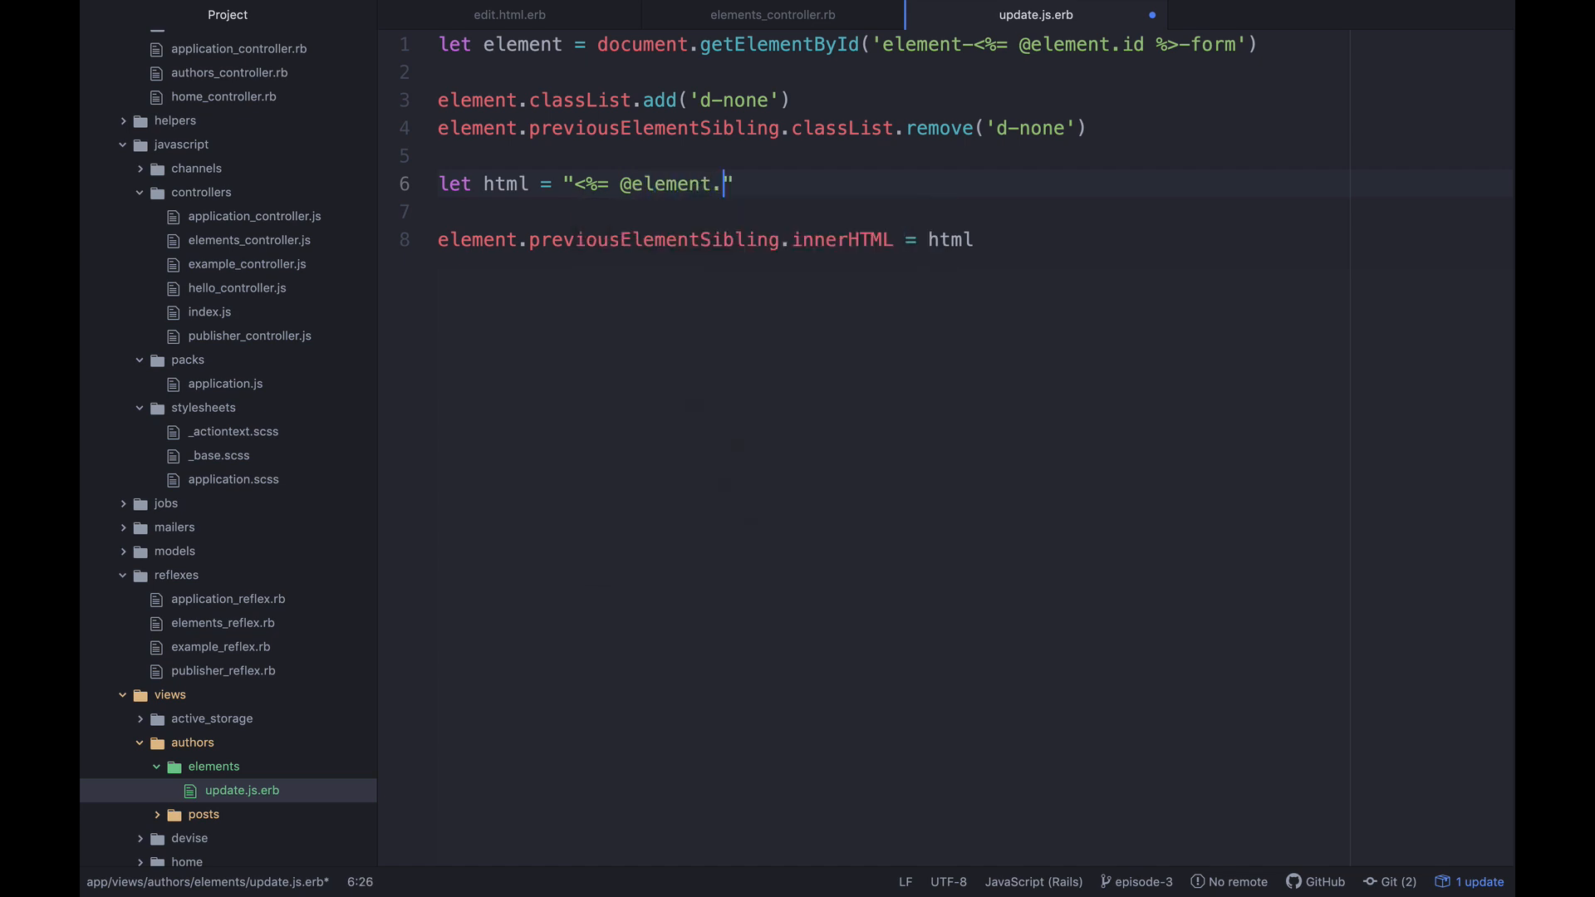
text(content)
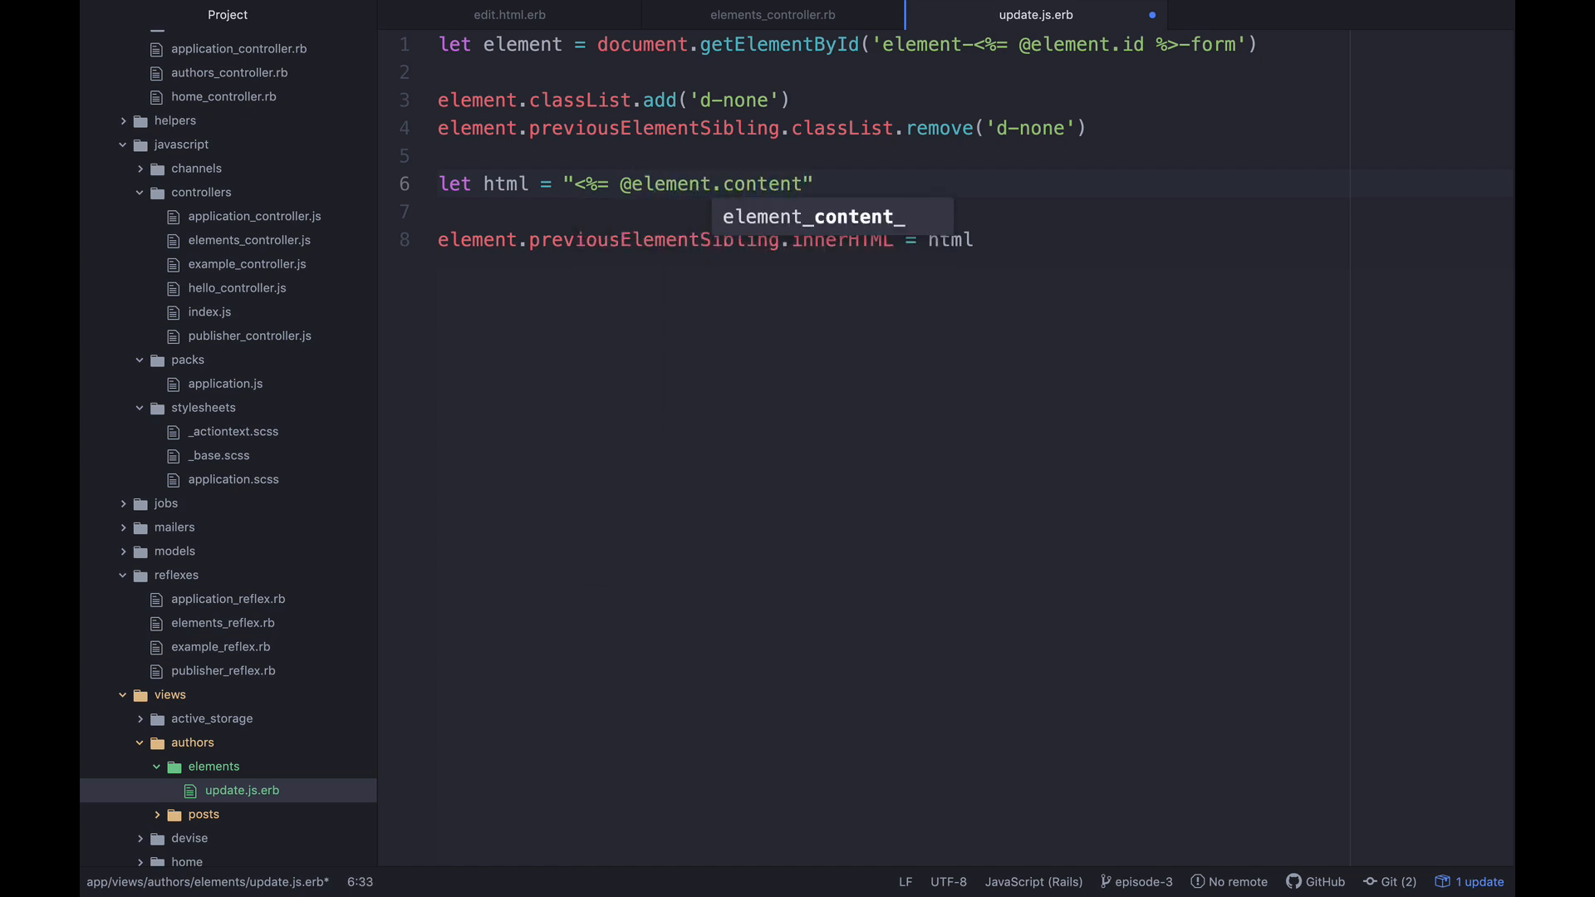
text(.bo)
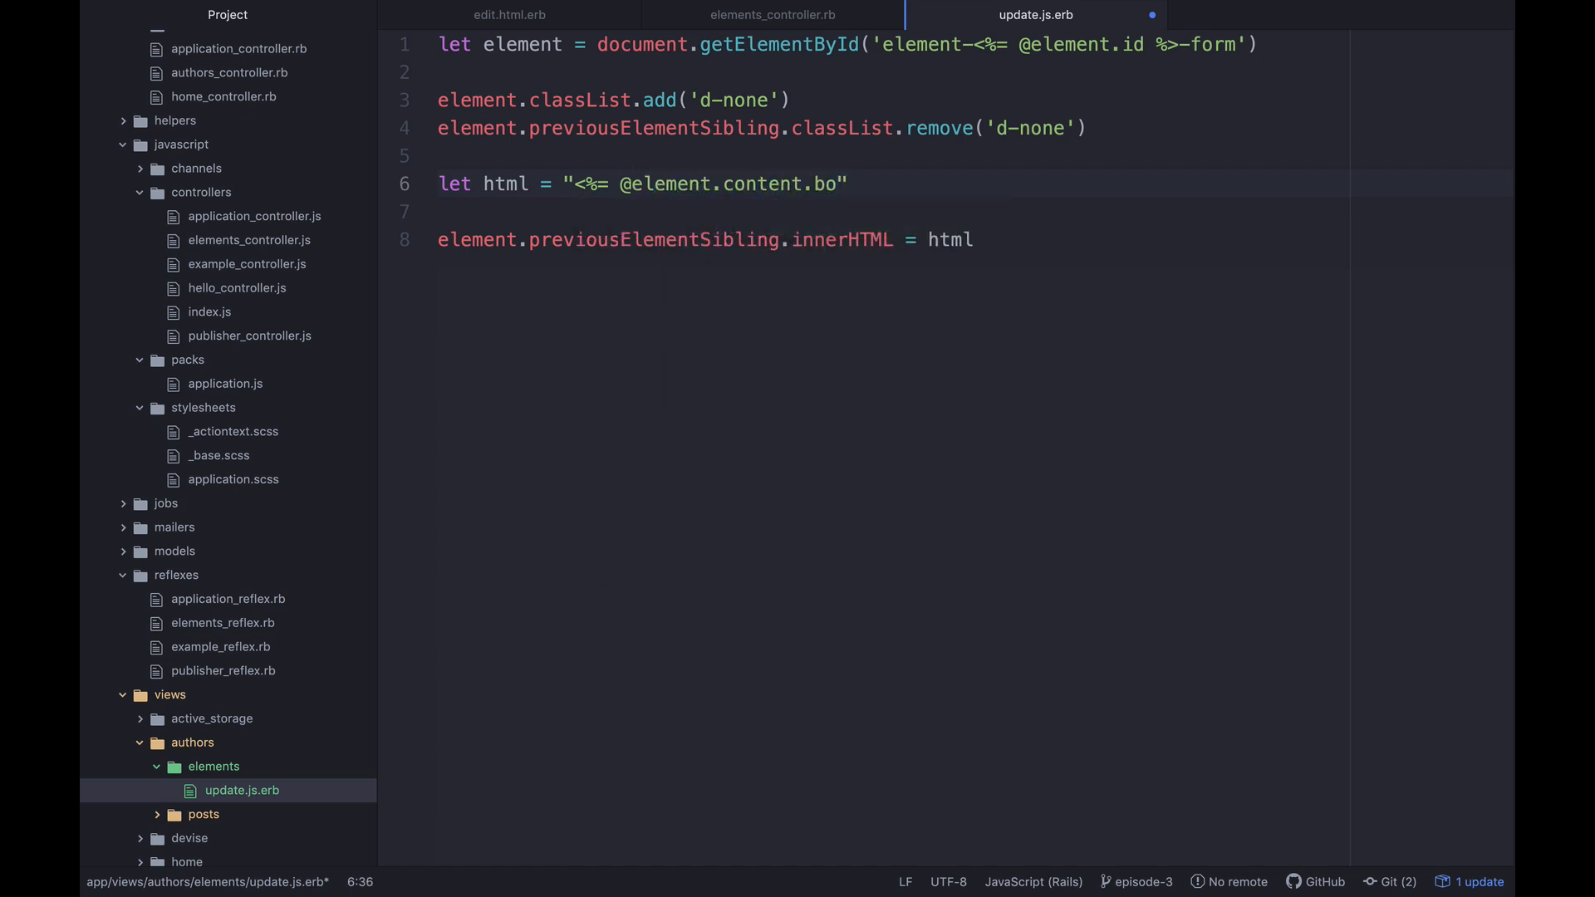
text(dy.")
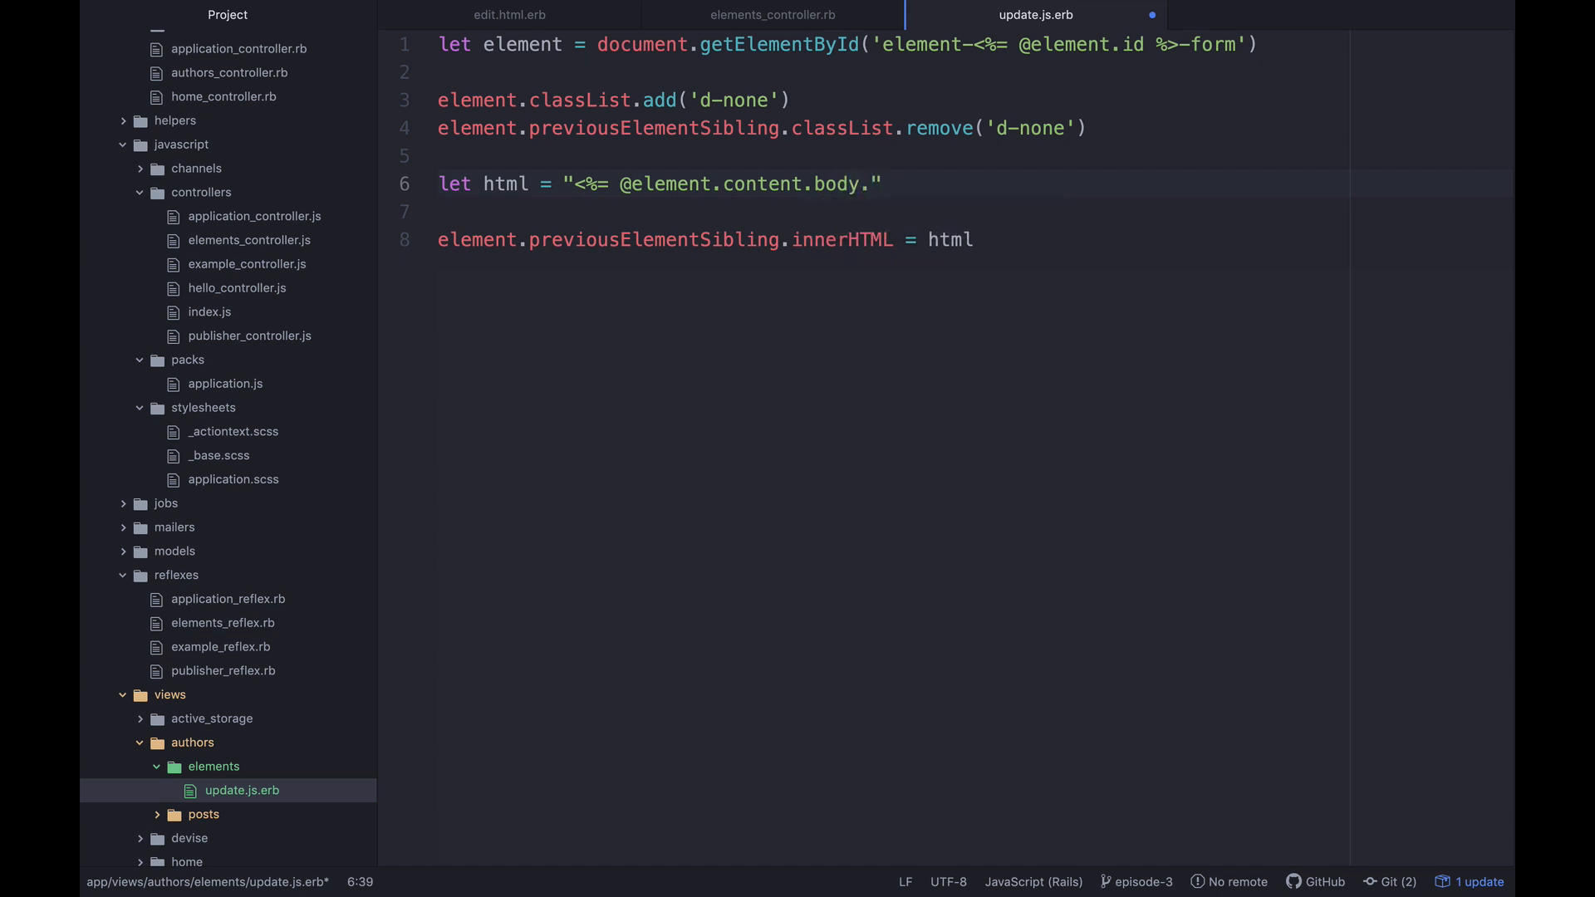
text(.html_safe %>)
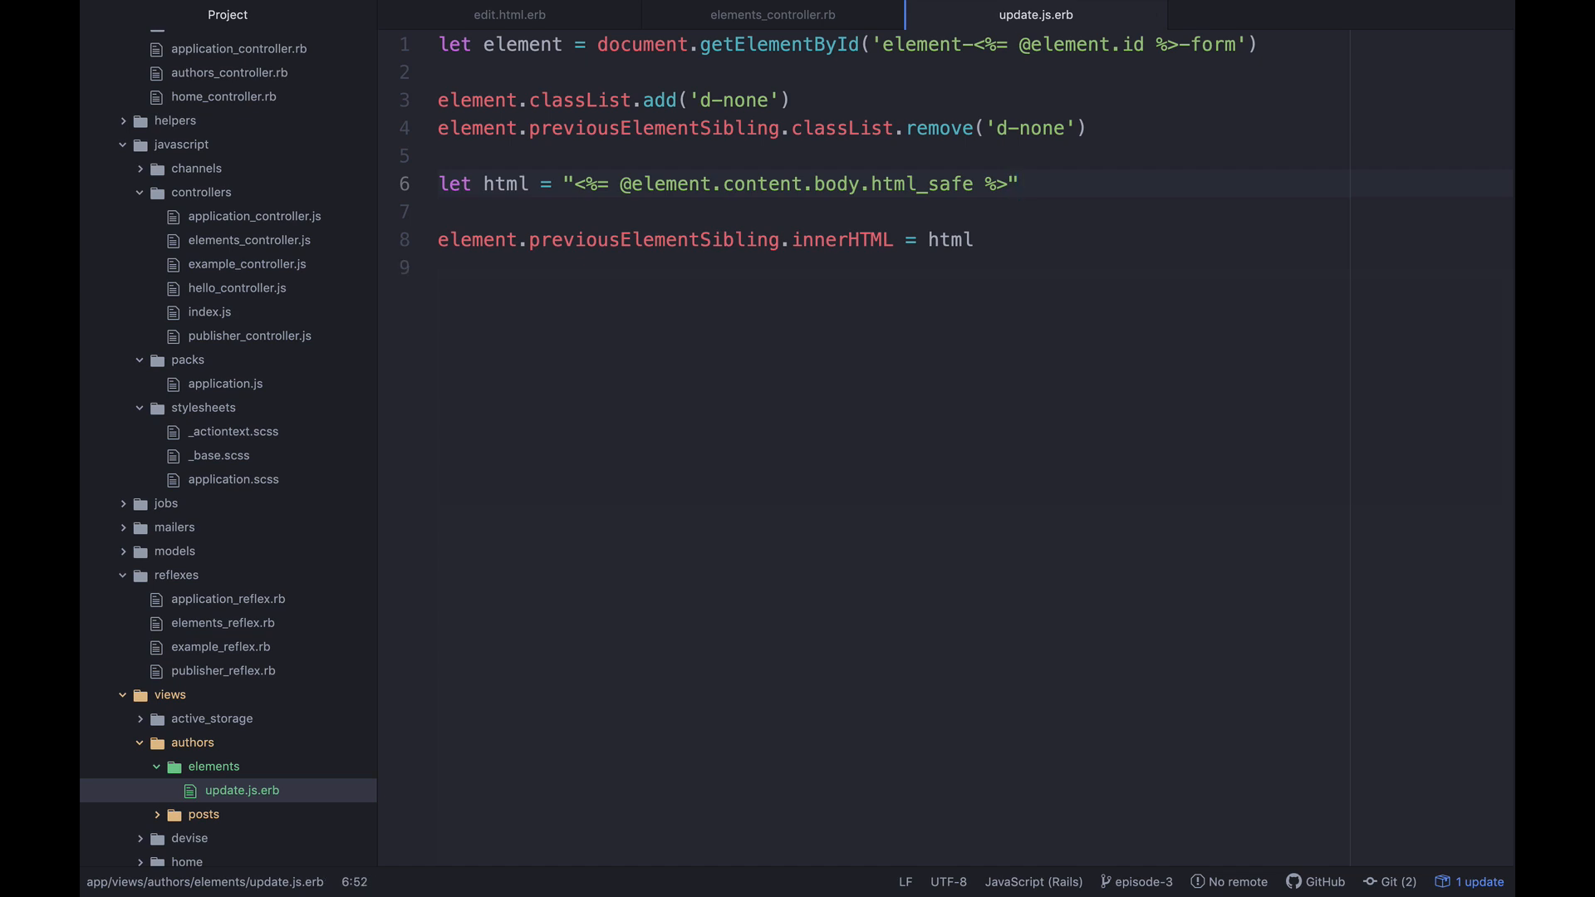
click(1019, 183)
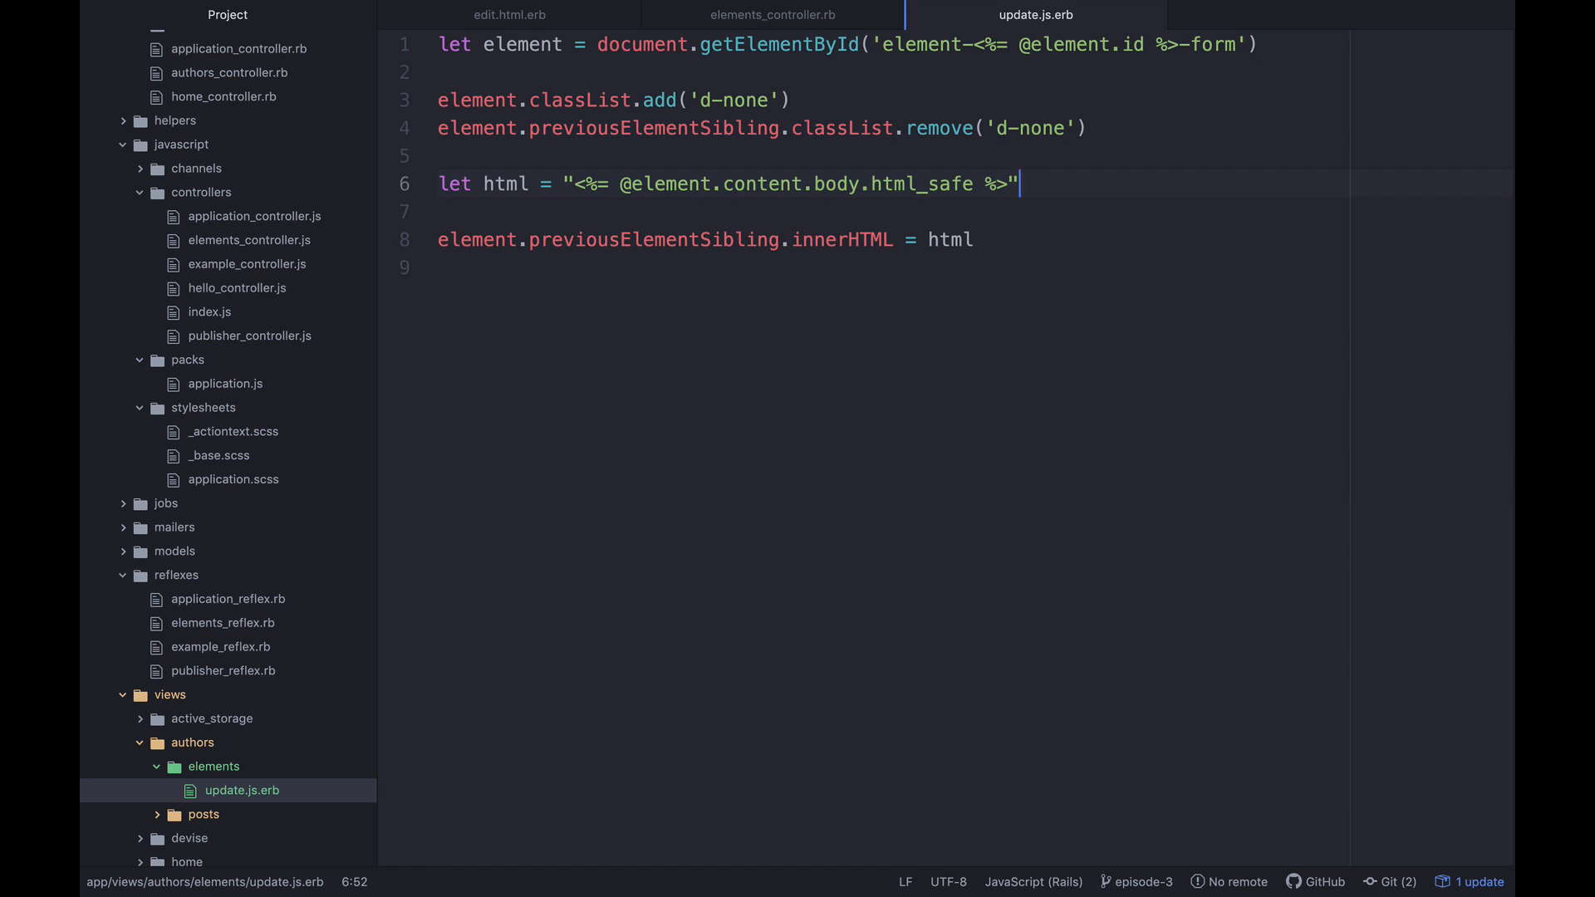
mouse_move(881, 201)
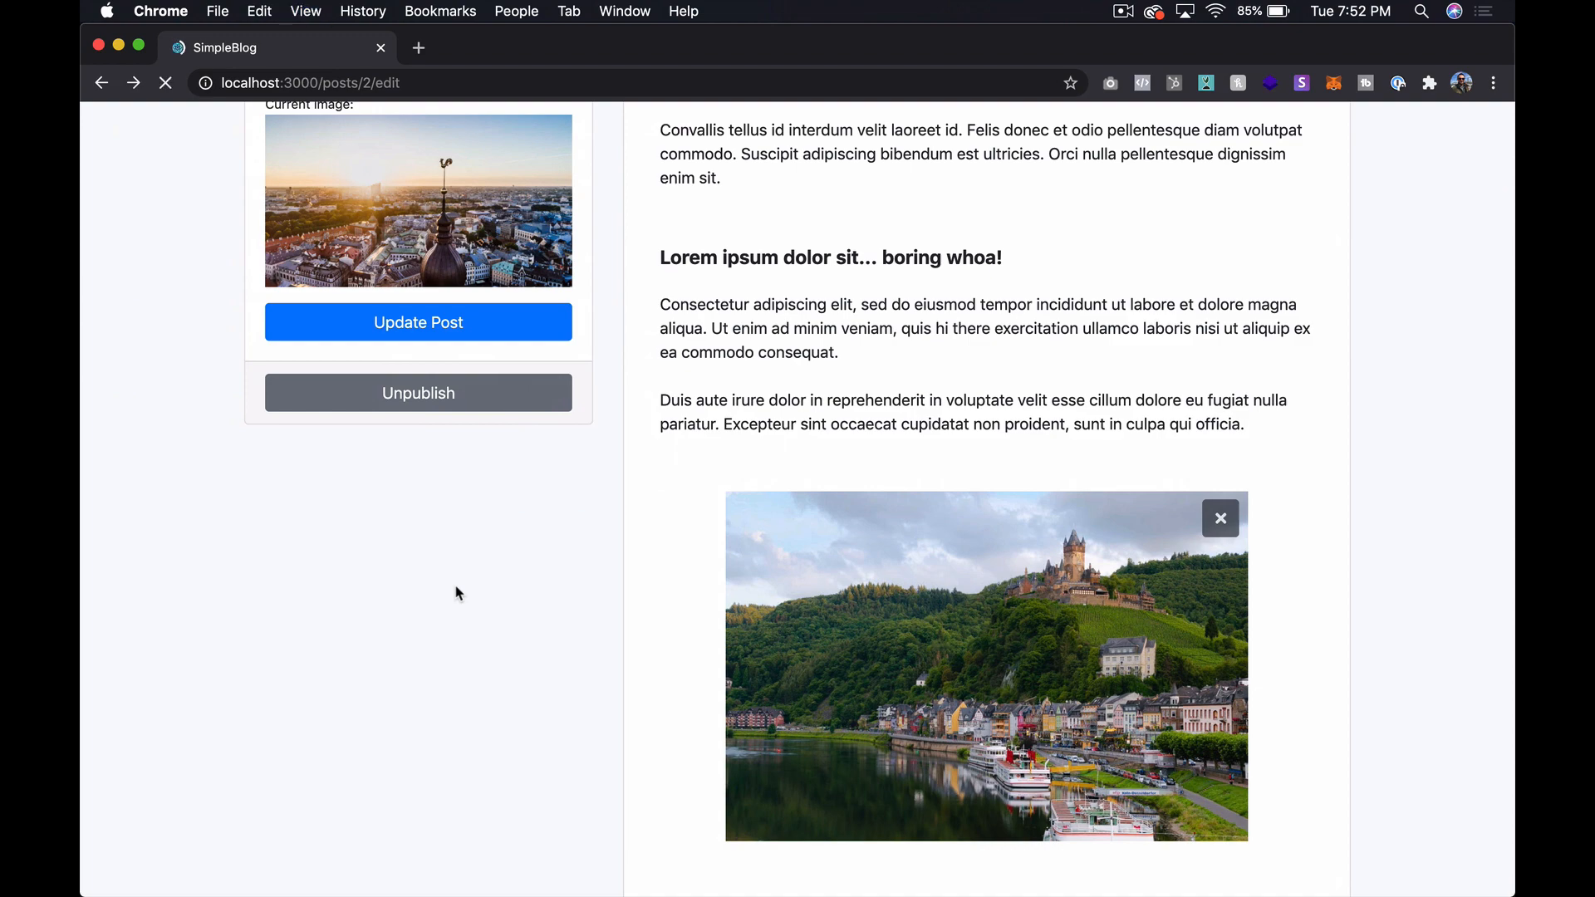
Scroll through the SpaceX edit page and open the second paragraph for editing.
scroll(up, 3)
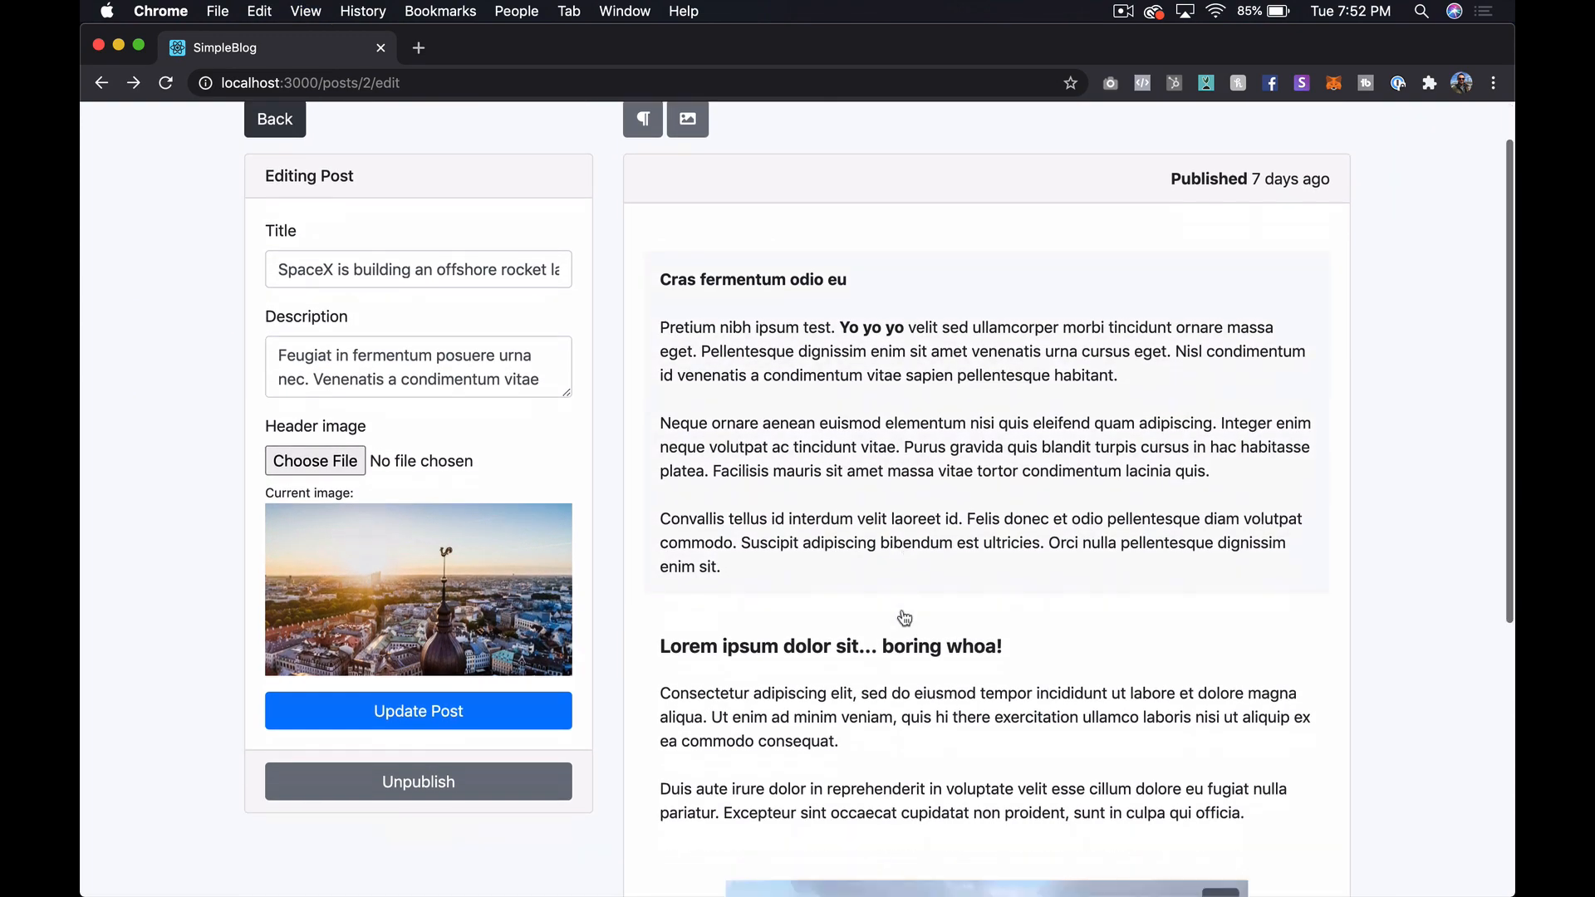
click(831, 646)
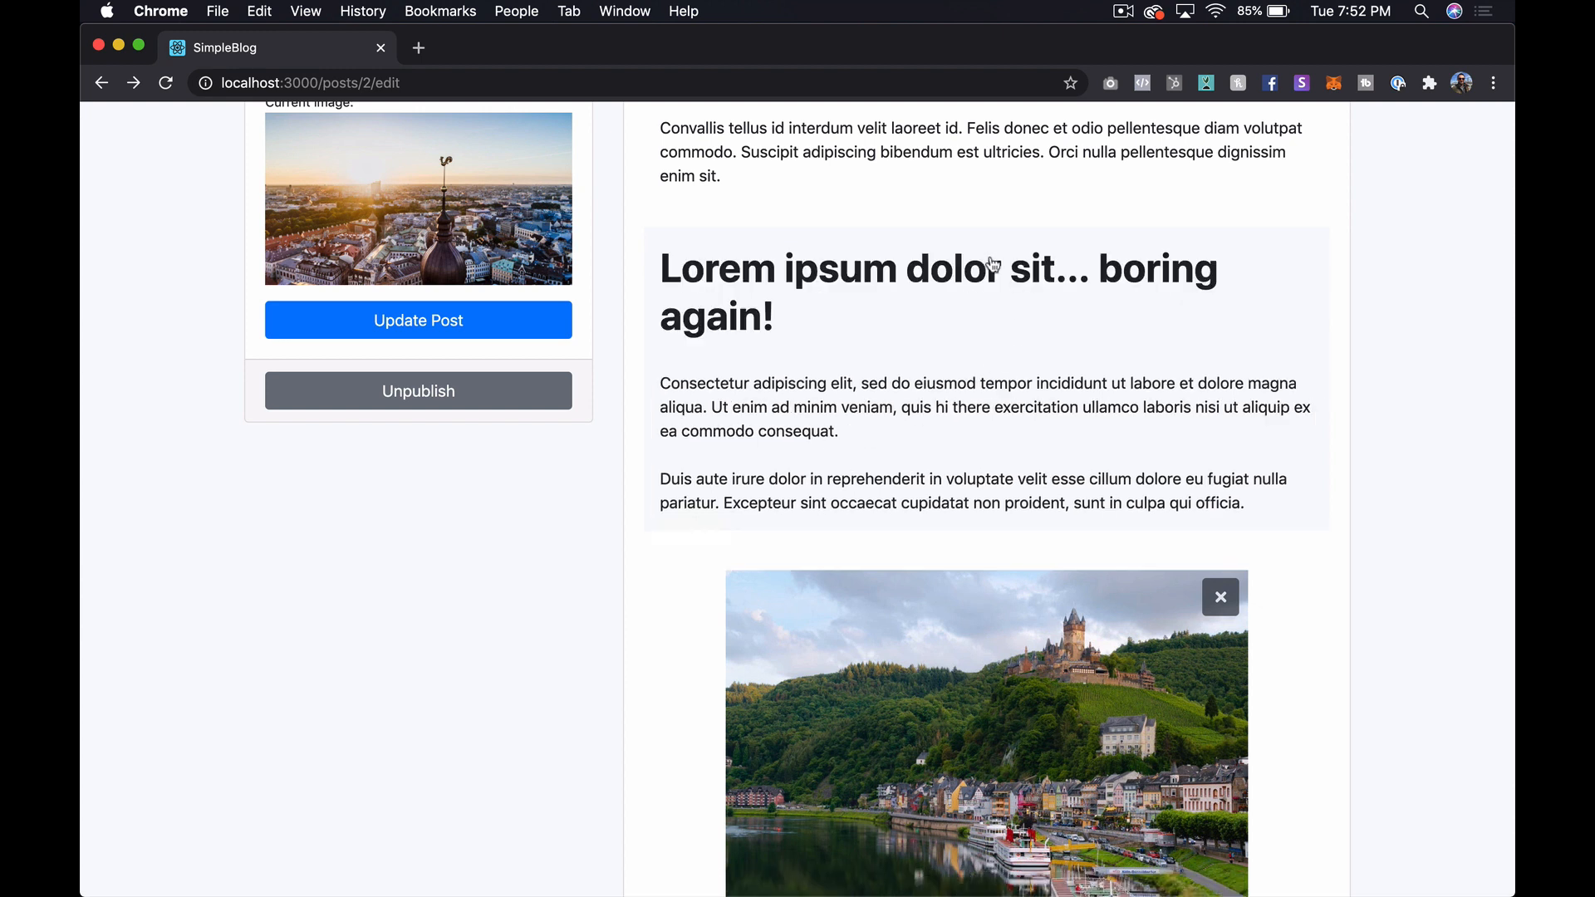
mouse_move(638, 392)
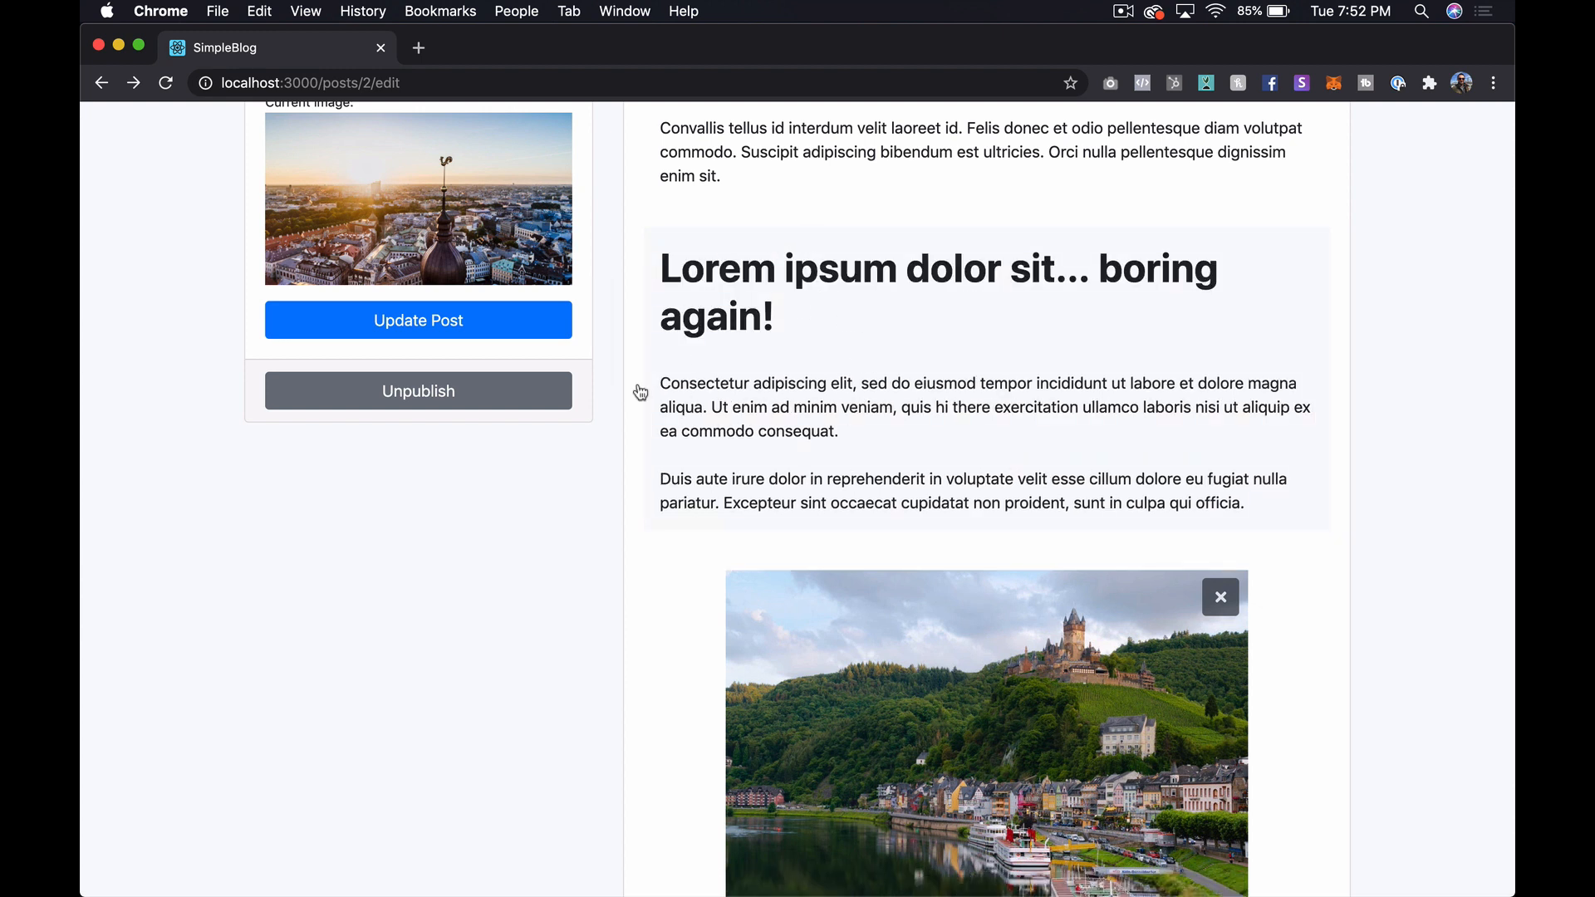
mouse_move(1059, 489)
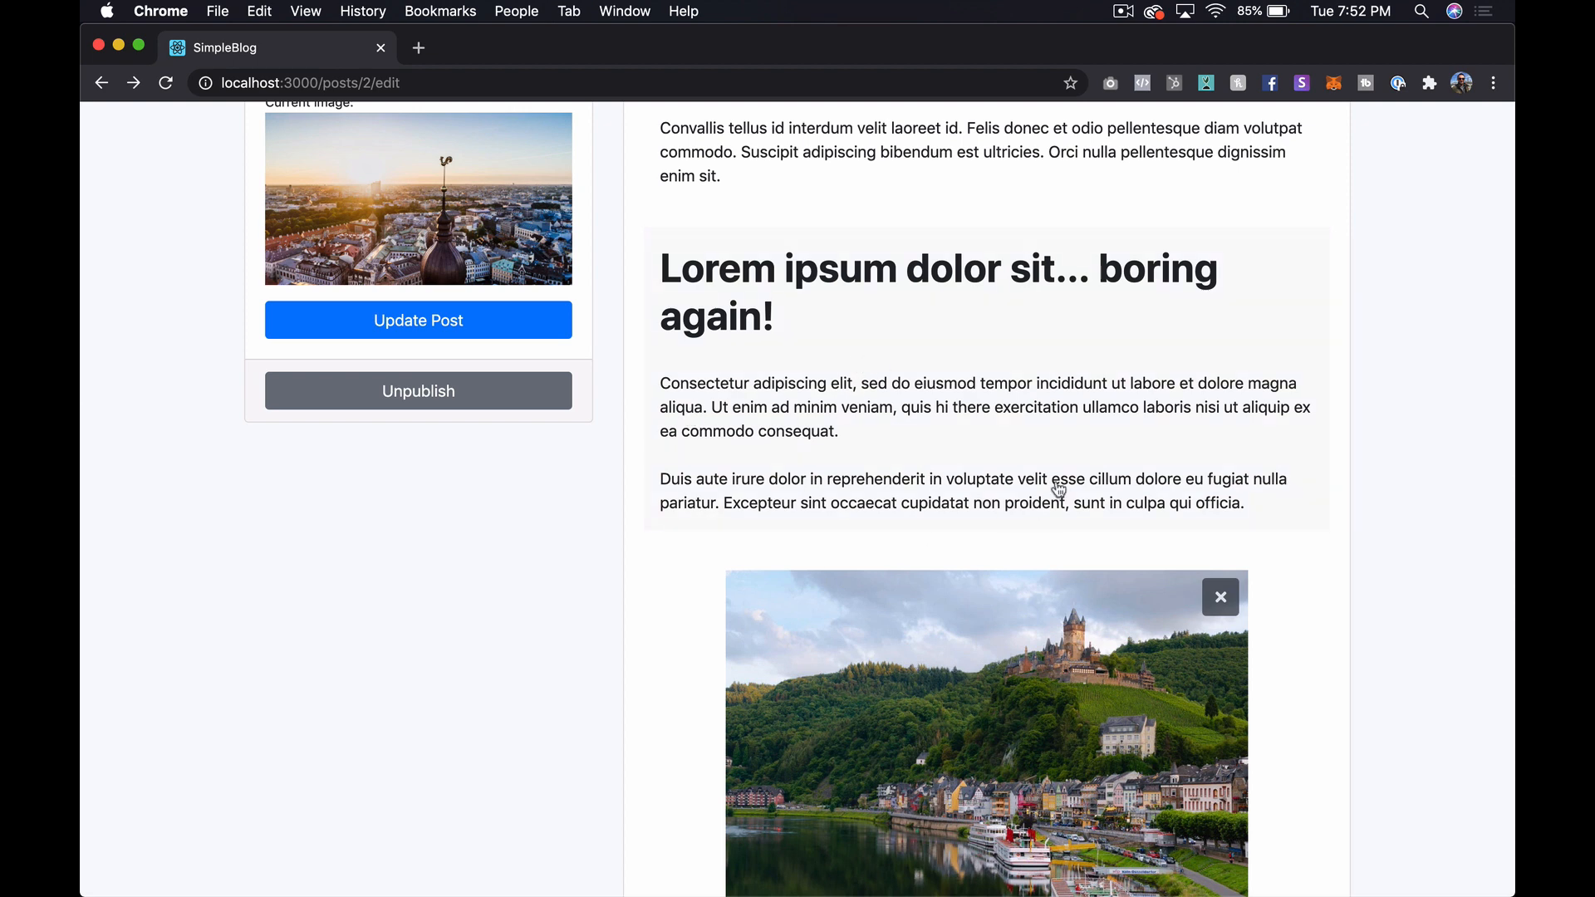
scroll(up, 3)
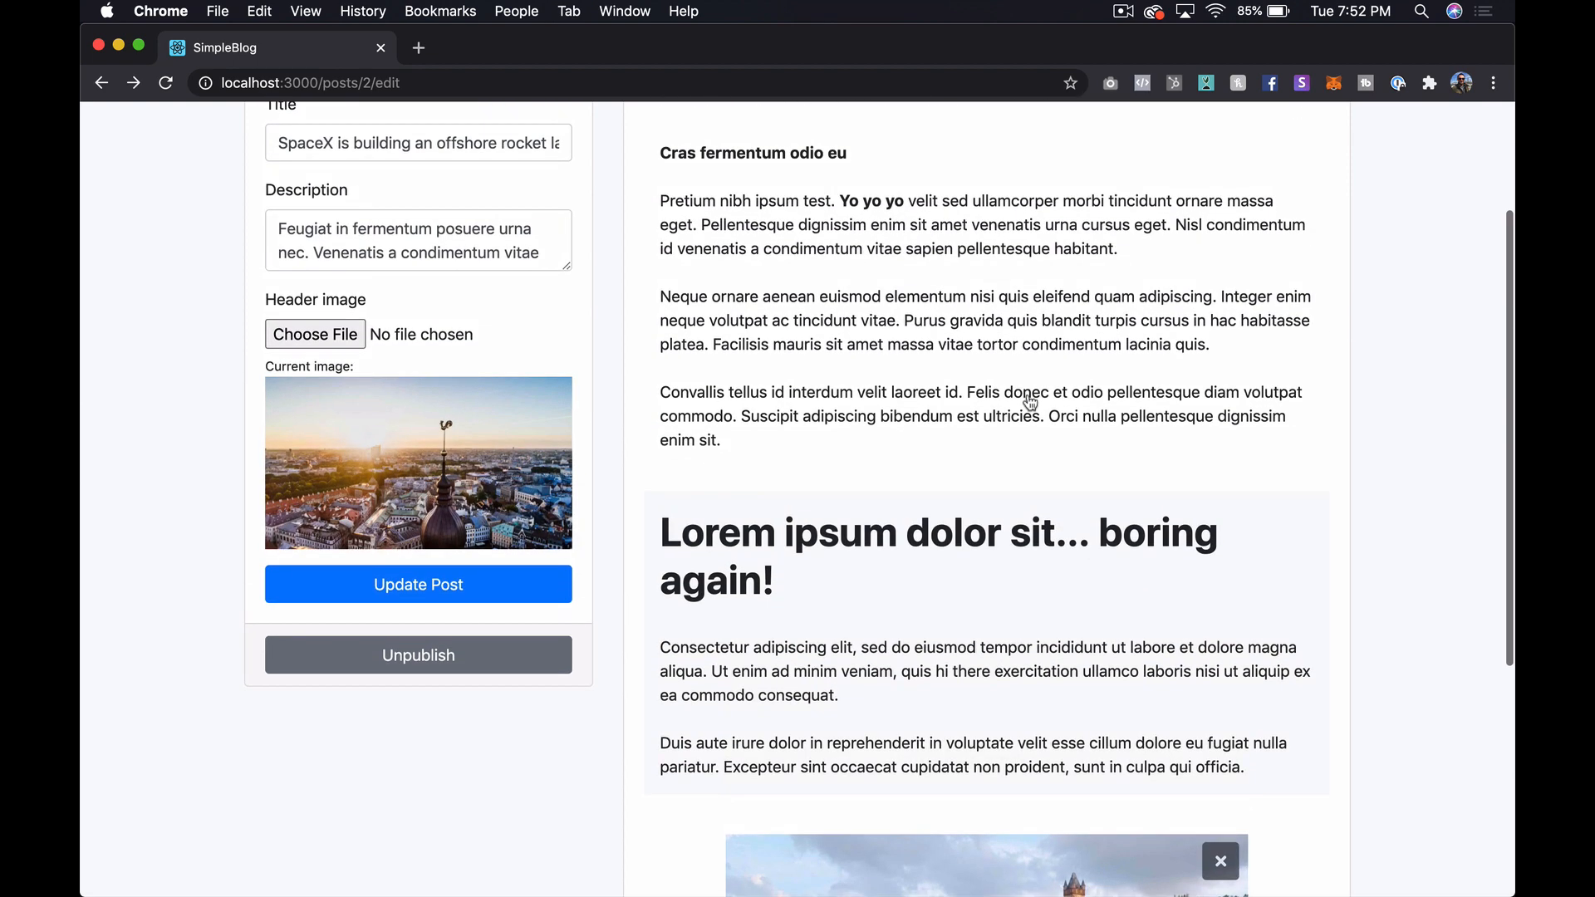
scroll(down, 3)
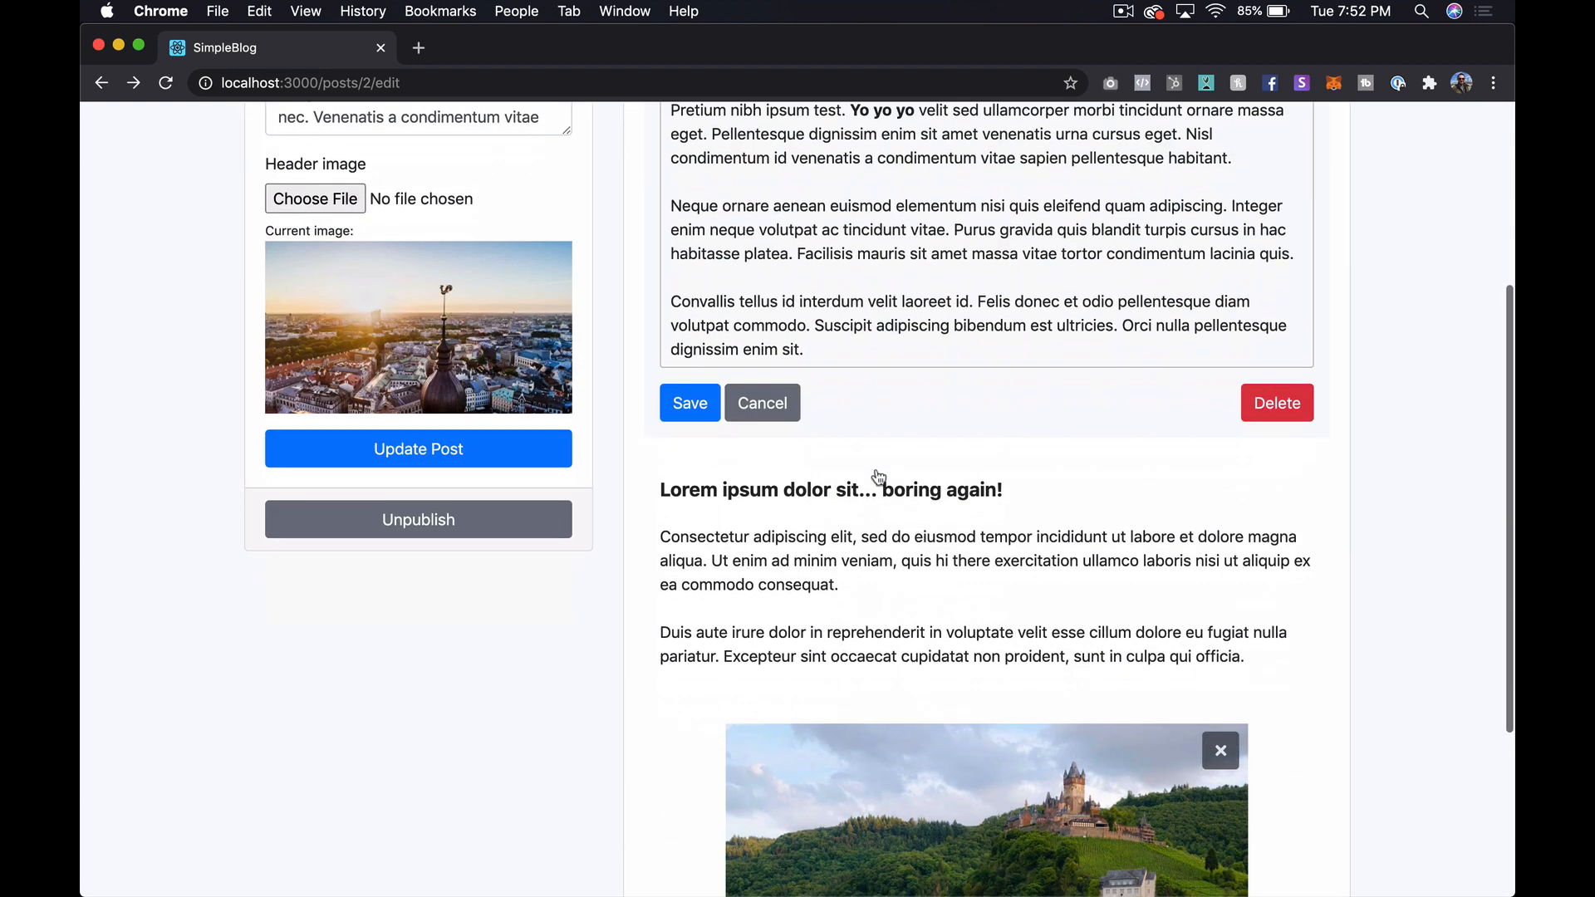
click(831, 488)
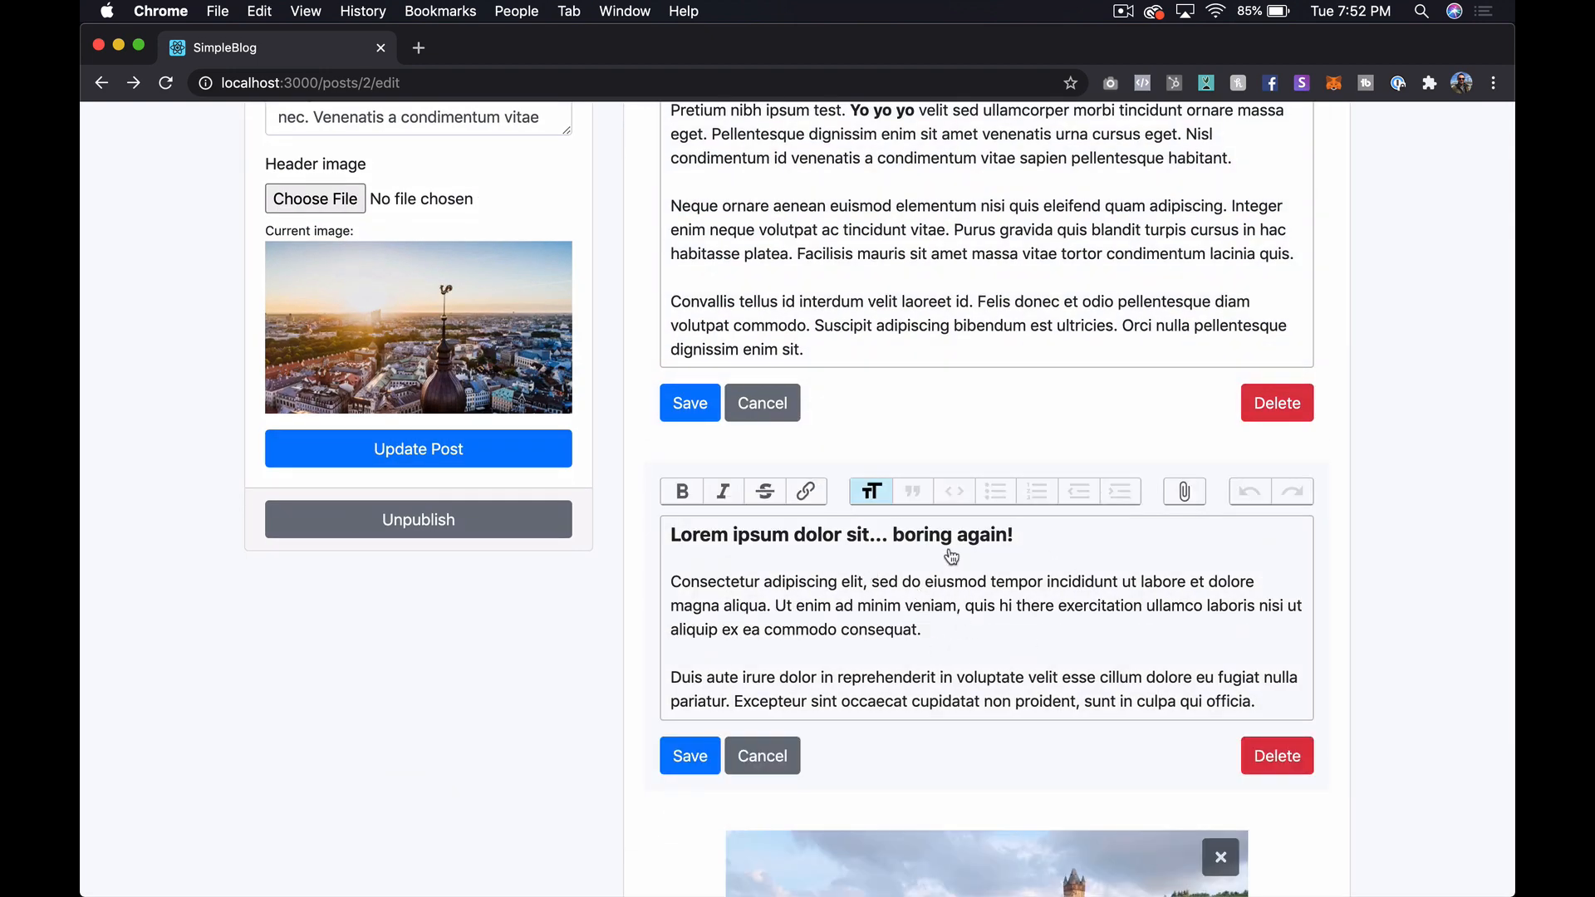
mouse_move(950, 584)
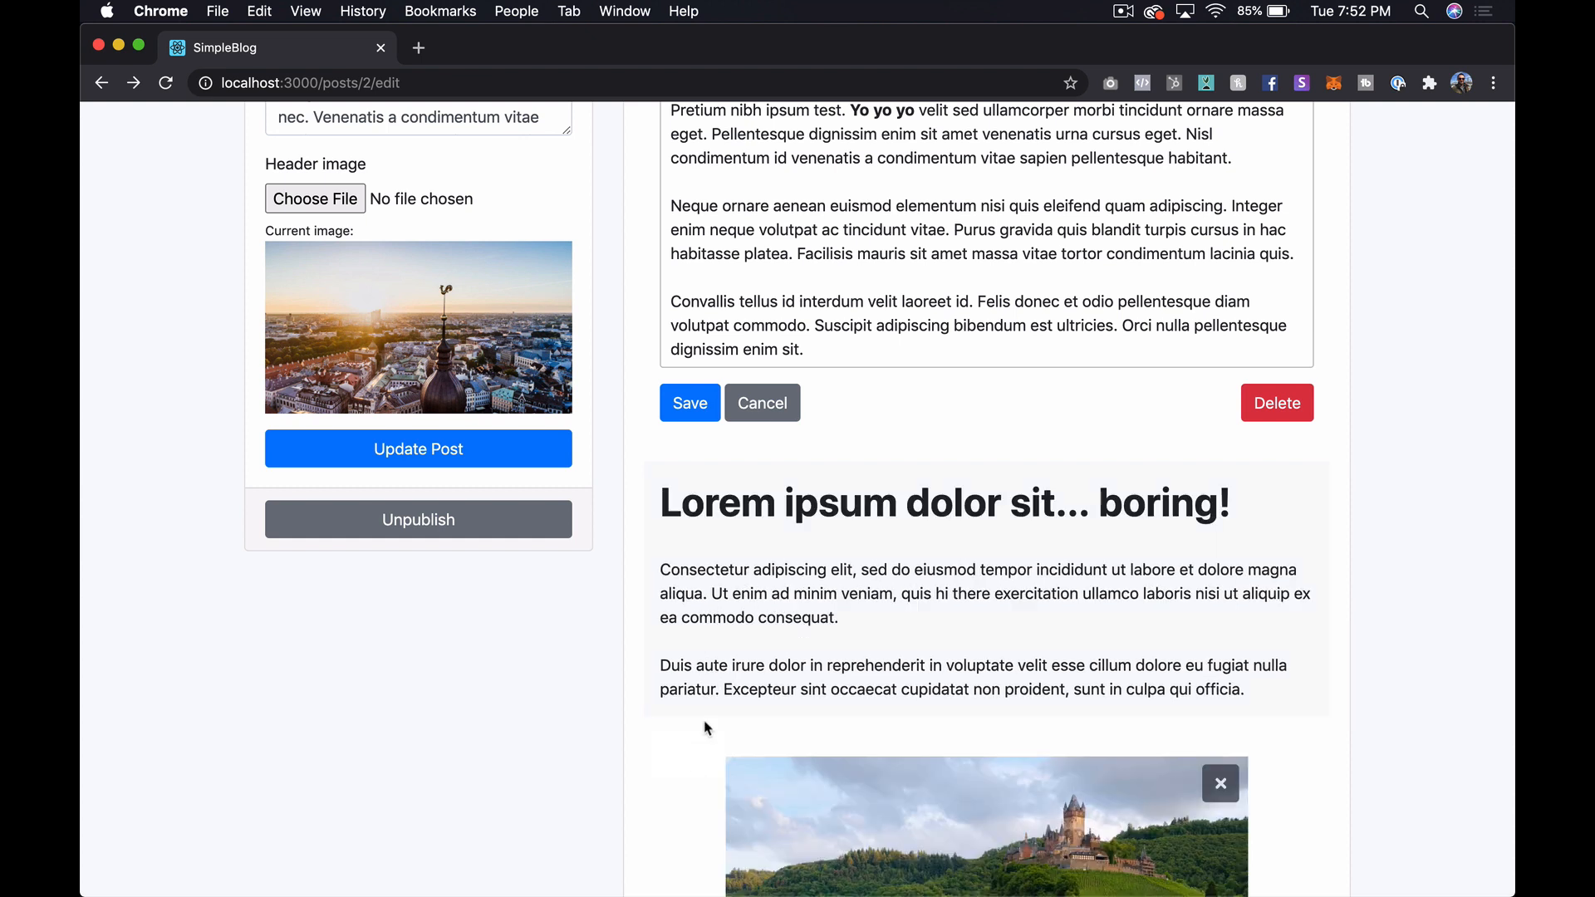
Save the first paragraph so its editor closes and it renders in place.
scroll(up, 3)
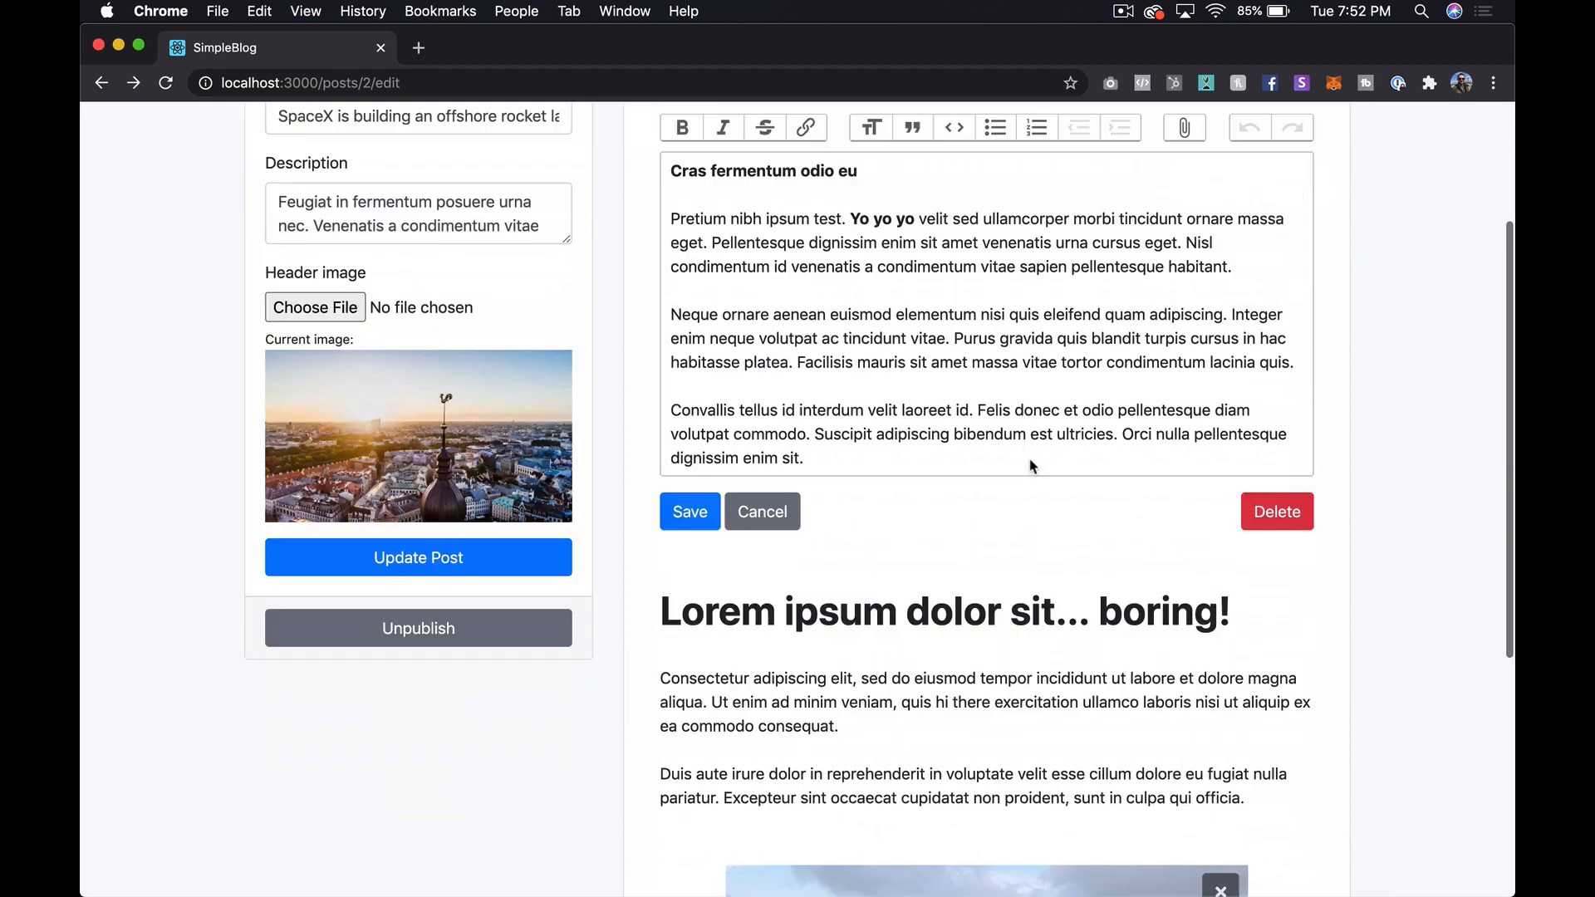
scroll(up, 3)
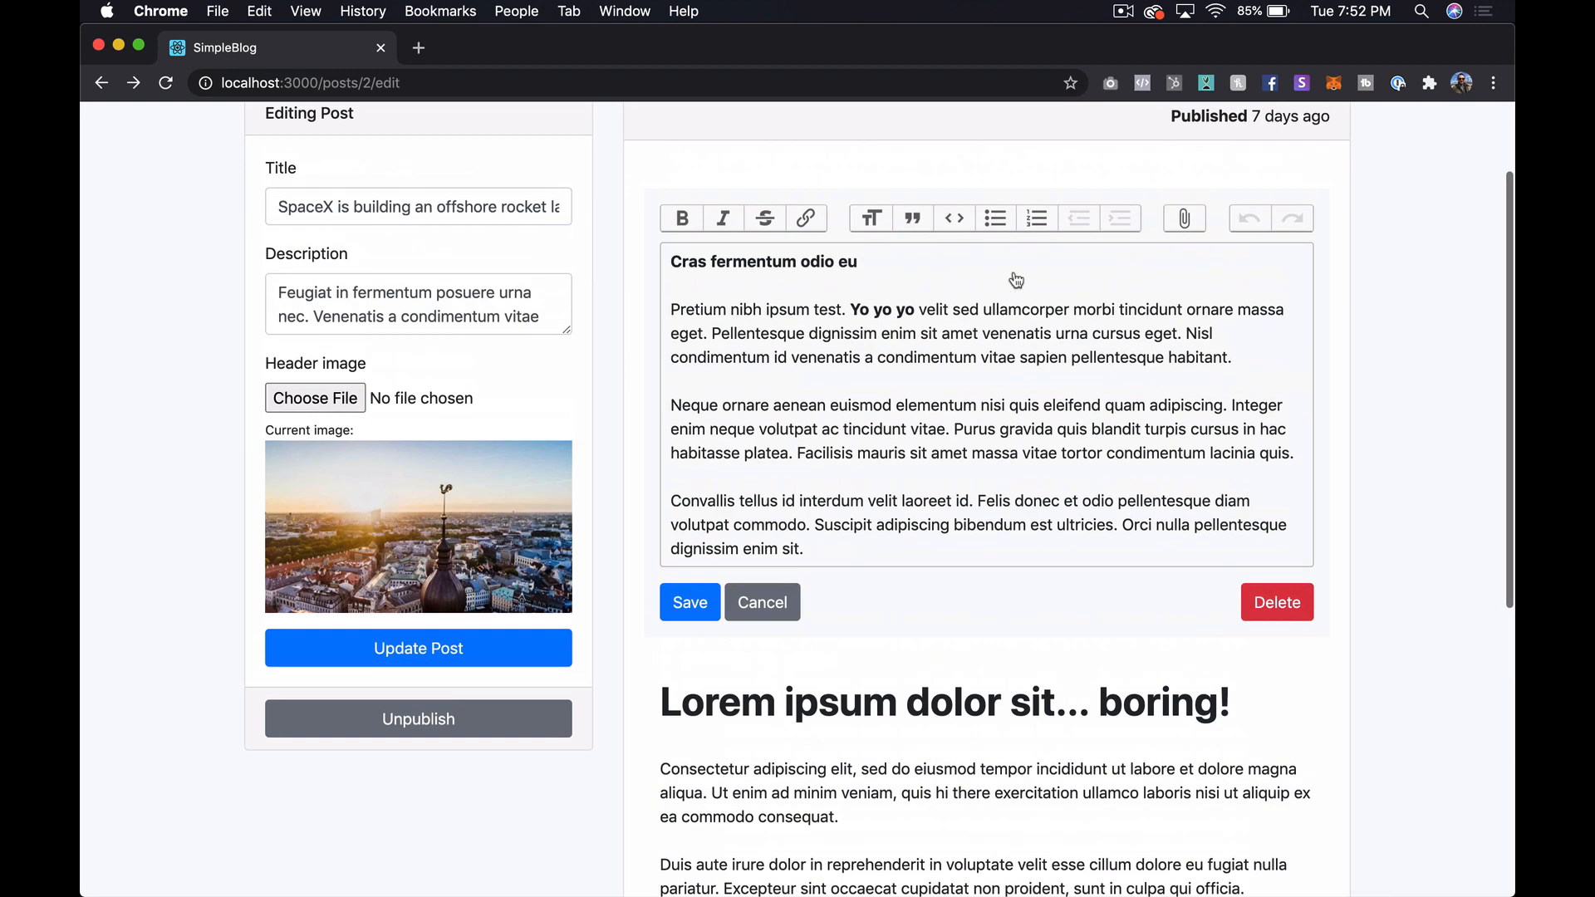
click(760, 602)
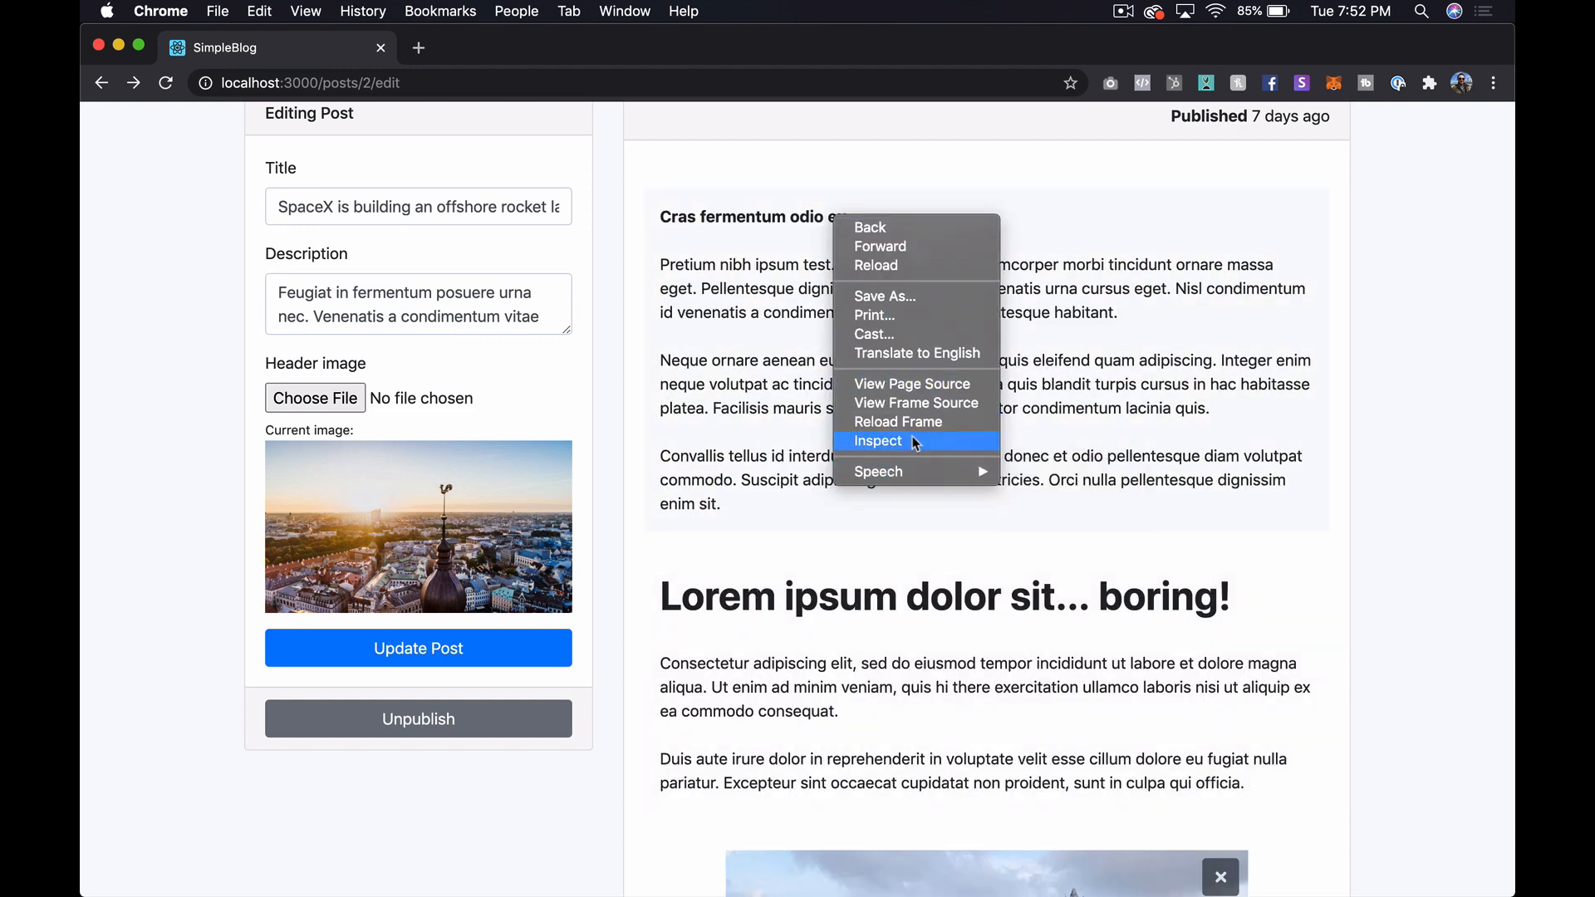
Inspect the second paragraph's heading element in DevTools and save the first paragraph's edits.
click(878, 441)
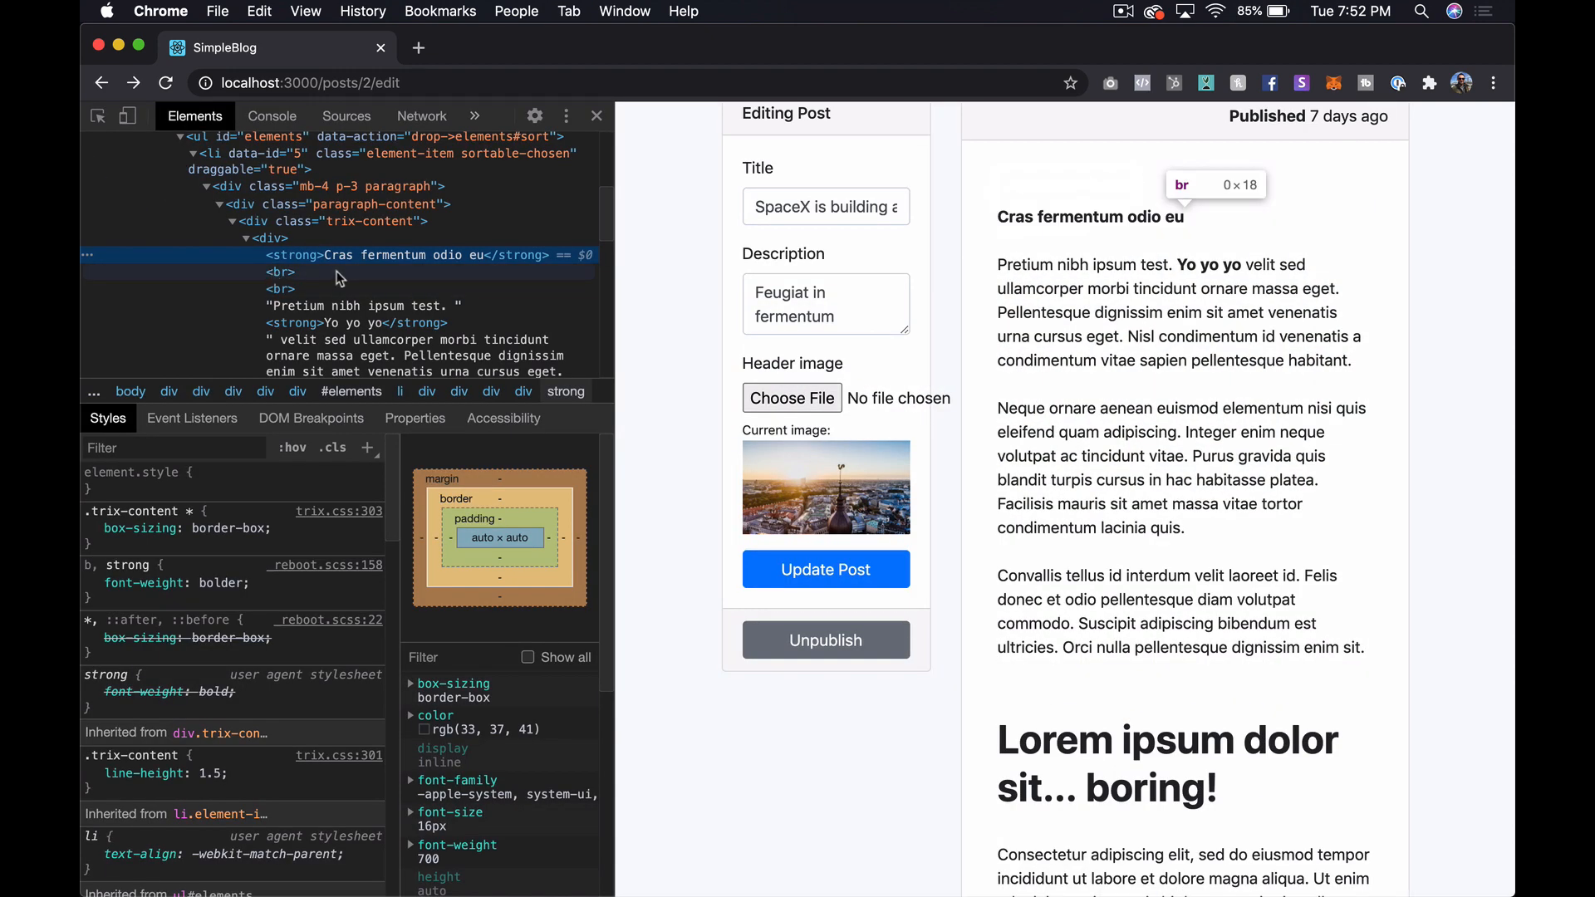
mouse_move(352, 255)
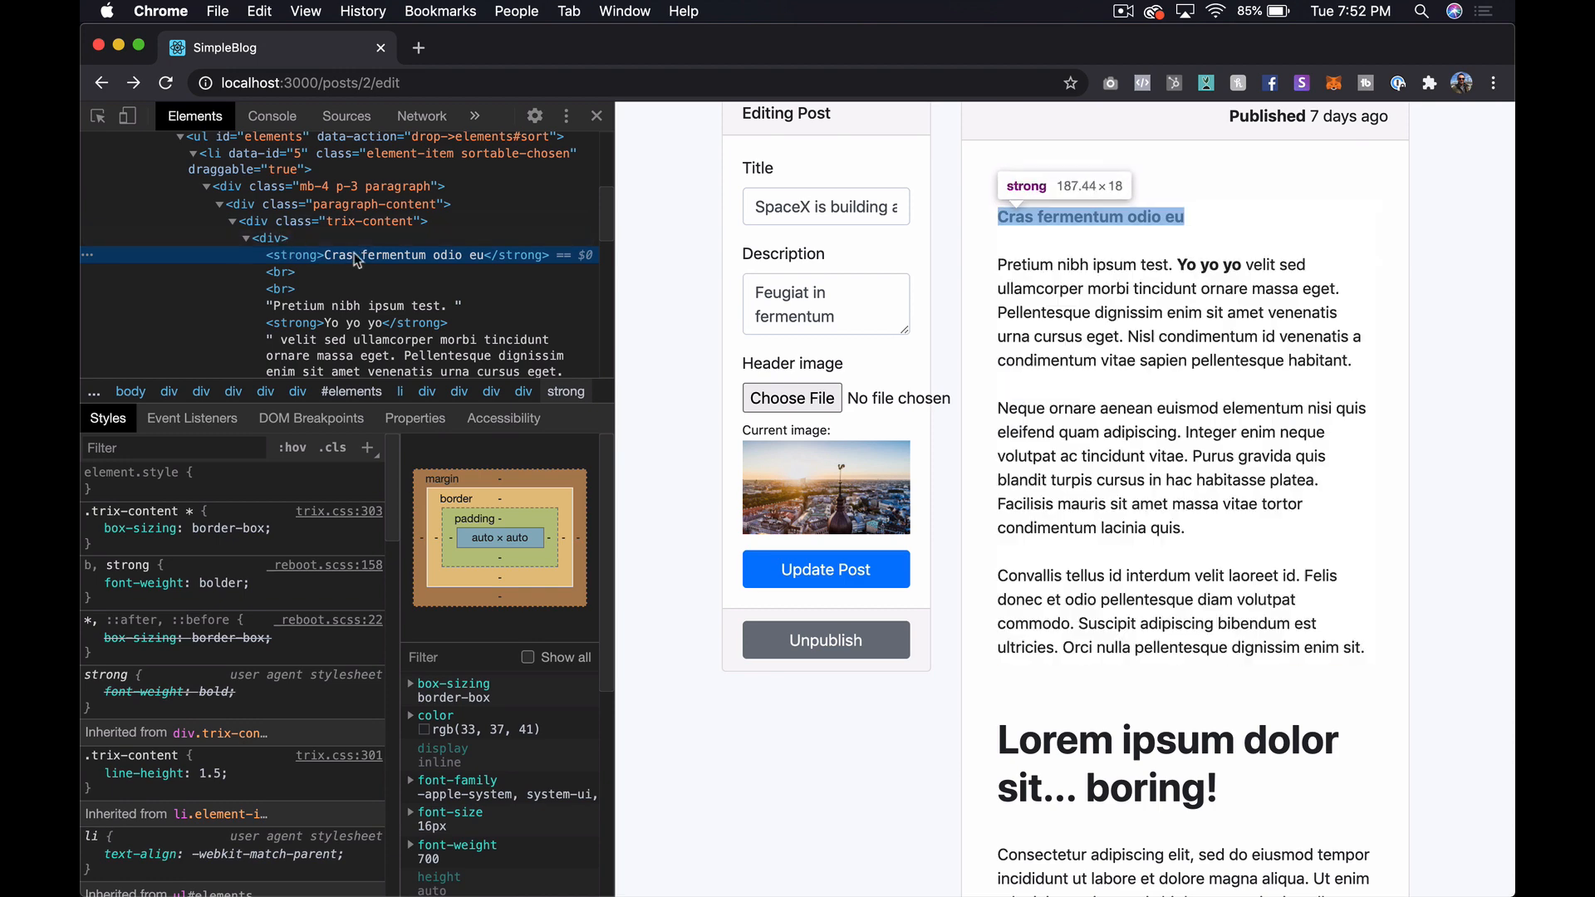
right_click(1100, 738)
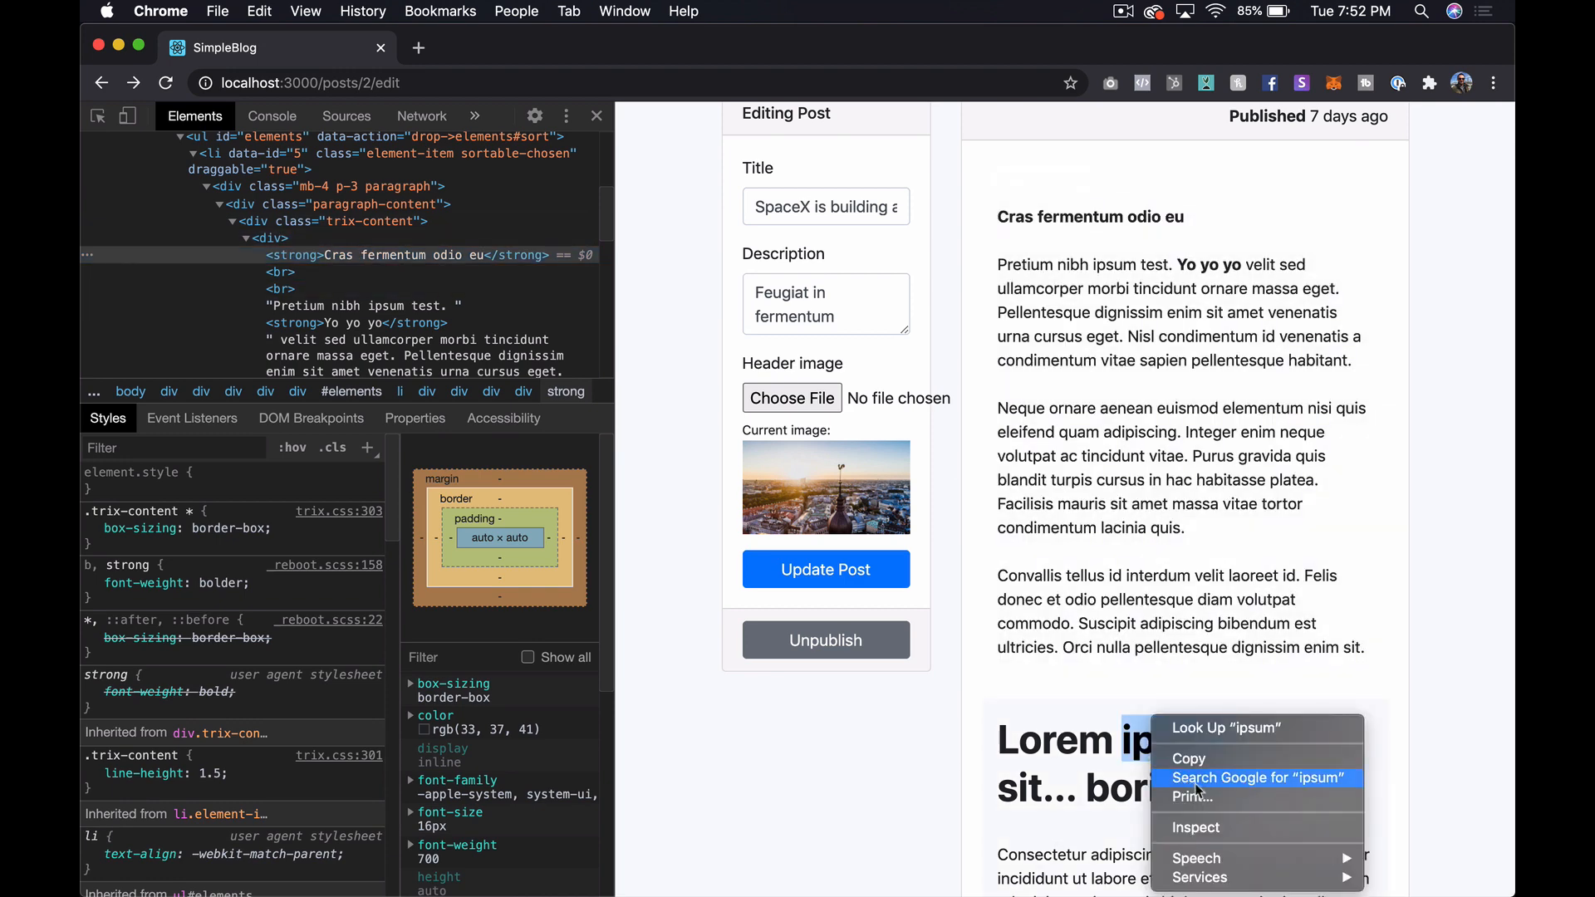
click(1196, 827)
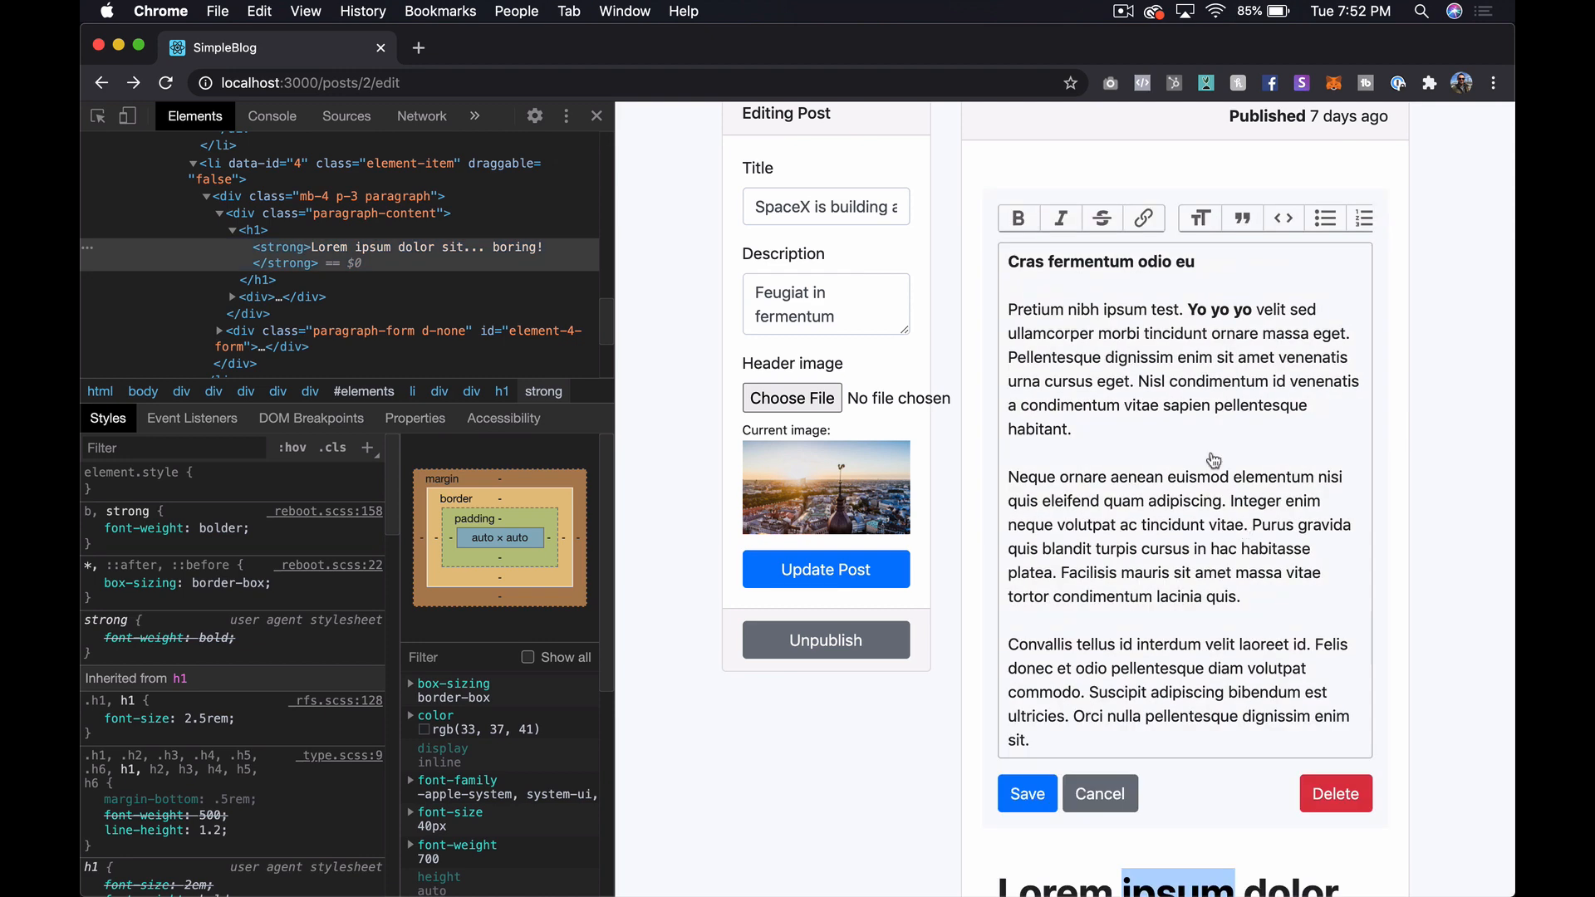
click(1200, 217)
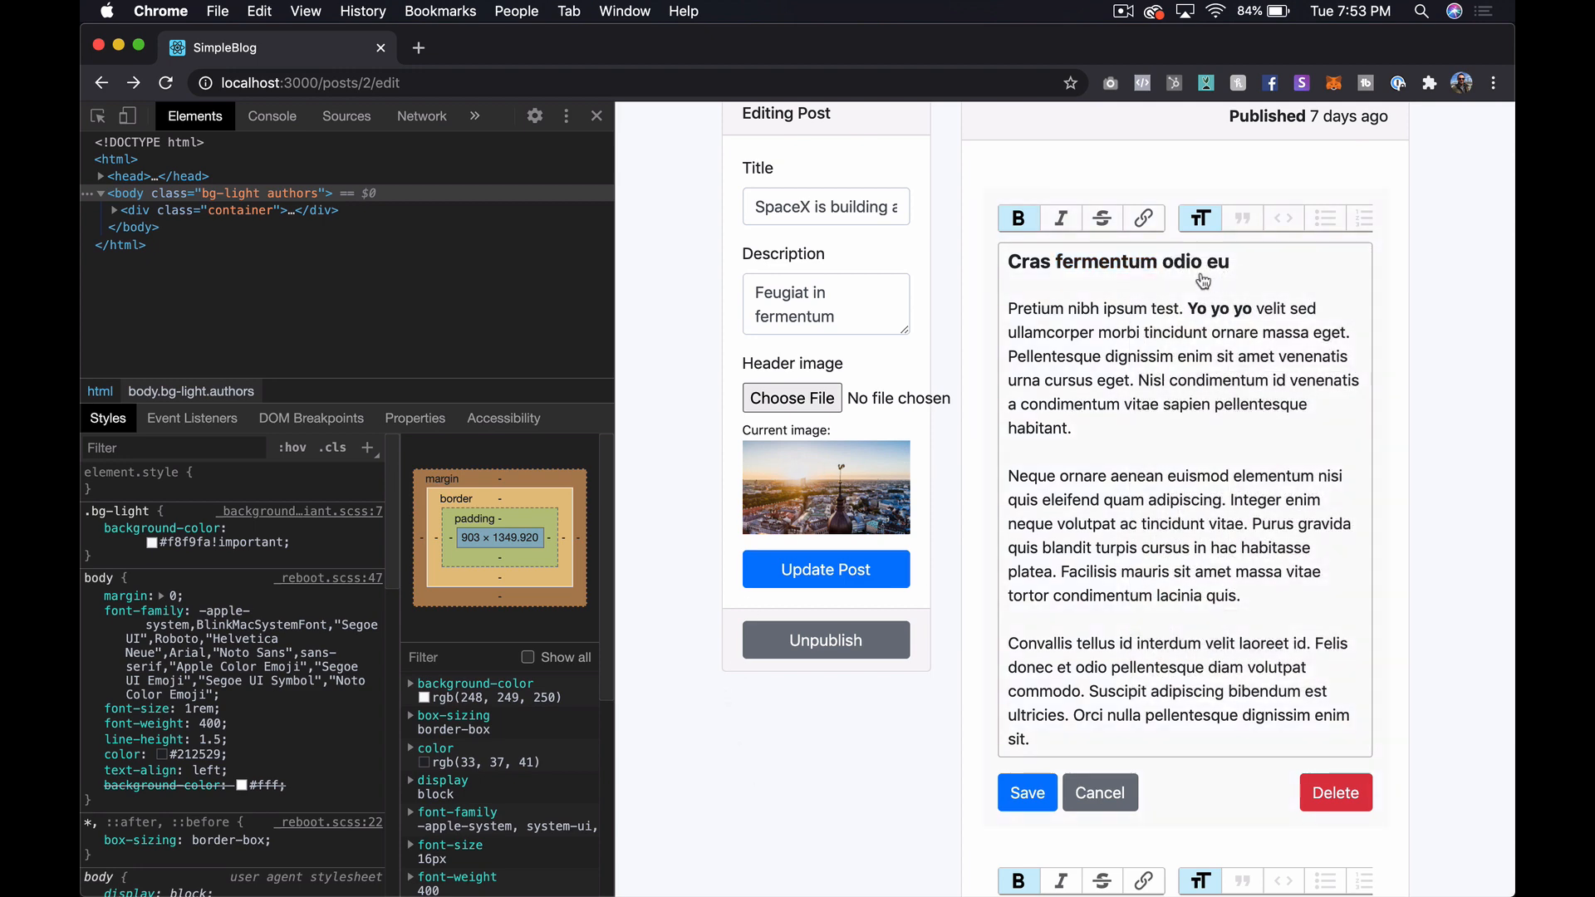
click(1200, 261)
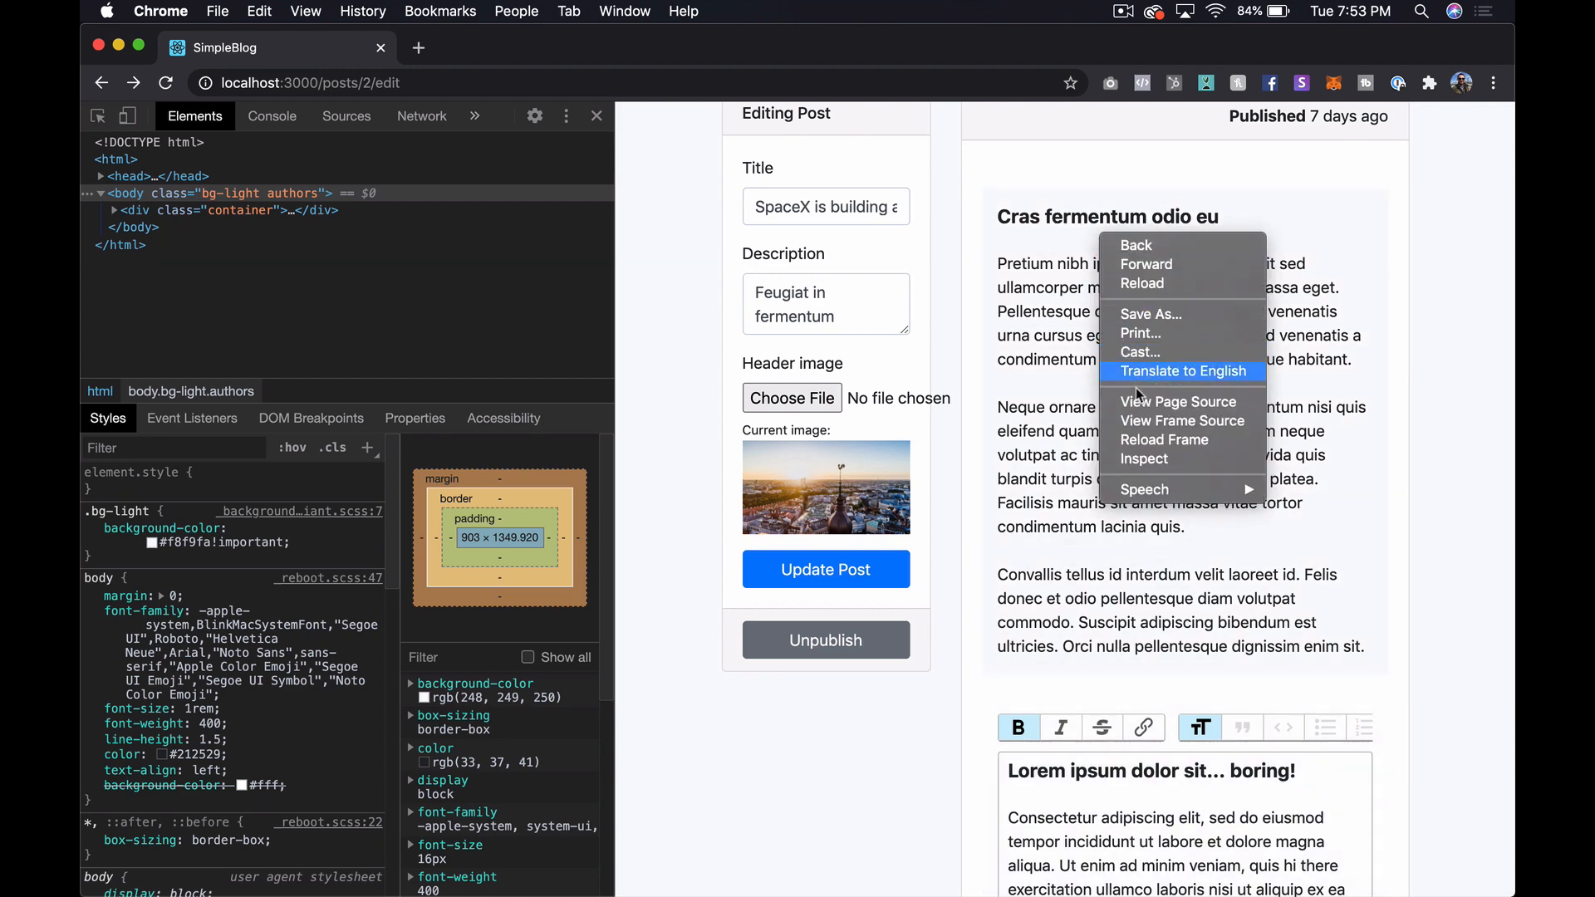
Inspect the first paragraph's h1 and compare its trix.css styles and font size with the 2.5rem heading.
click(1143, 458)
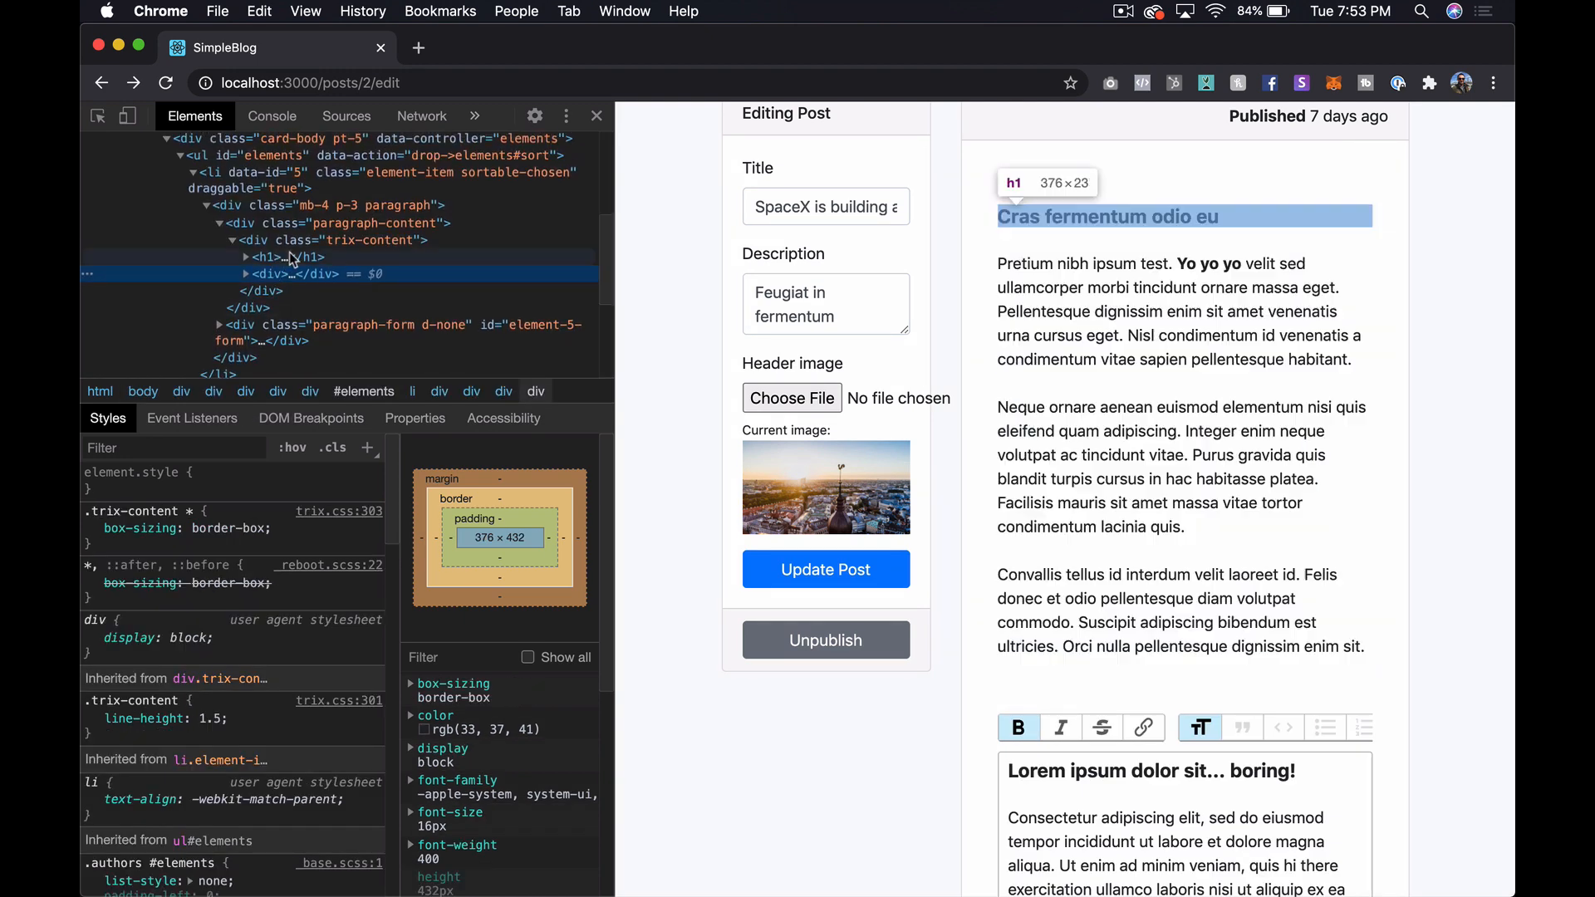
click(246, 256)
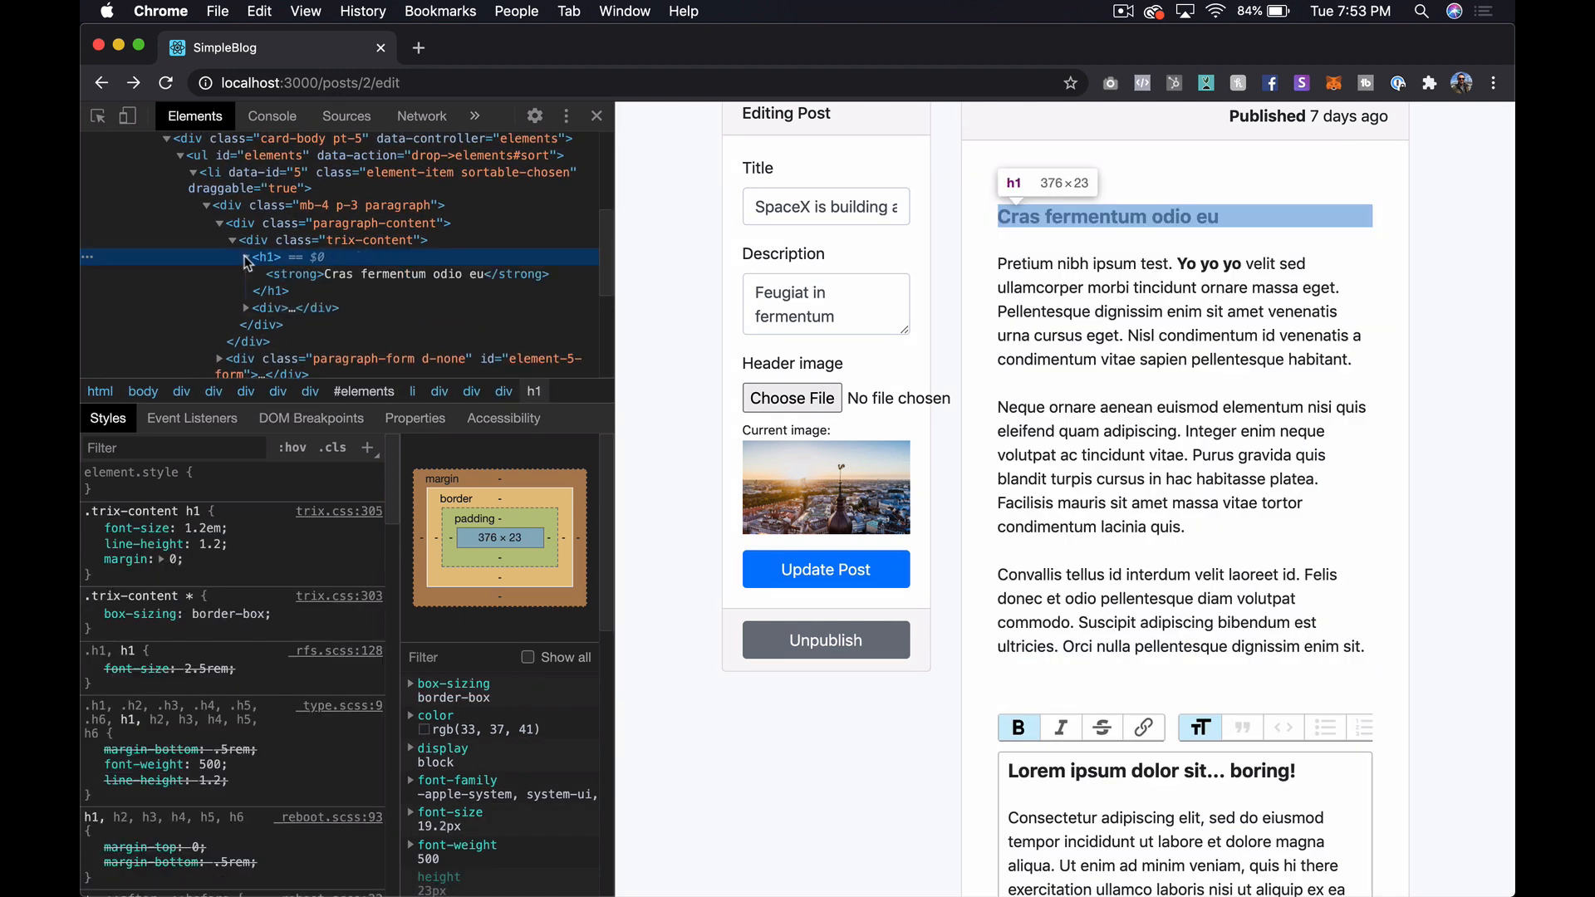
scroll(down, 3)
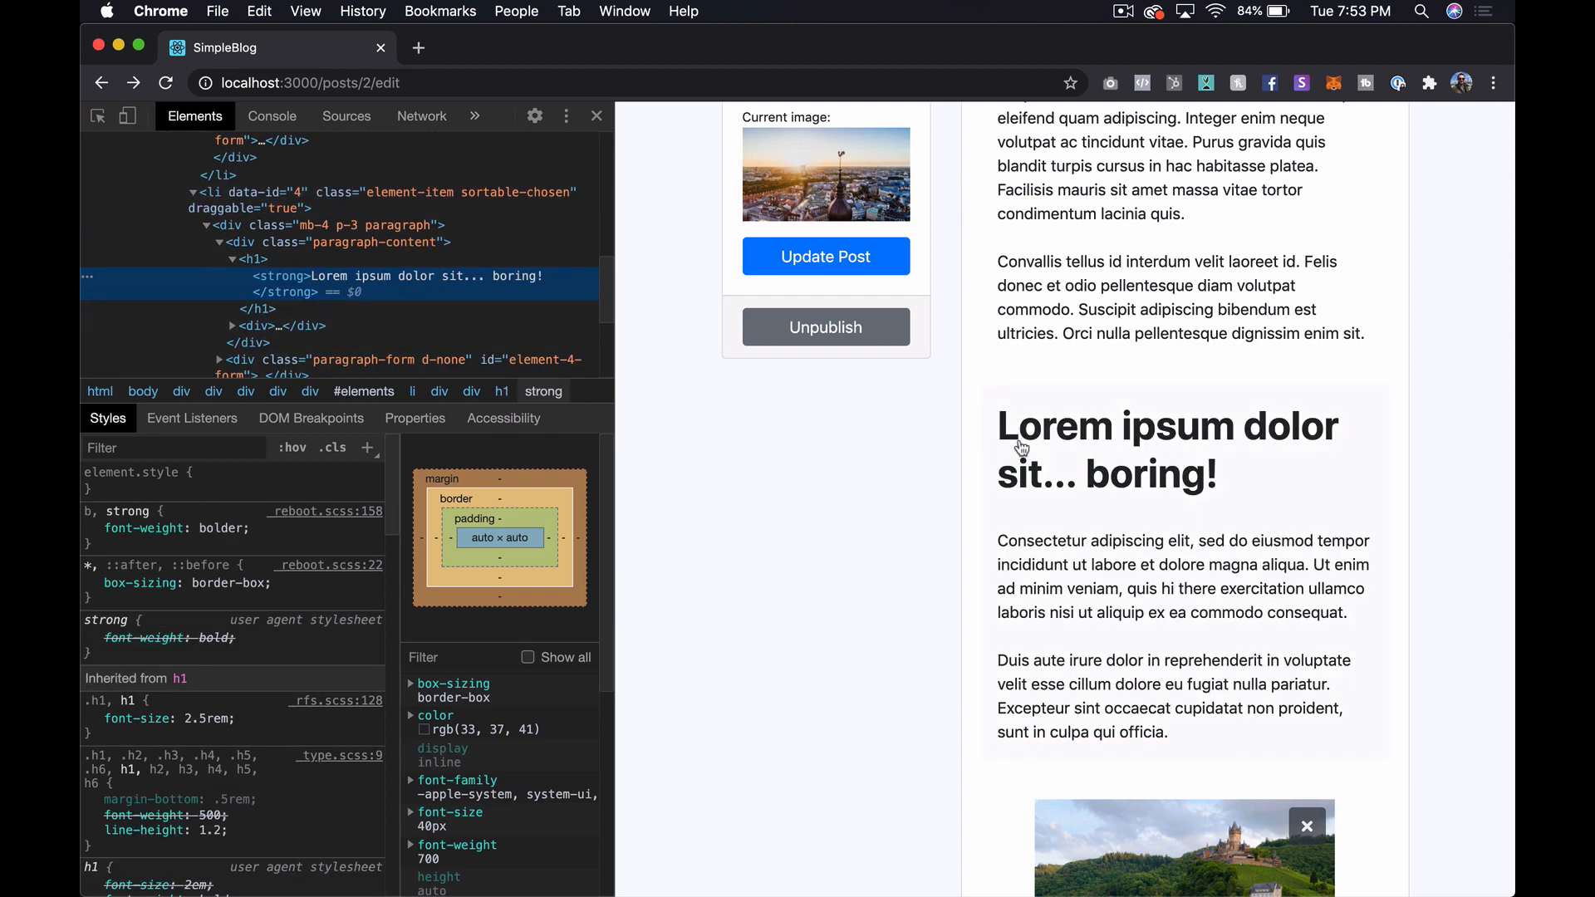
scroll(up, 3)
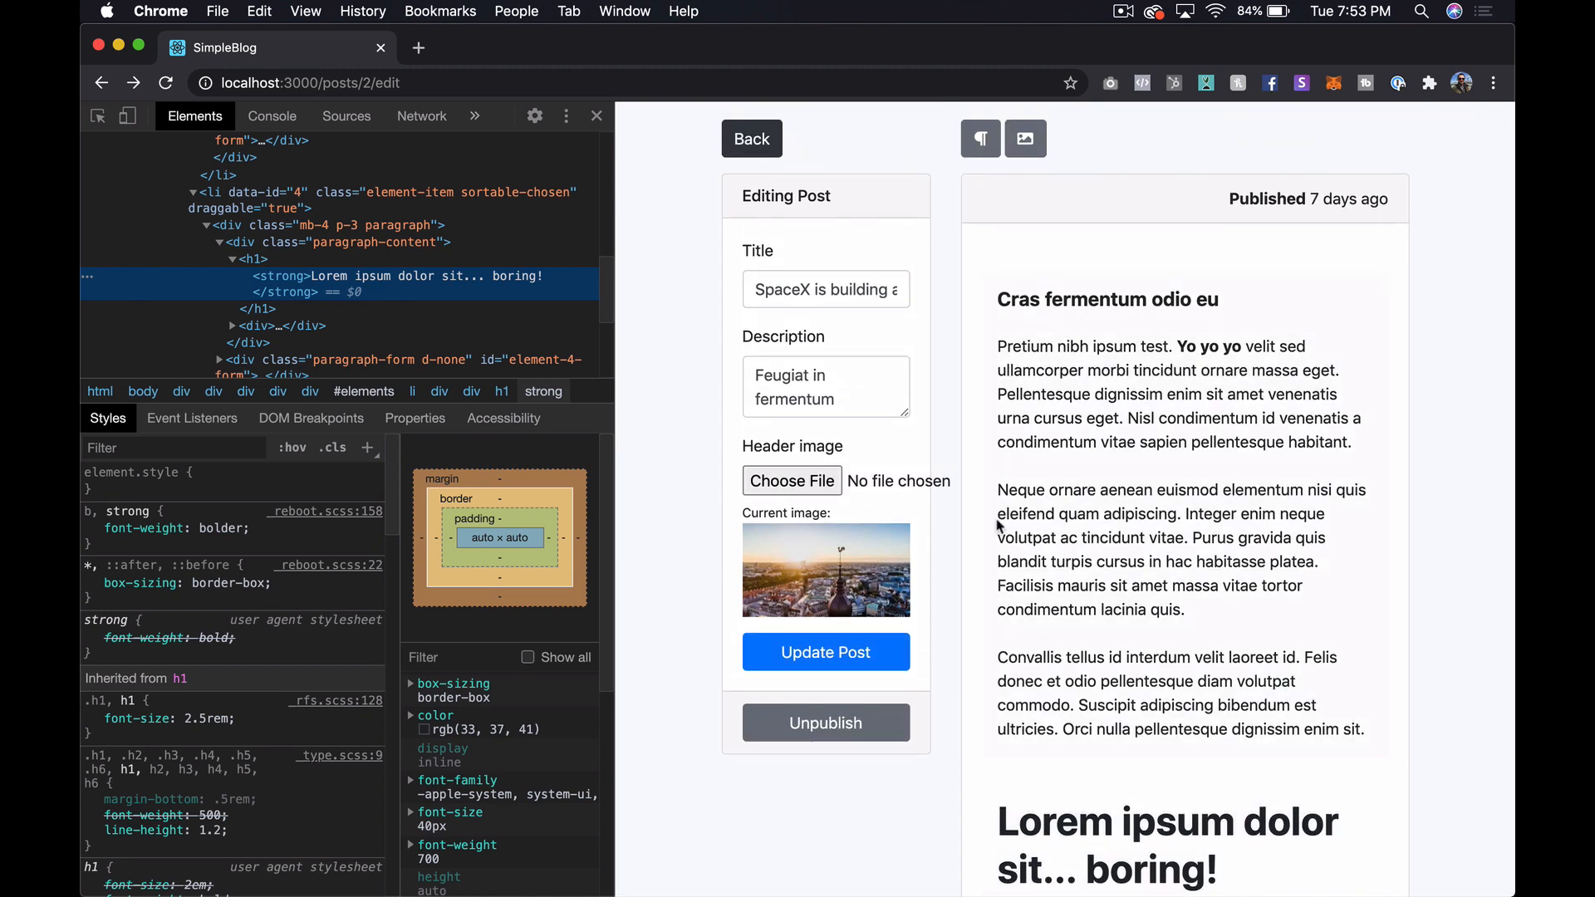
mouse_move(1171, 485)
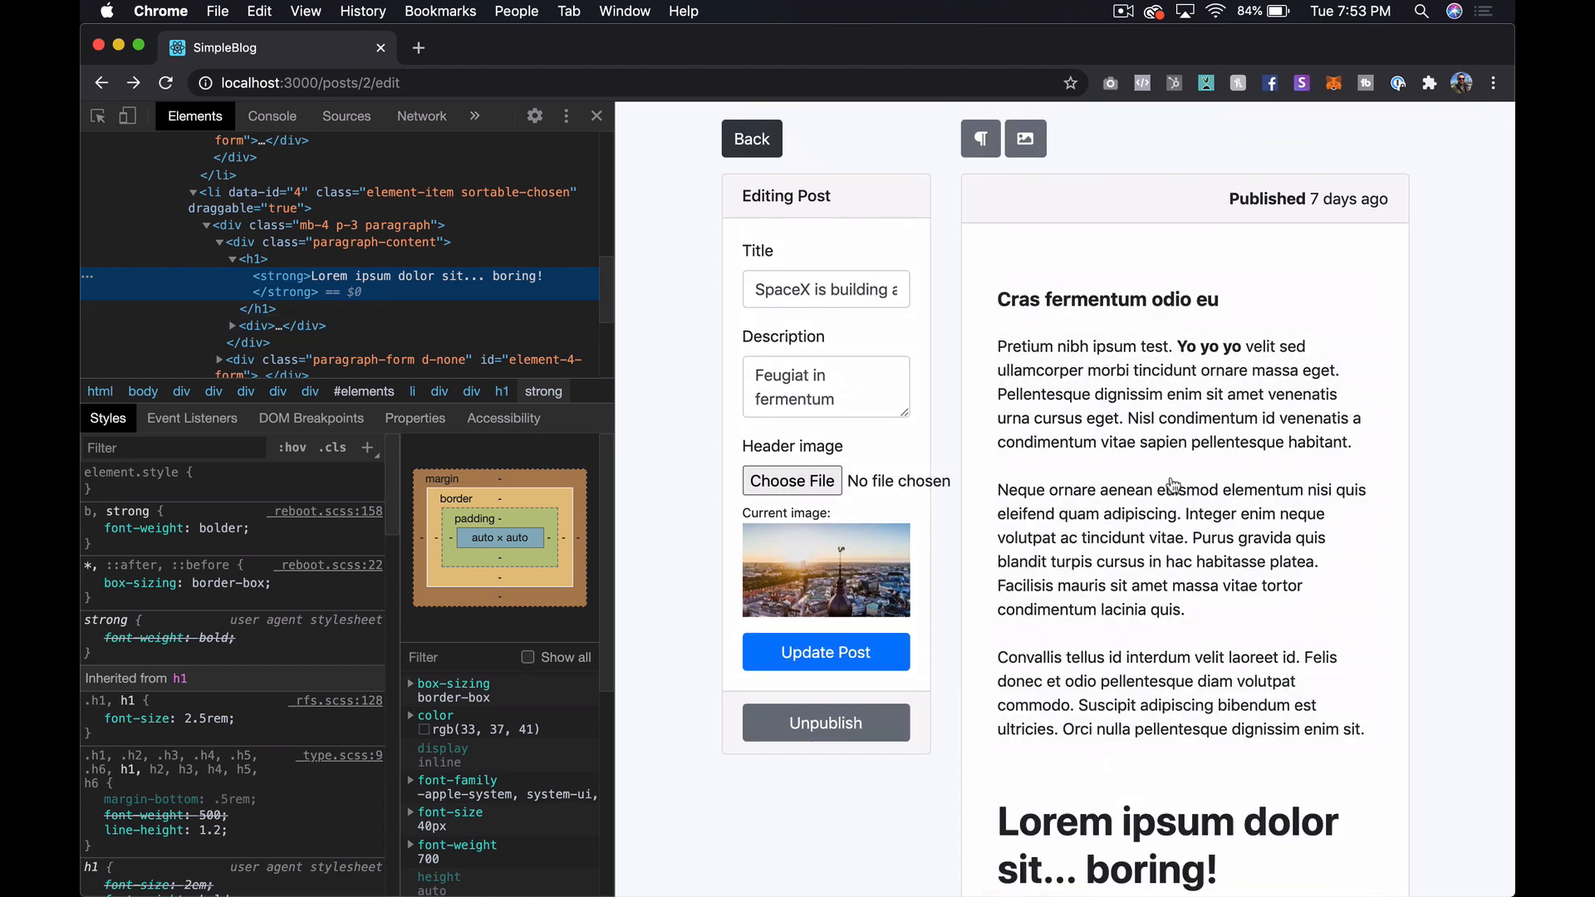
scroll(down, 3)
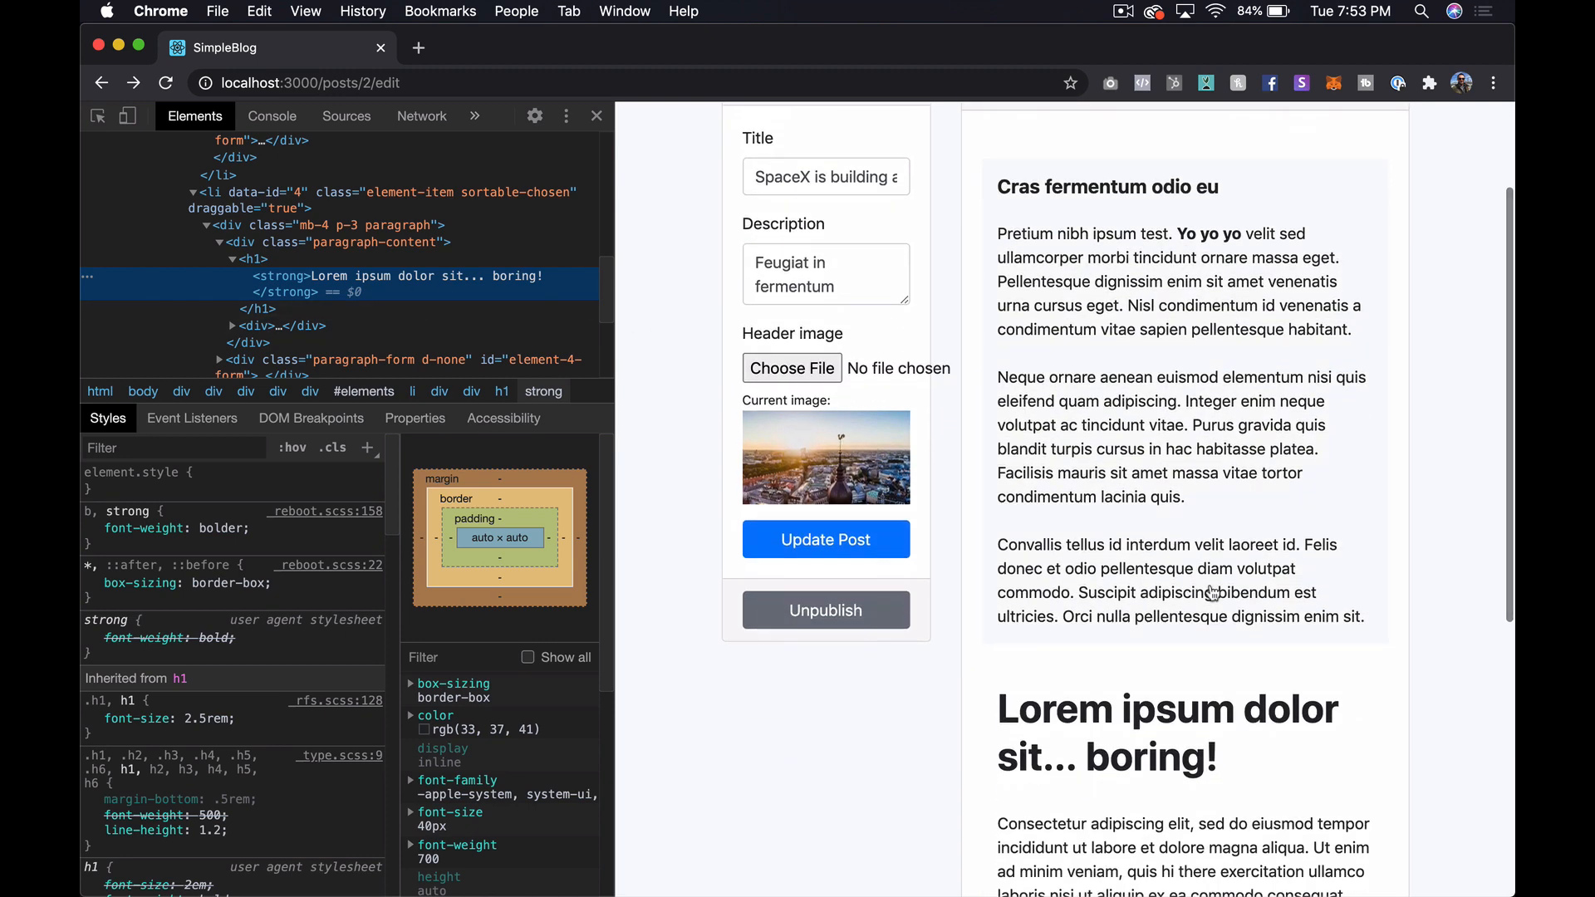
mouse_move(1090, 442)
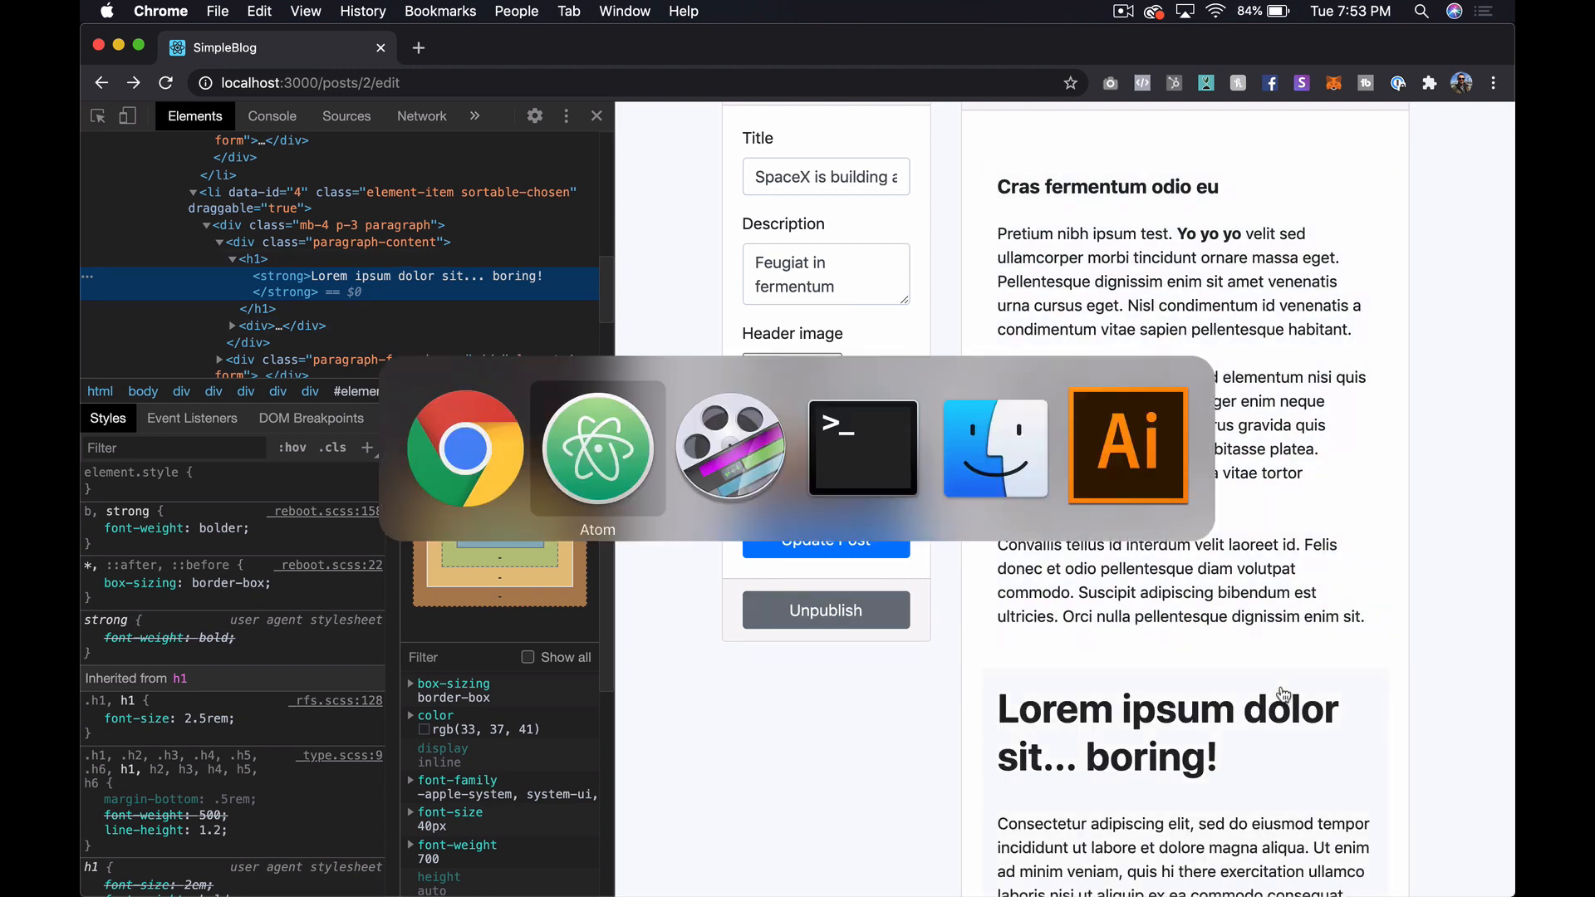
Edit the first paragraph's heading to end with 'hello' in its Trix editor.
click(596, 447)
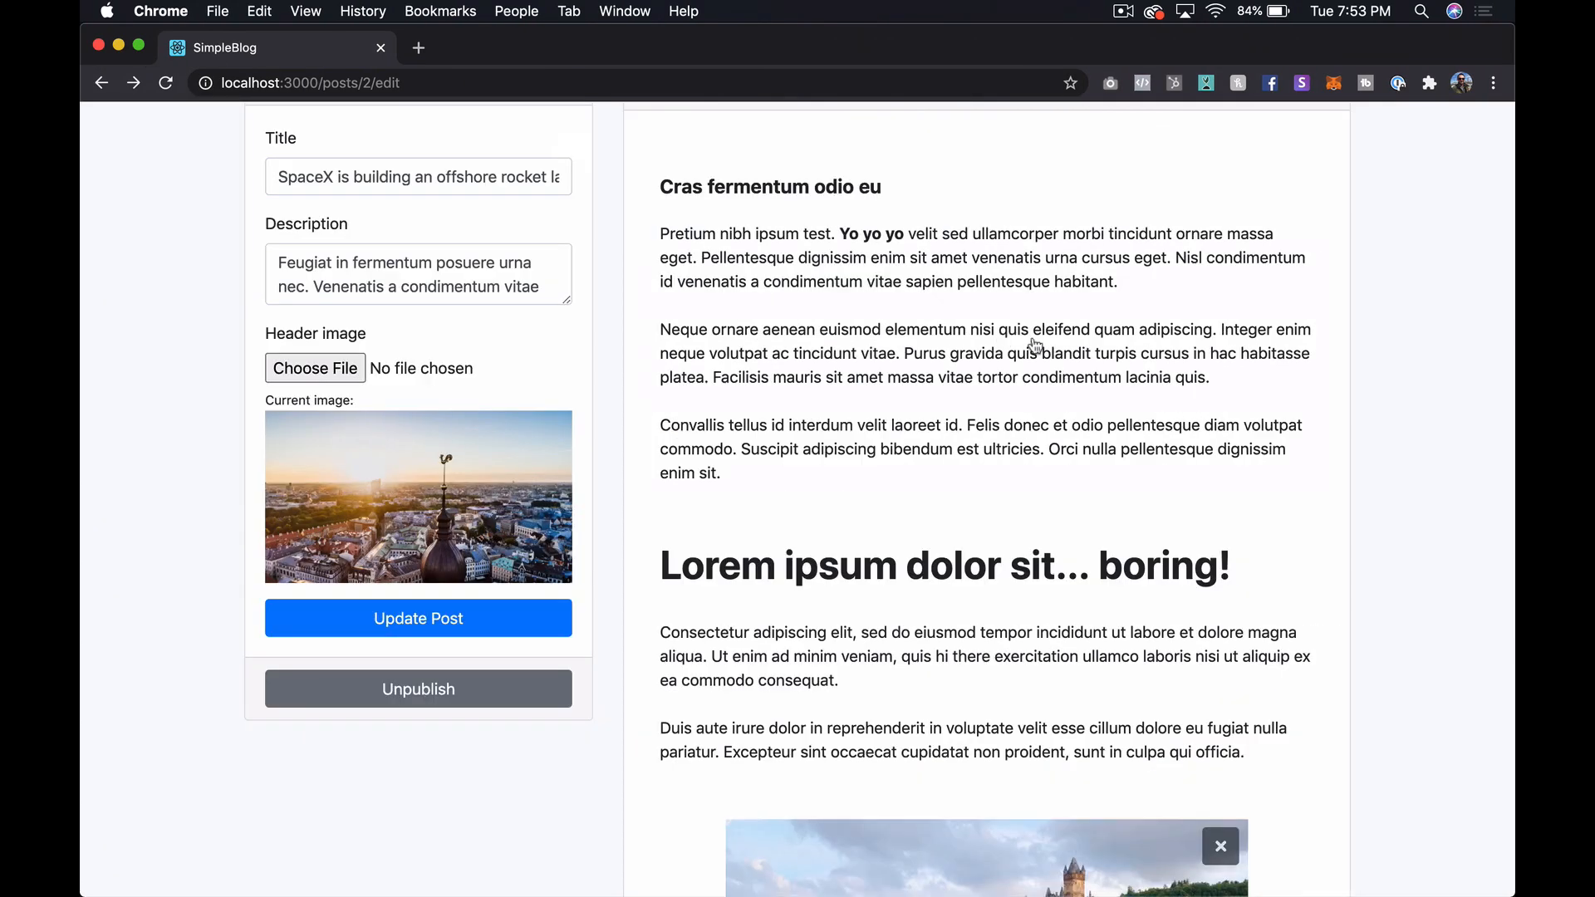
scroll(down, 3)
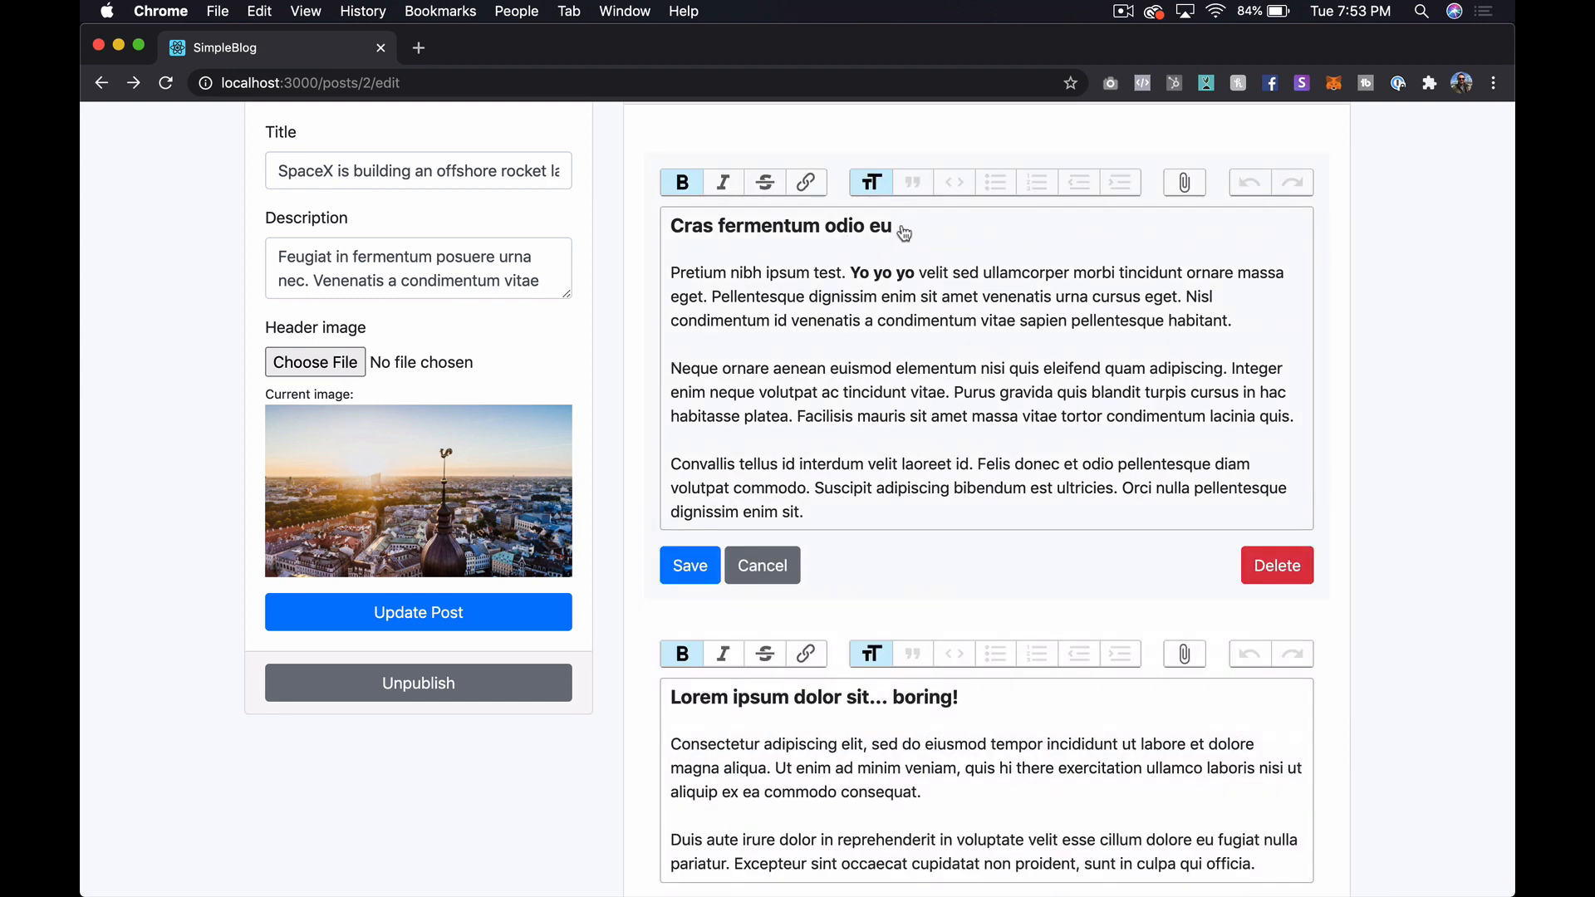
text(hello)
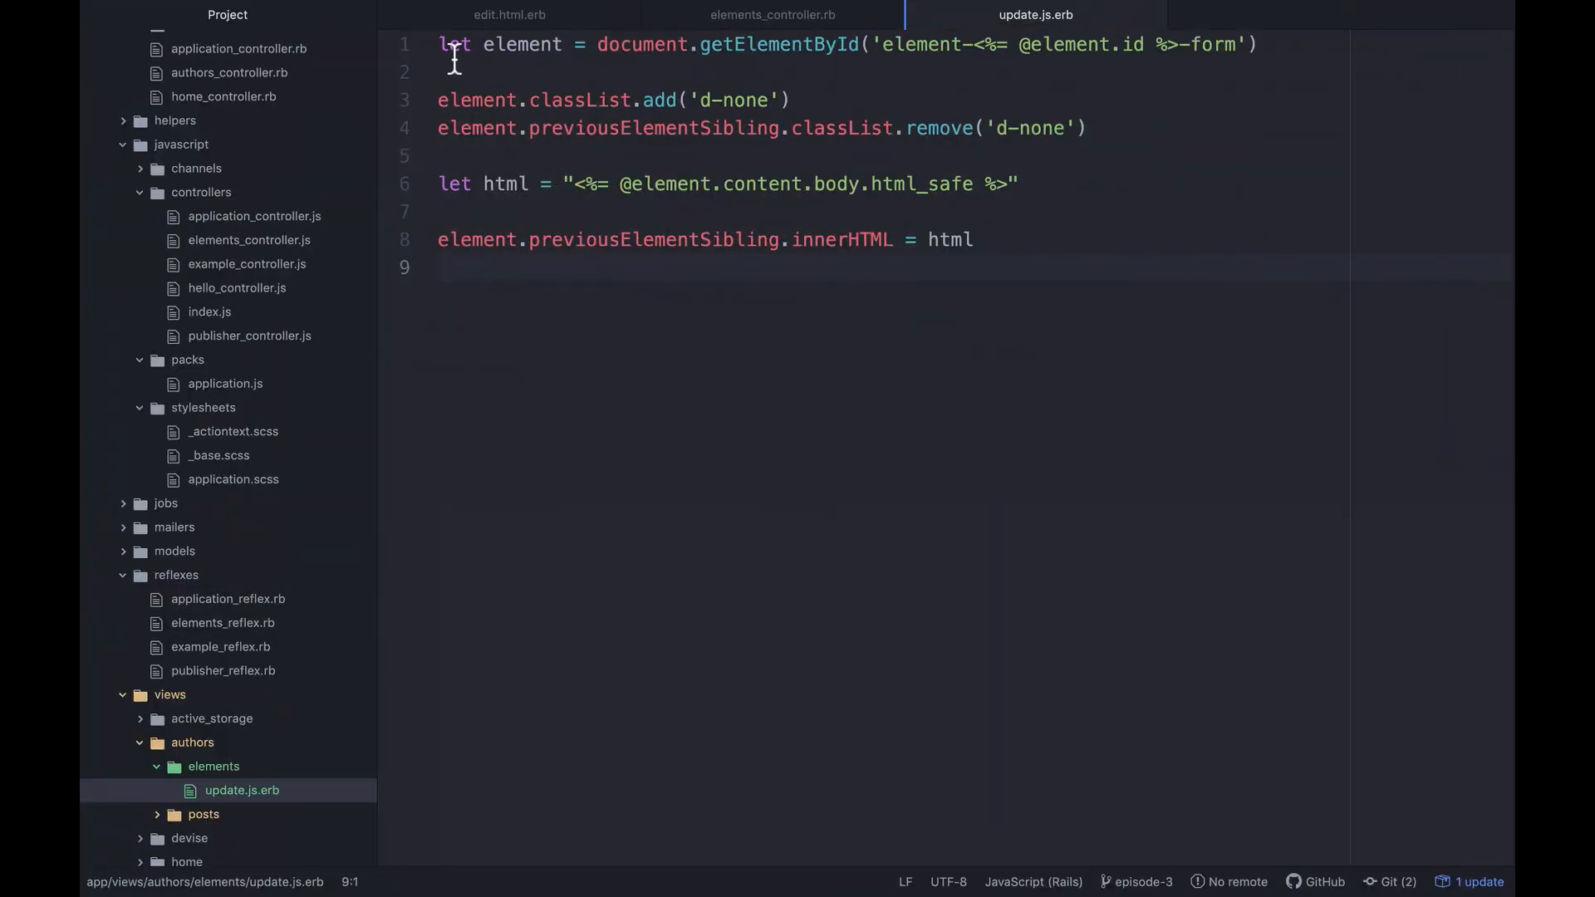
text(var)
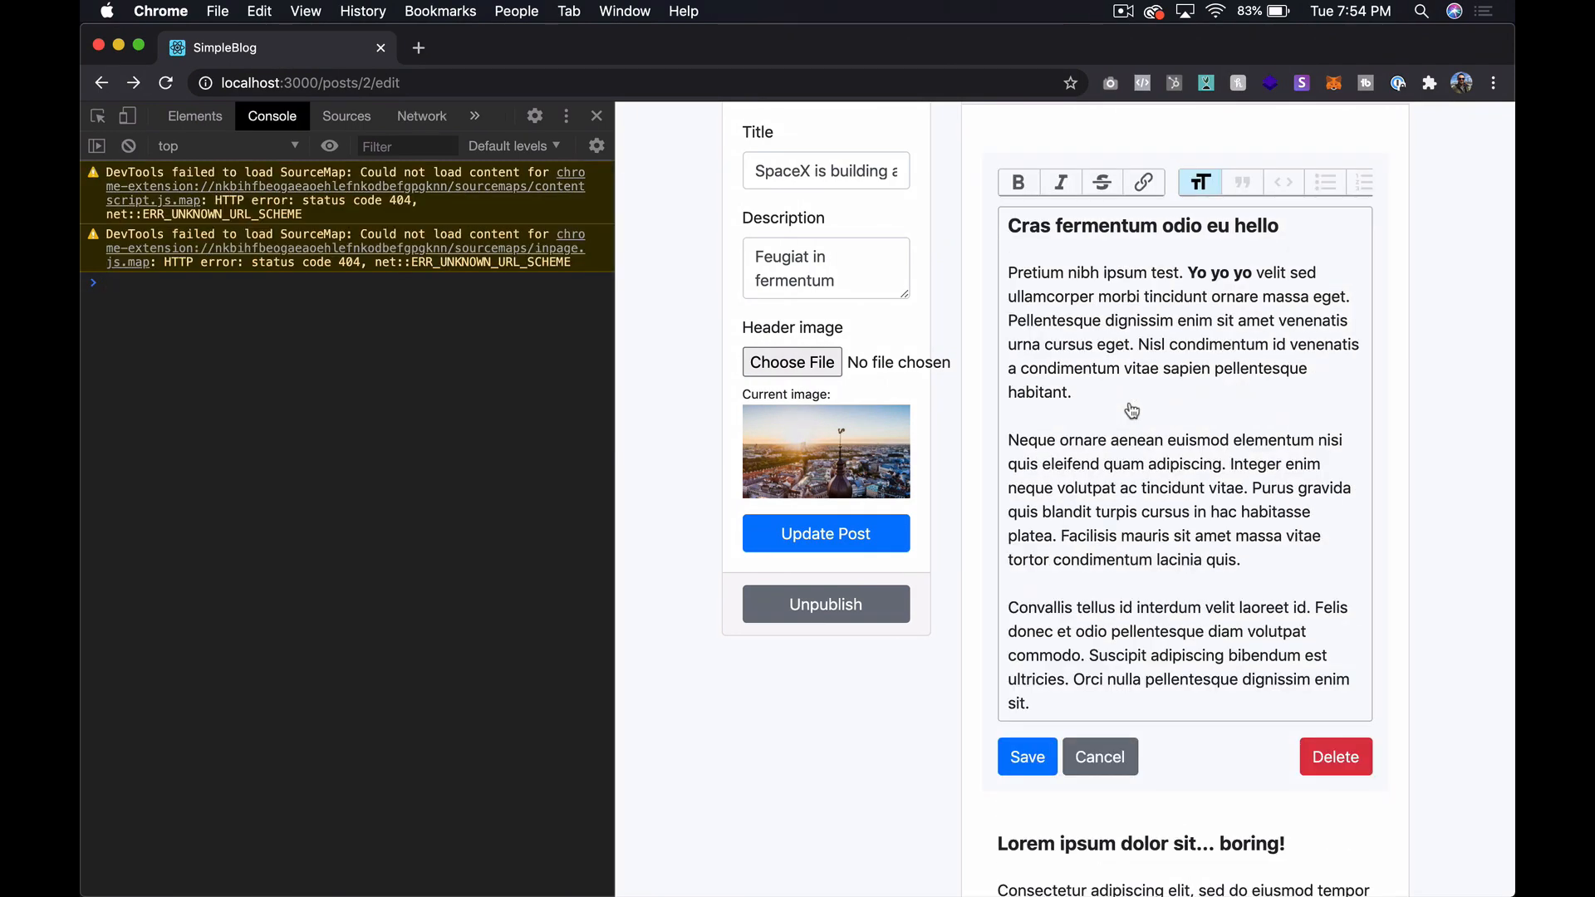
Add 'asdf' to the heading, save the paragraph and reload the page.
scroll(down, 3)
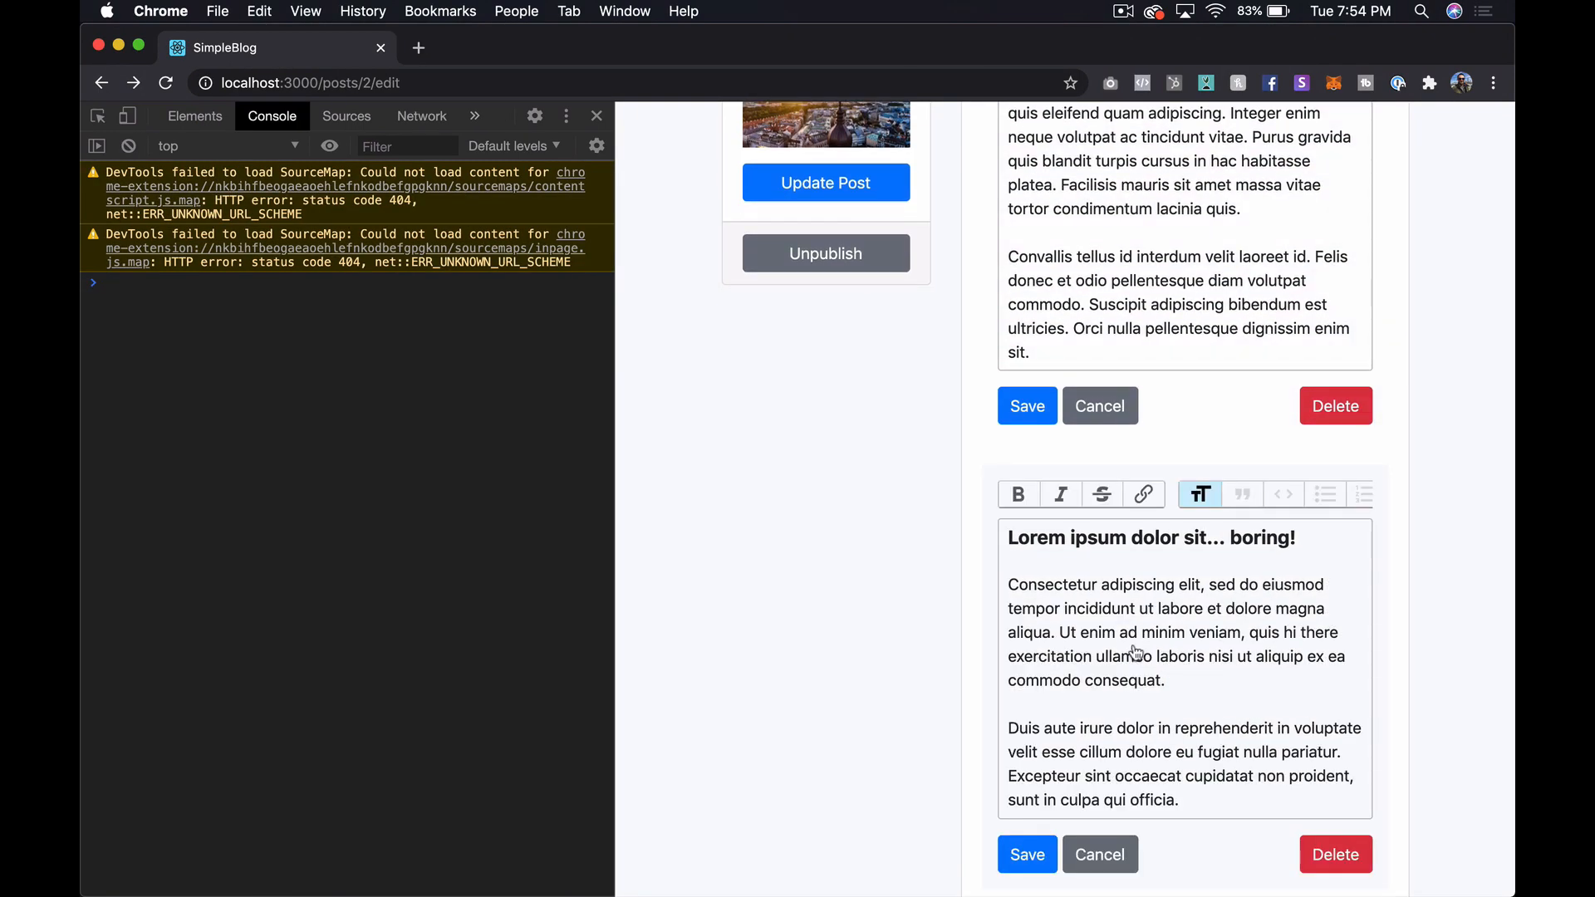
text(asdf)
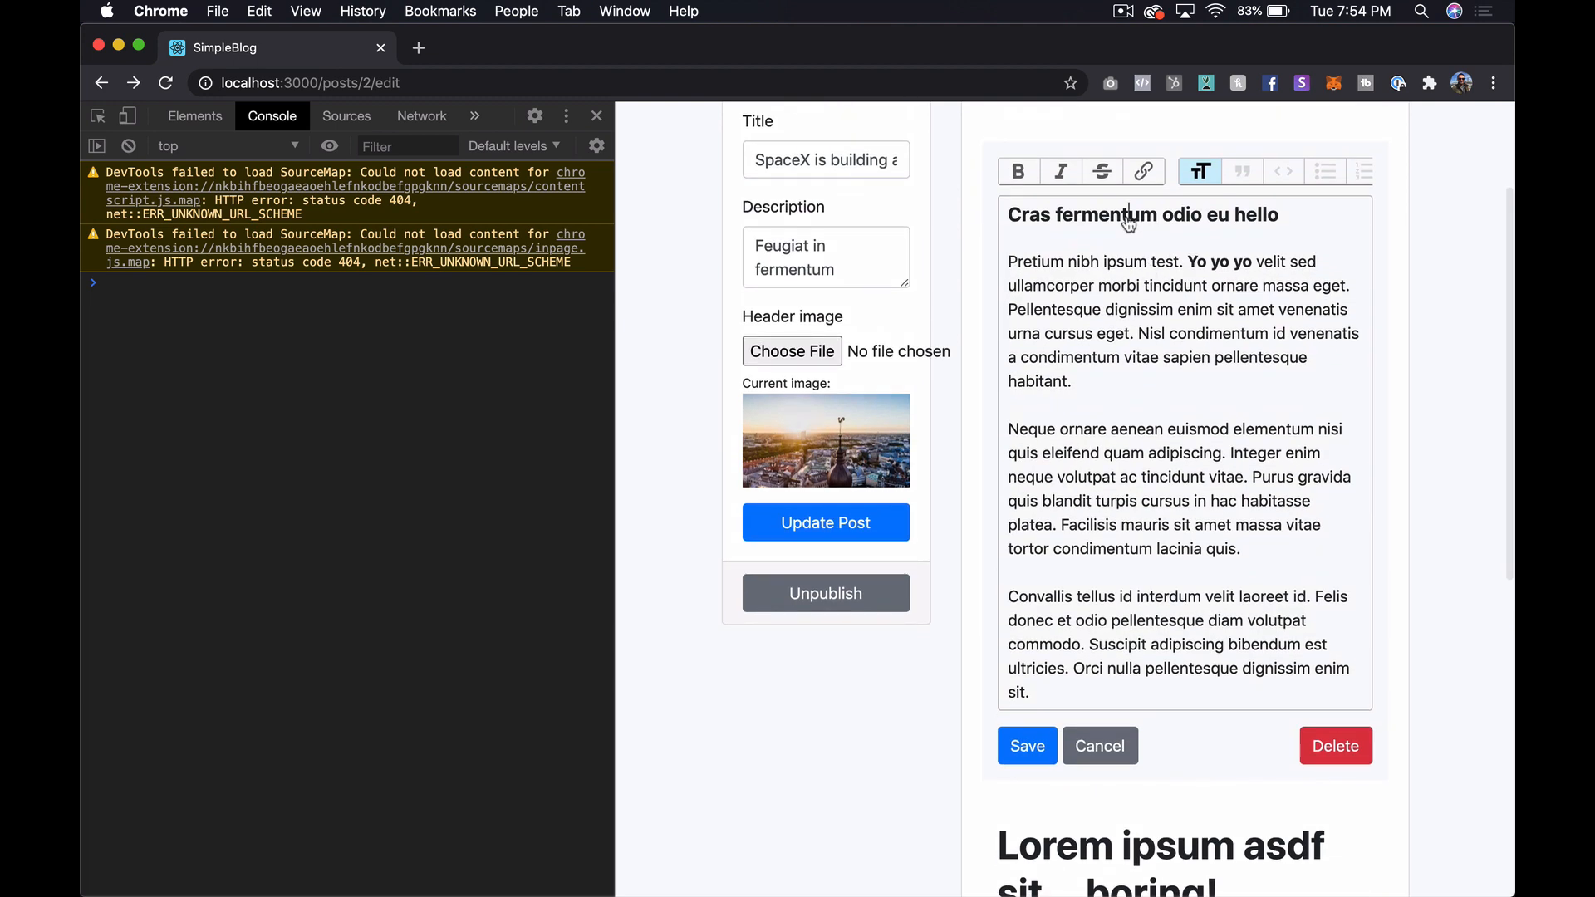
click(1027, 746)
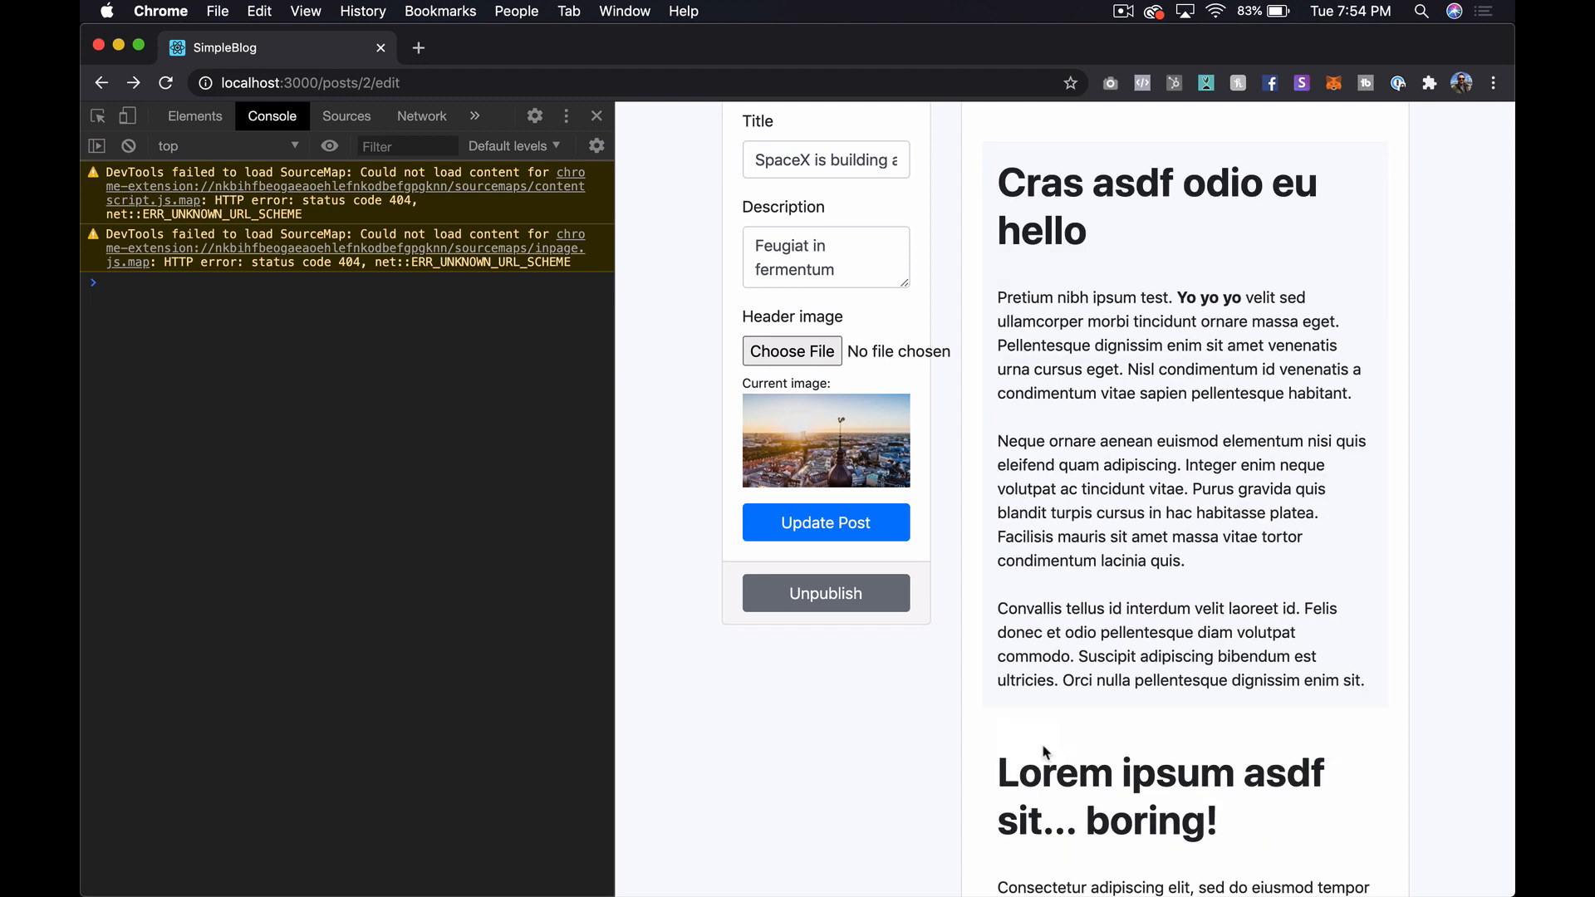
scroll(up, 3)
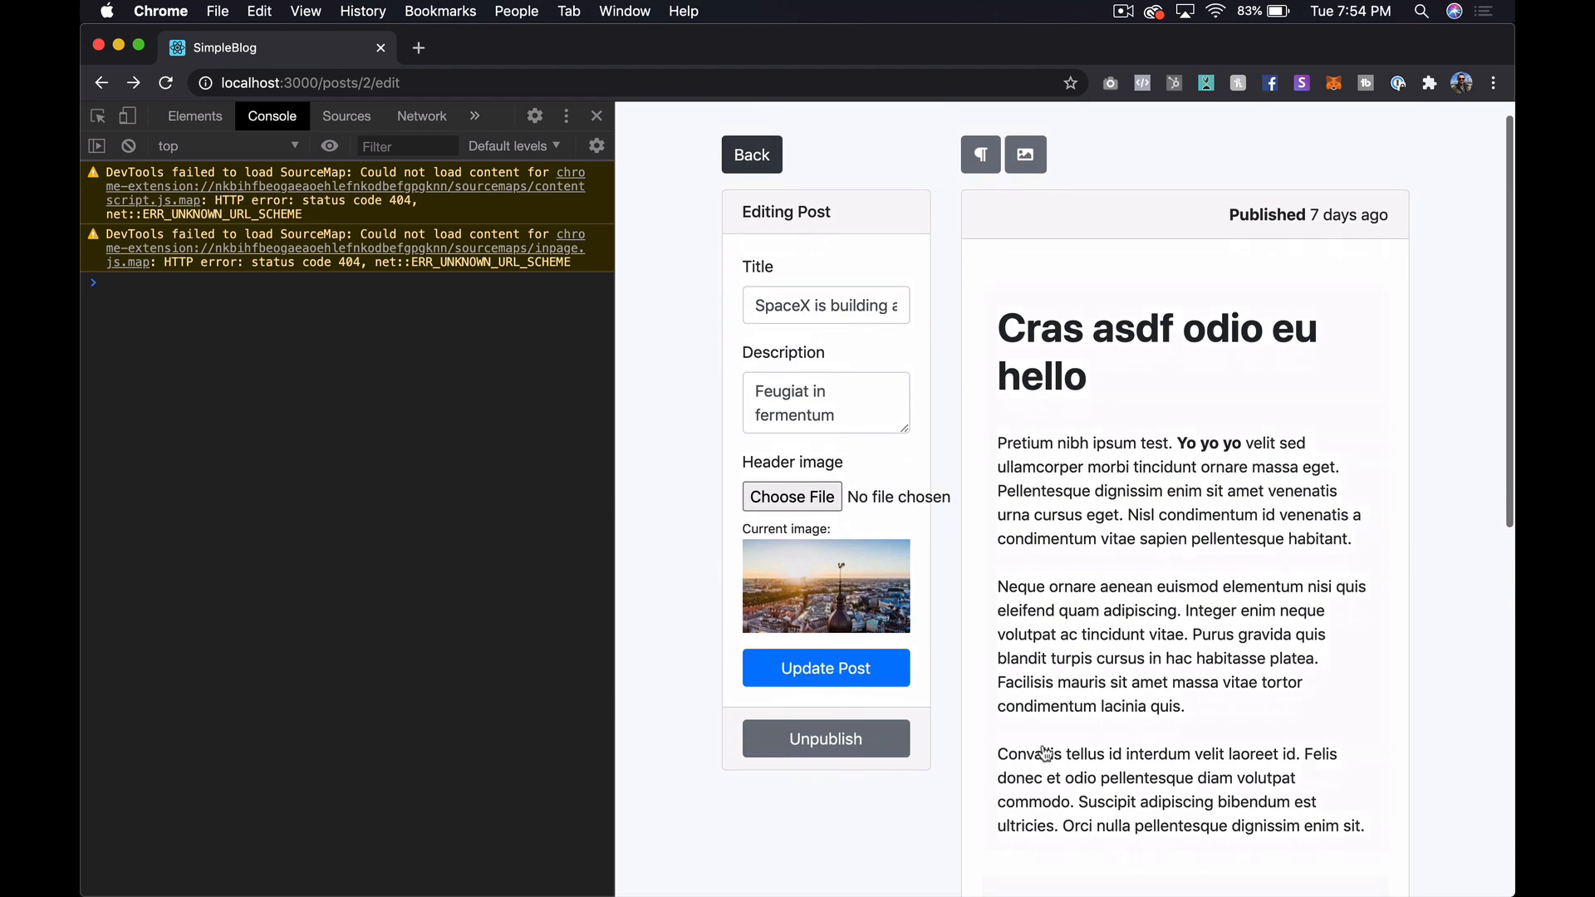
click(596, 114)
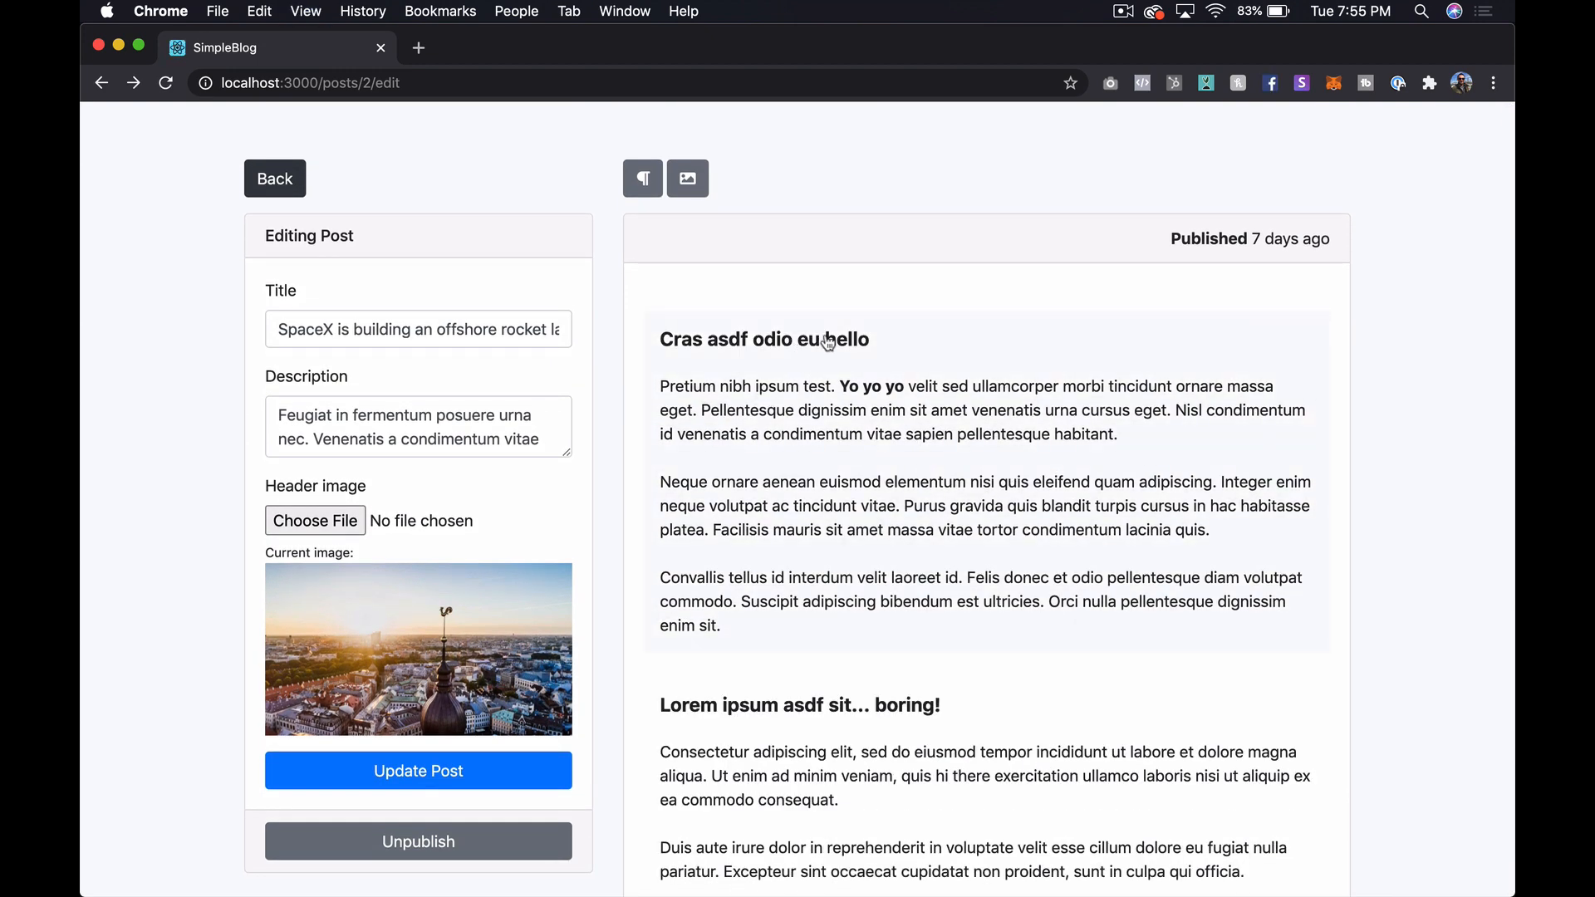
Inspect the first paragraph to see its heading inside the trix-content wrapper.
right_click(826, 339)
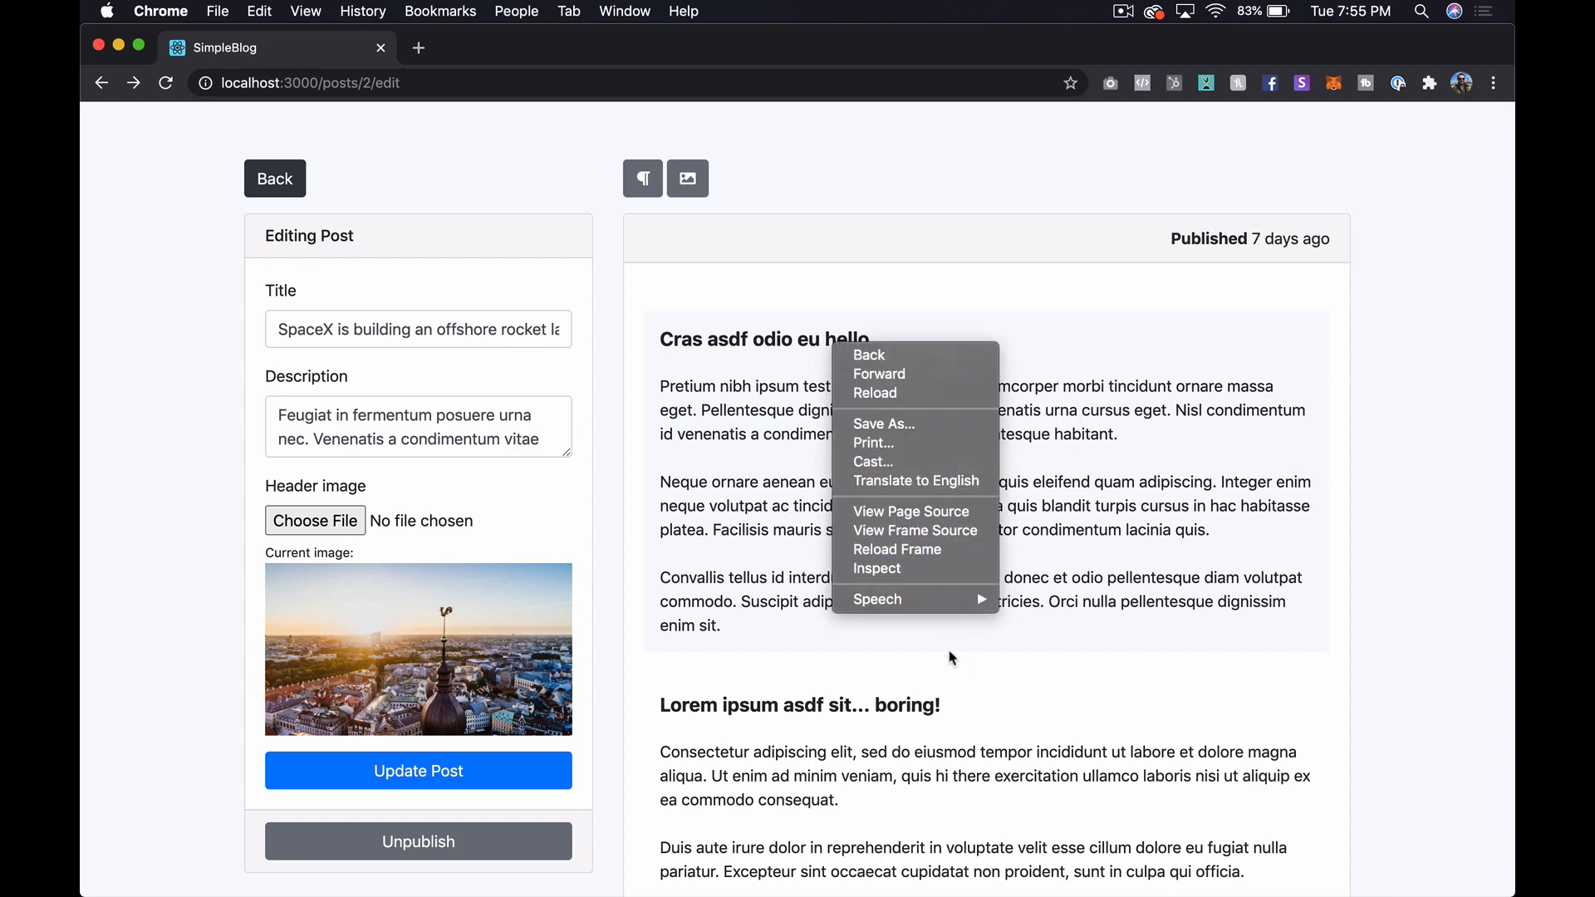
click(875, 568)
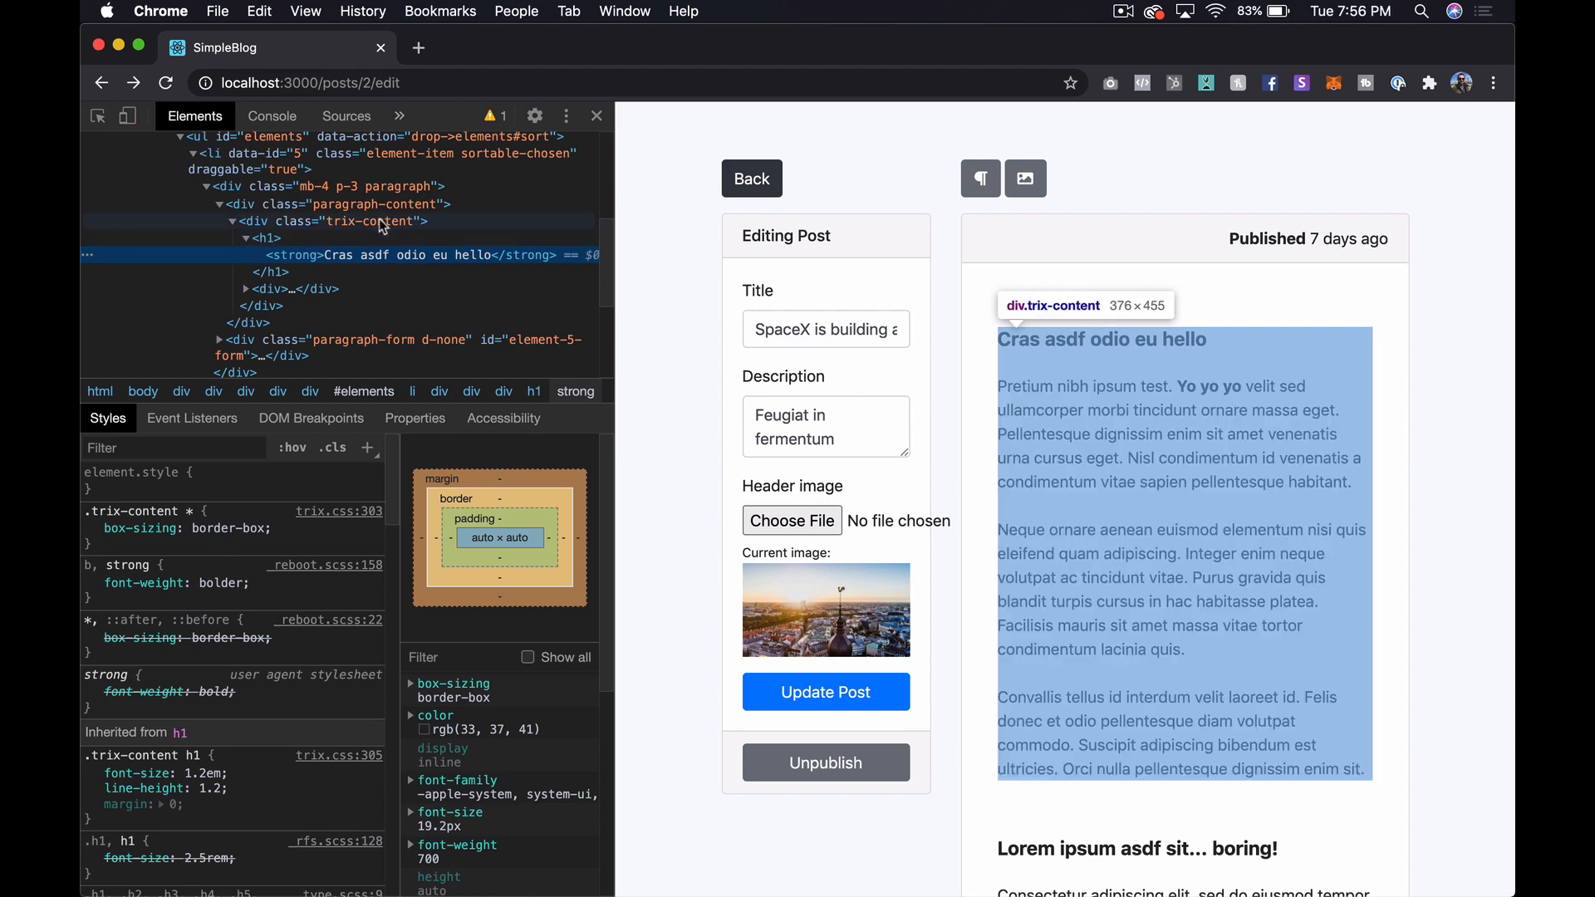
mouse_move(556, 296)
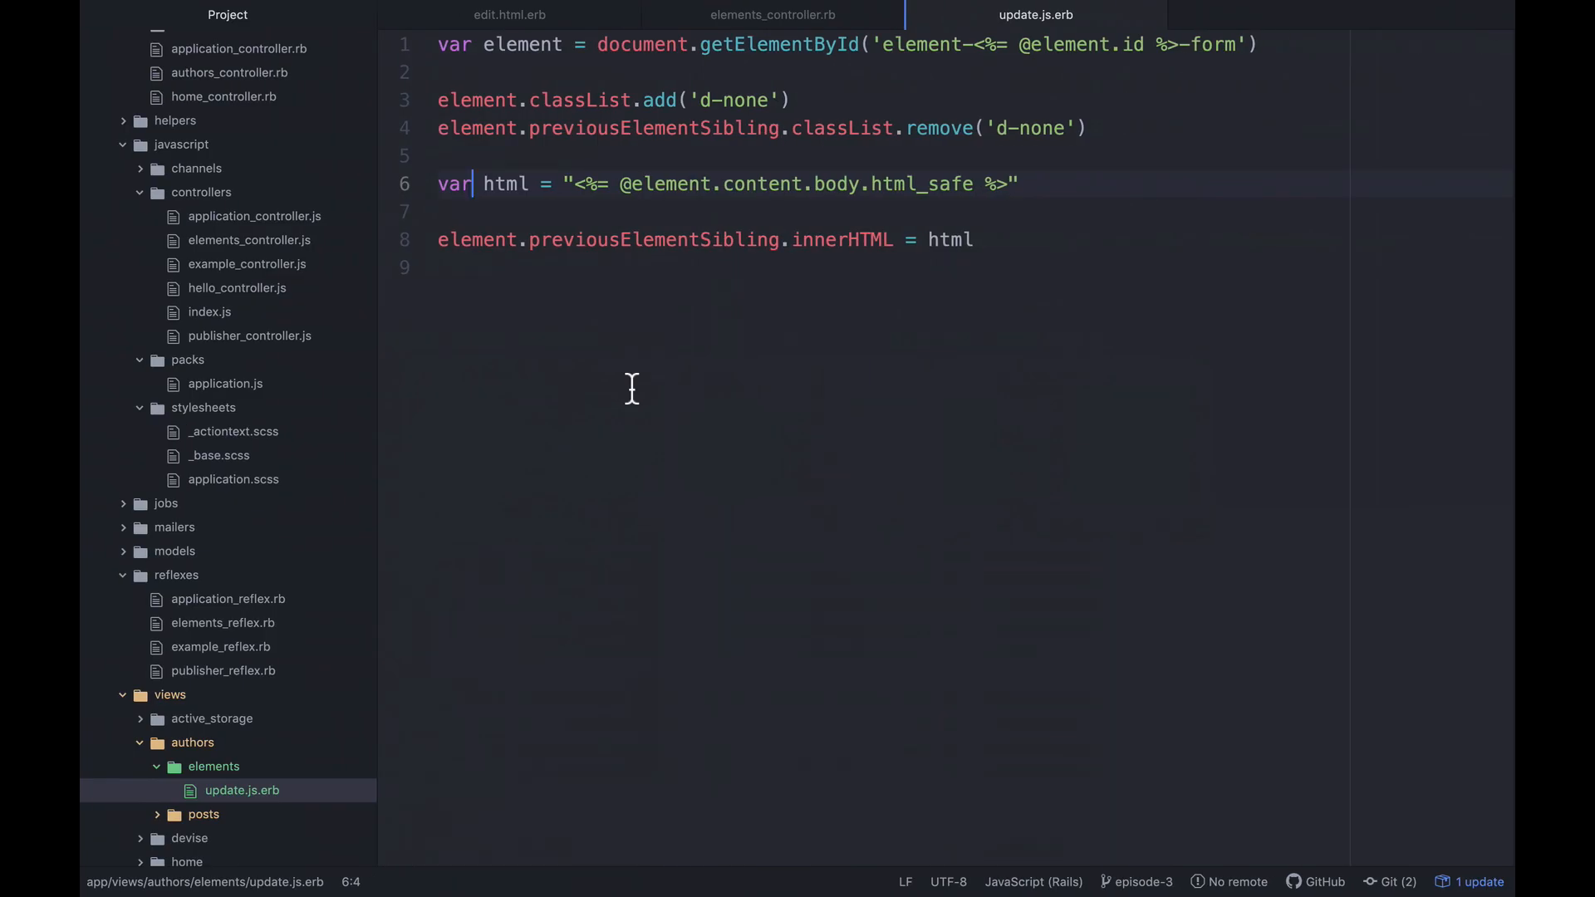
Wrap the html string in "<div class='trix-content'>…</div>" in update.js.erb.
click(573, 185)
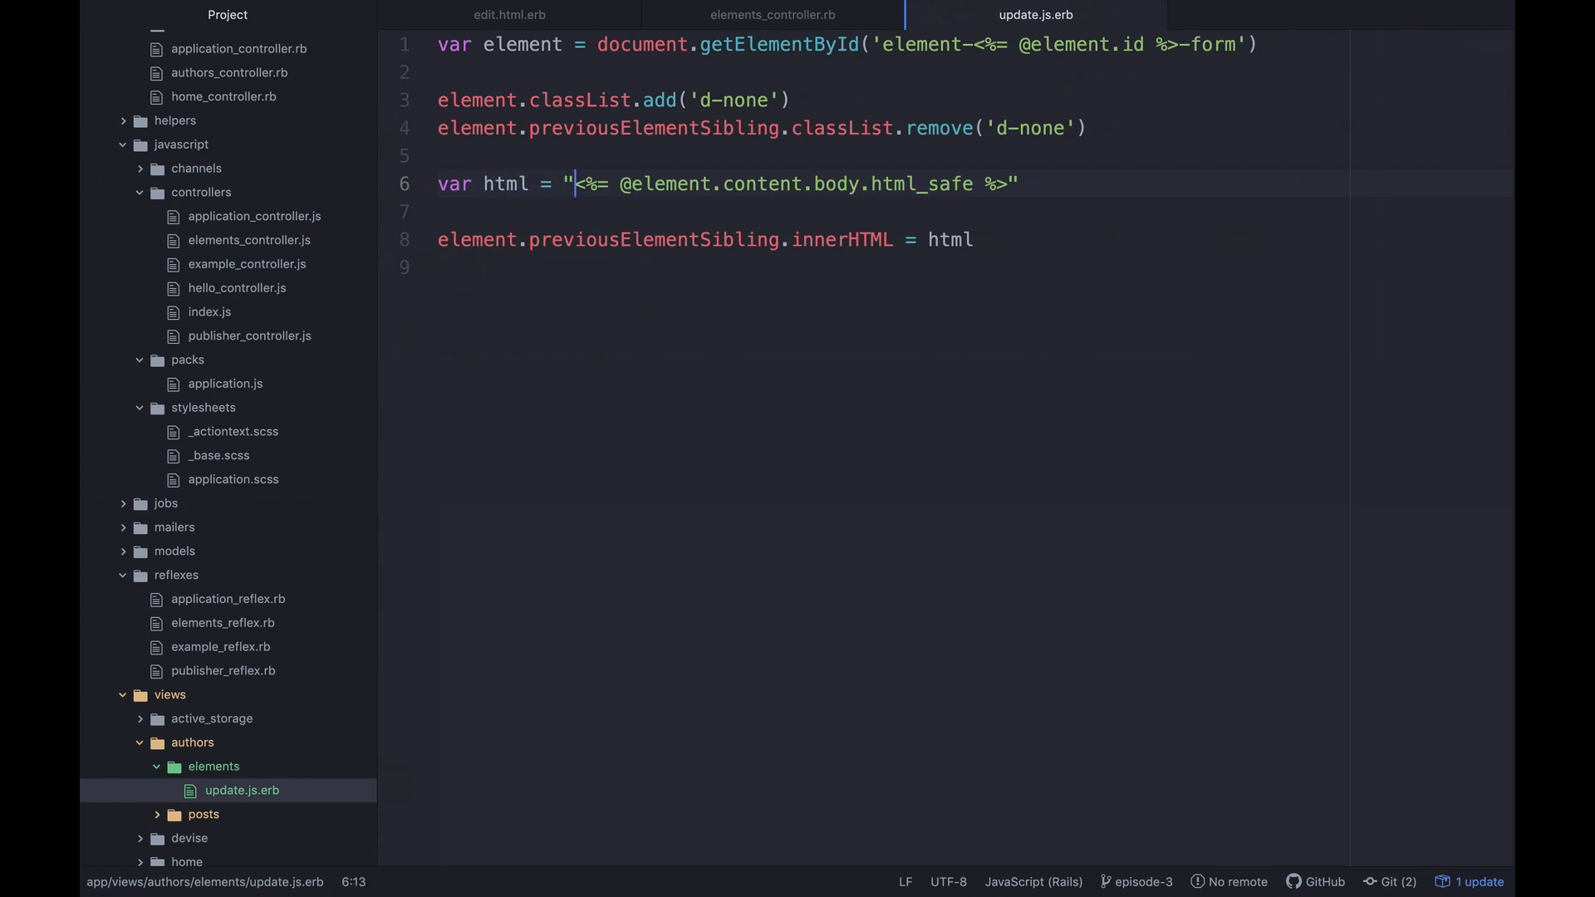
text(<div)
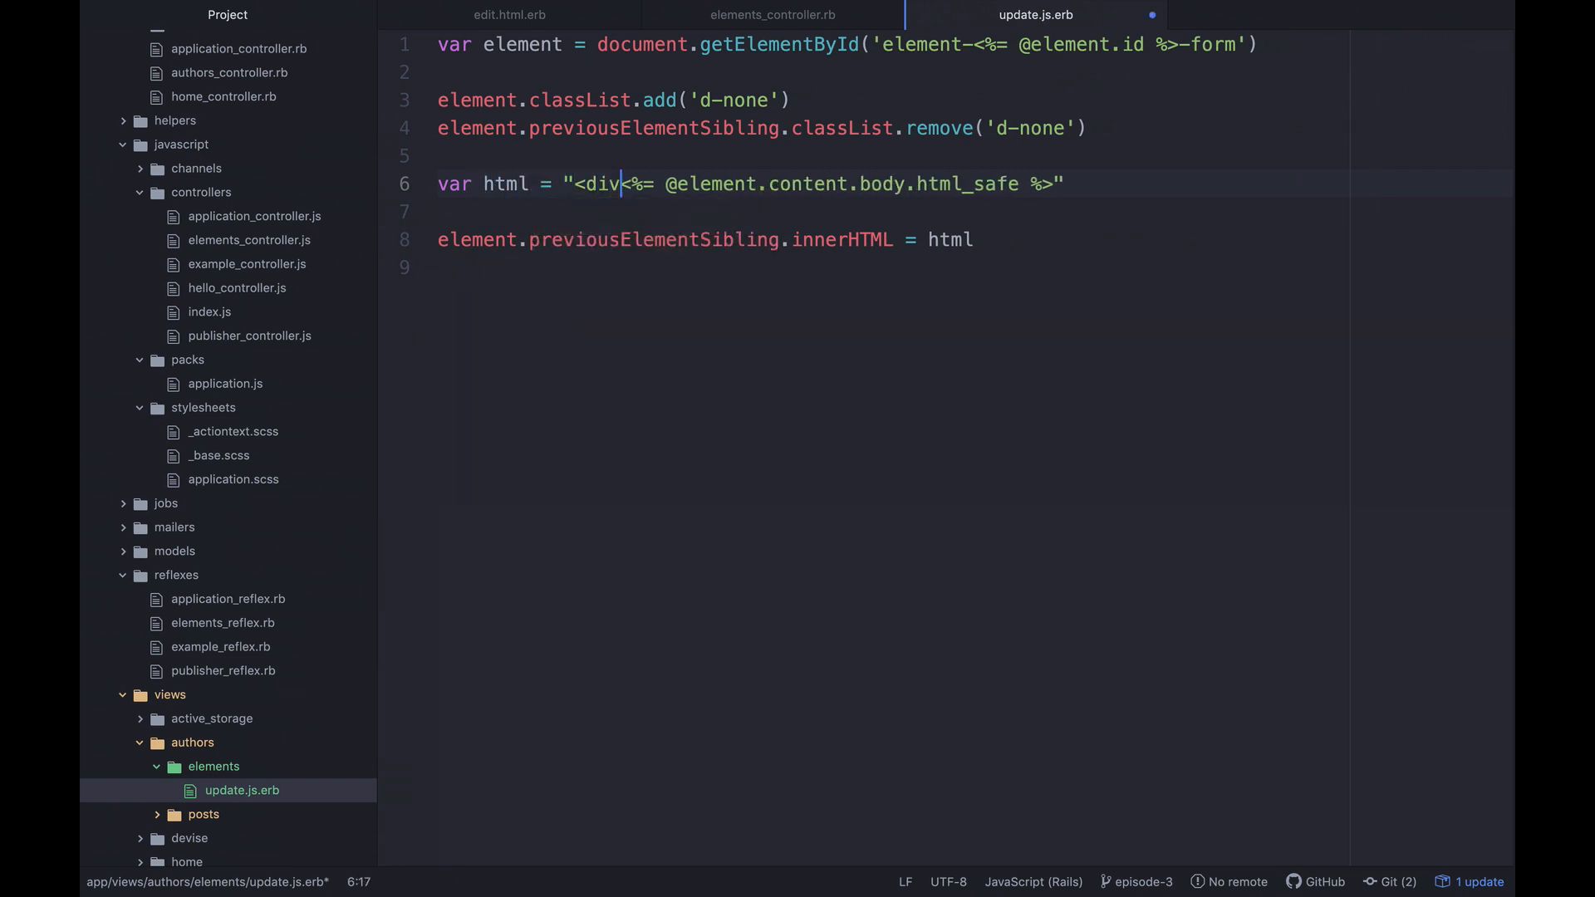
text(class='tex)
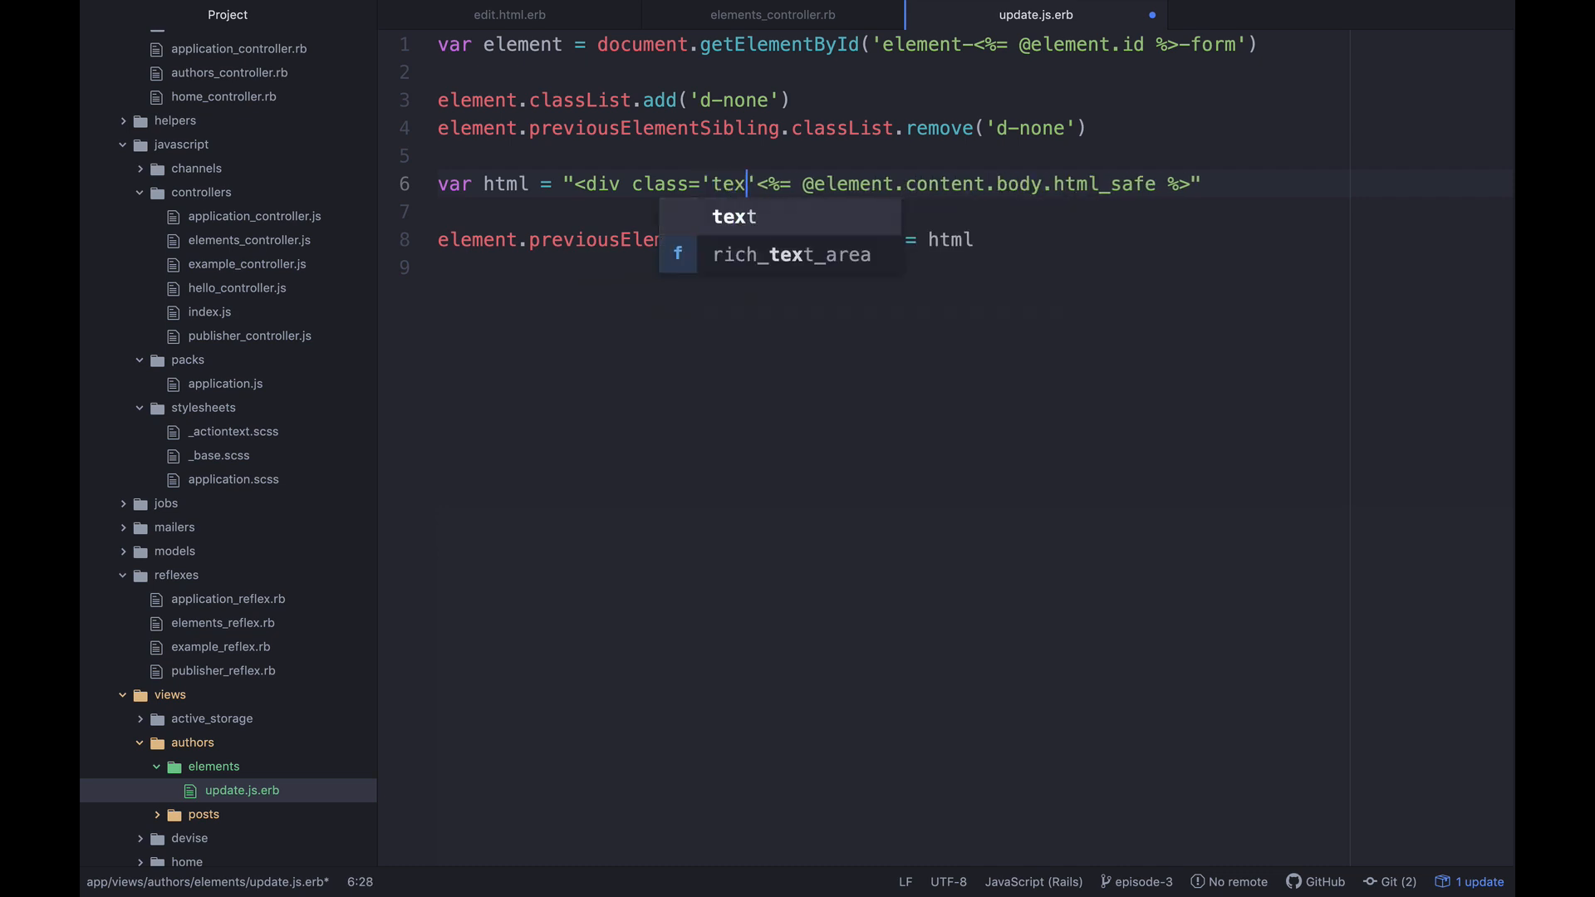
text(rix-cntent)
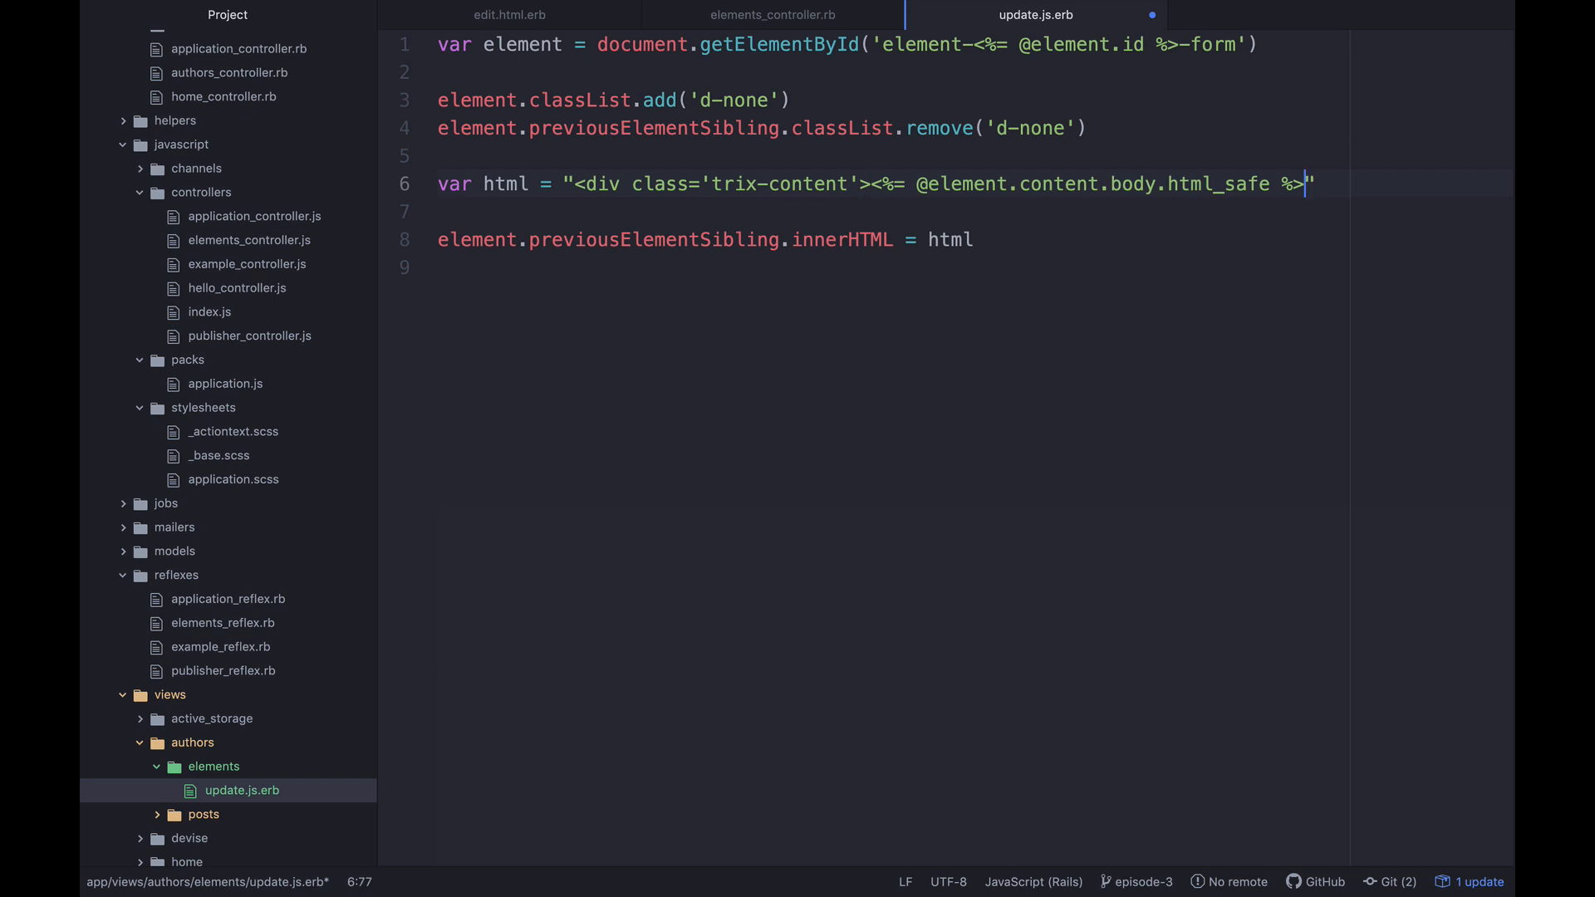
text(</div>)
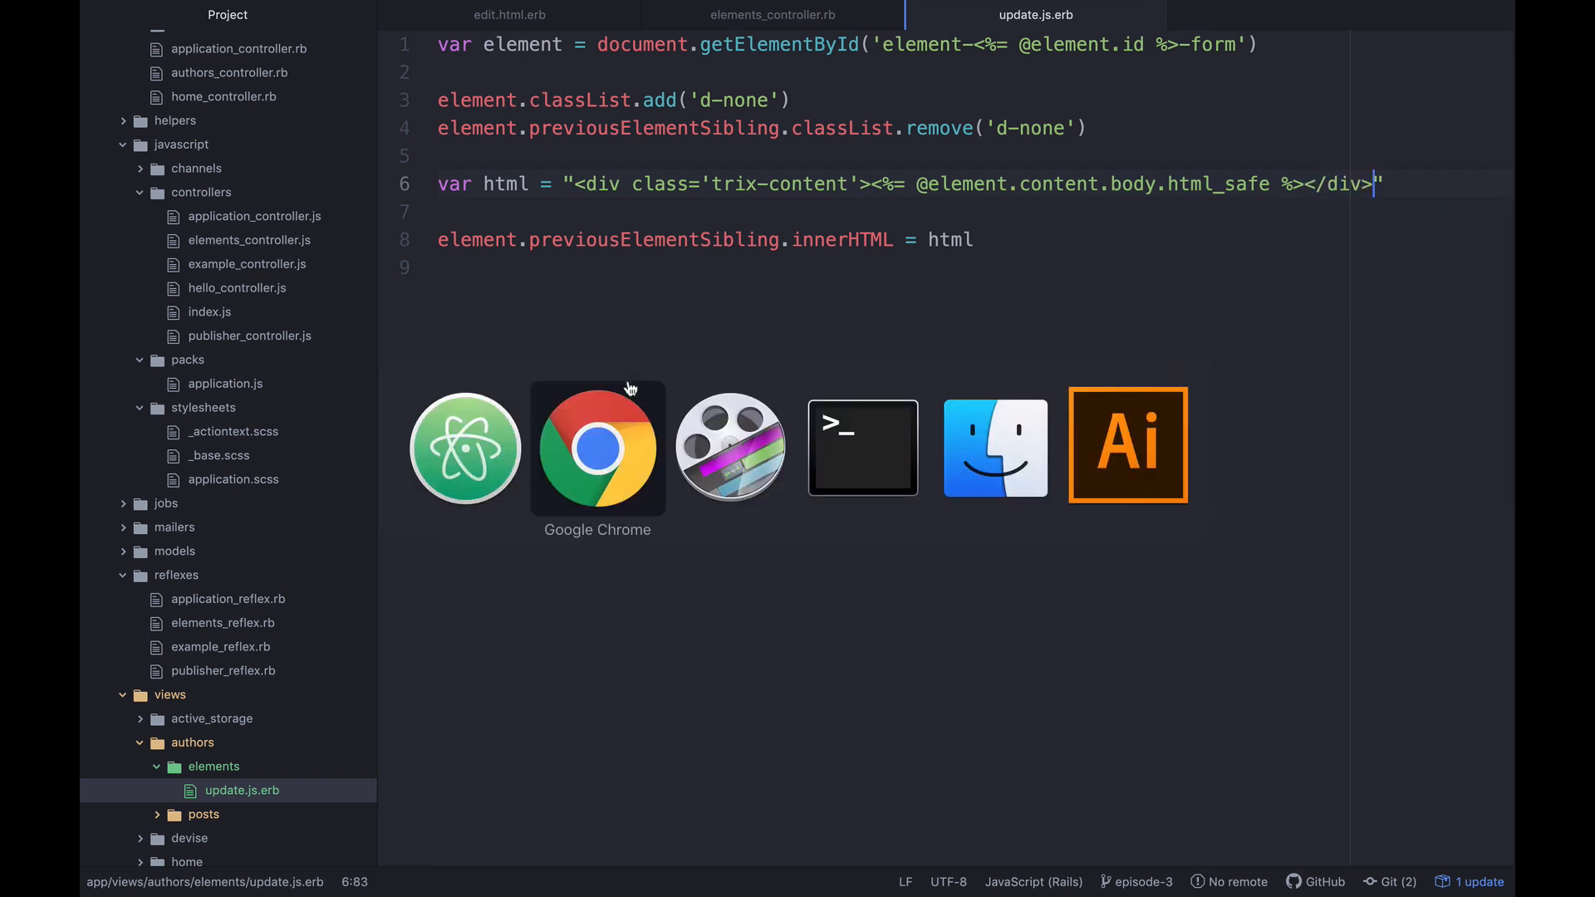
Return to Chrome, close DevTools and append 'again' to the first paragraph's heading.
click(596, 447)
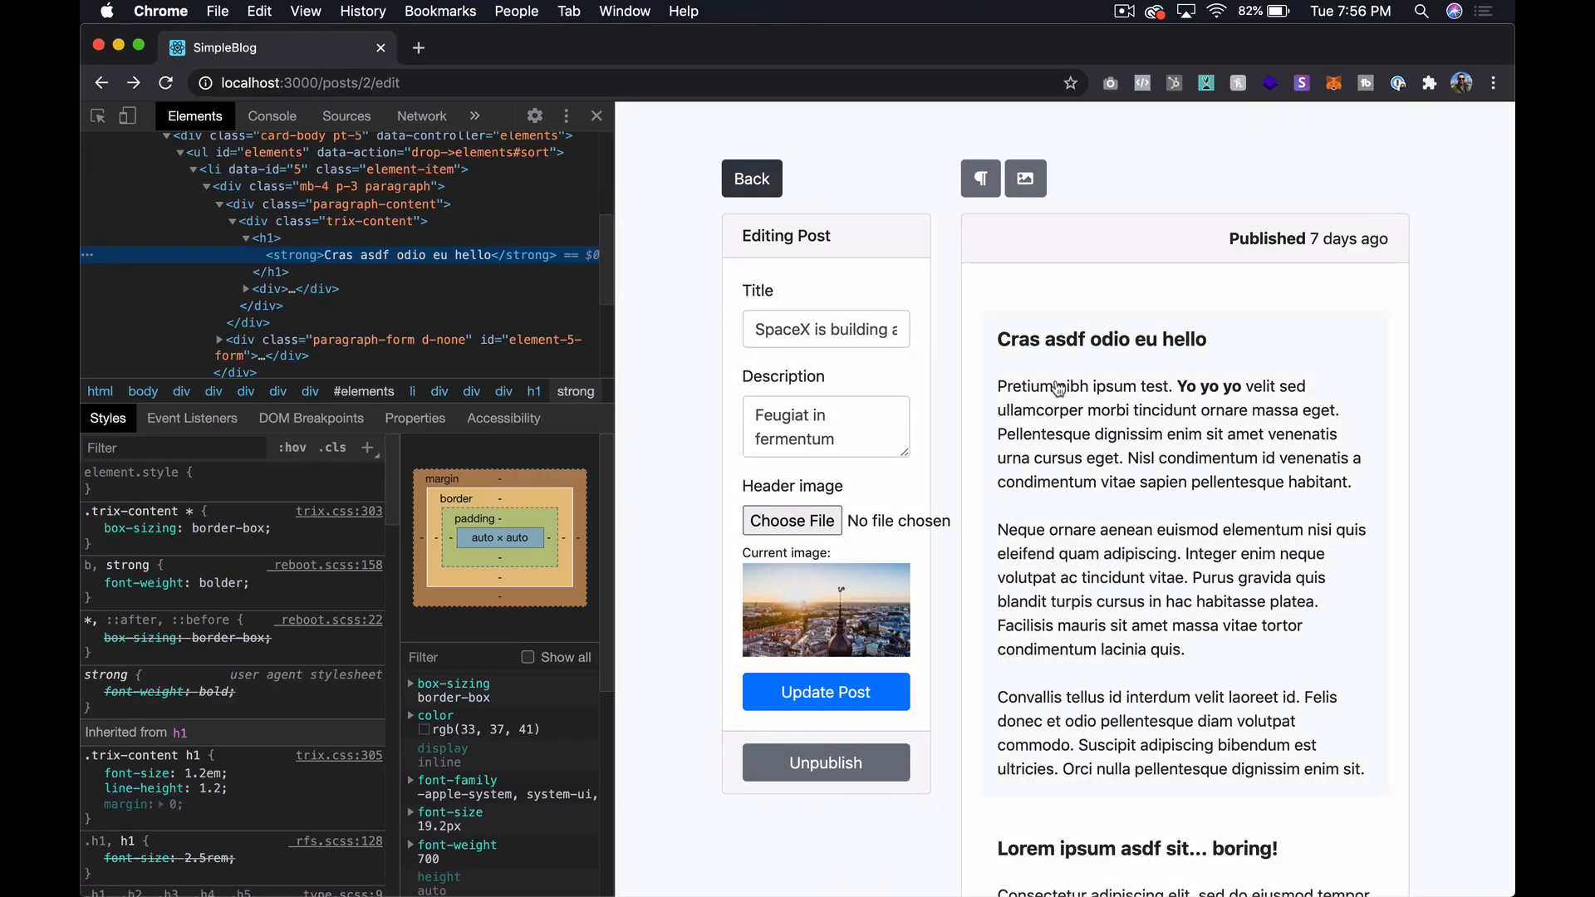
click(596, 115)
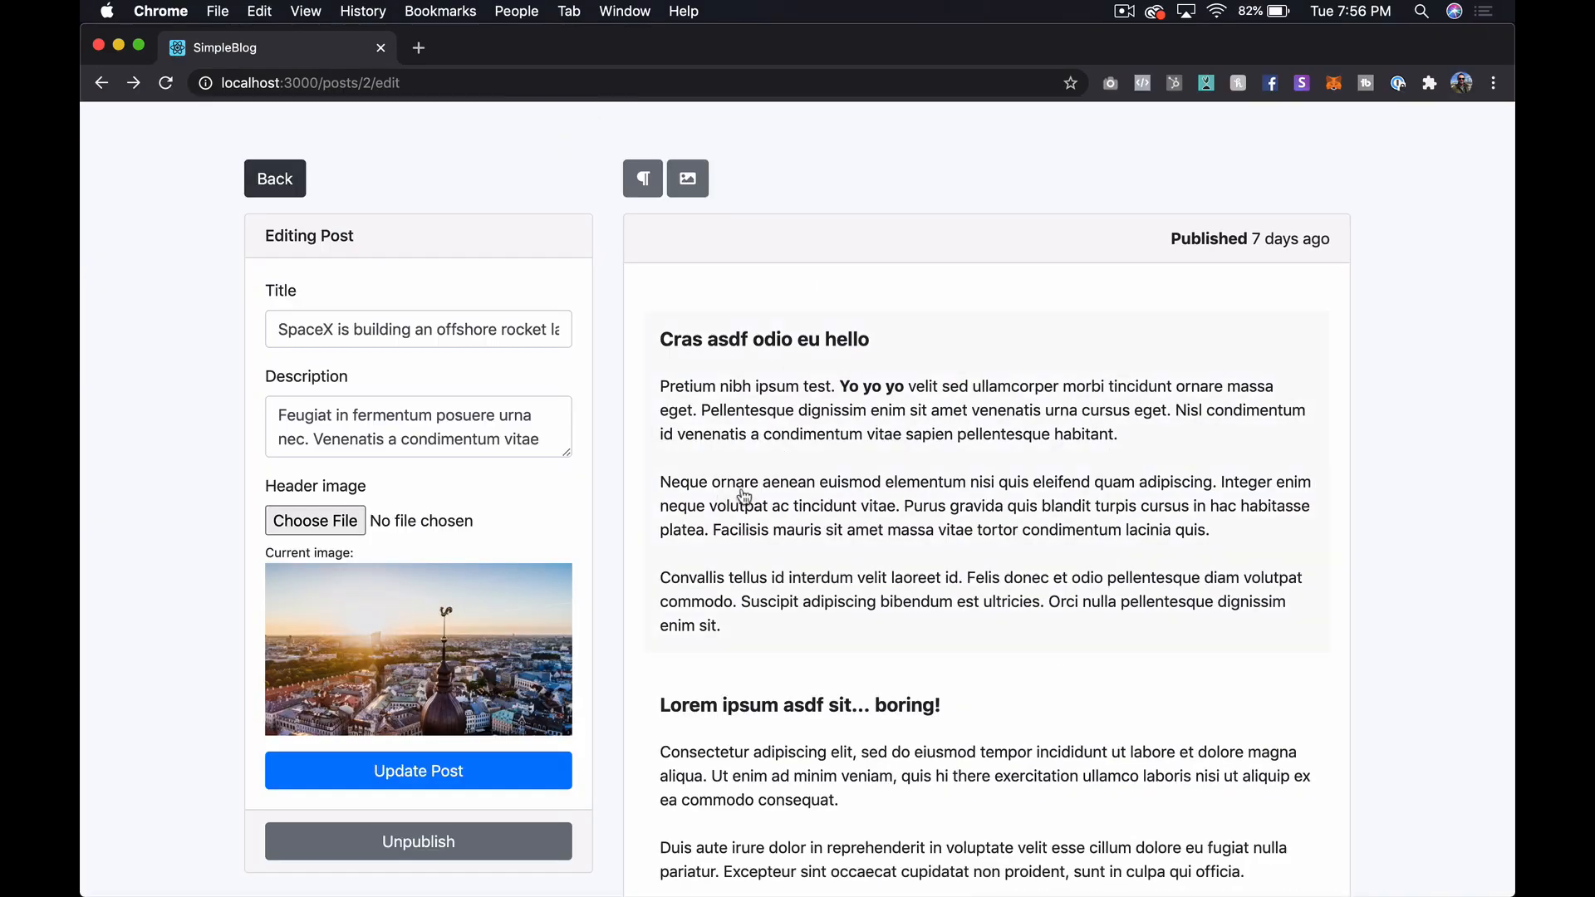
click(763, 338)
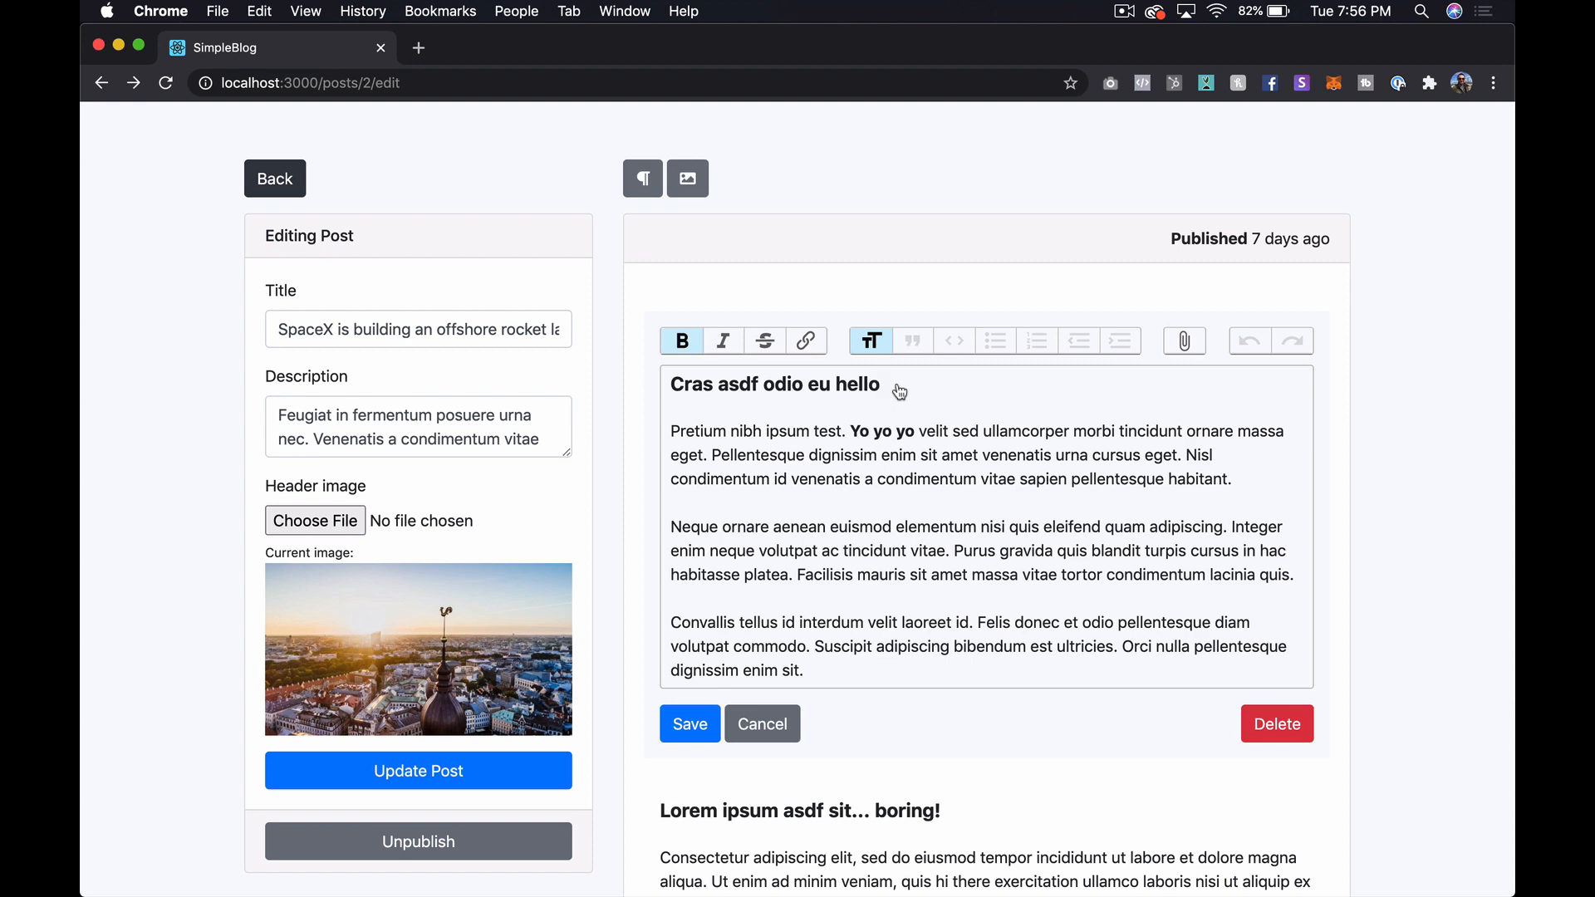
text(again)
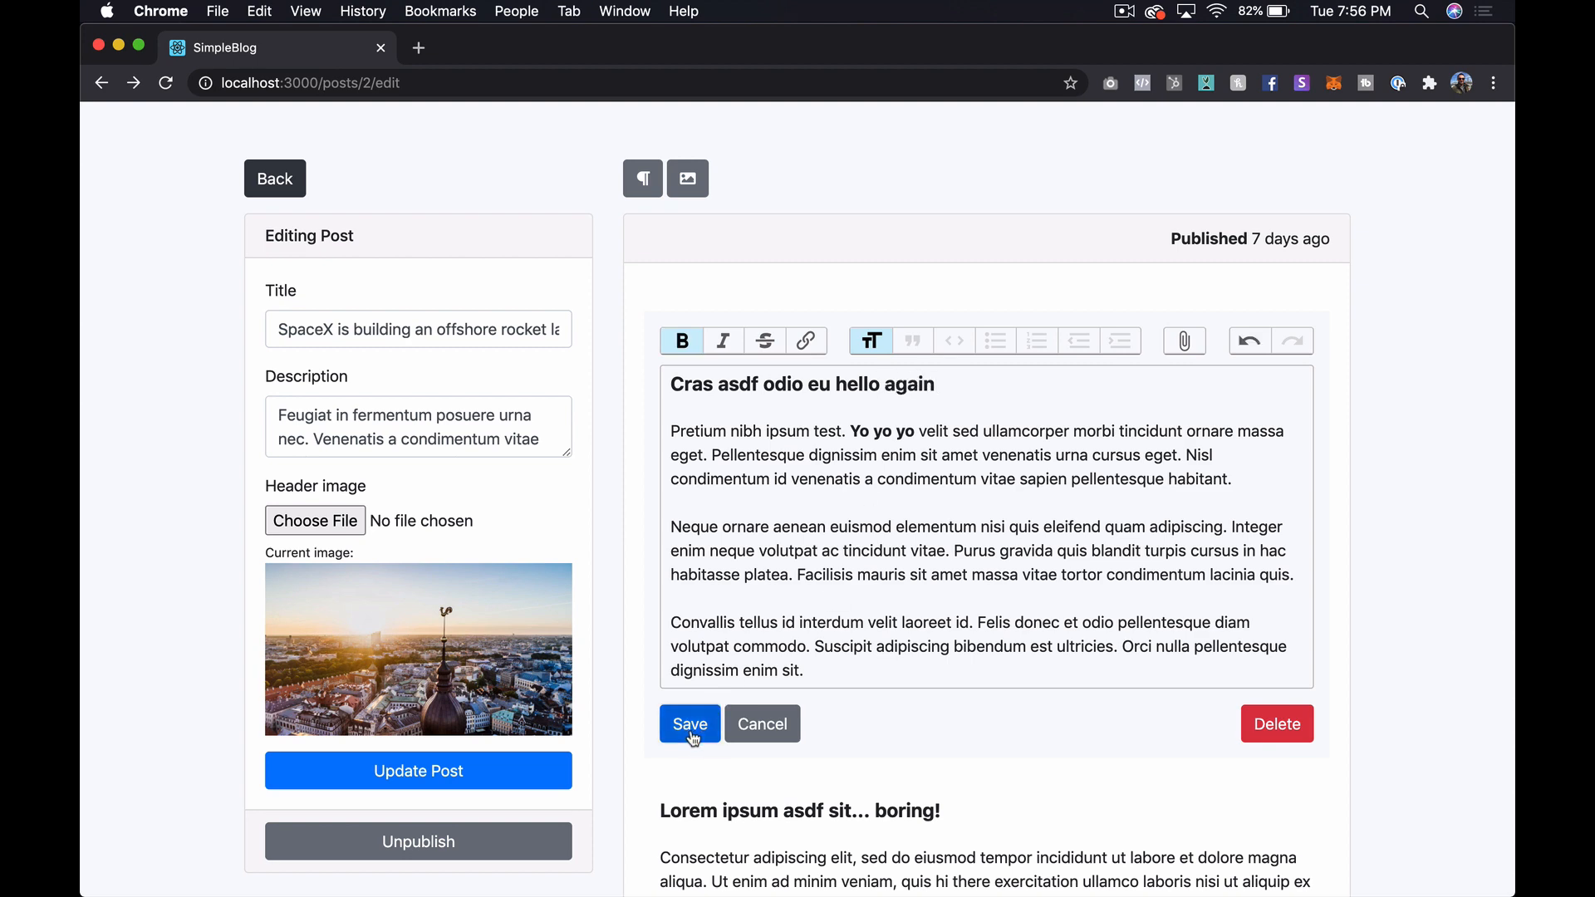
Add 'asdf' to the next paragraph's heading and review both saved headings.
scroll(down, 3)
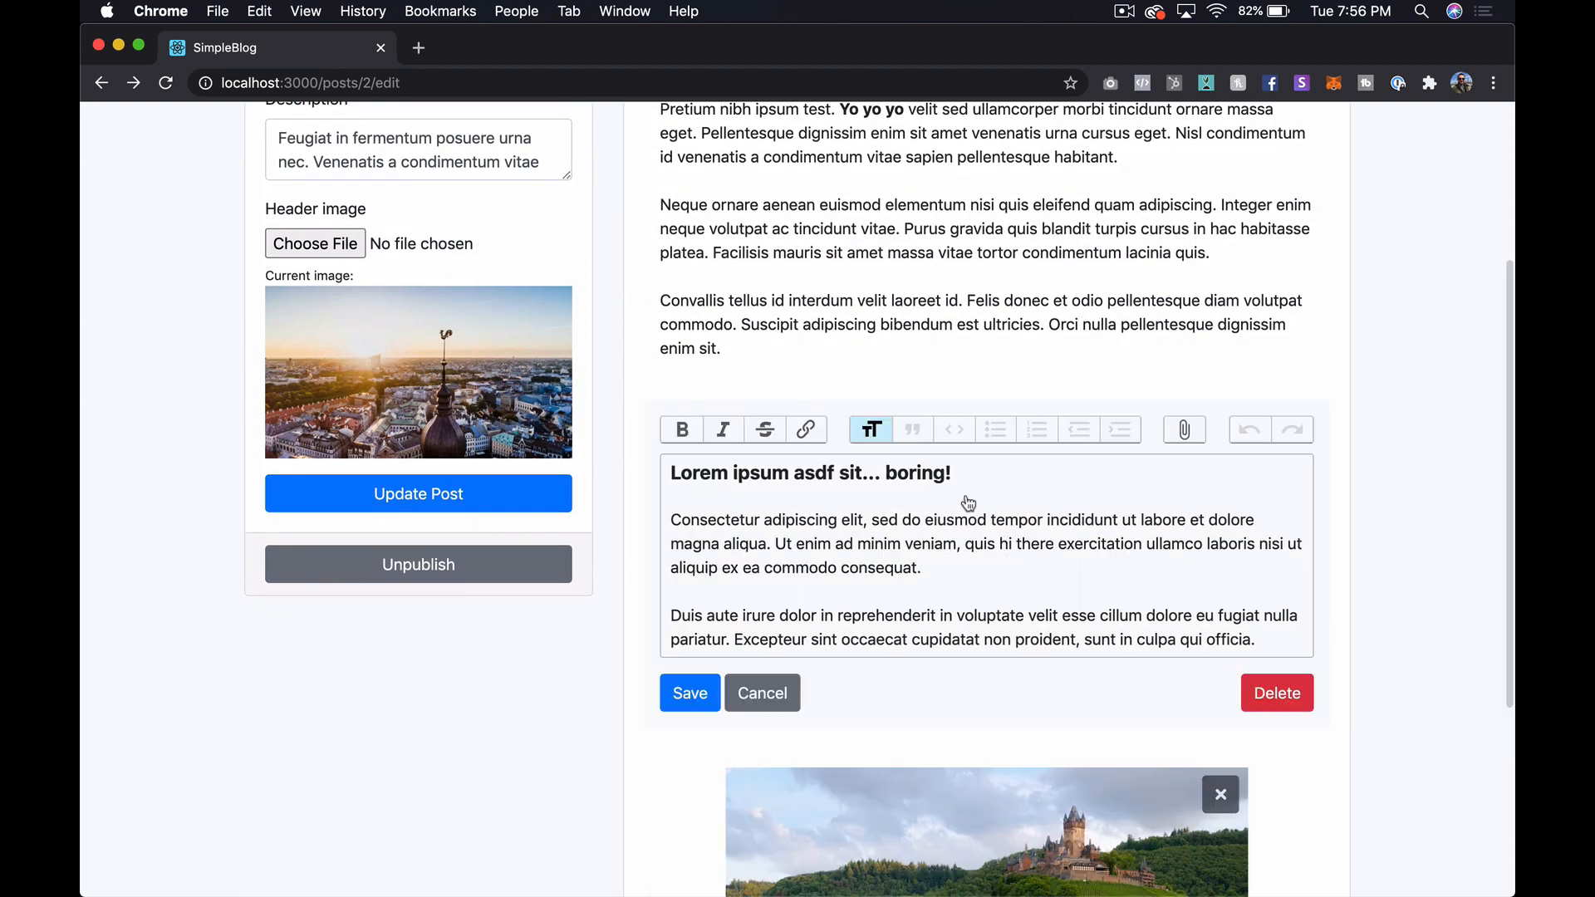
text(asdf)
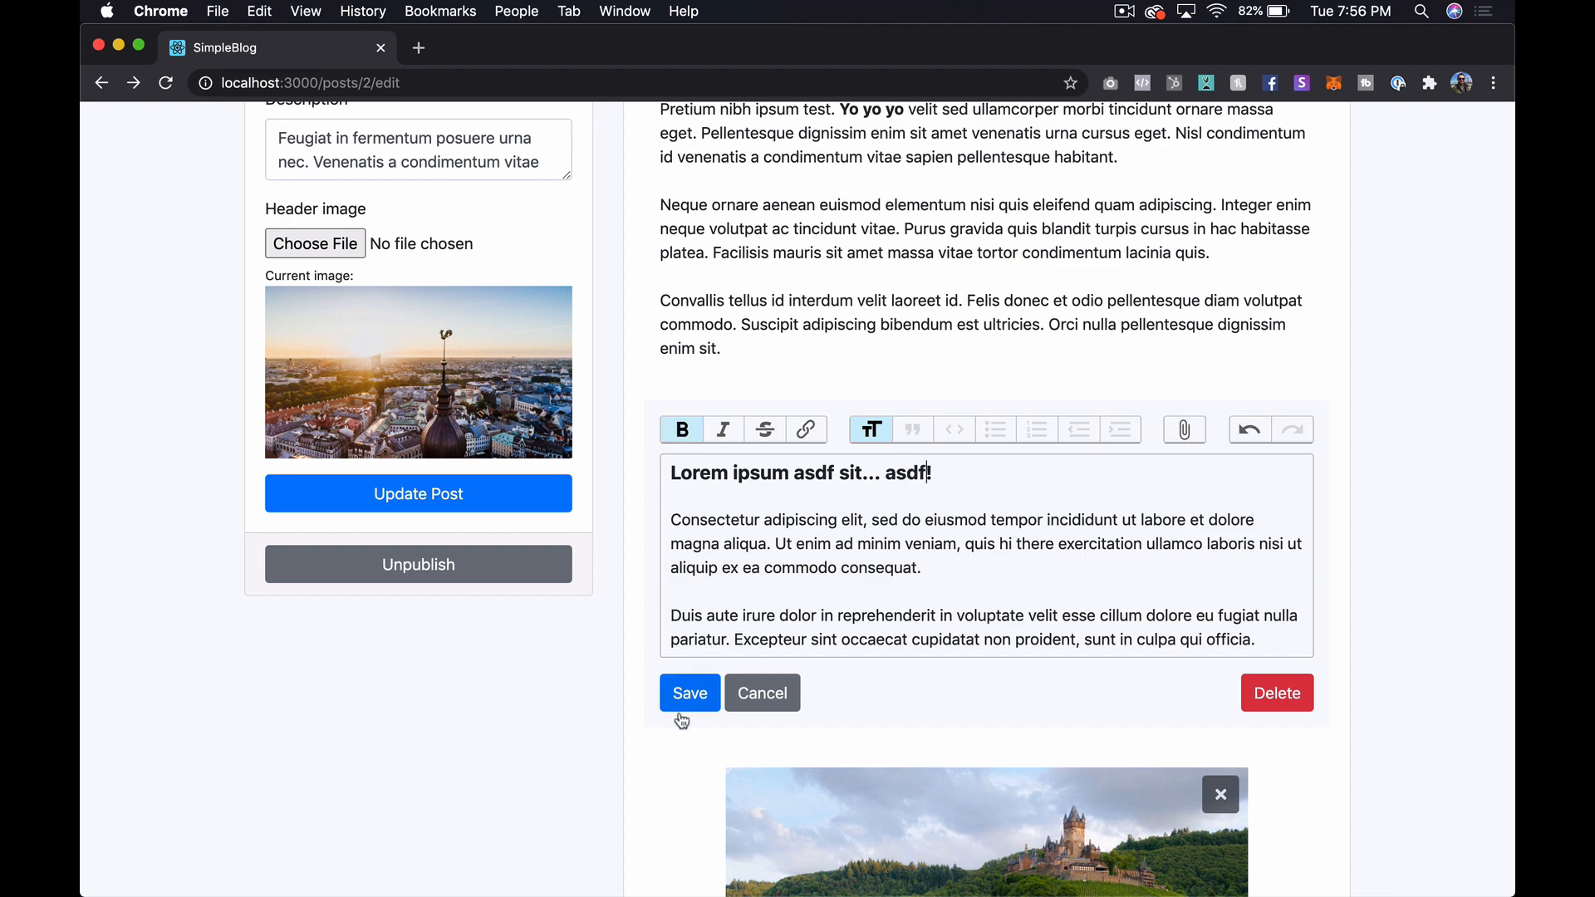
scroll(up, 3)
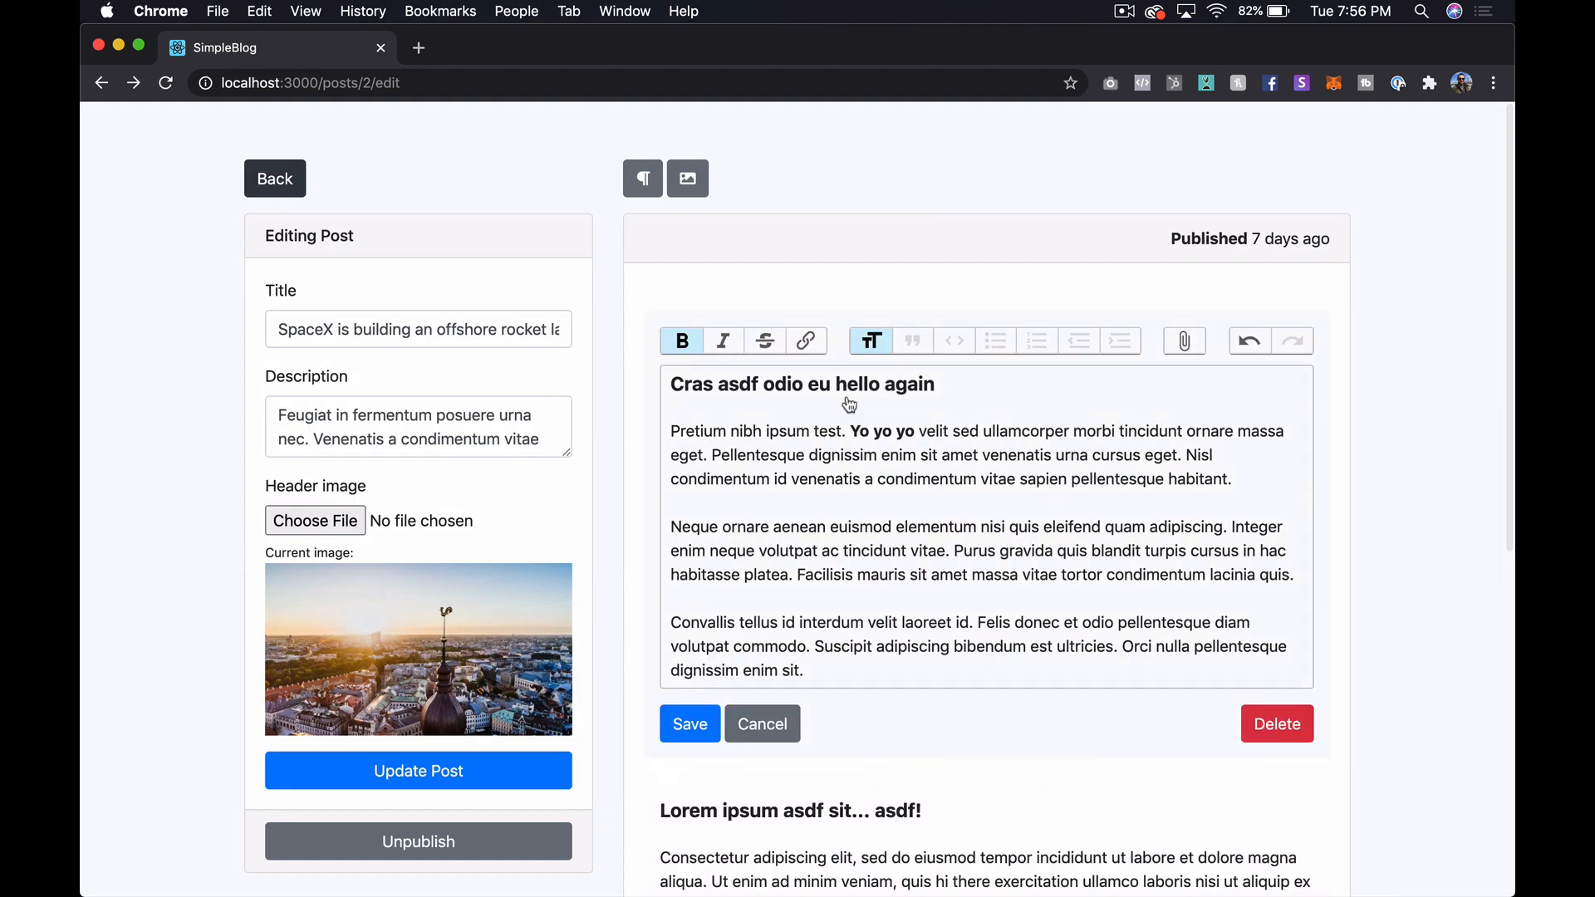
scroll(down, 3)
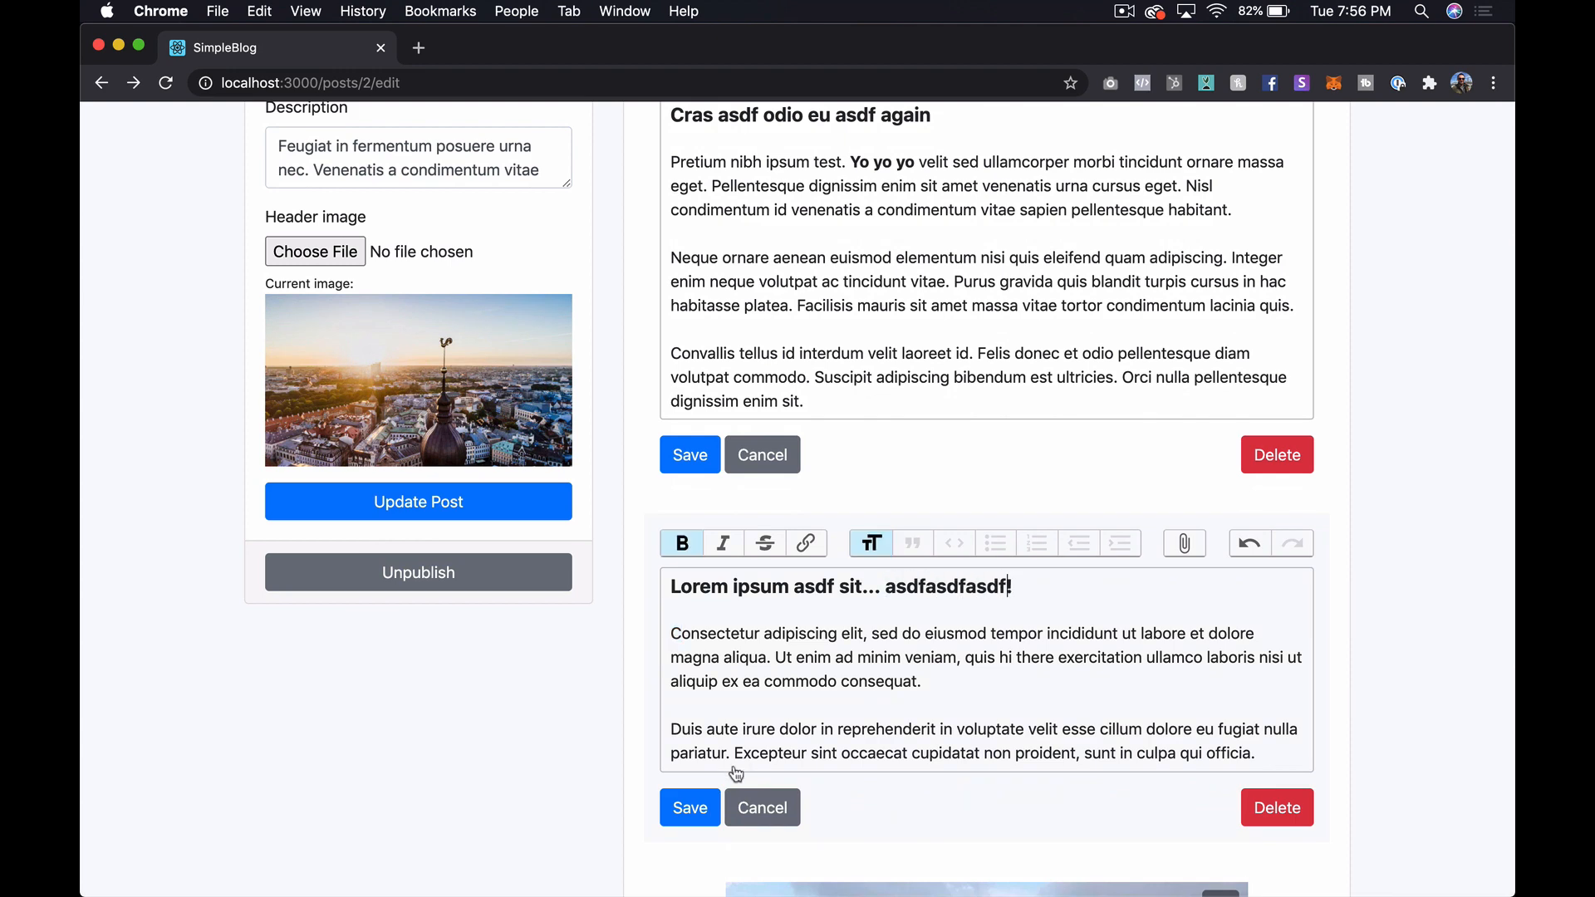
scroll(up, 3)
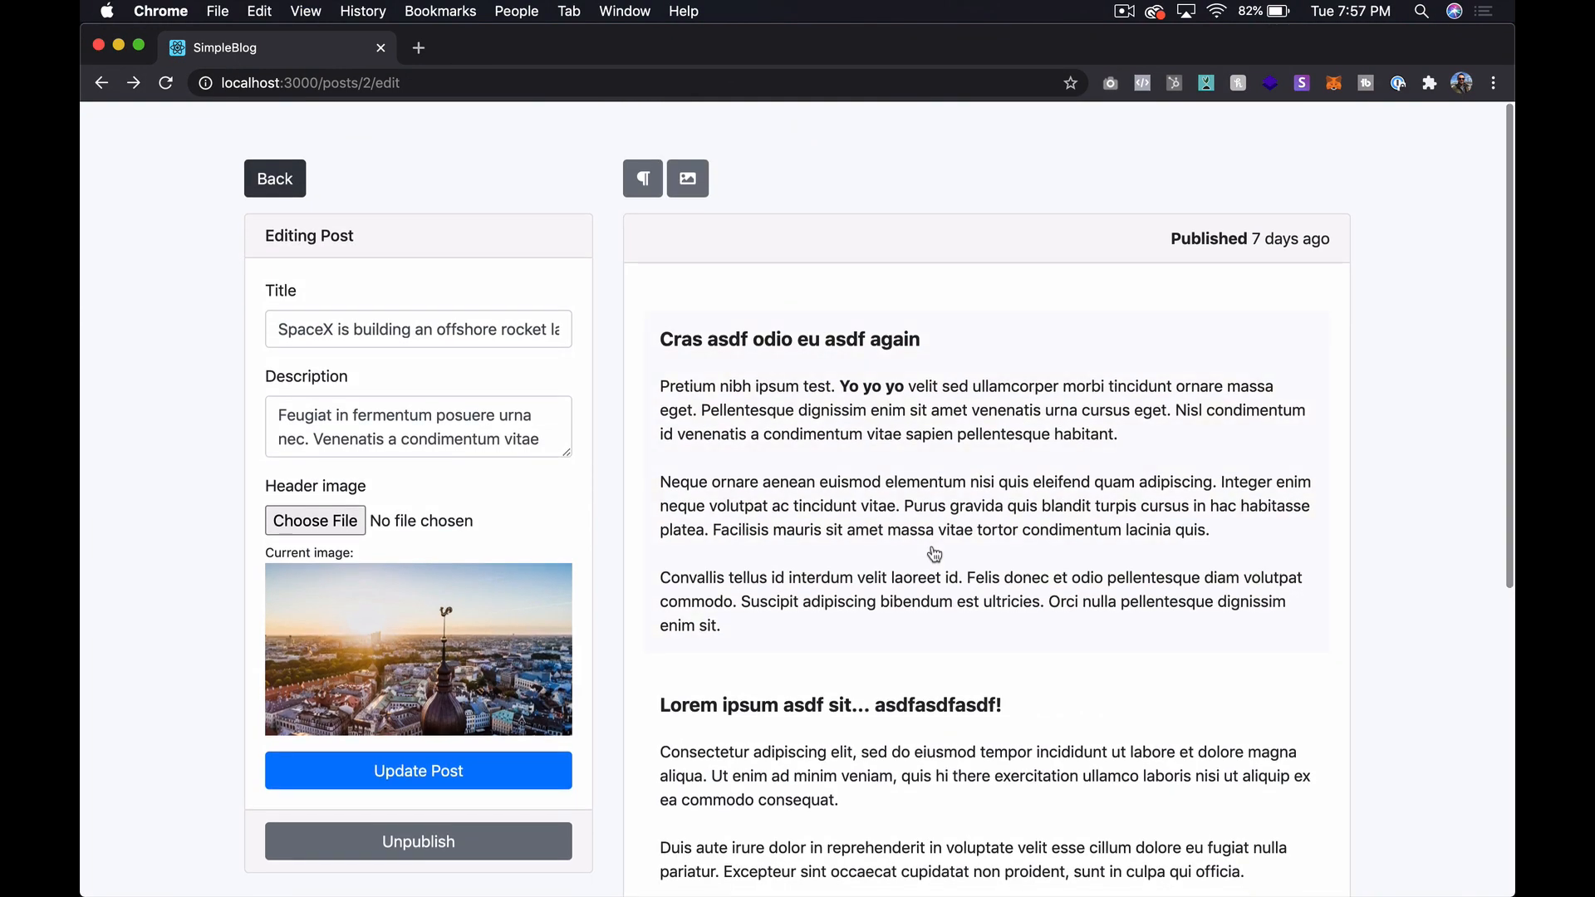
Reopen the first paragraph's editor, view the duplicate 'element' error in the console, and return from Atom to Chrome.
click(788, 339)
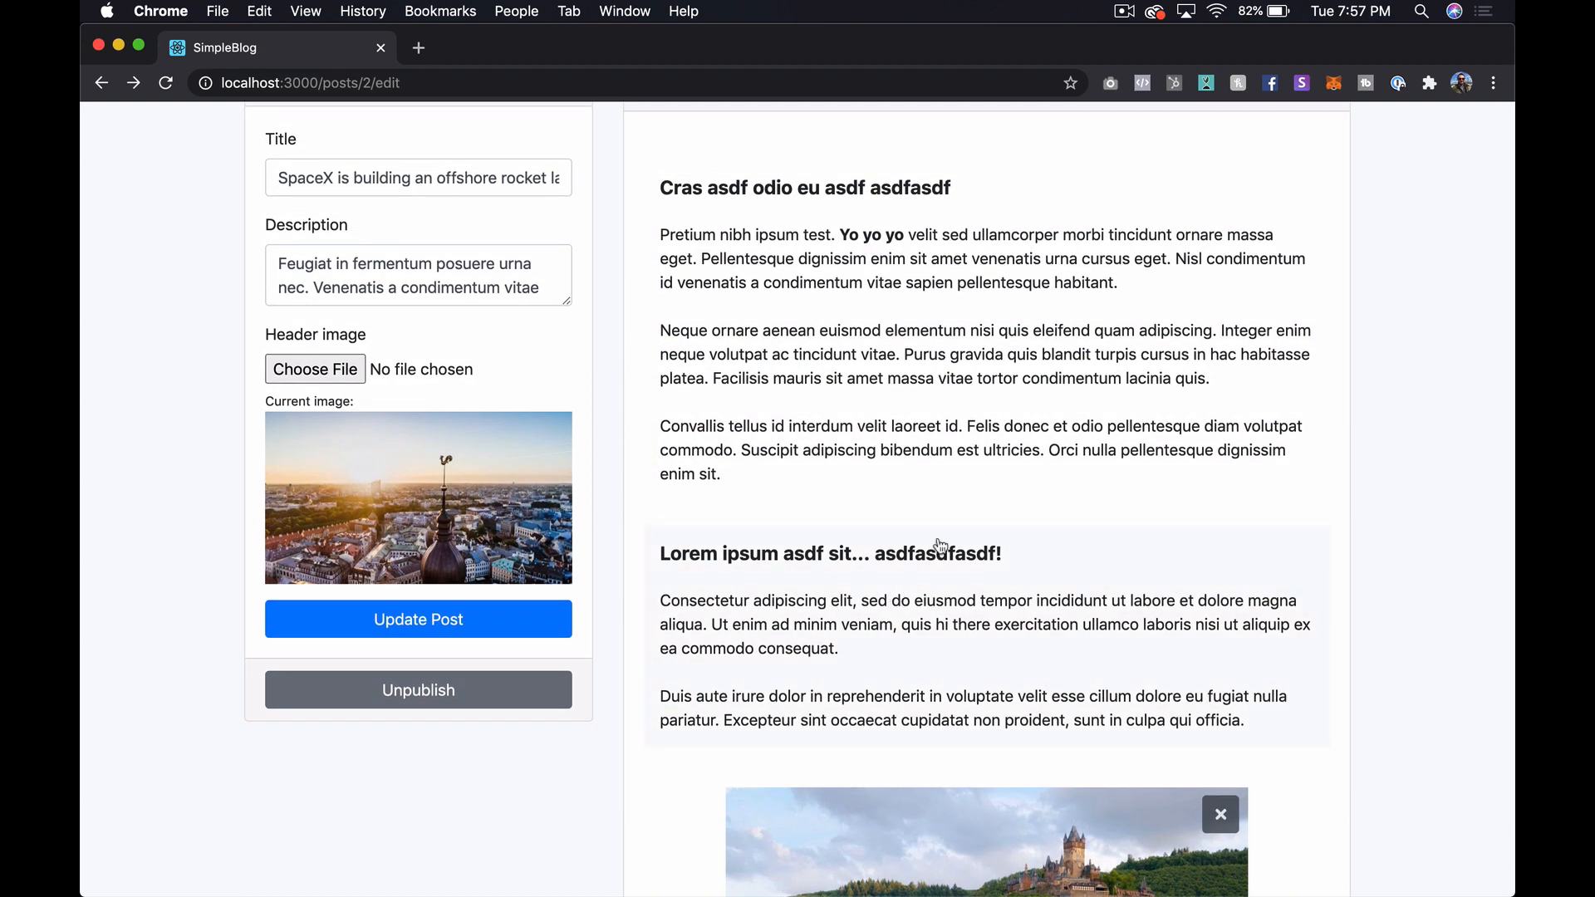
key(F12)
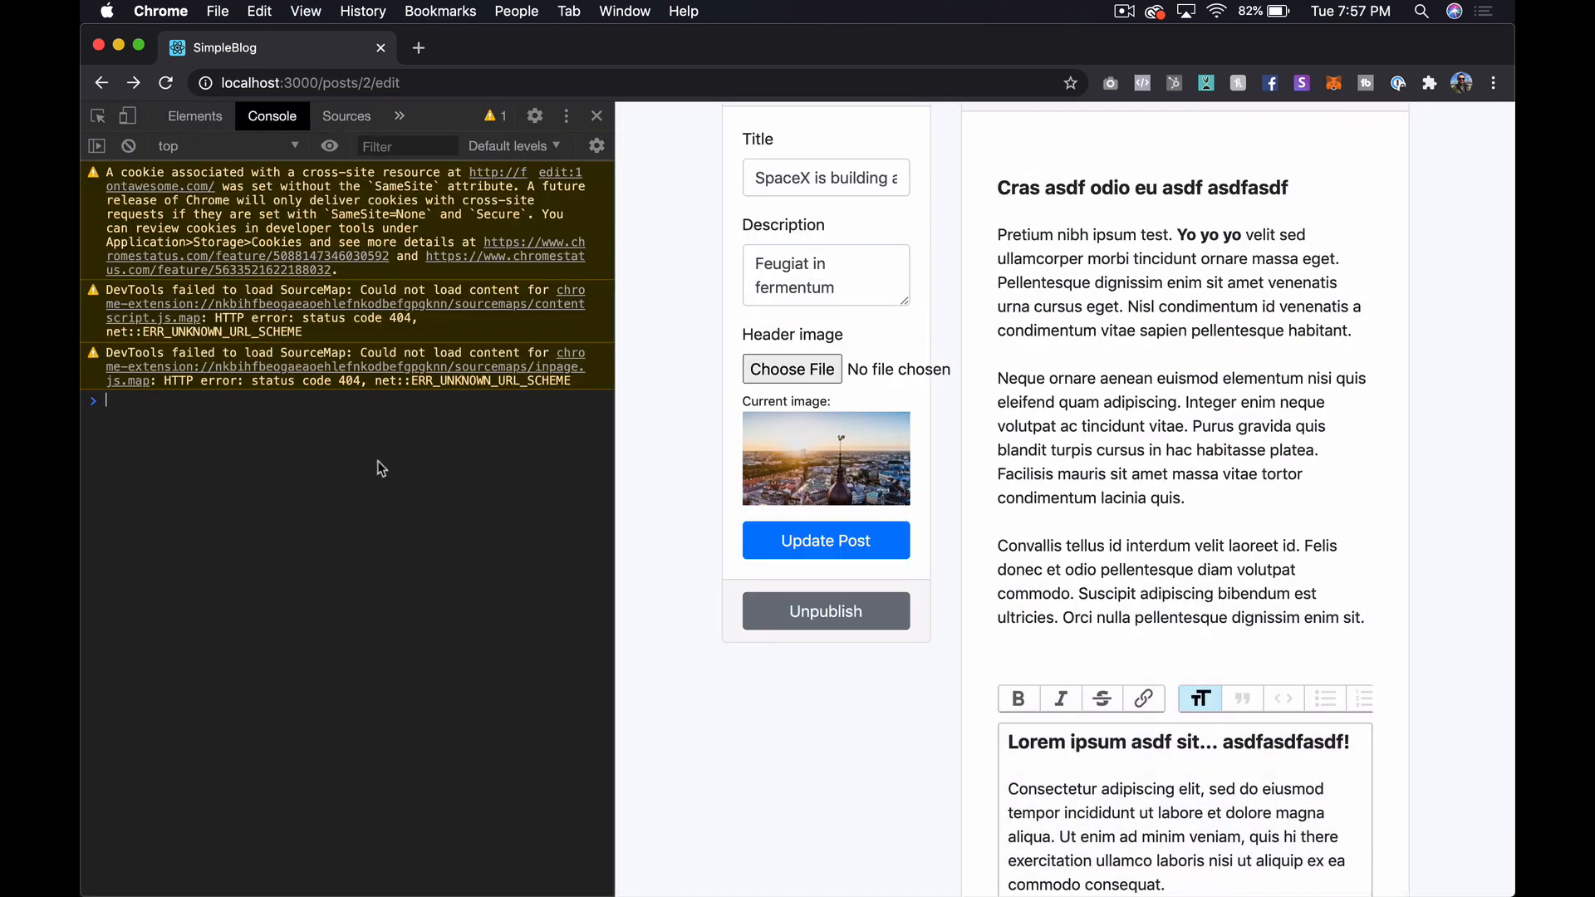
mouse_move(597, 111)
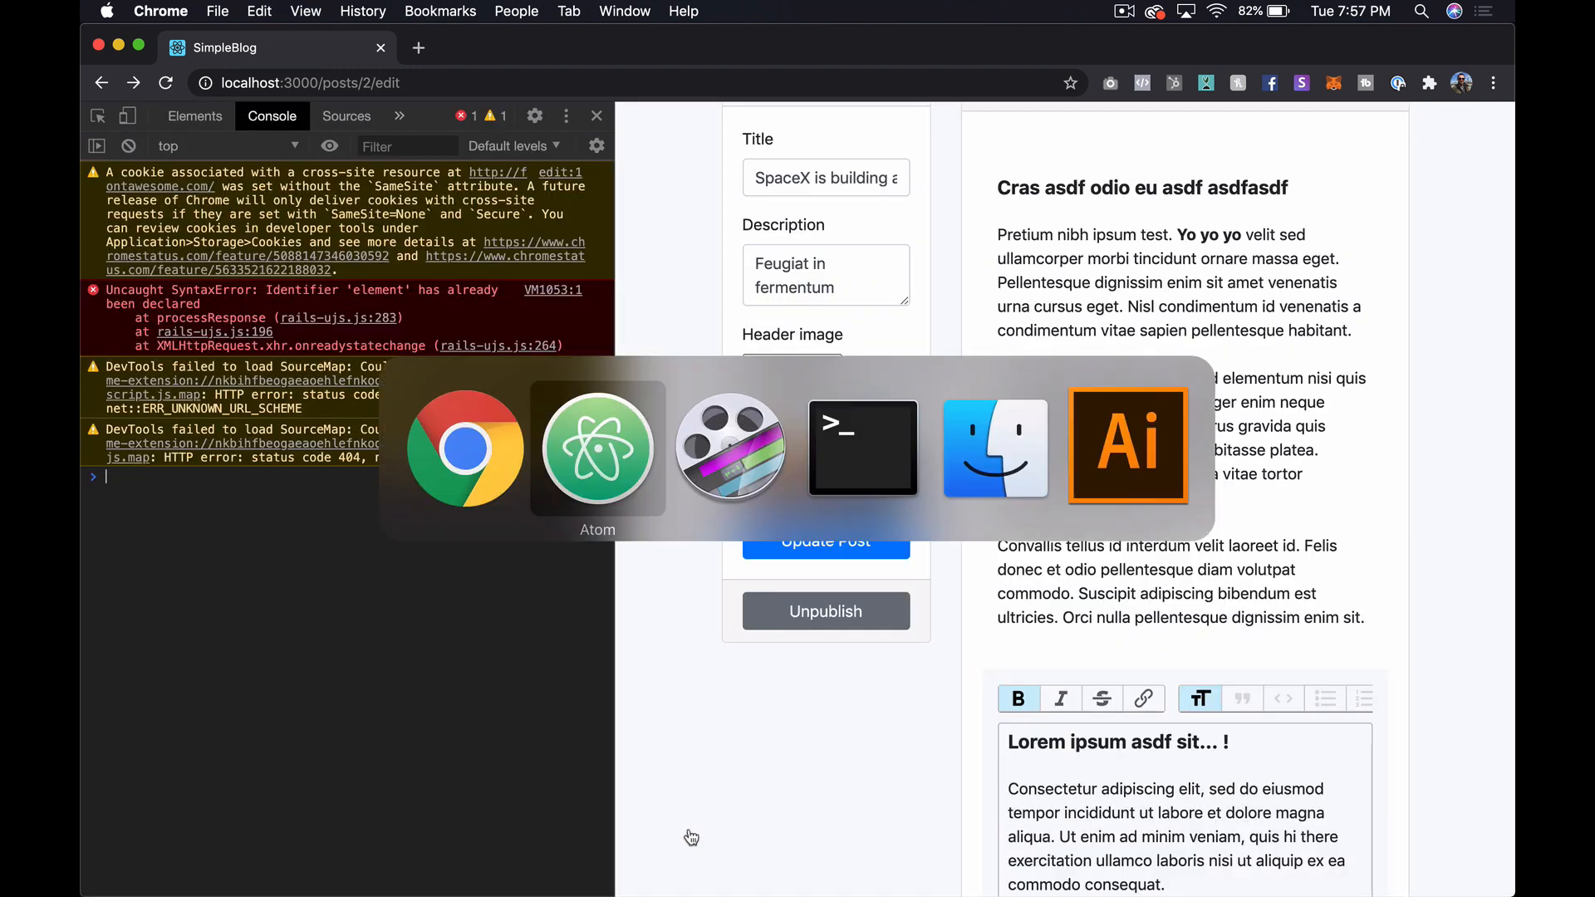
click(596, 450)
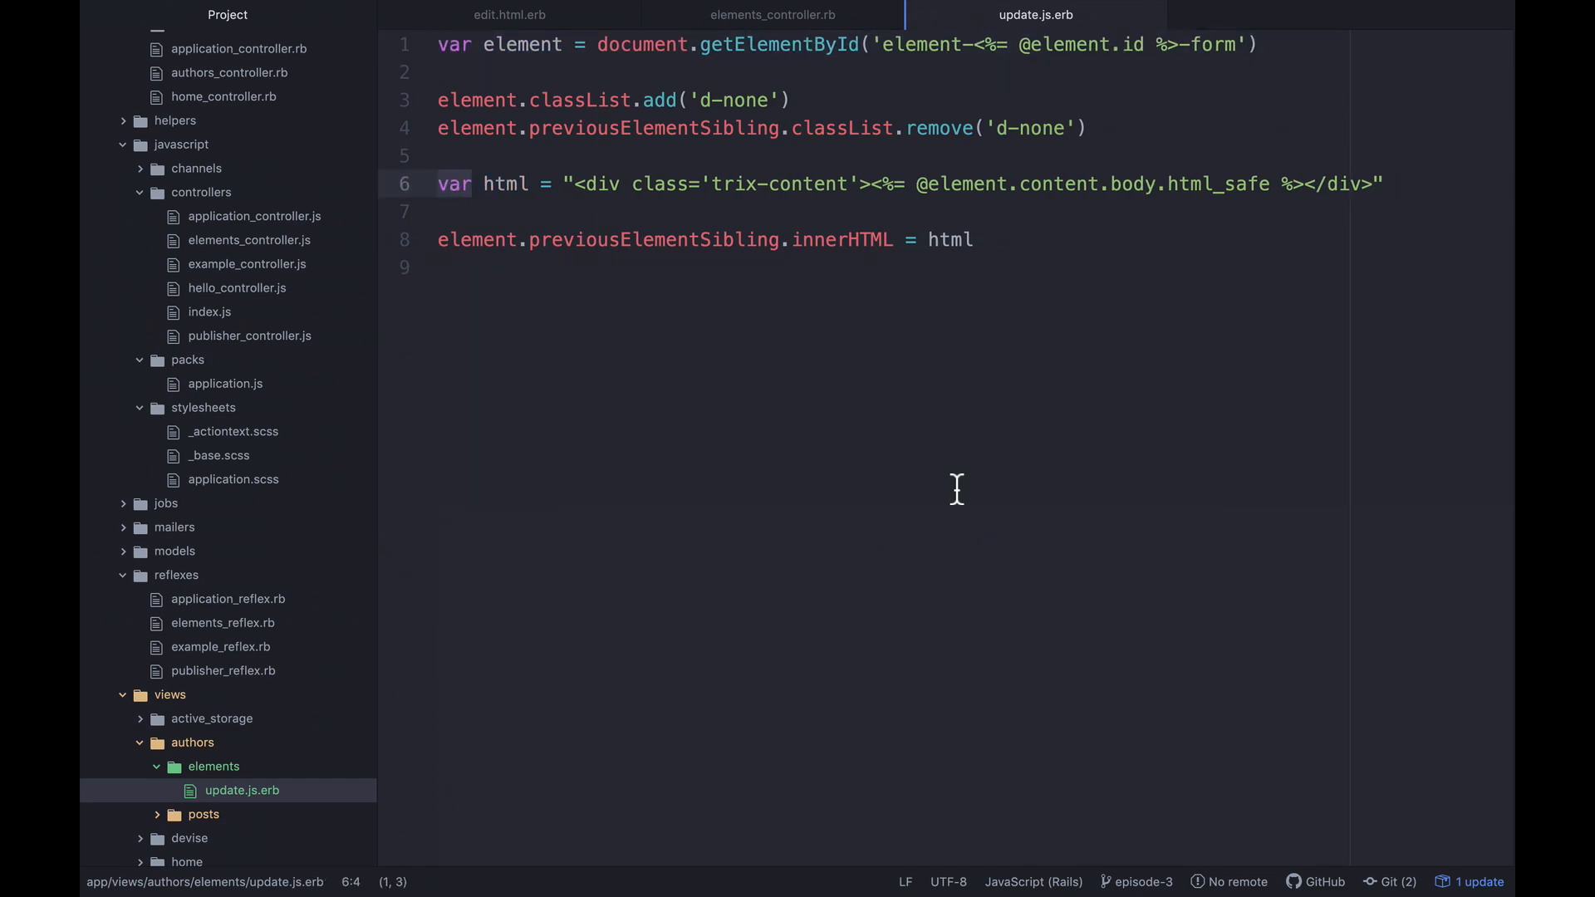
click(470, 185)
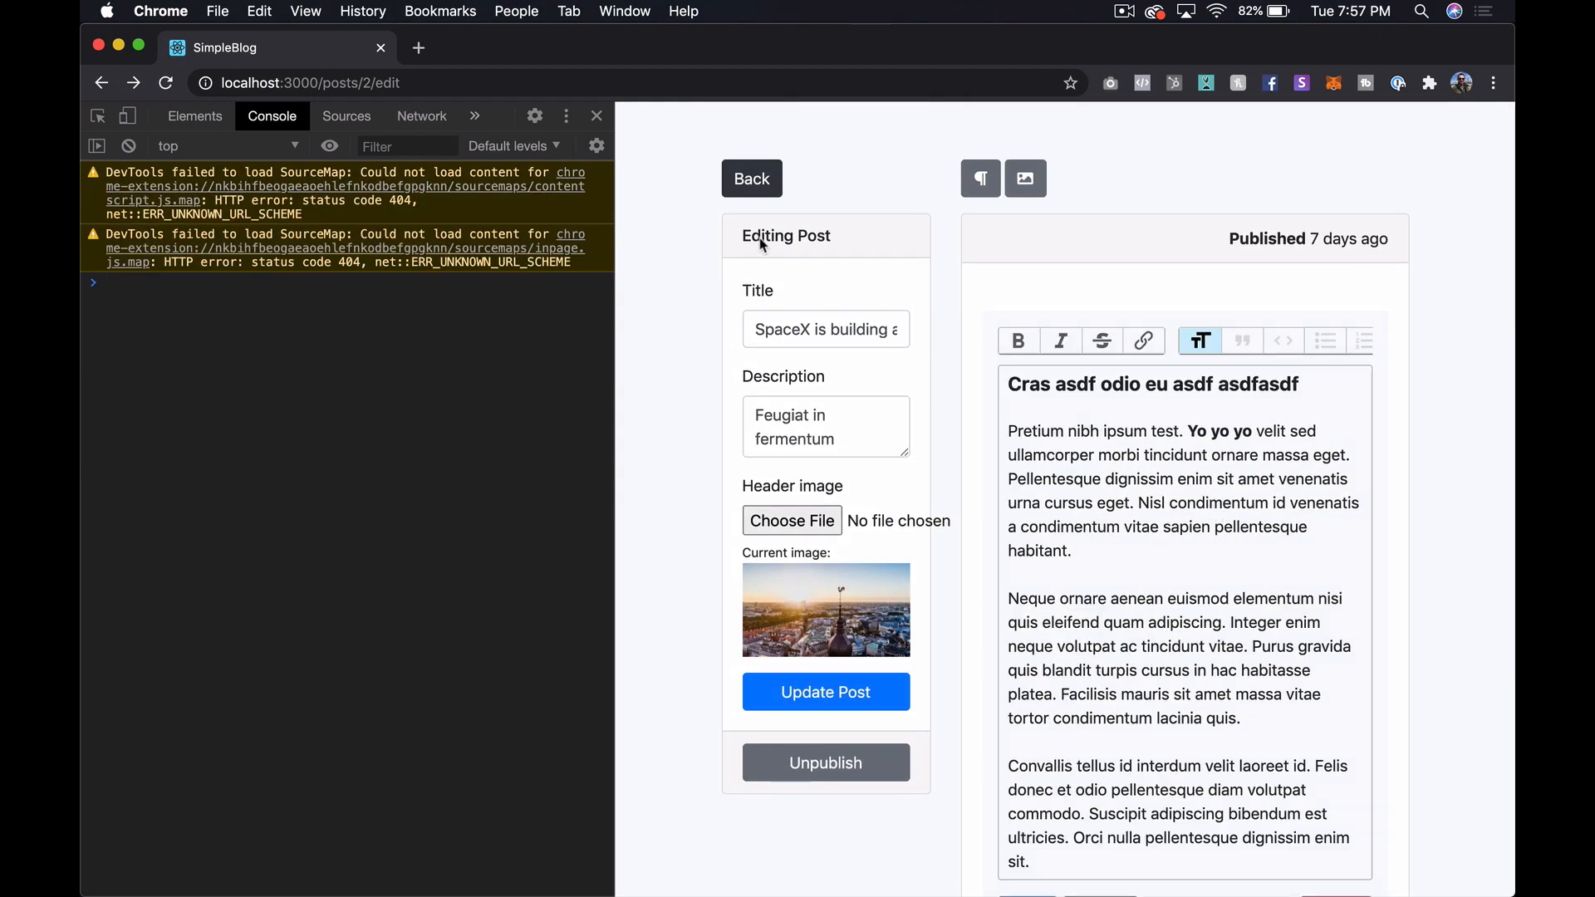
Close DevTools, save 'asdf' in the second paragraph, and place the castle image between the two paragraphs.
click(597, 114)
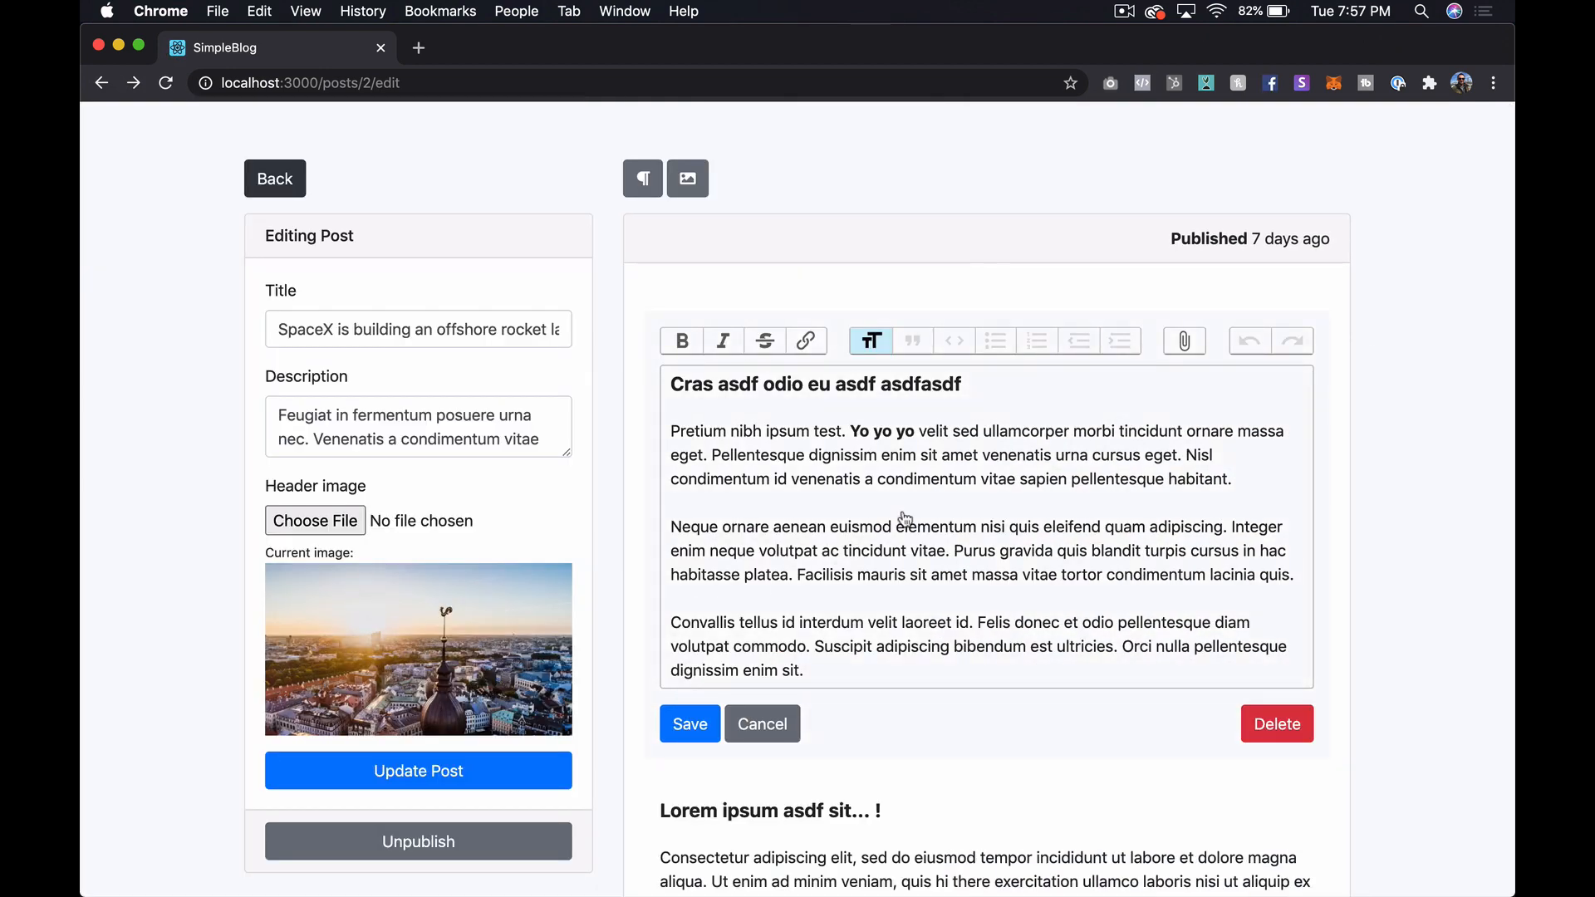
mouse_move(905, 455)
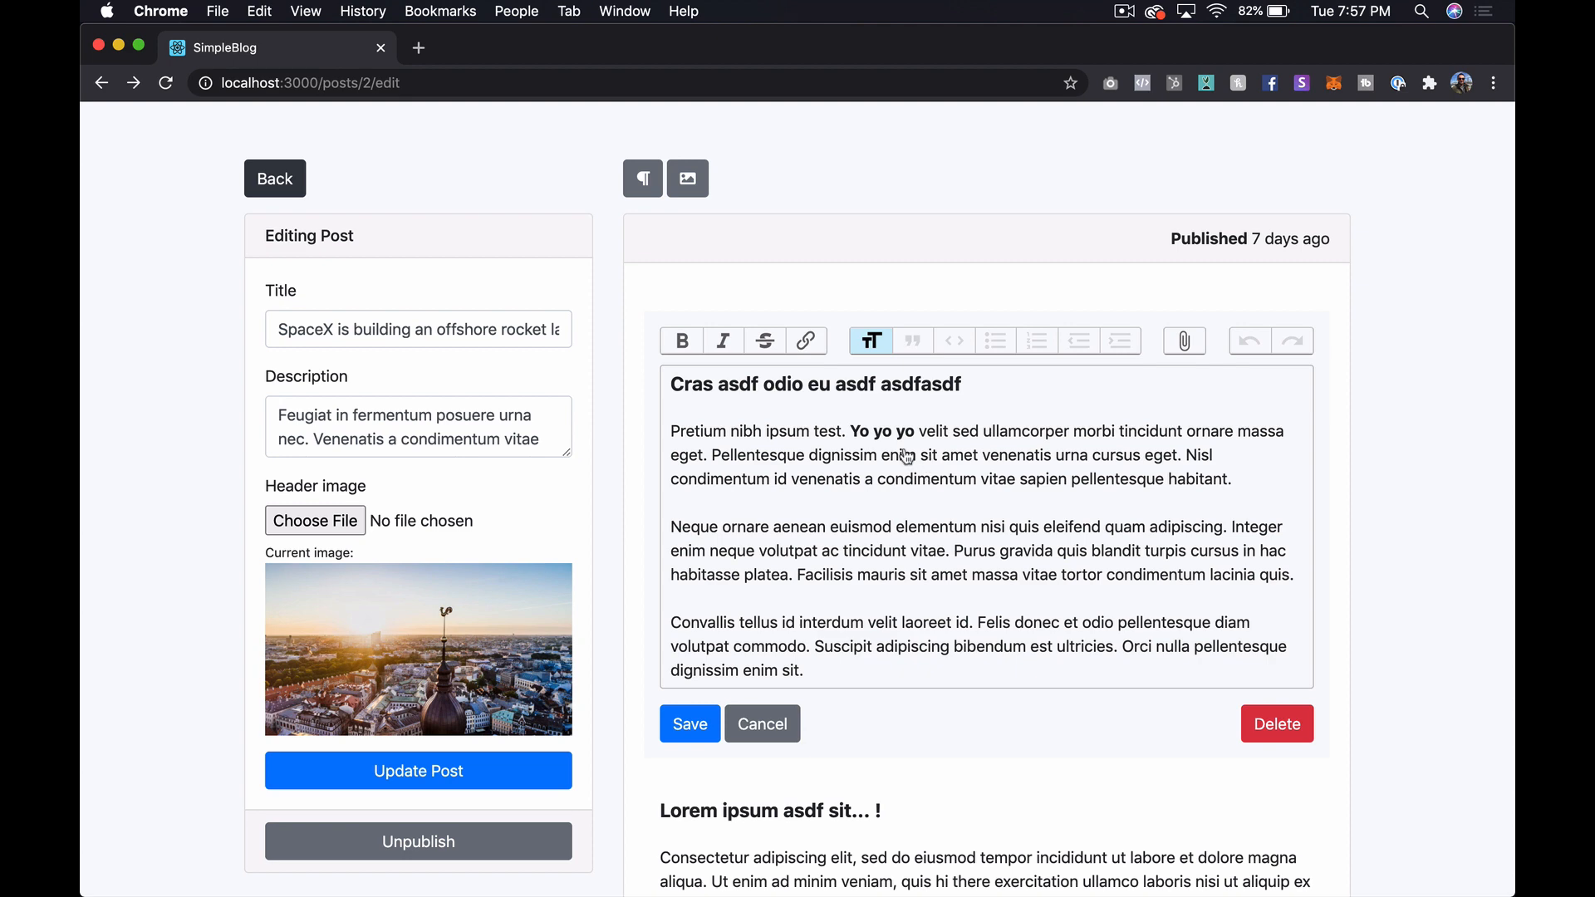
mouse_move(847, 590)
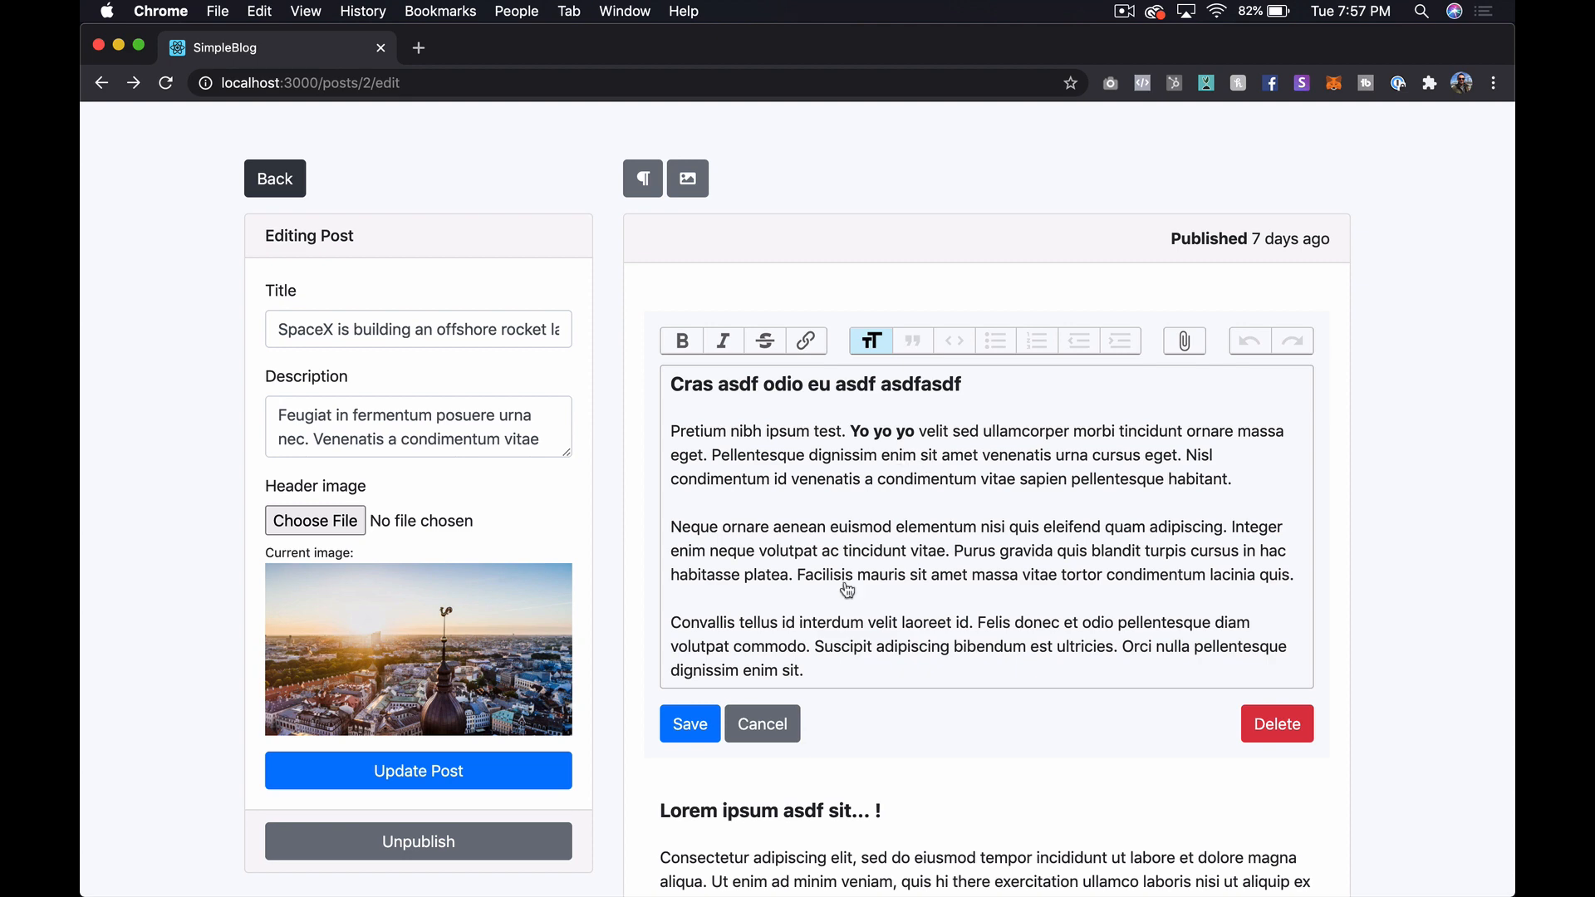
scroll(down, 3)
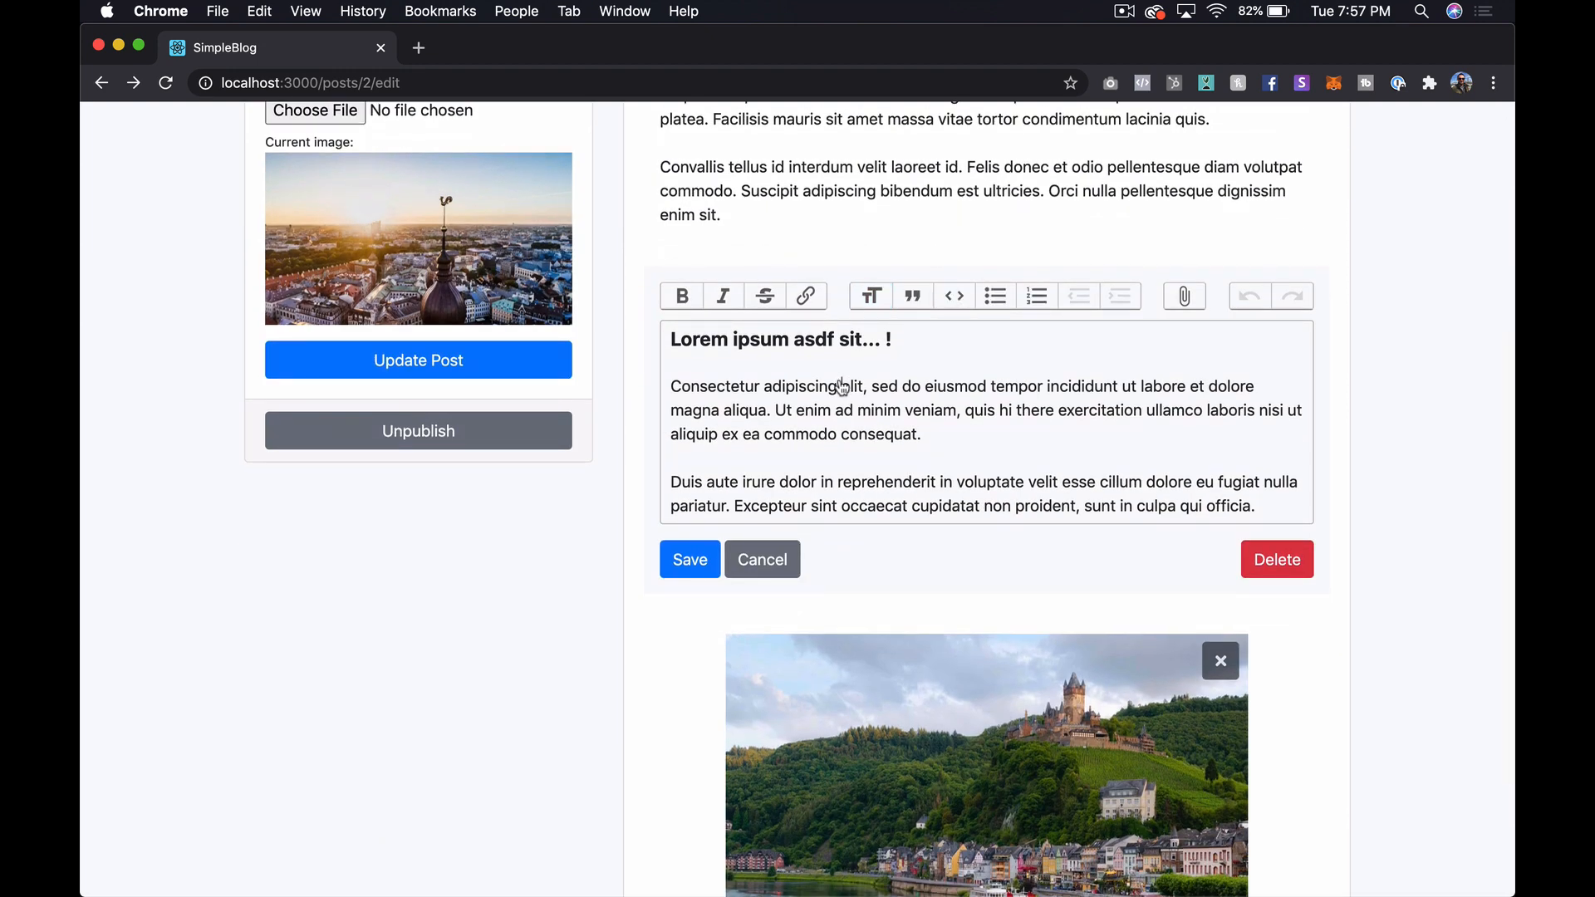
click(688, 560)
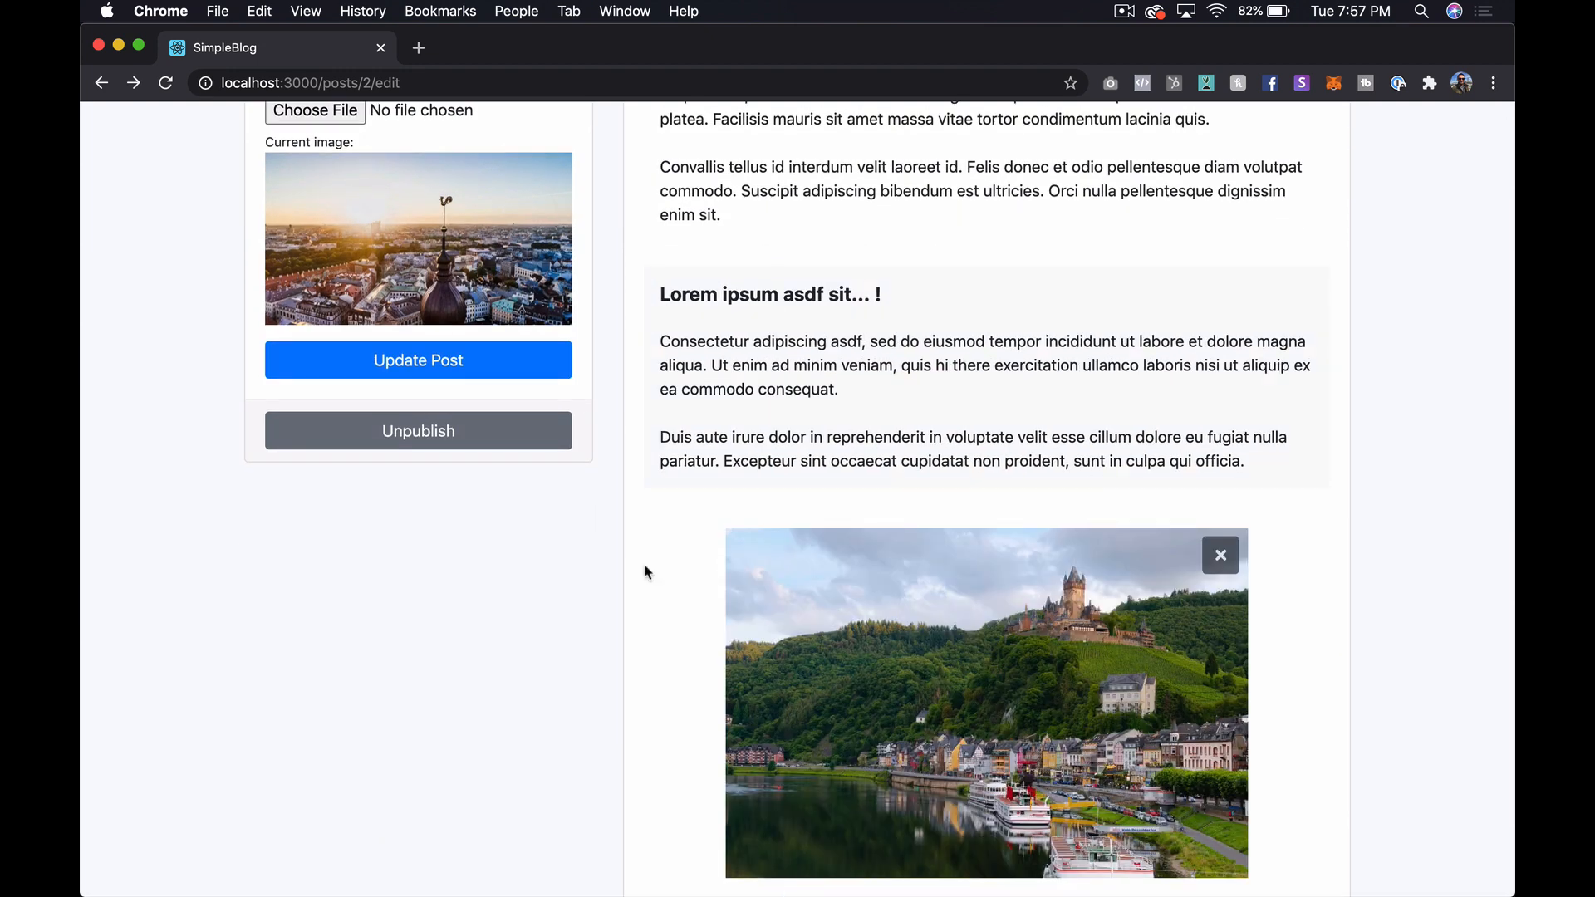
scroll(down, 3)
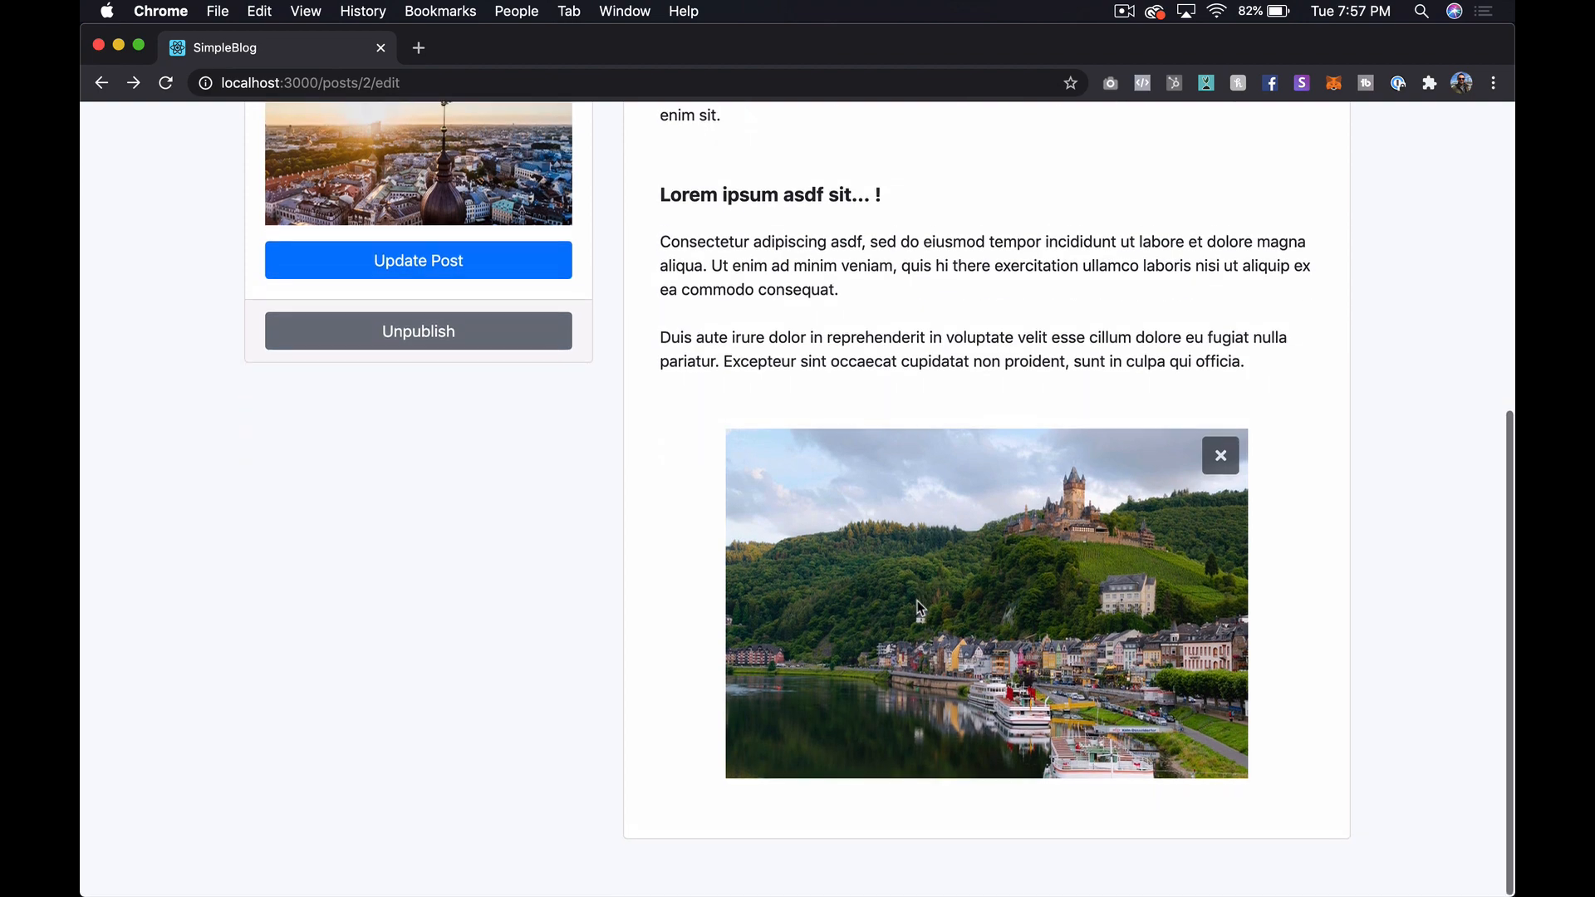
scroll(up, 3)
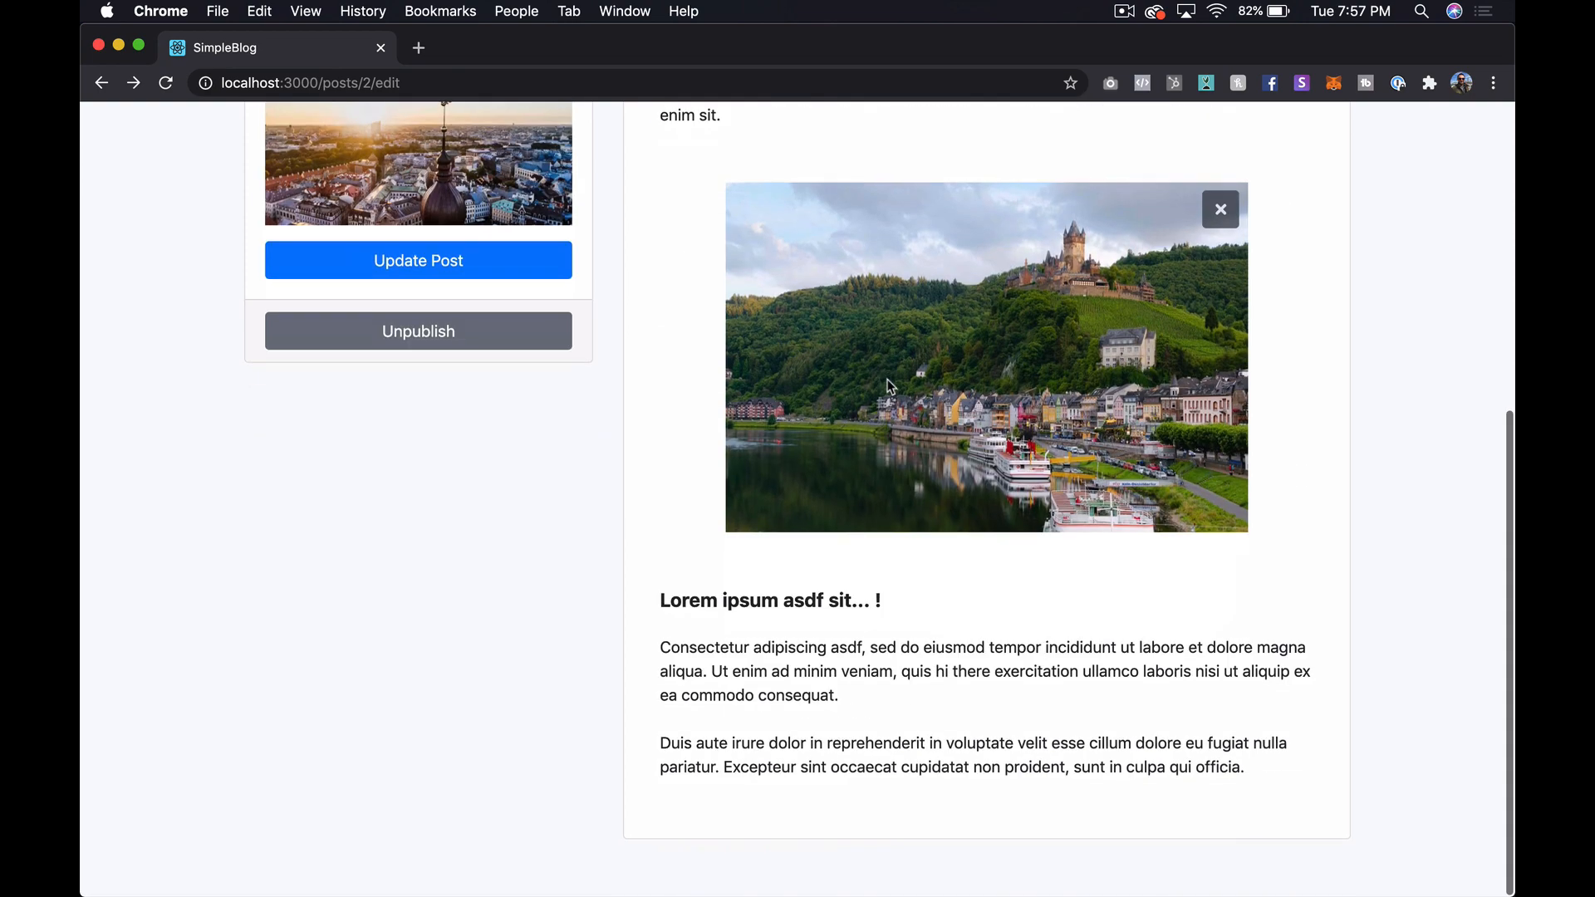
scroll(up, 3)
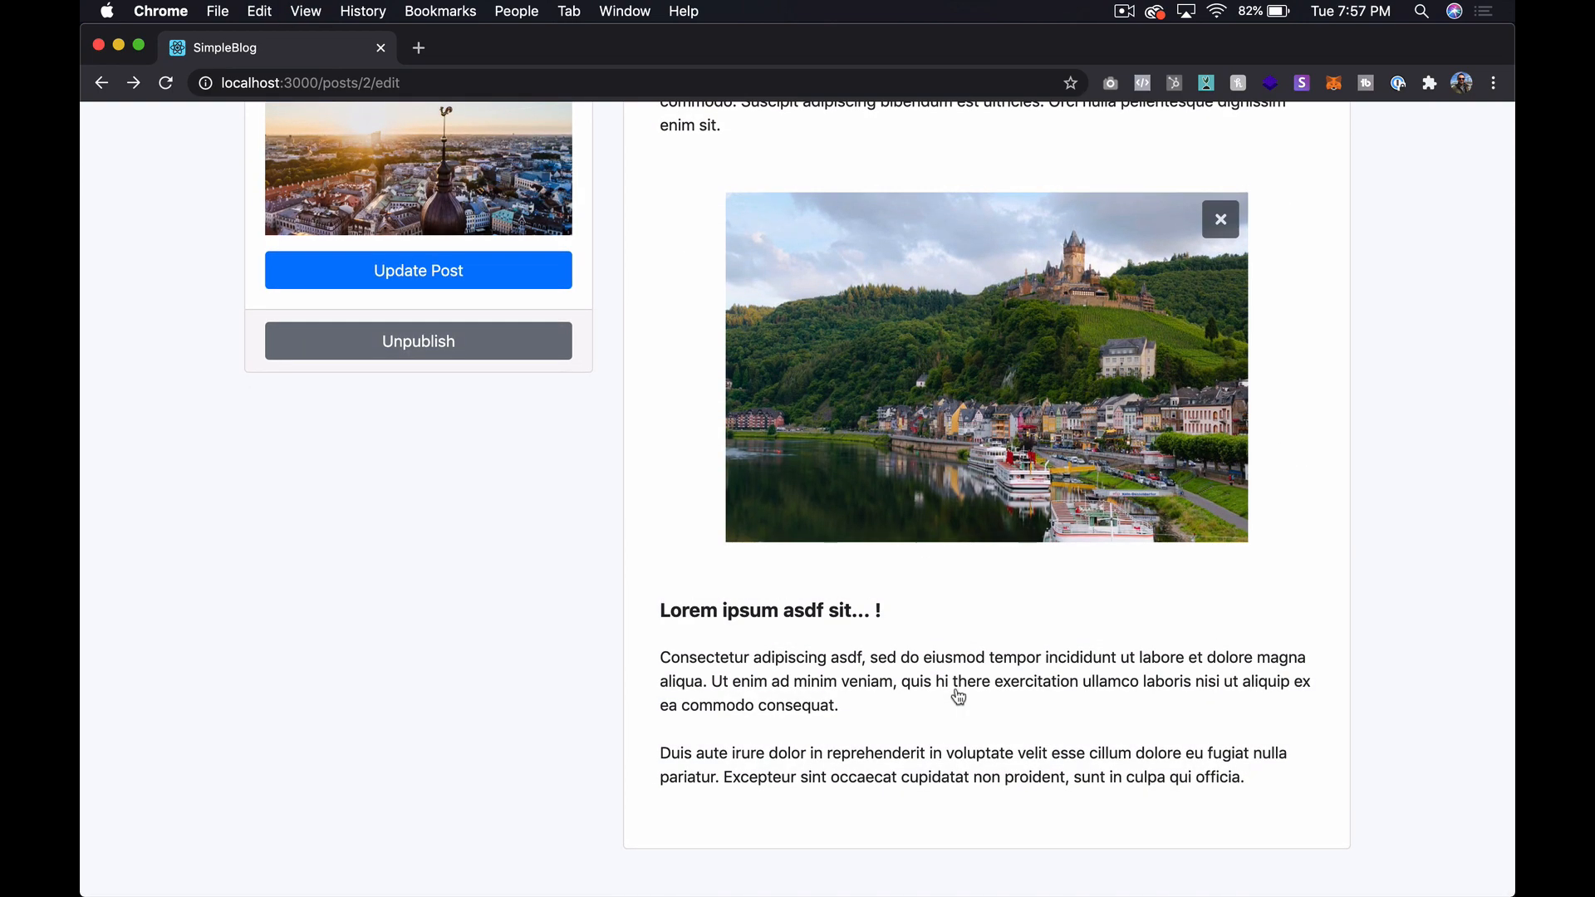
scroll(up, 3)
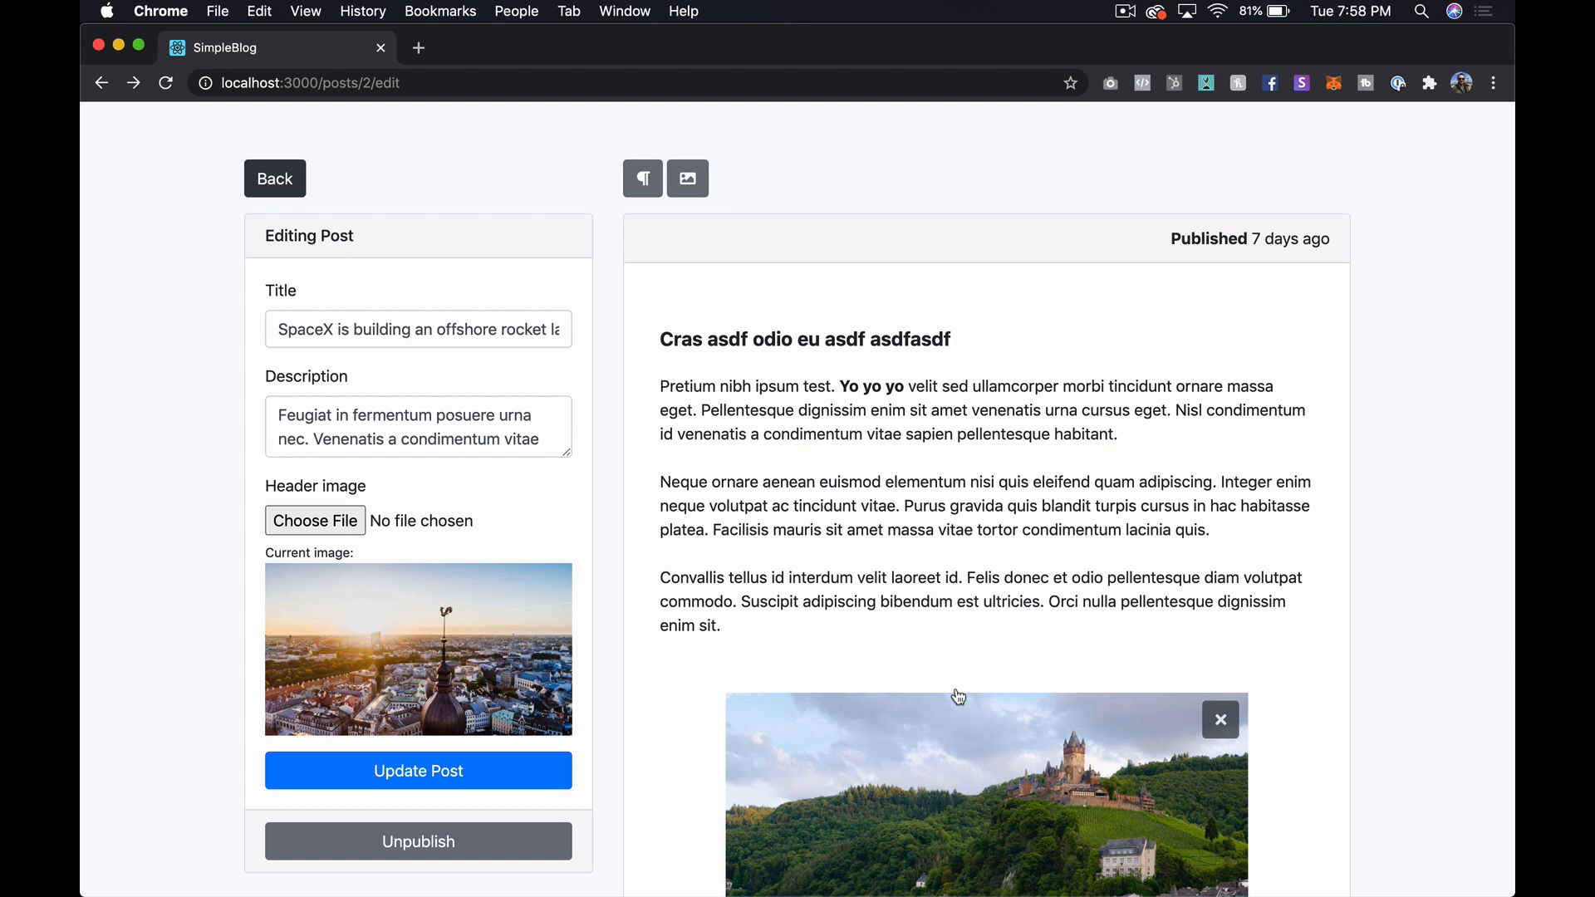
mouse_move(609, 668)
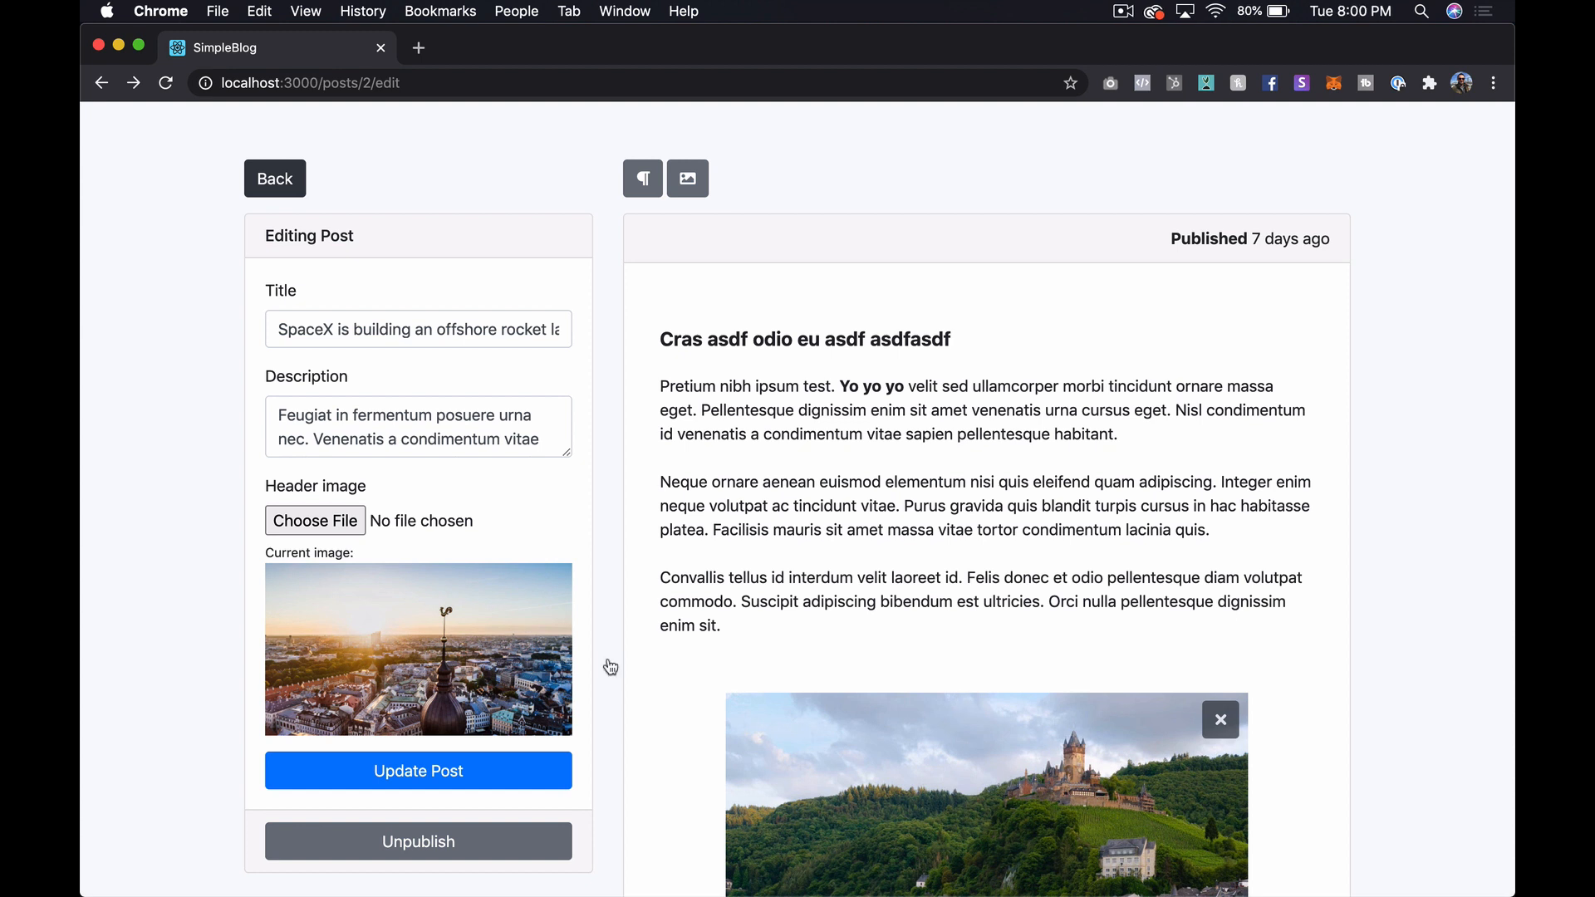